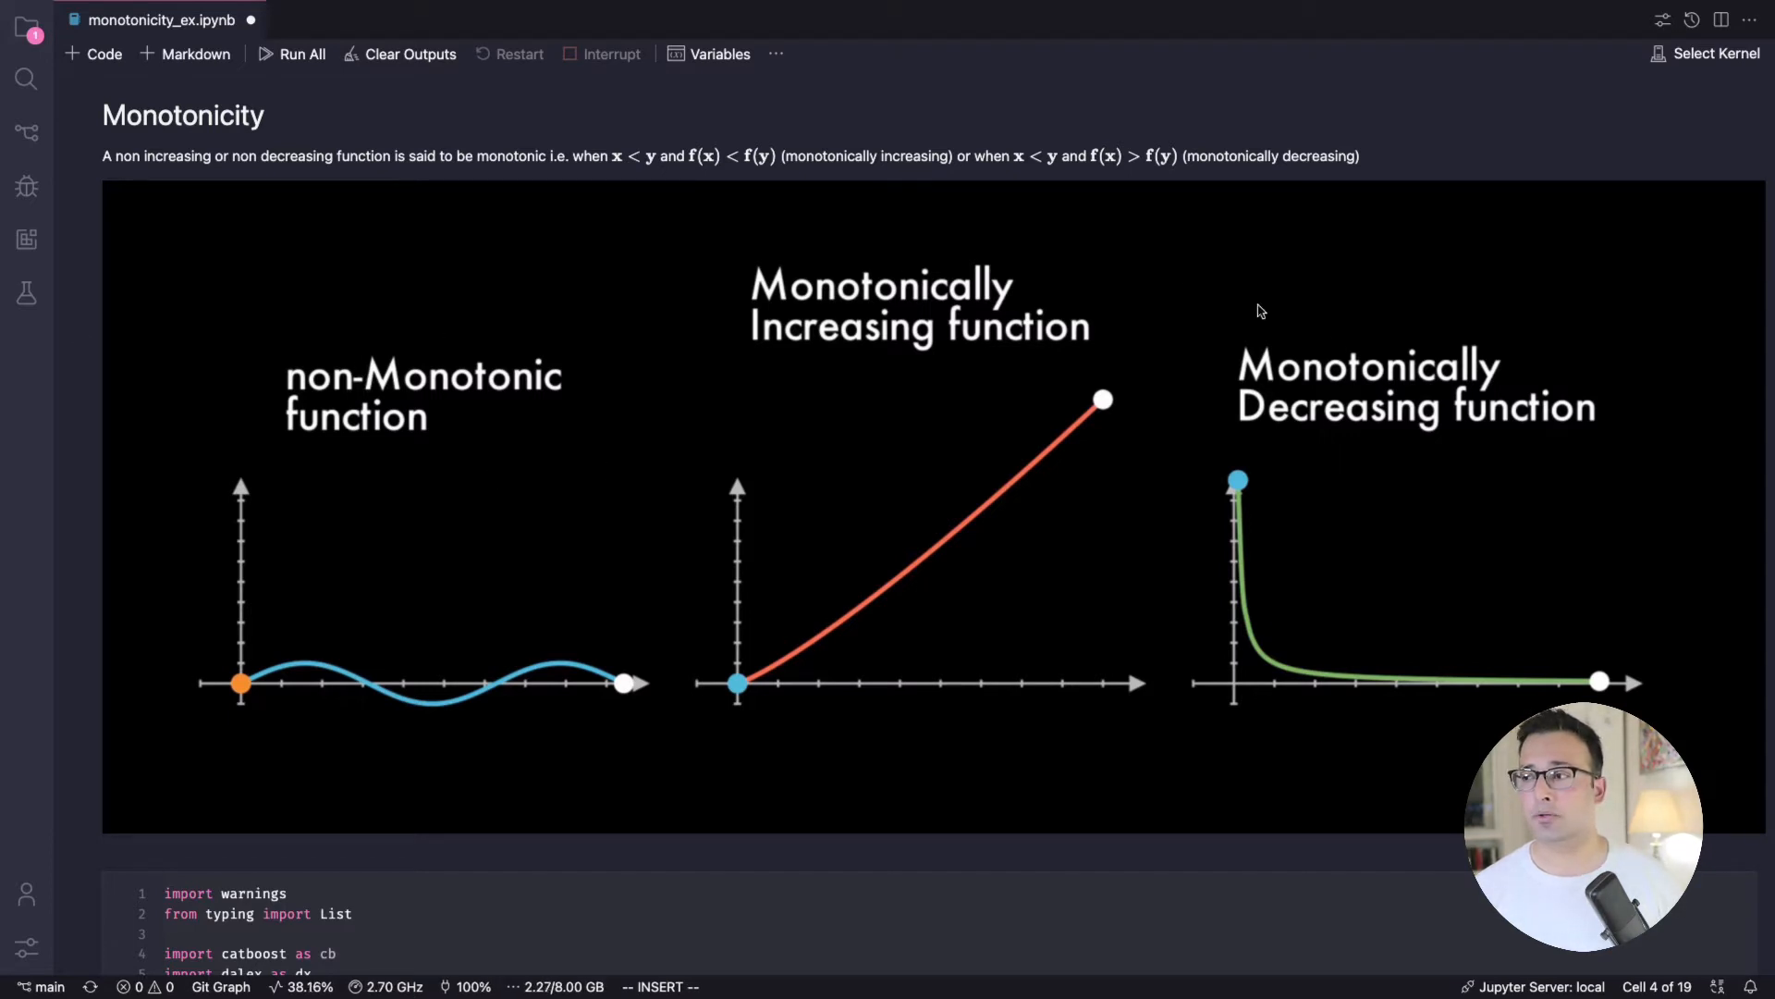
mouse_move(1330, 342)
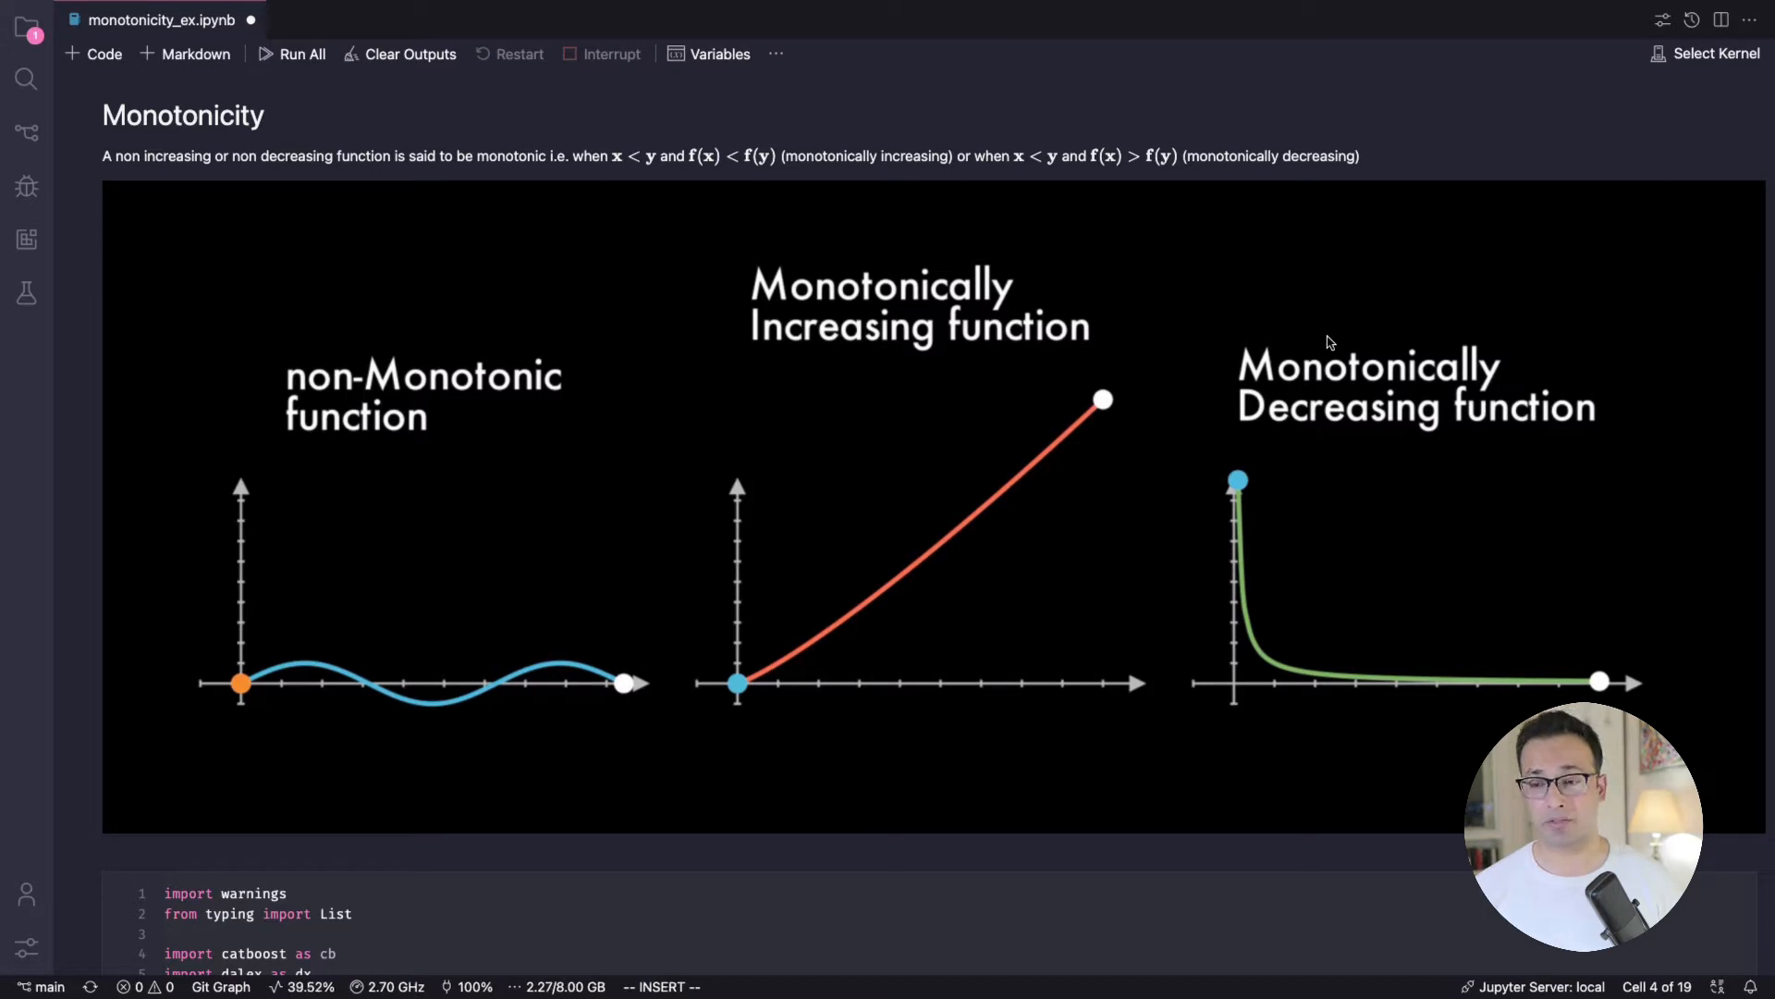
mouse_move(444, 554)
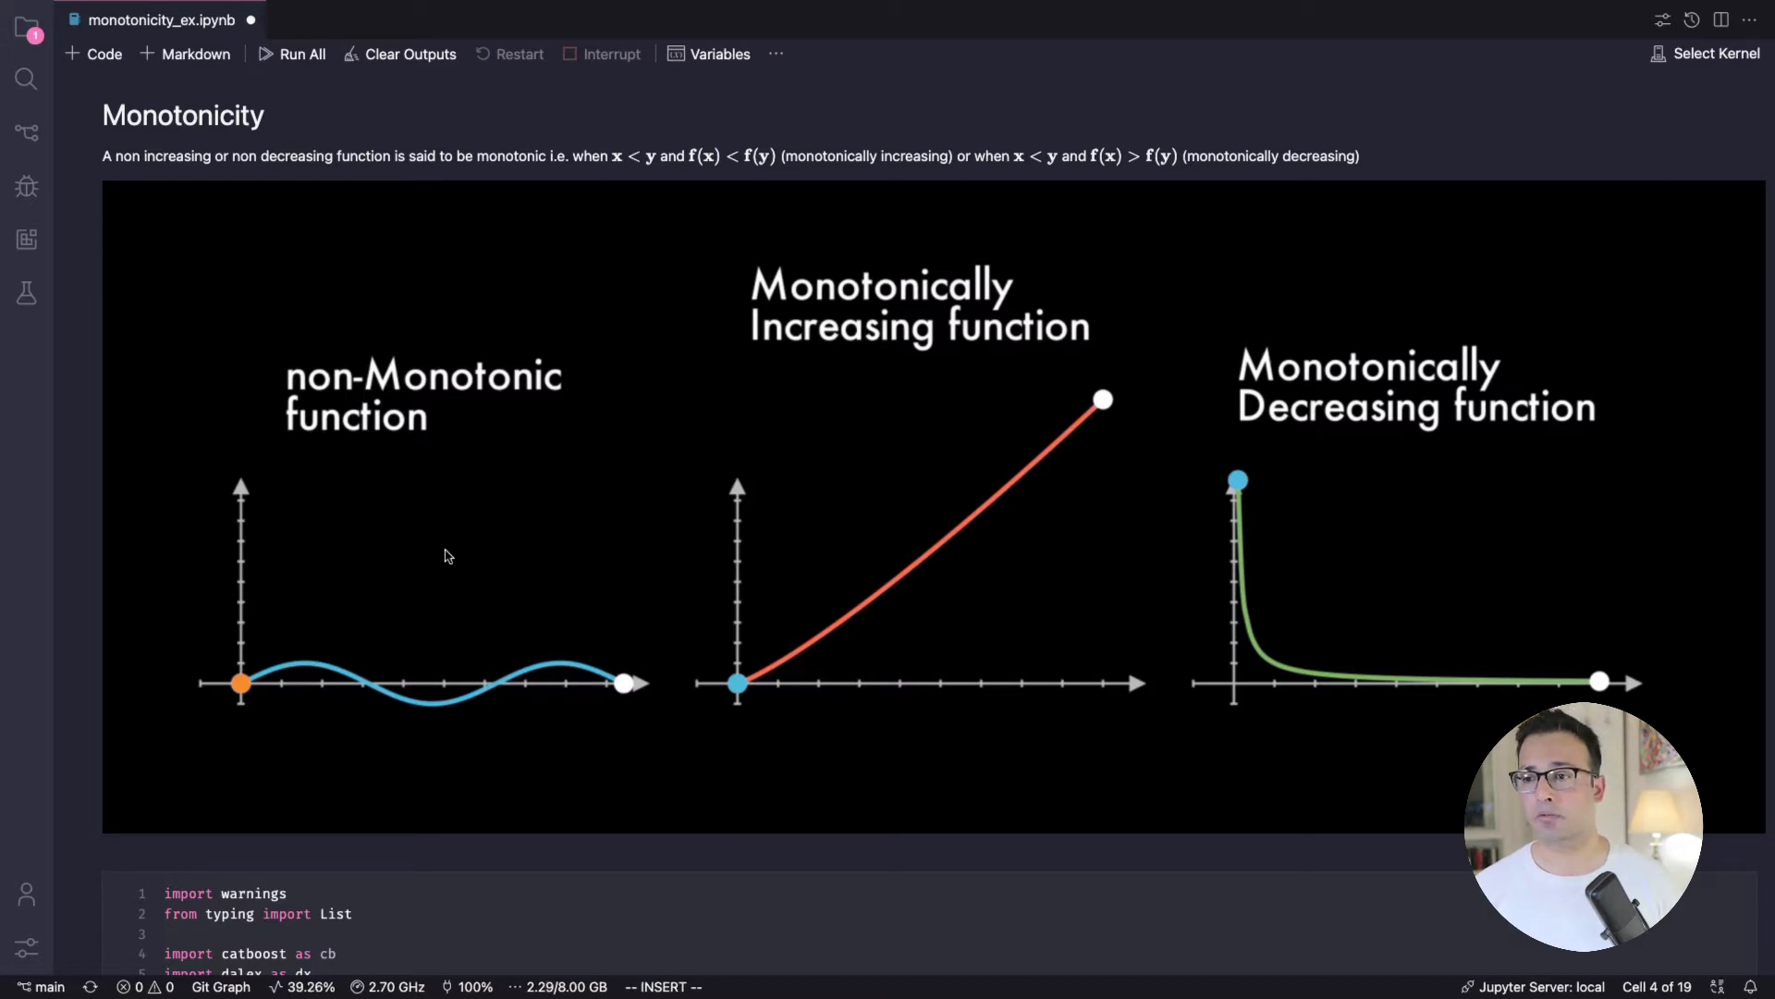
mouse_move(1296, 571)
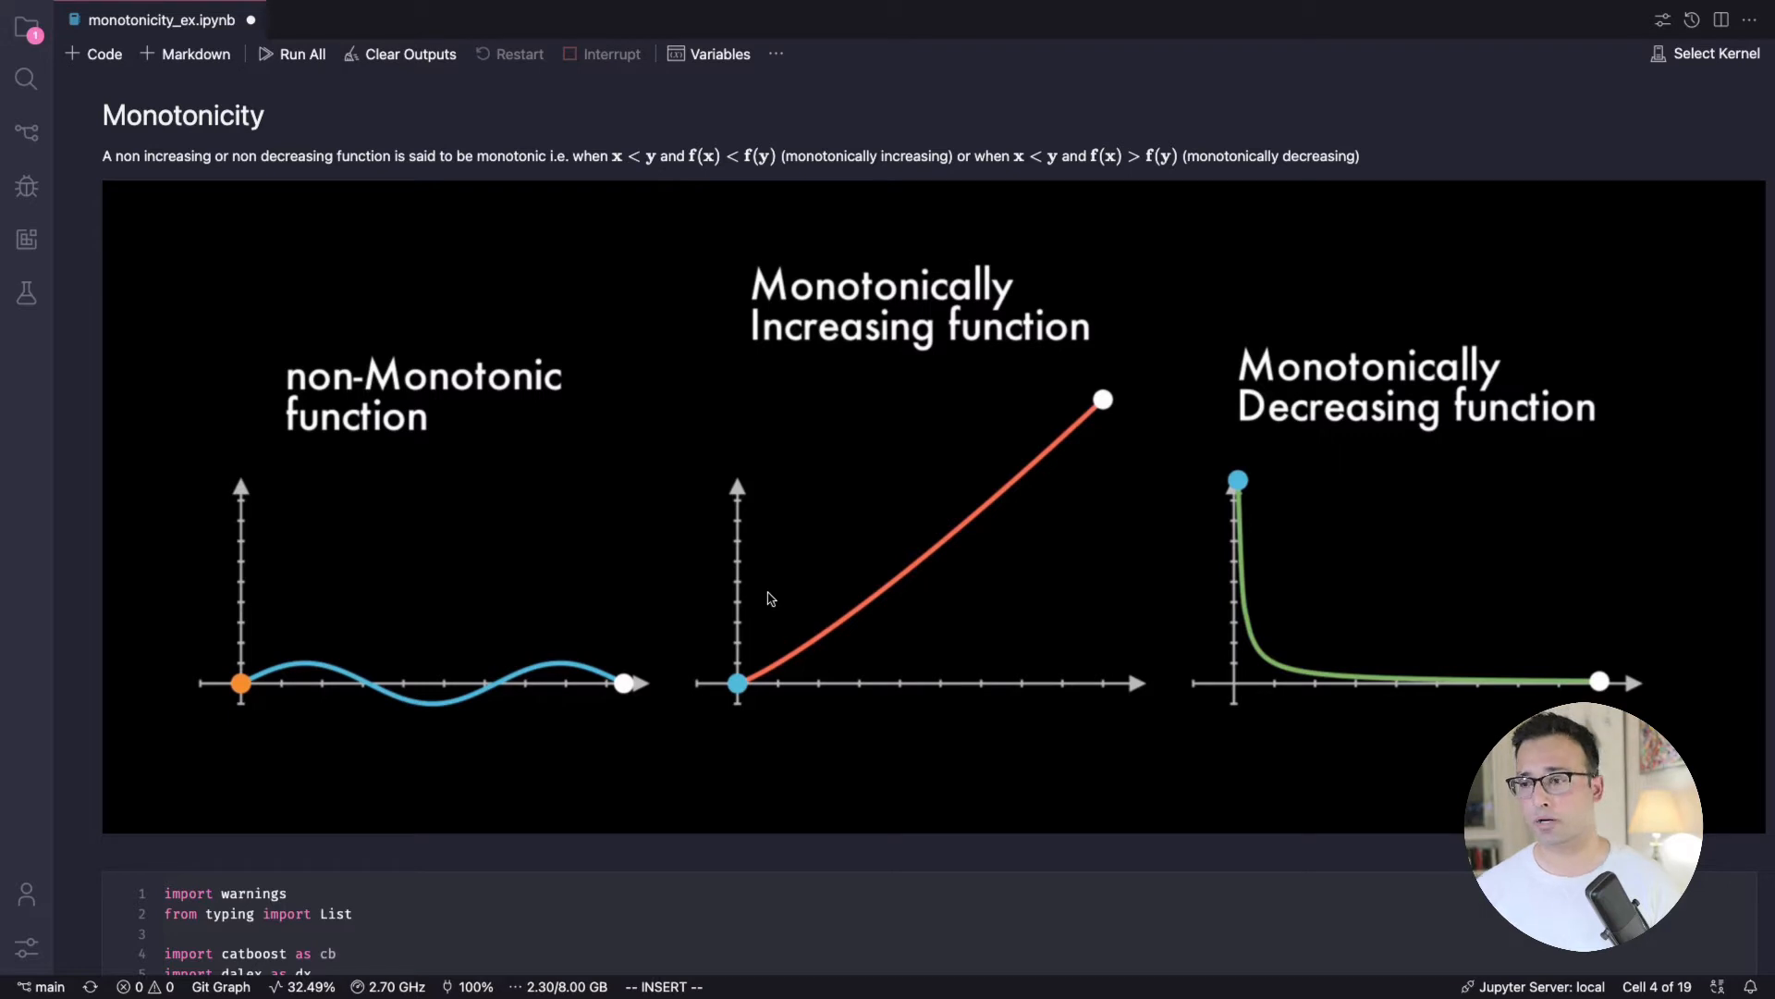
mouse_move(906, 503)
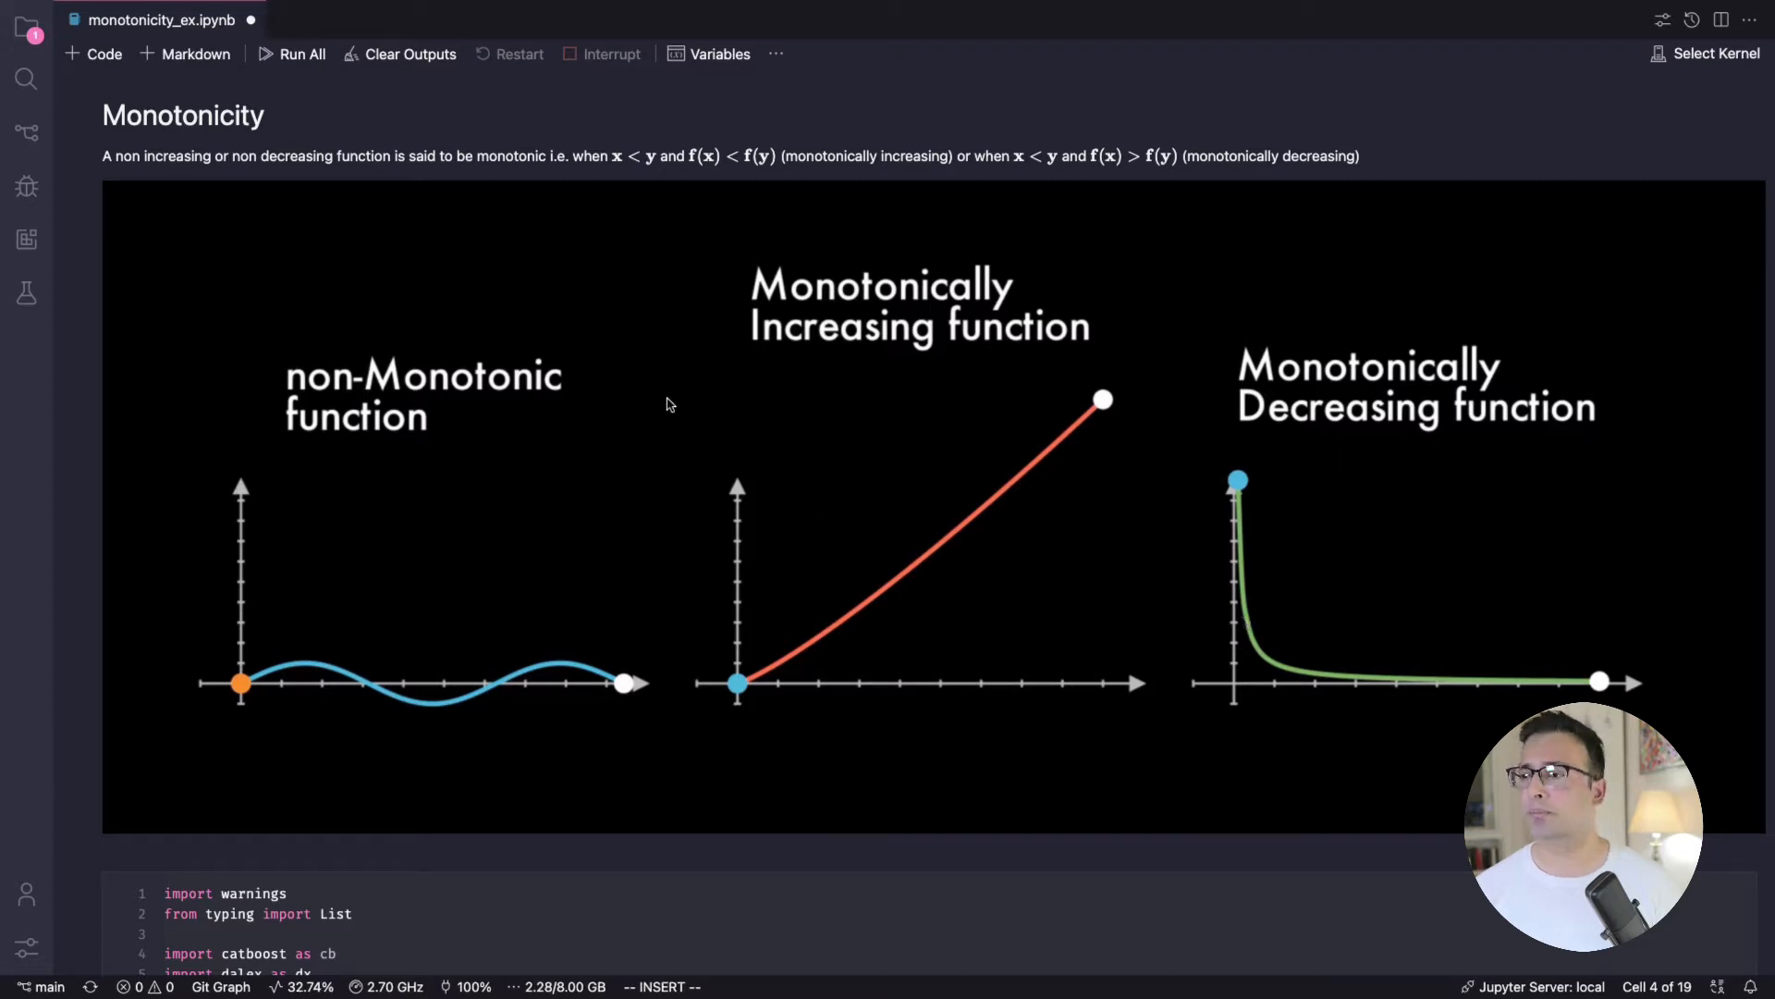
Step: Scroll past the imports and warning filter to the target_df data-generation helper
scroll("down", 3)
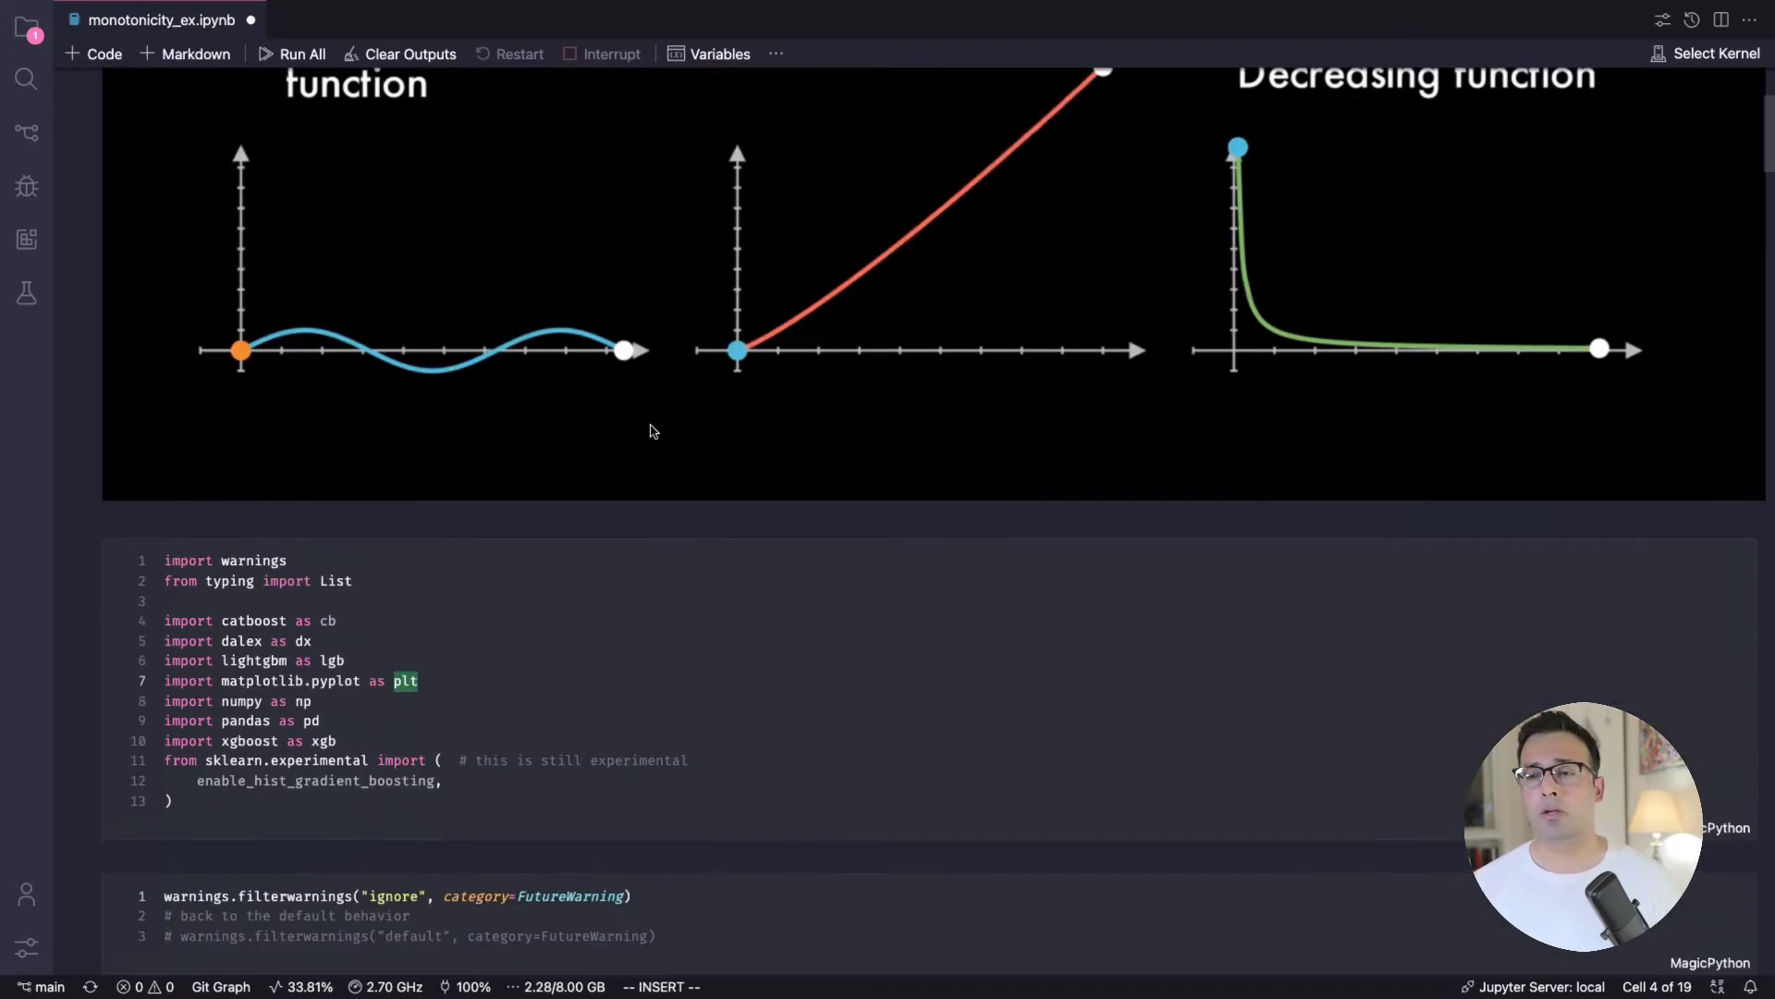
scroll("down", 3)
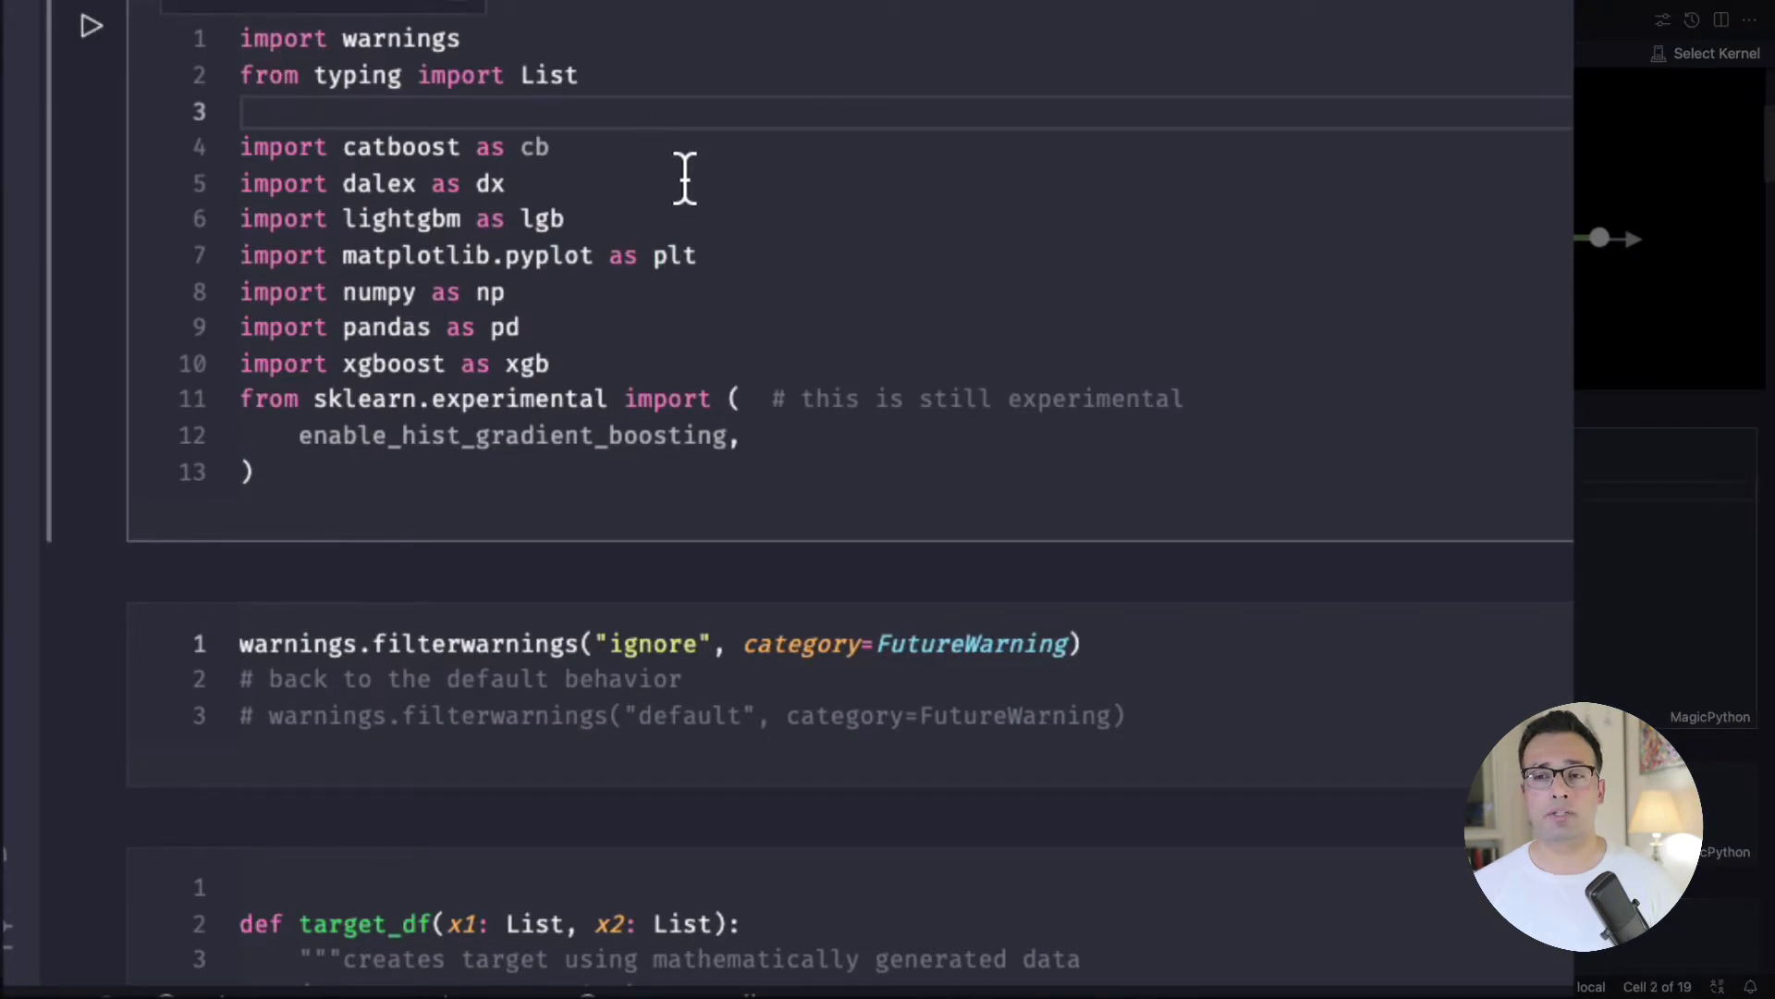
scroll("down", 3)
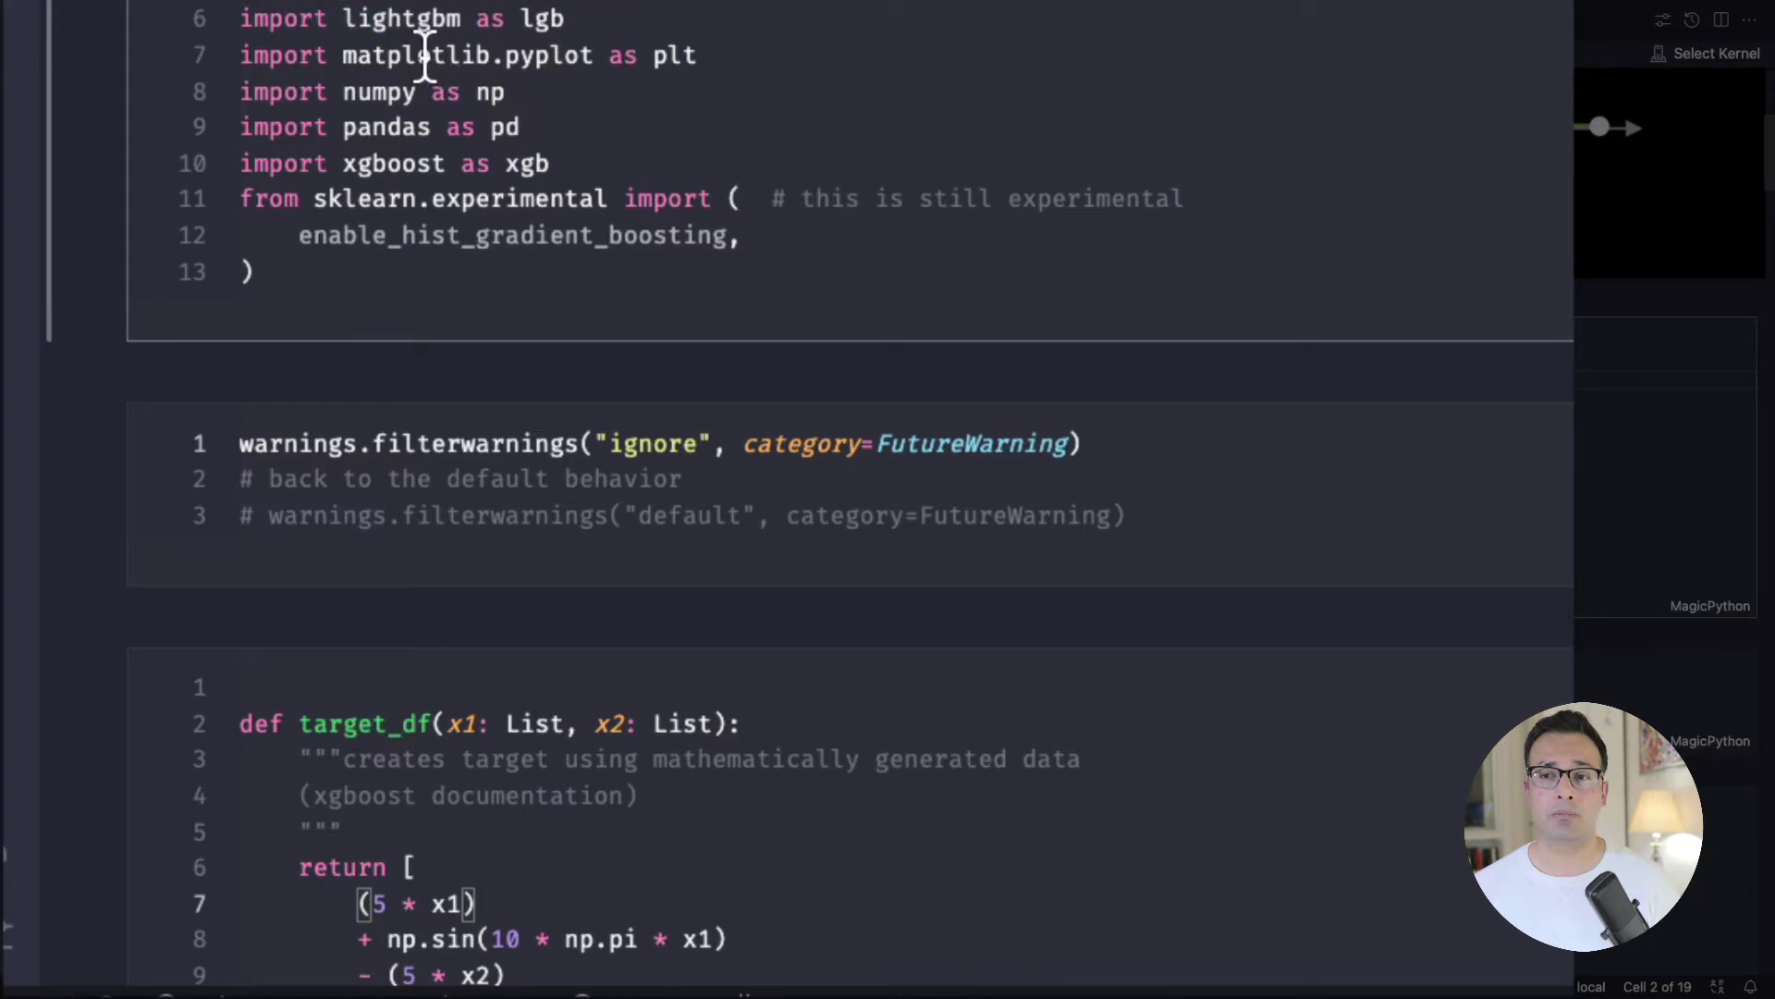
mouse_move(394, 162)
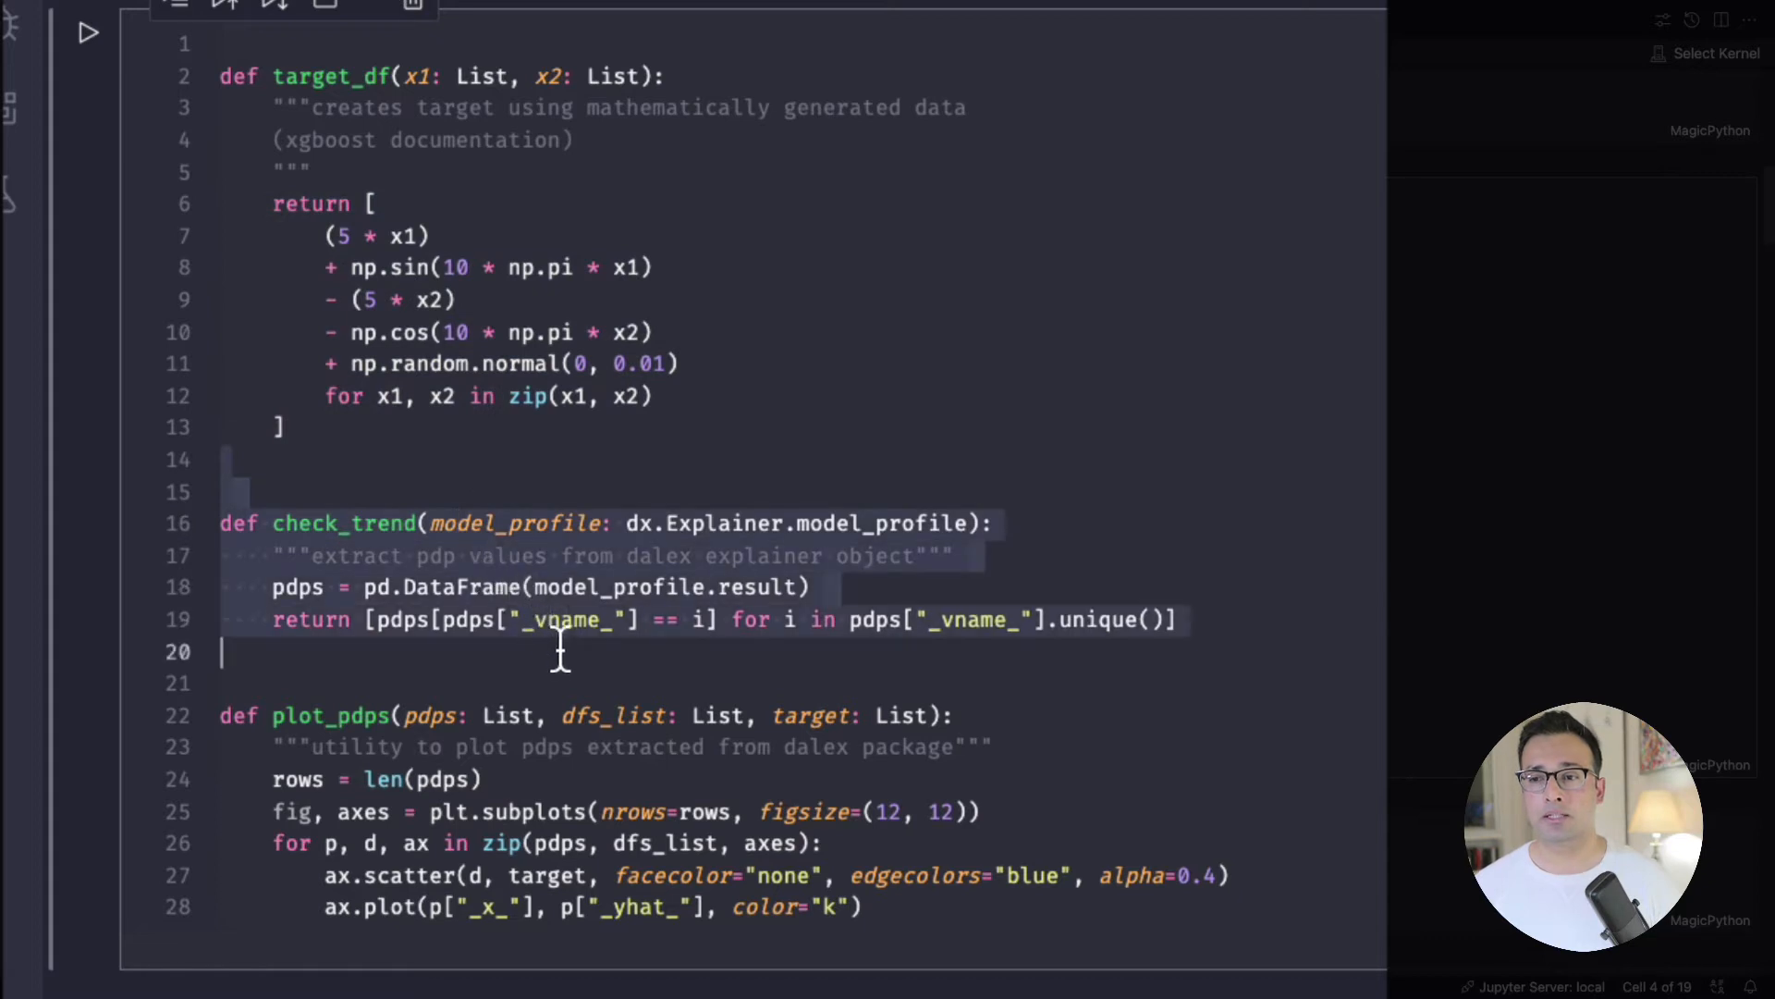
mouse_move(553, 714)
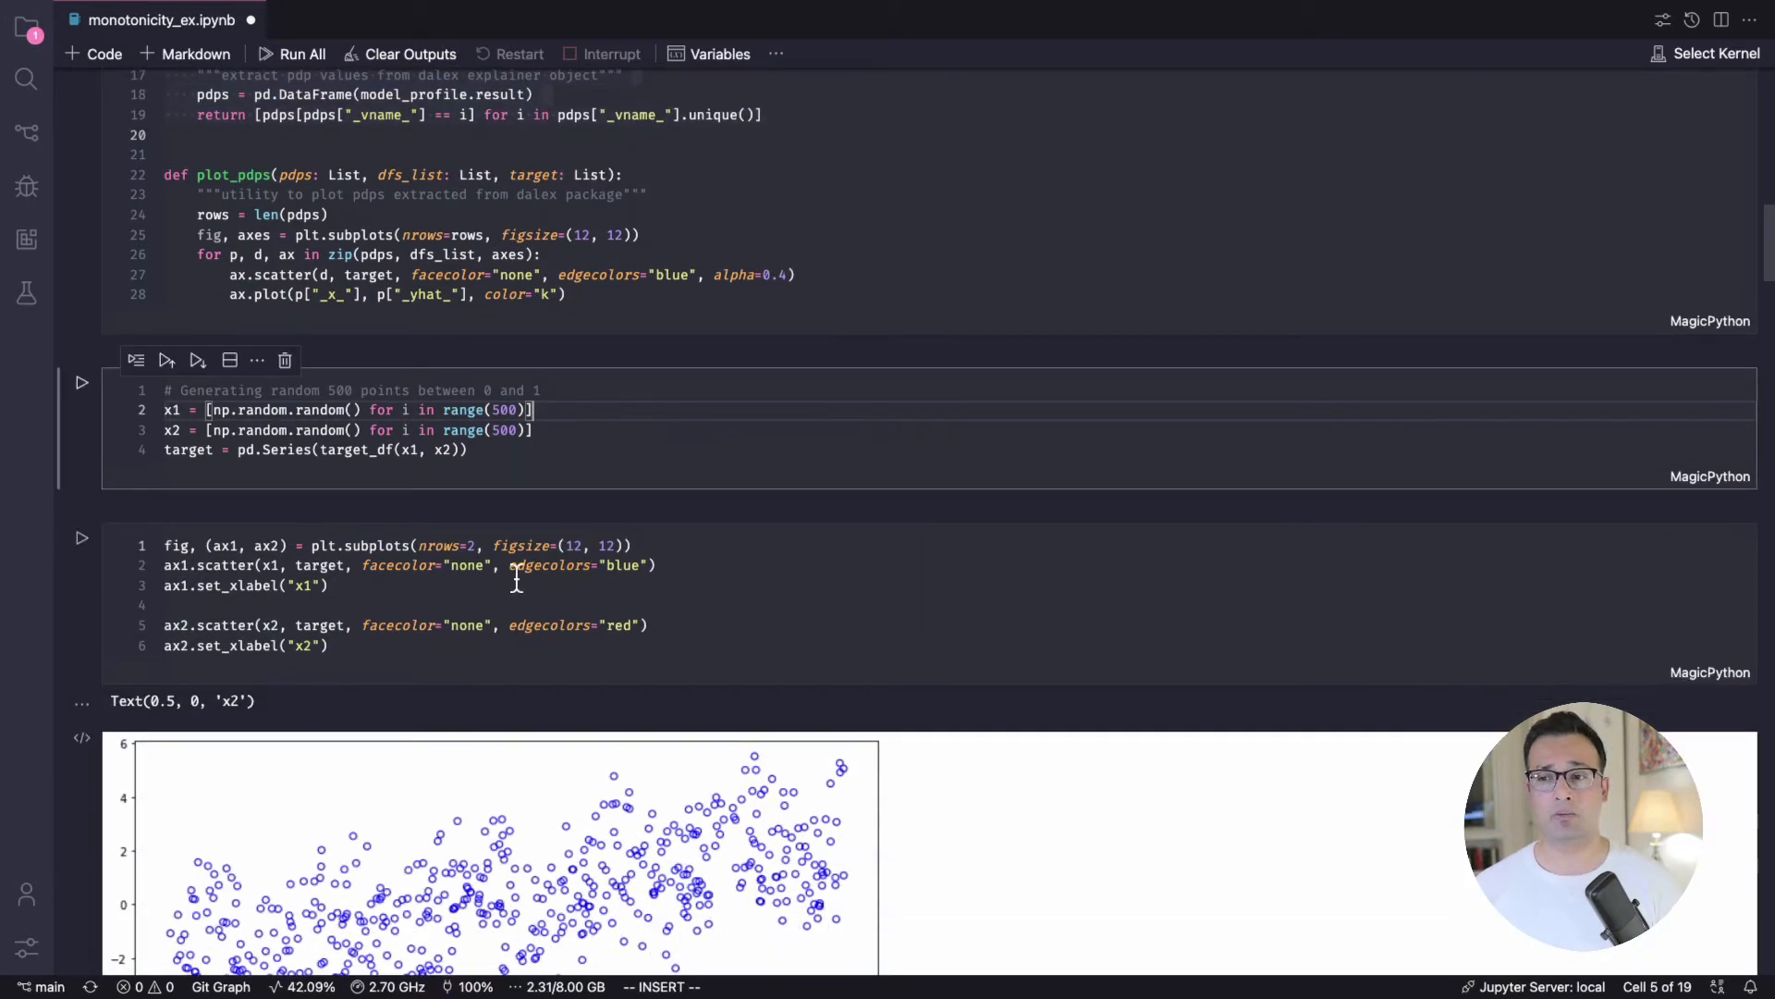
Step: Scroll to the scatter plots showing target rising with x1 and falling with x2
scroll("down", 3)
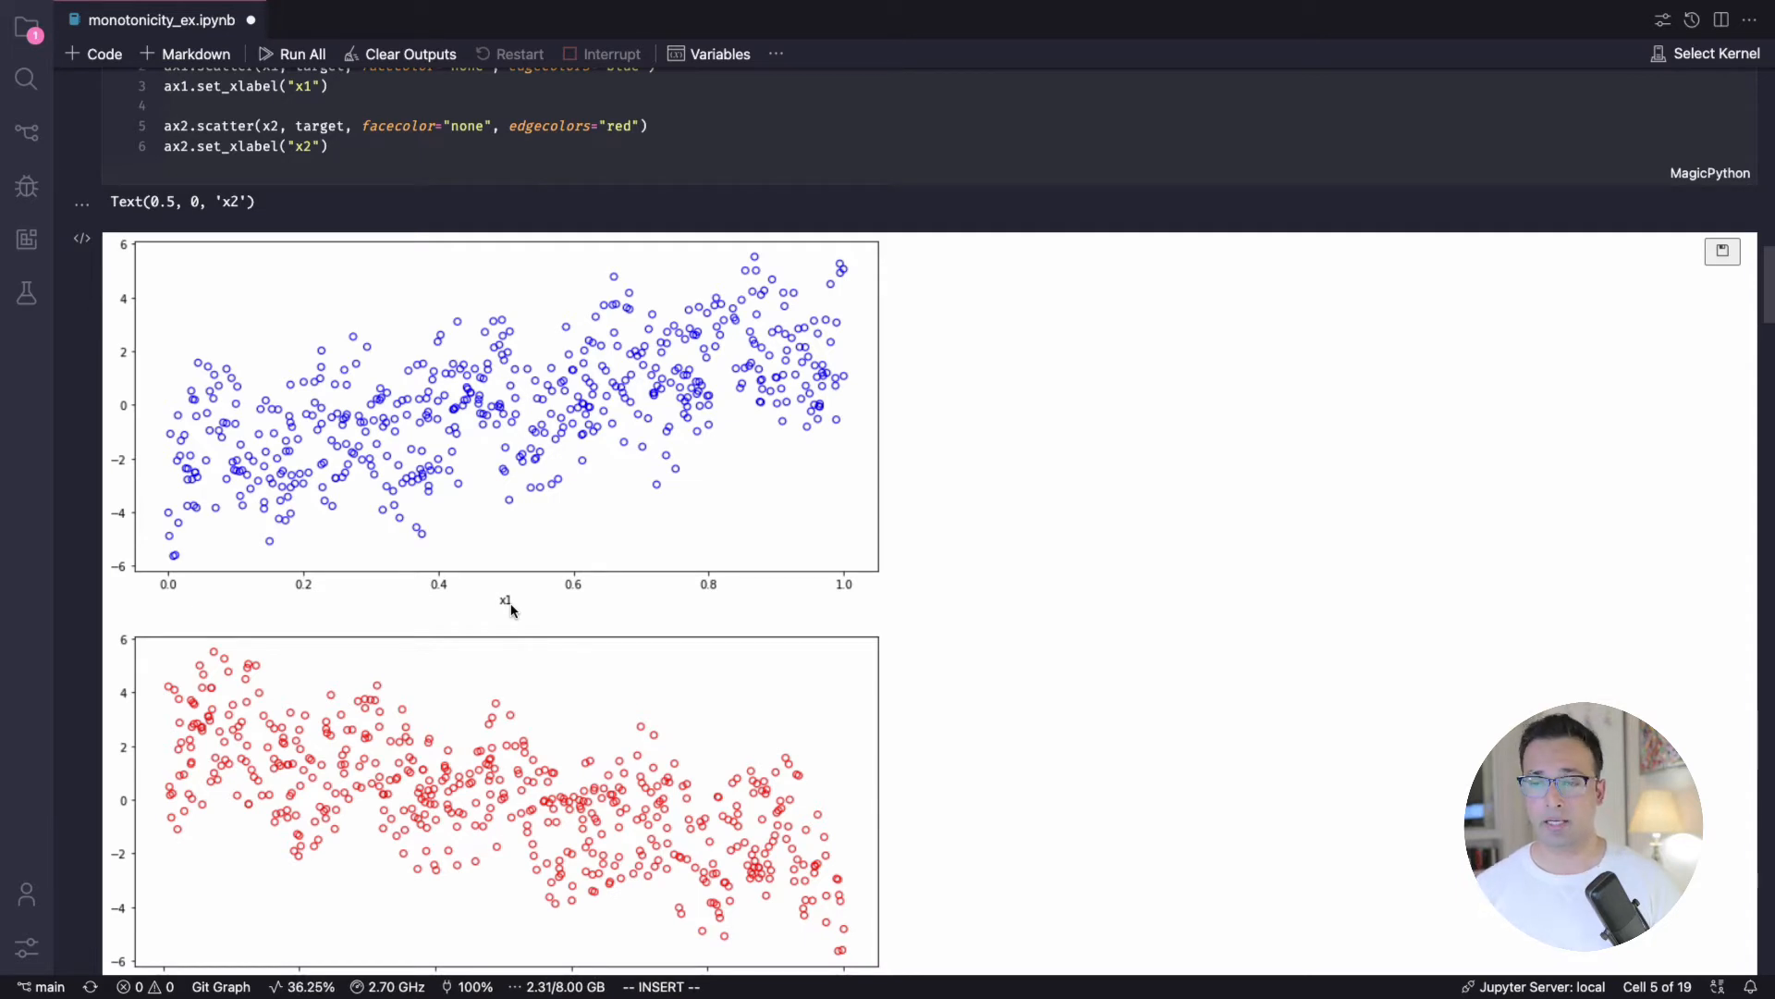
mouse_move(143, 278)
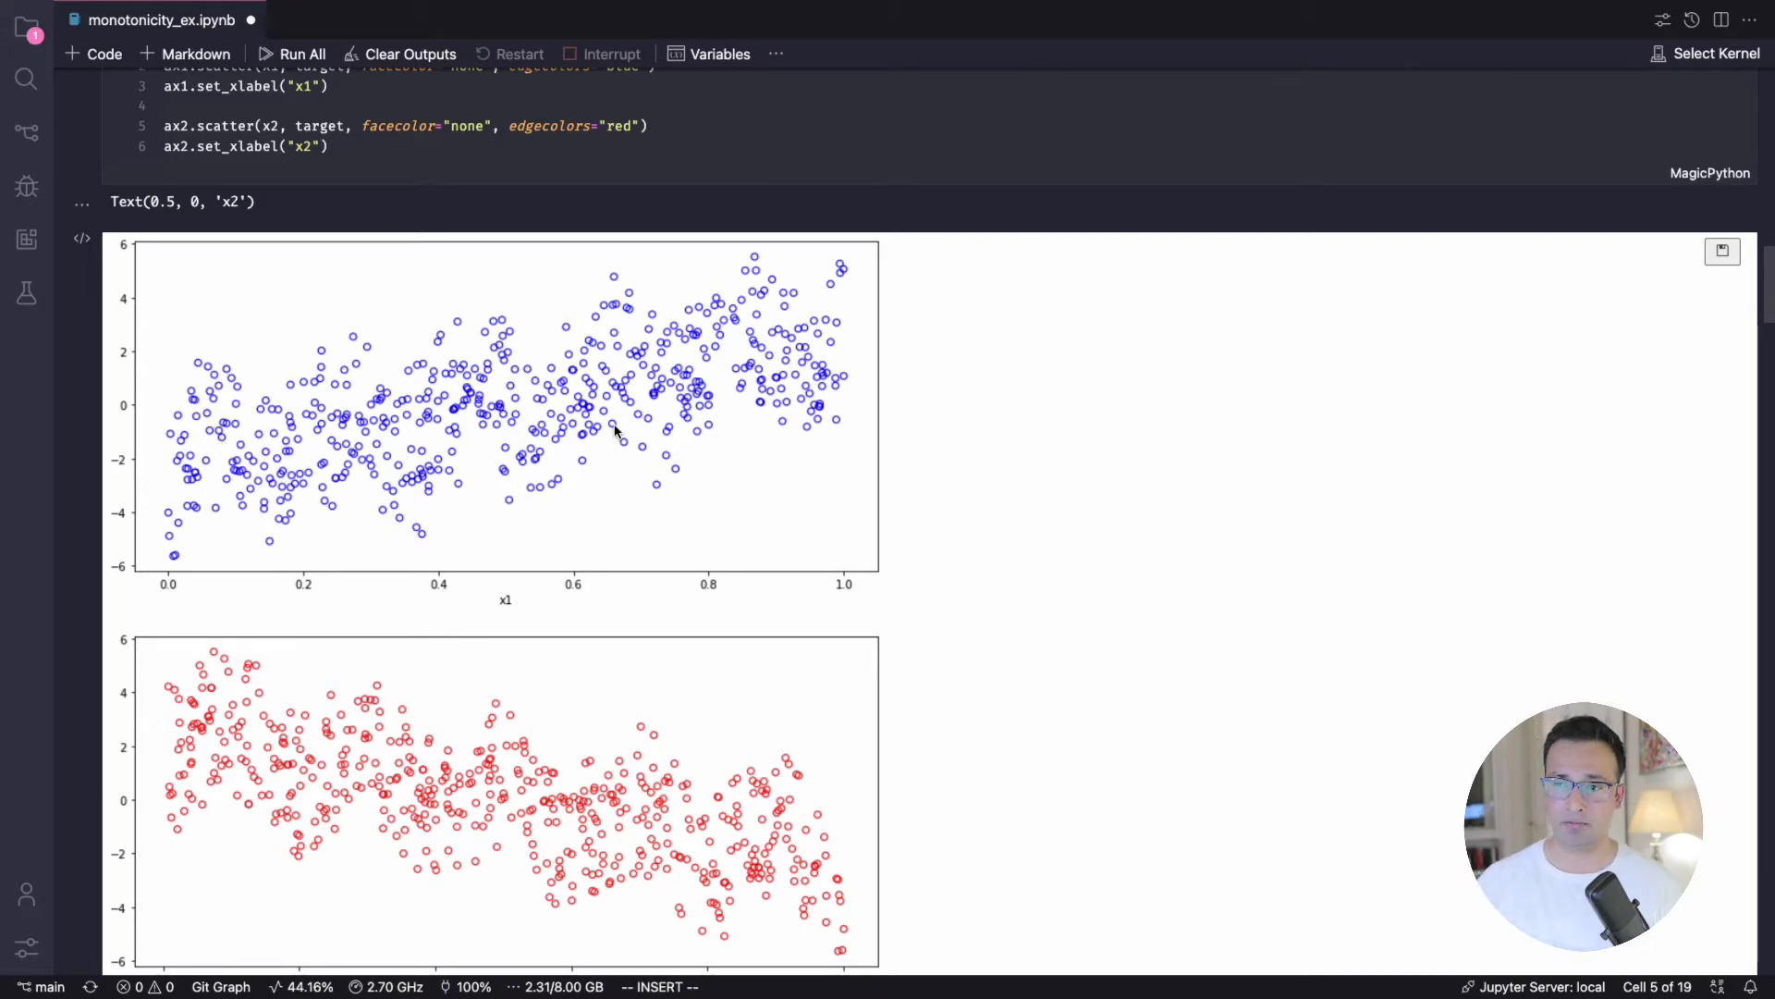
mouse_move(607, 436)
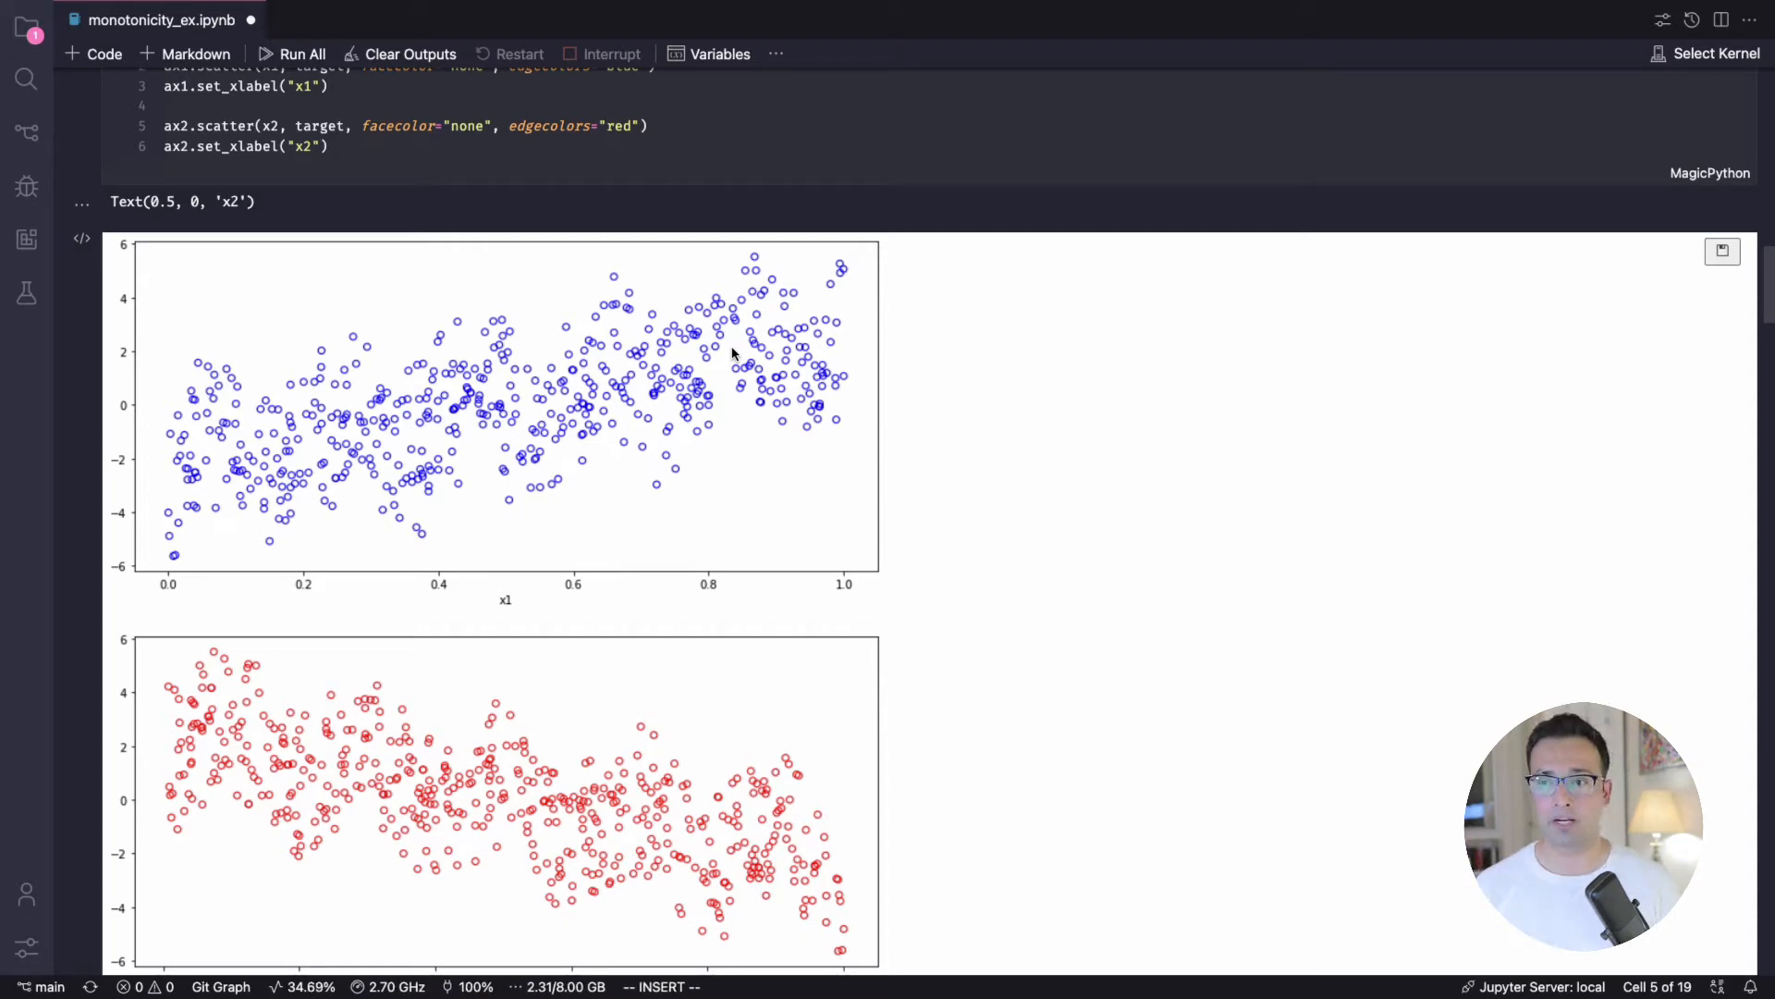
scroll("down", 3)
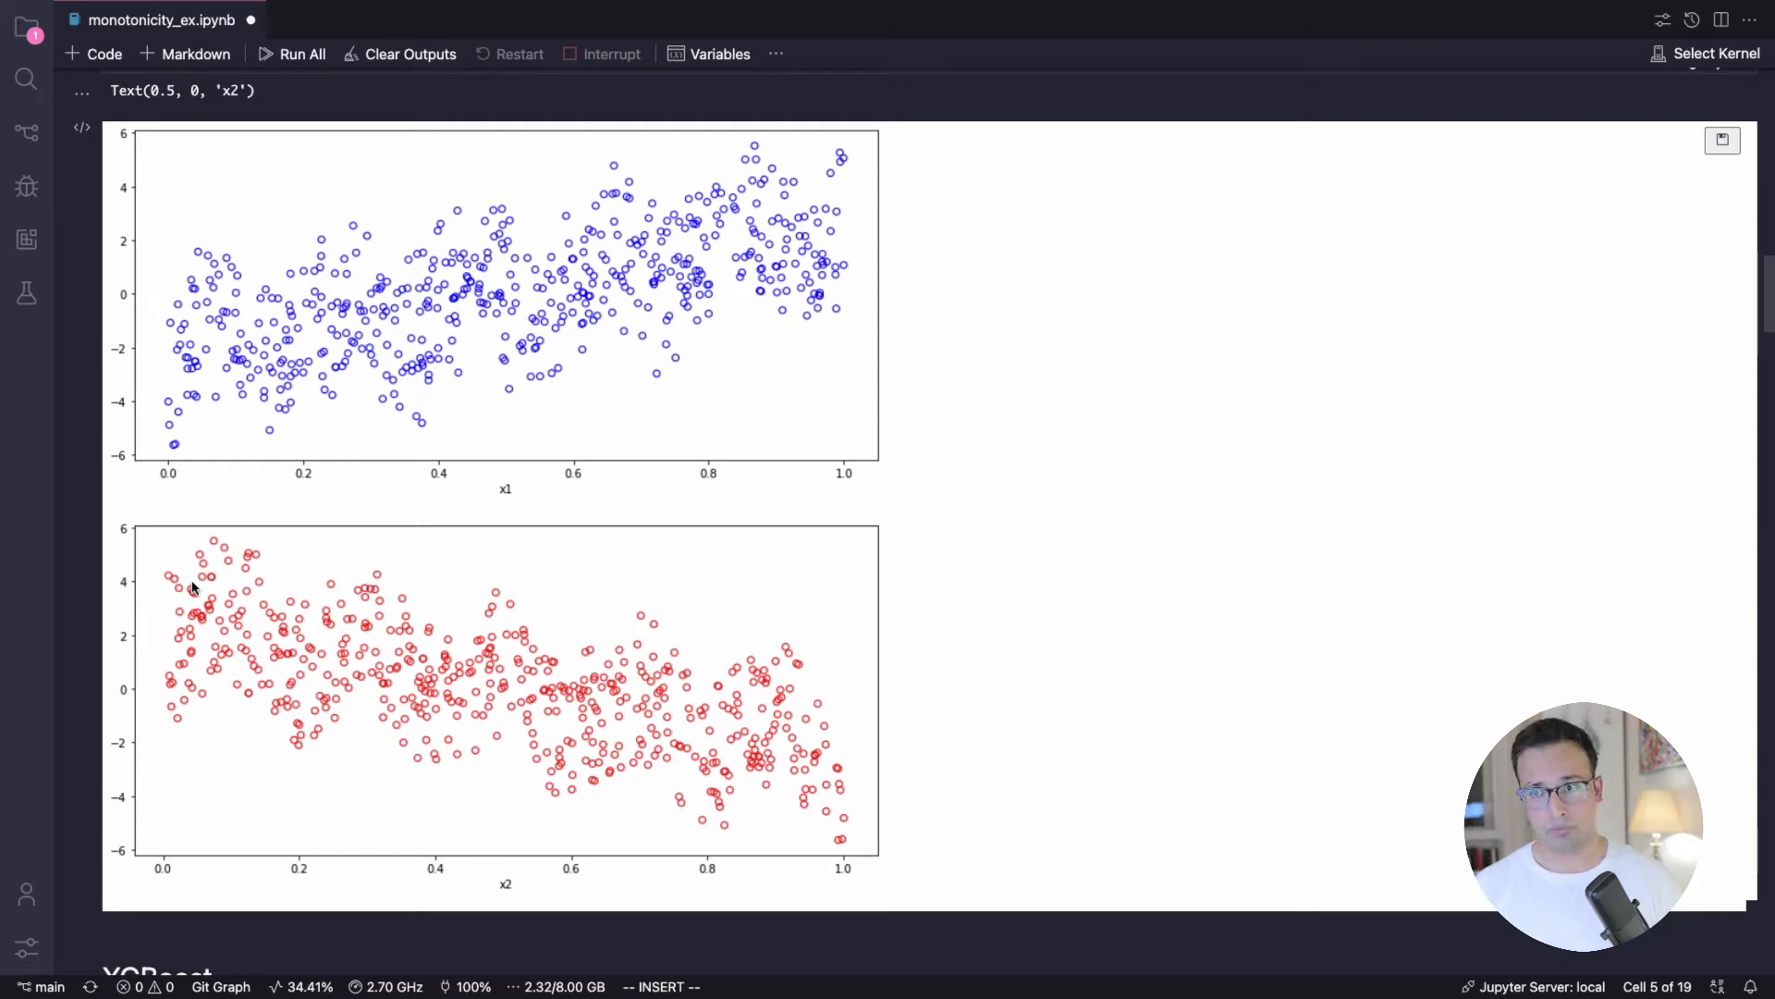
mouse_move(656, 322)
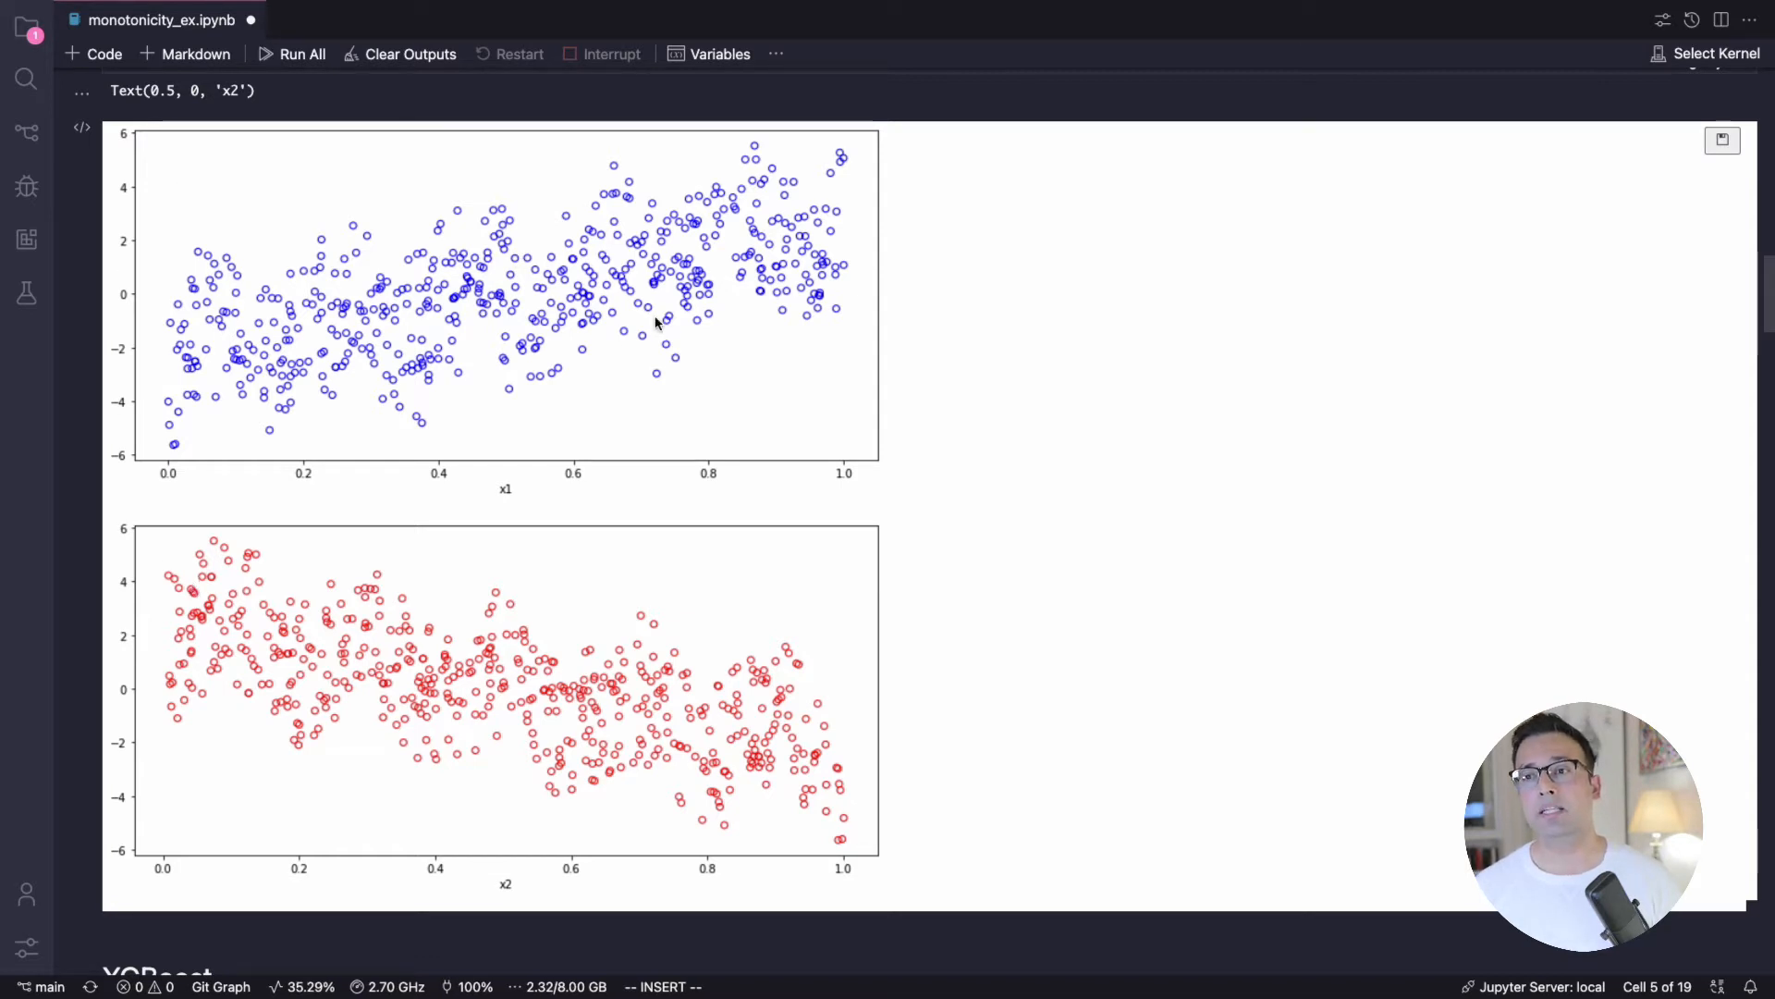
mouse_move(571, 725)
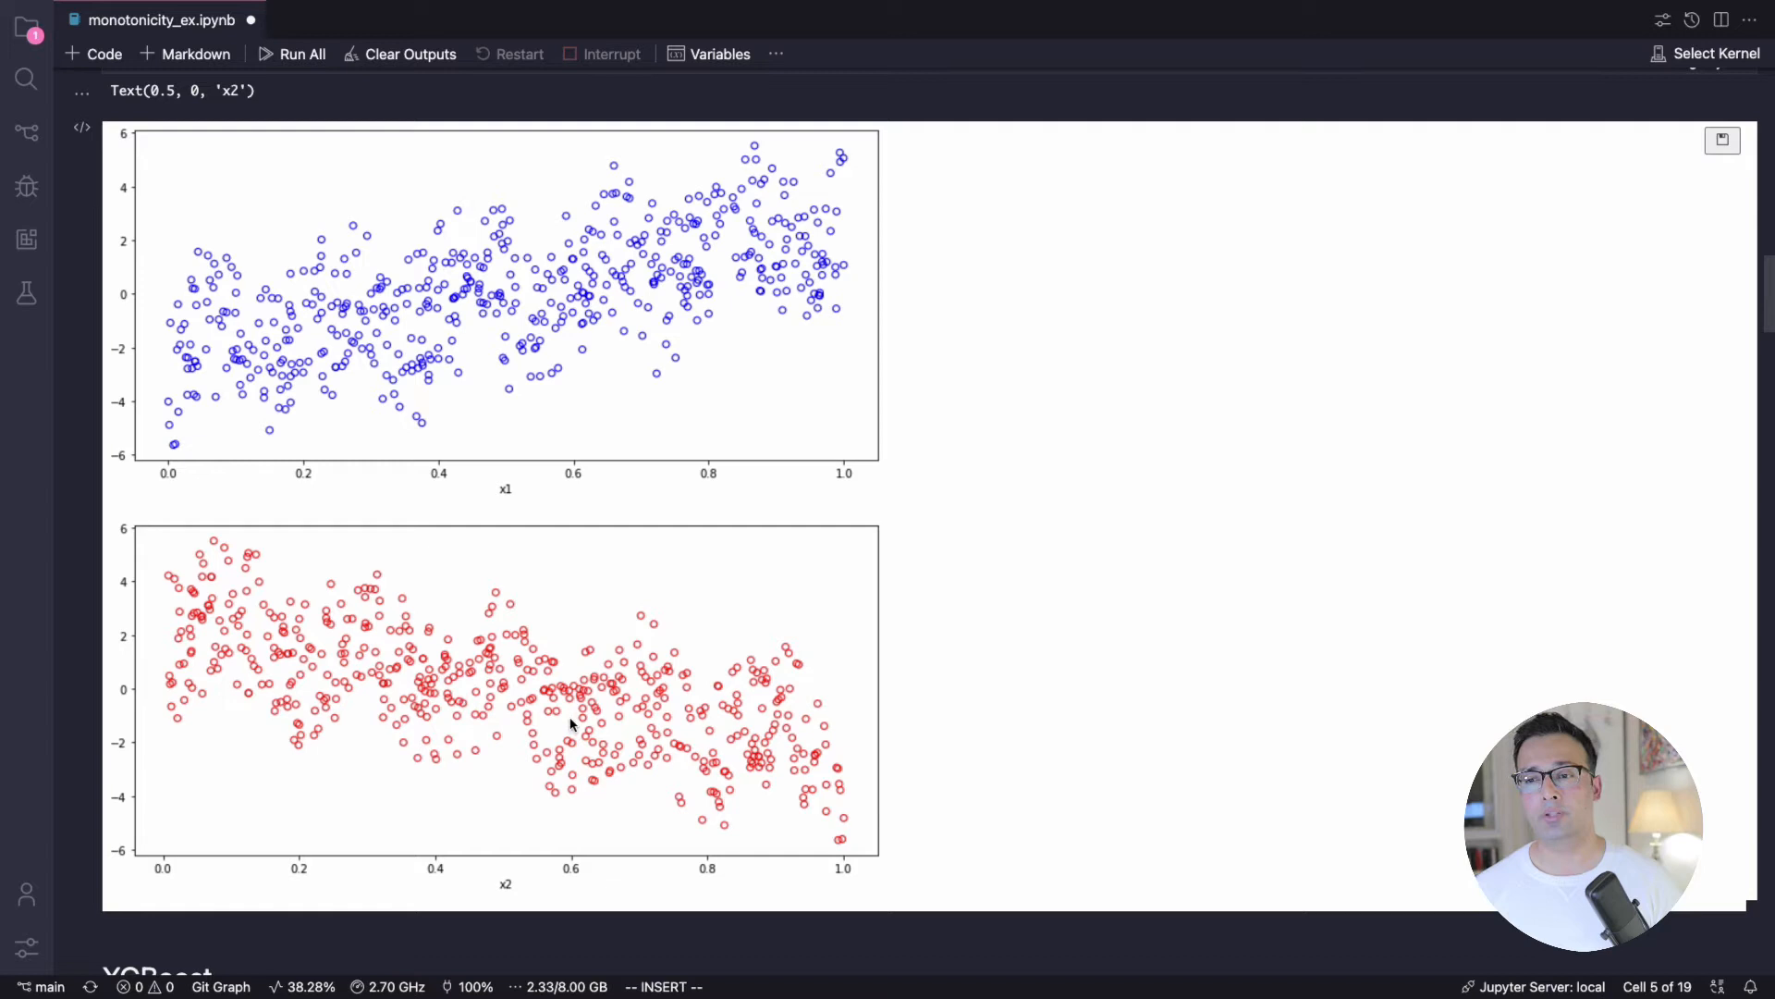
mouse_move(704, 294)
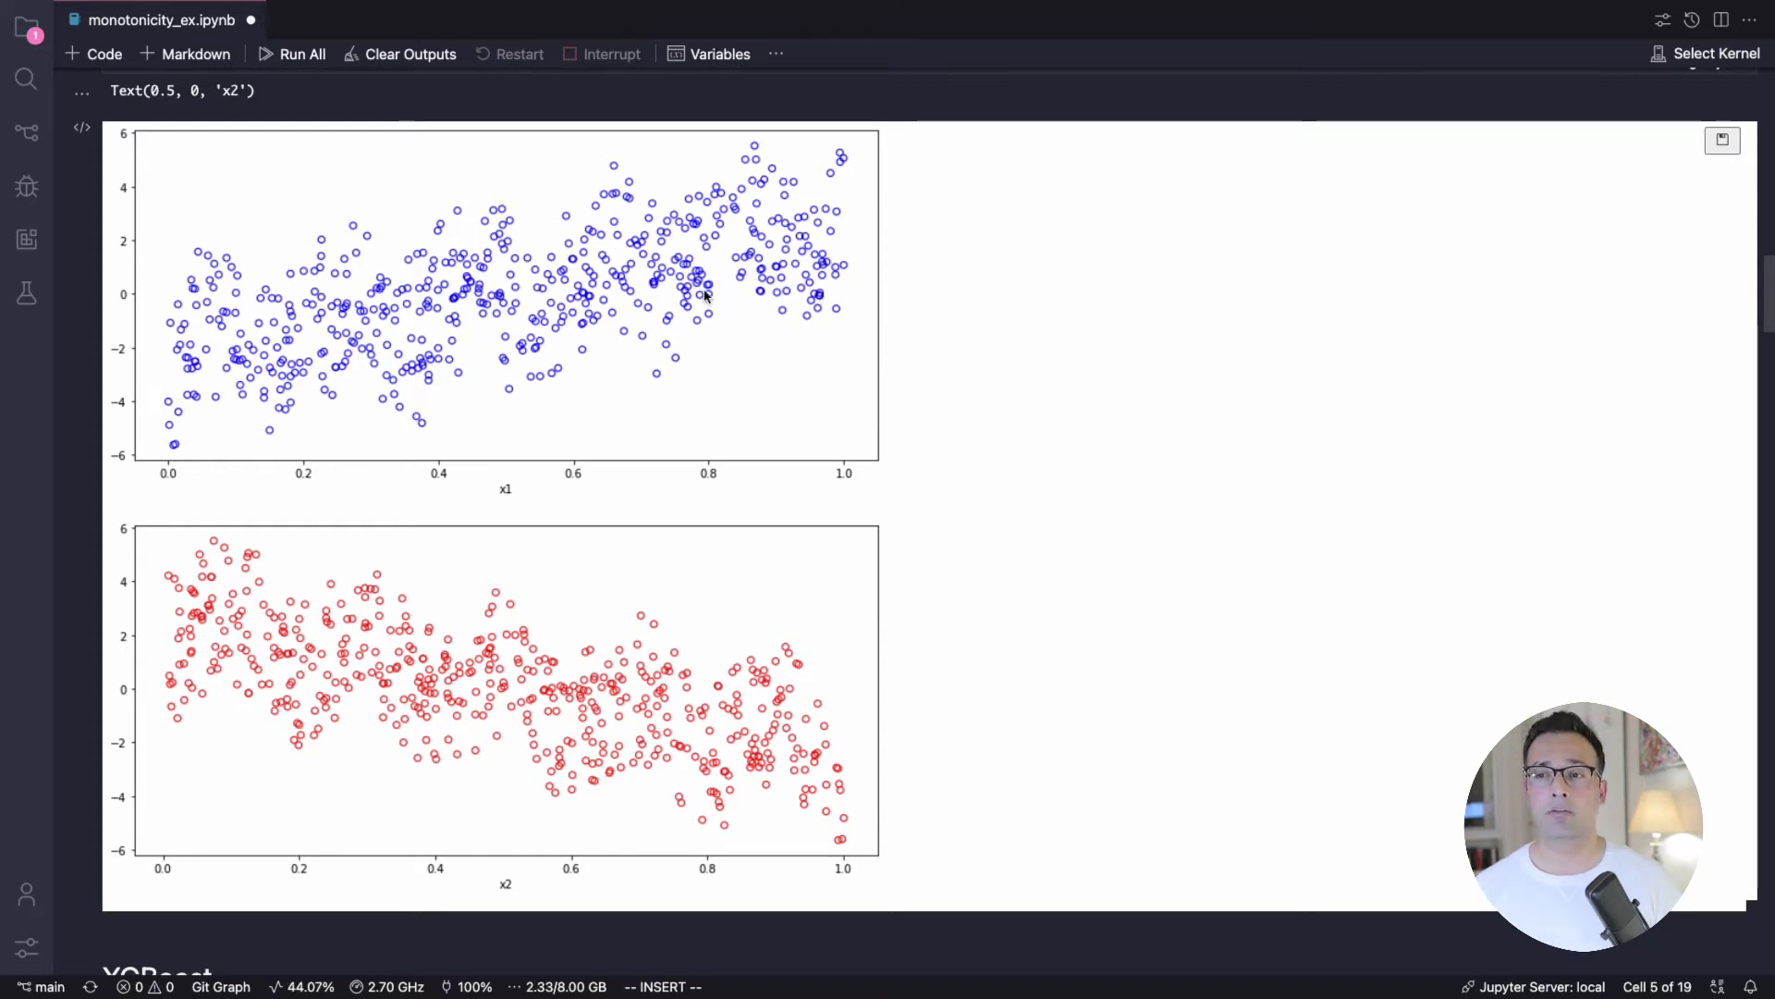
mouse_move(638, 764)
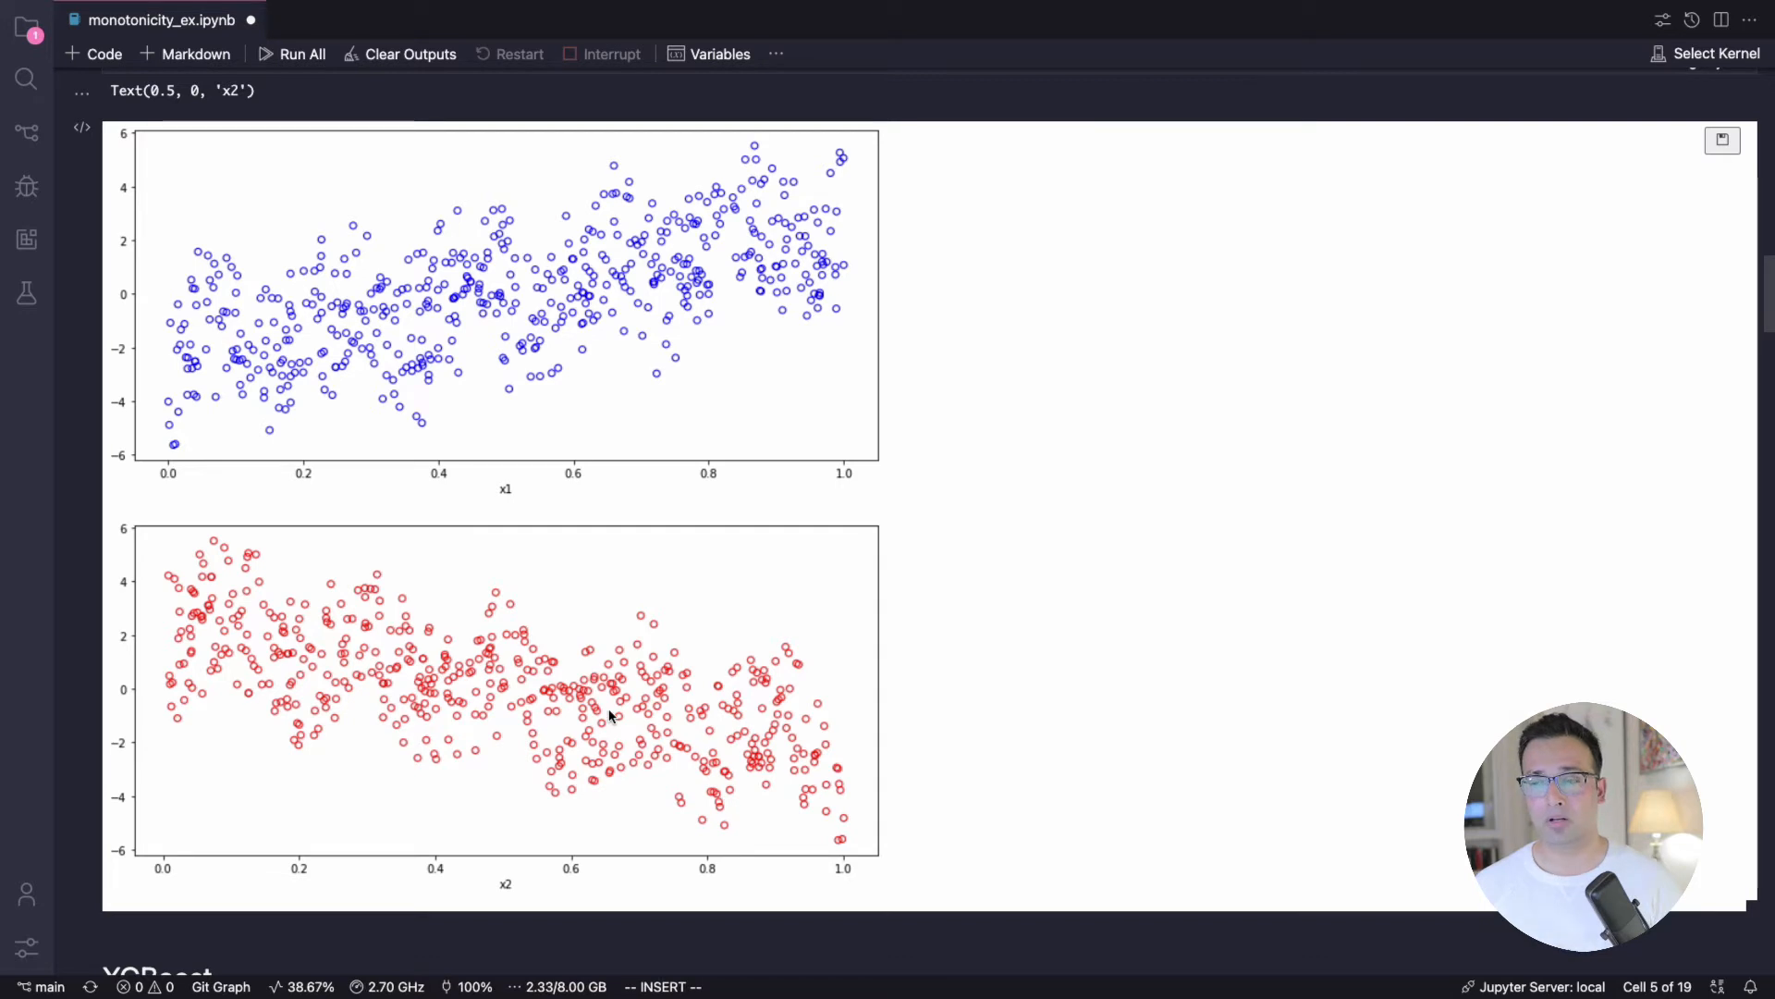
Step: Reach the unconstrained XGBoost cells, highlight the dalex explainer report, and continue to the model_profile PDP
scroll("down", 3)
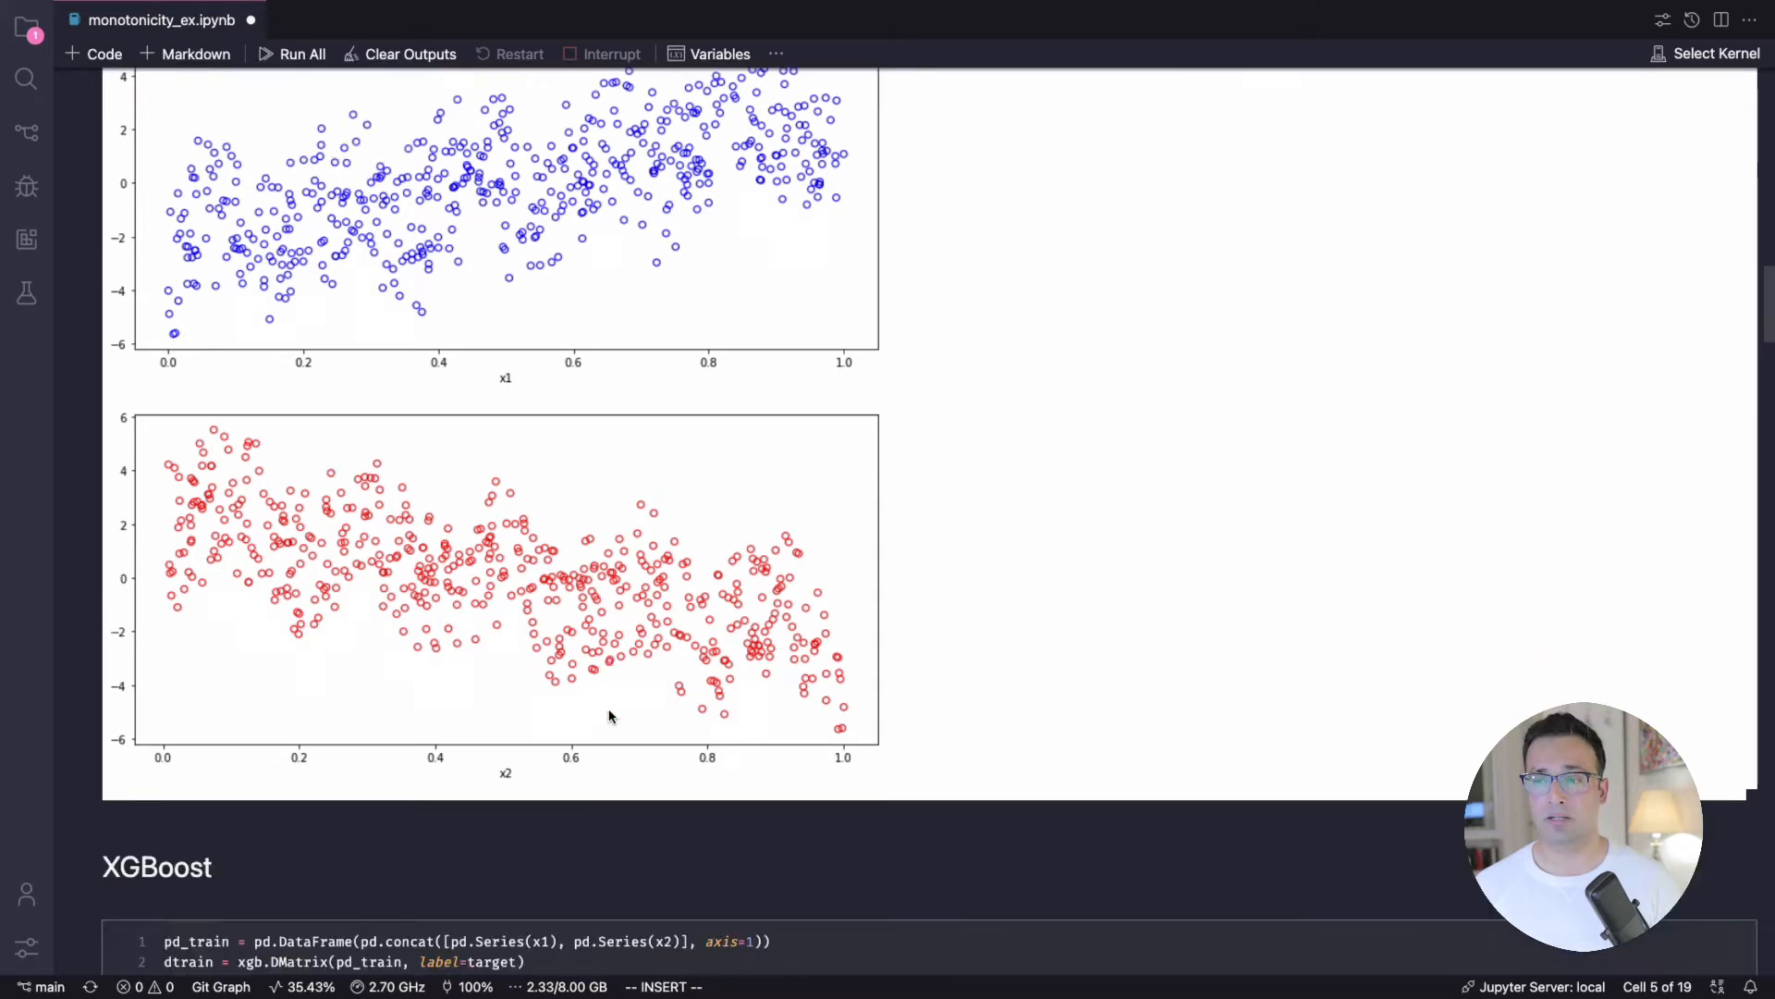
scroll("down", 3)
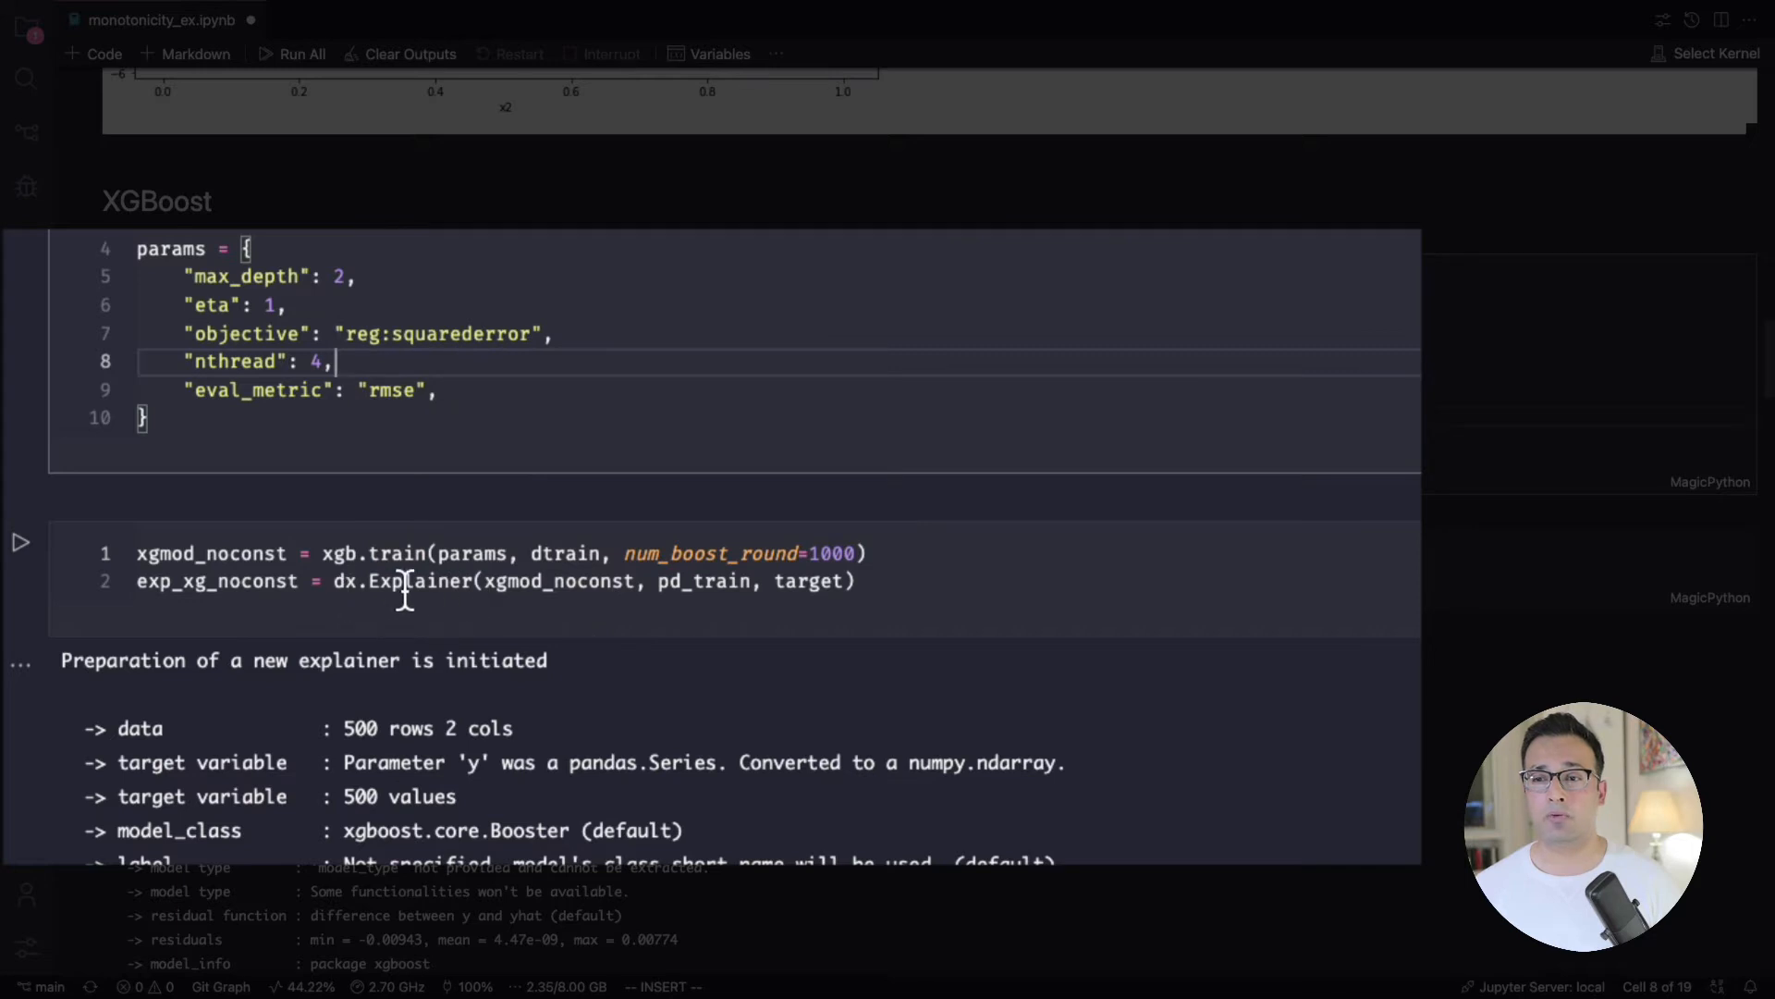
mouse_move(345, 580)
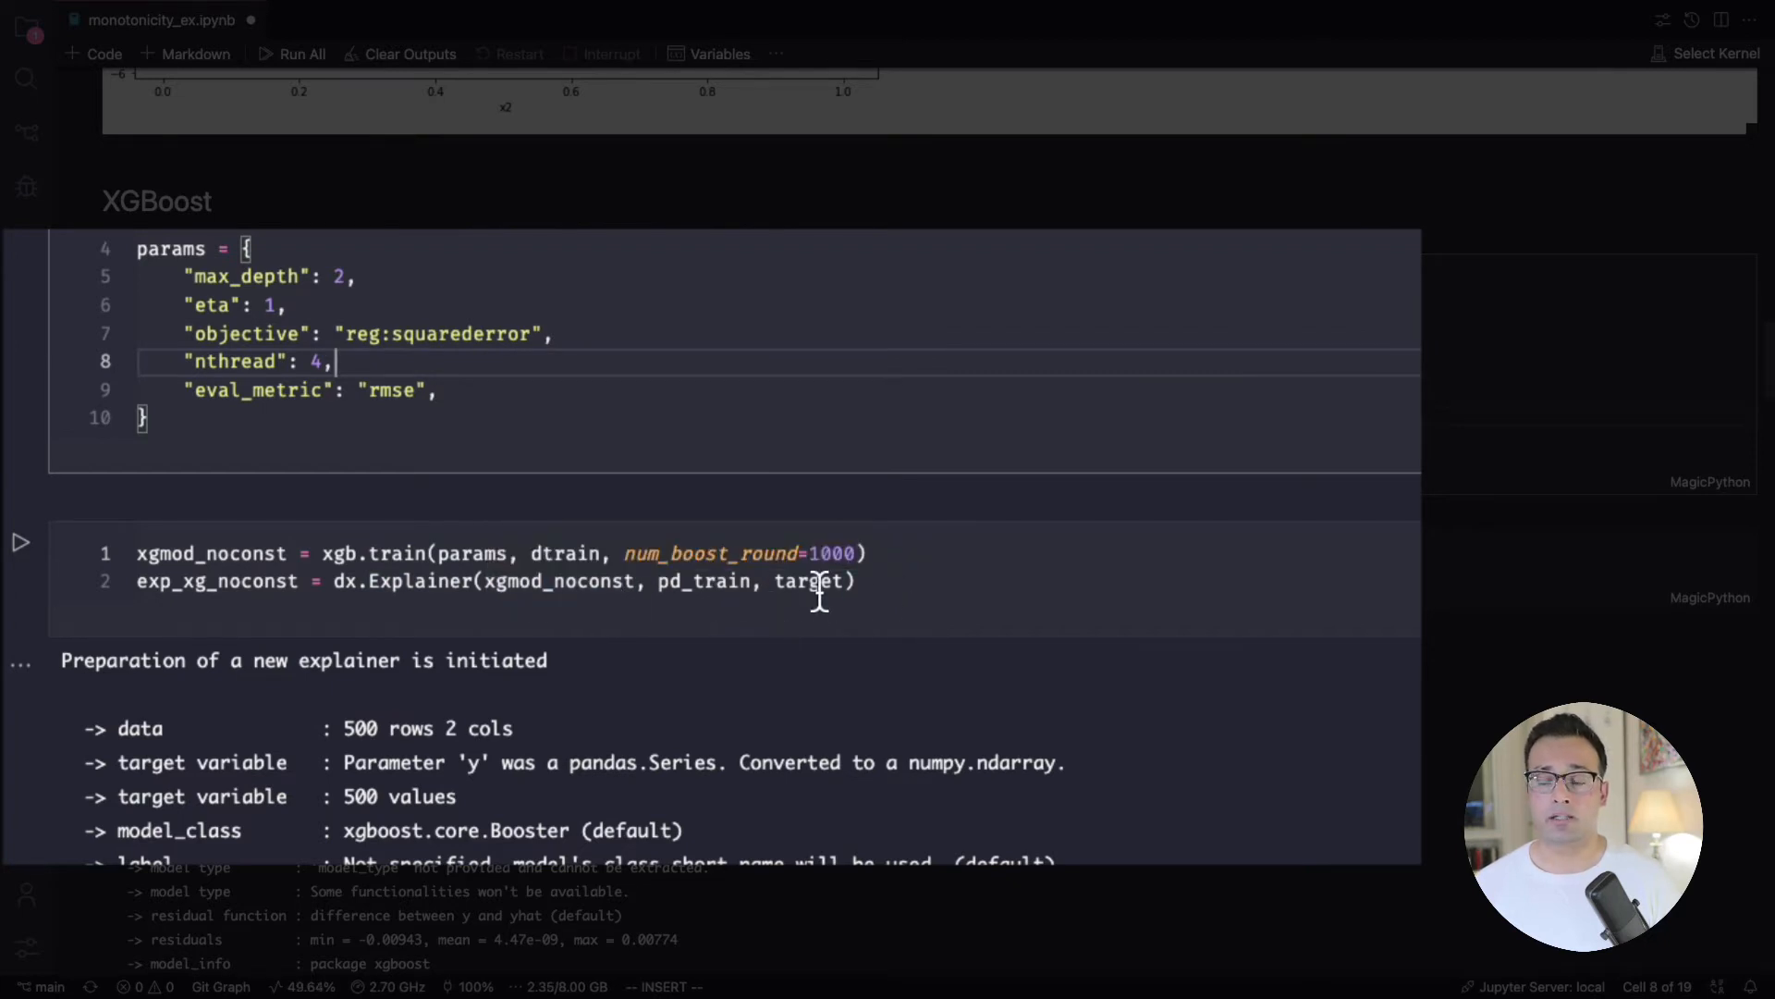
mouse_move(808, 581)
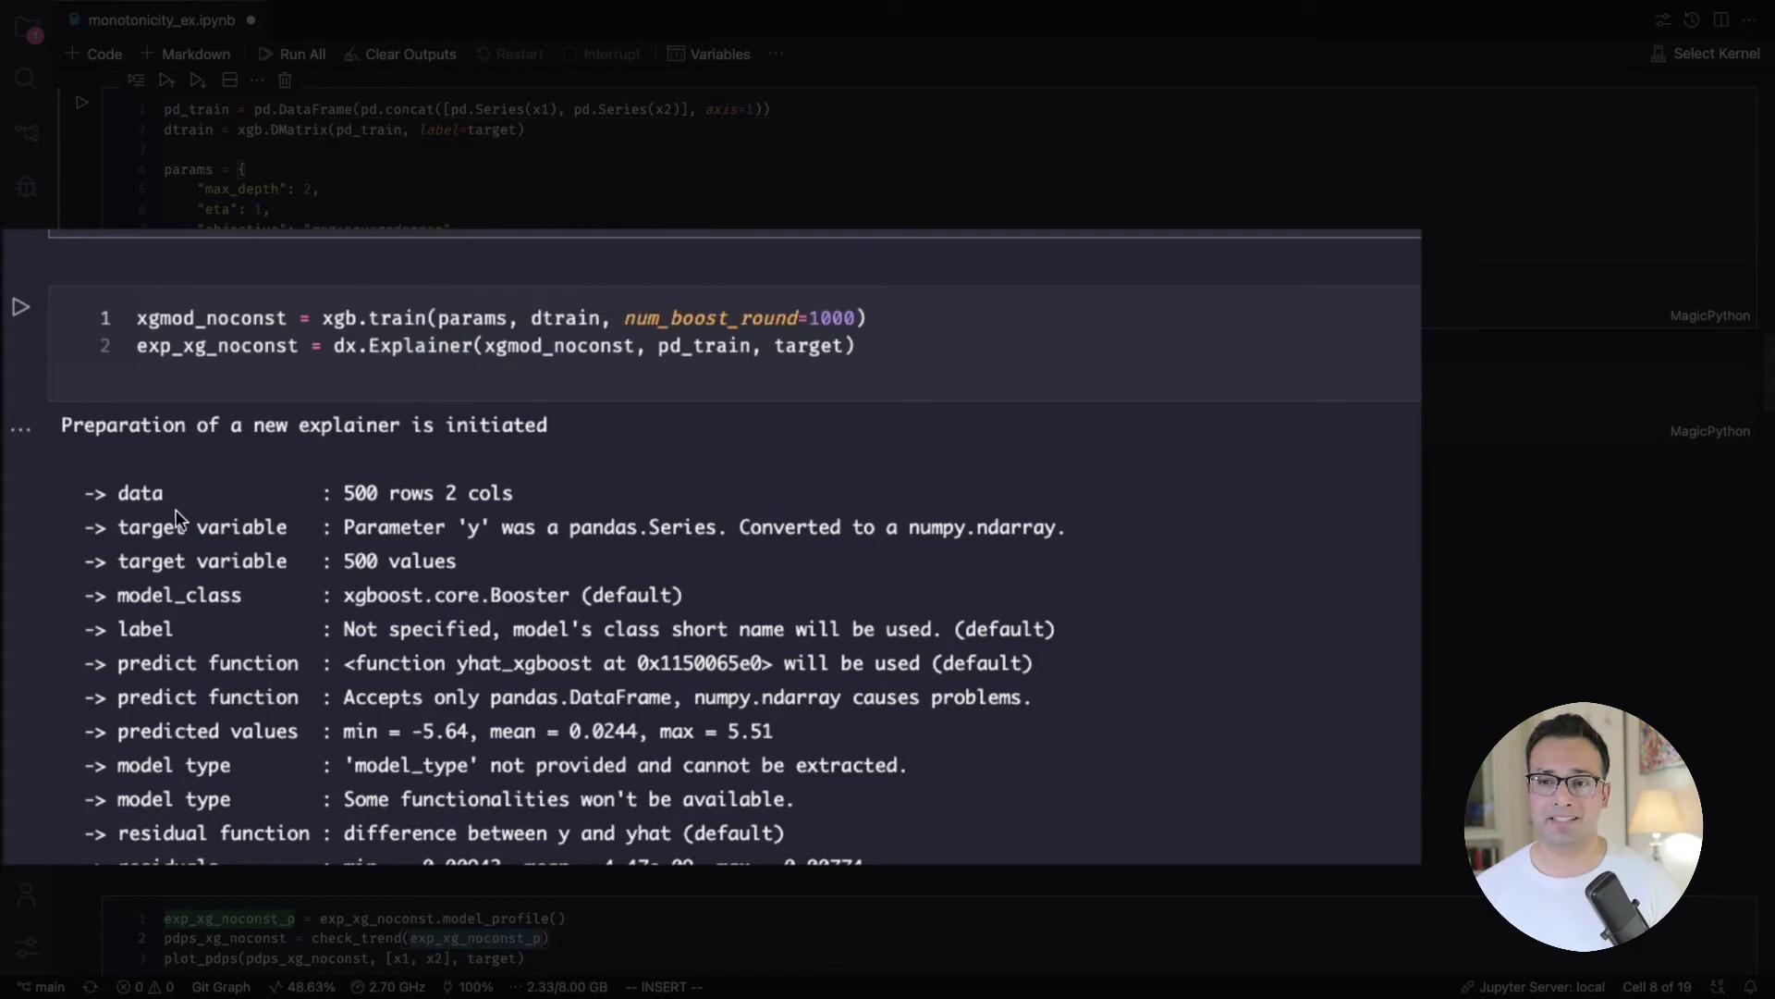
left_click_drag(116, 492, 527, 697)
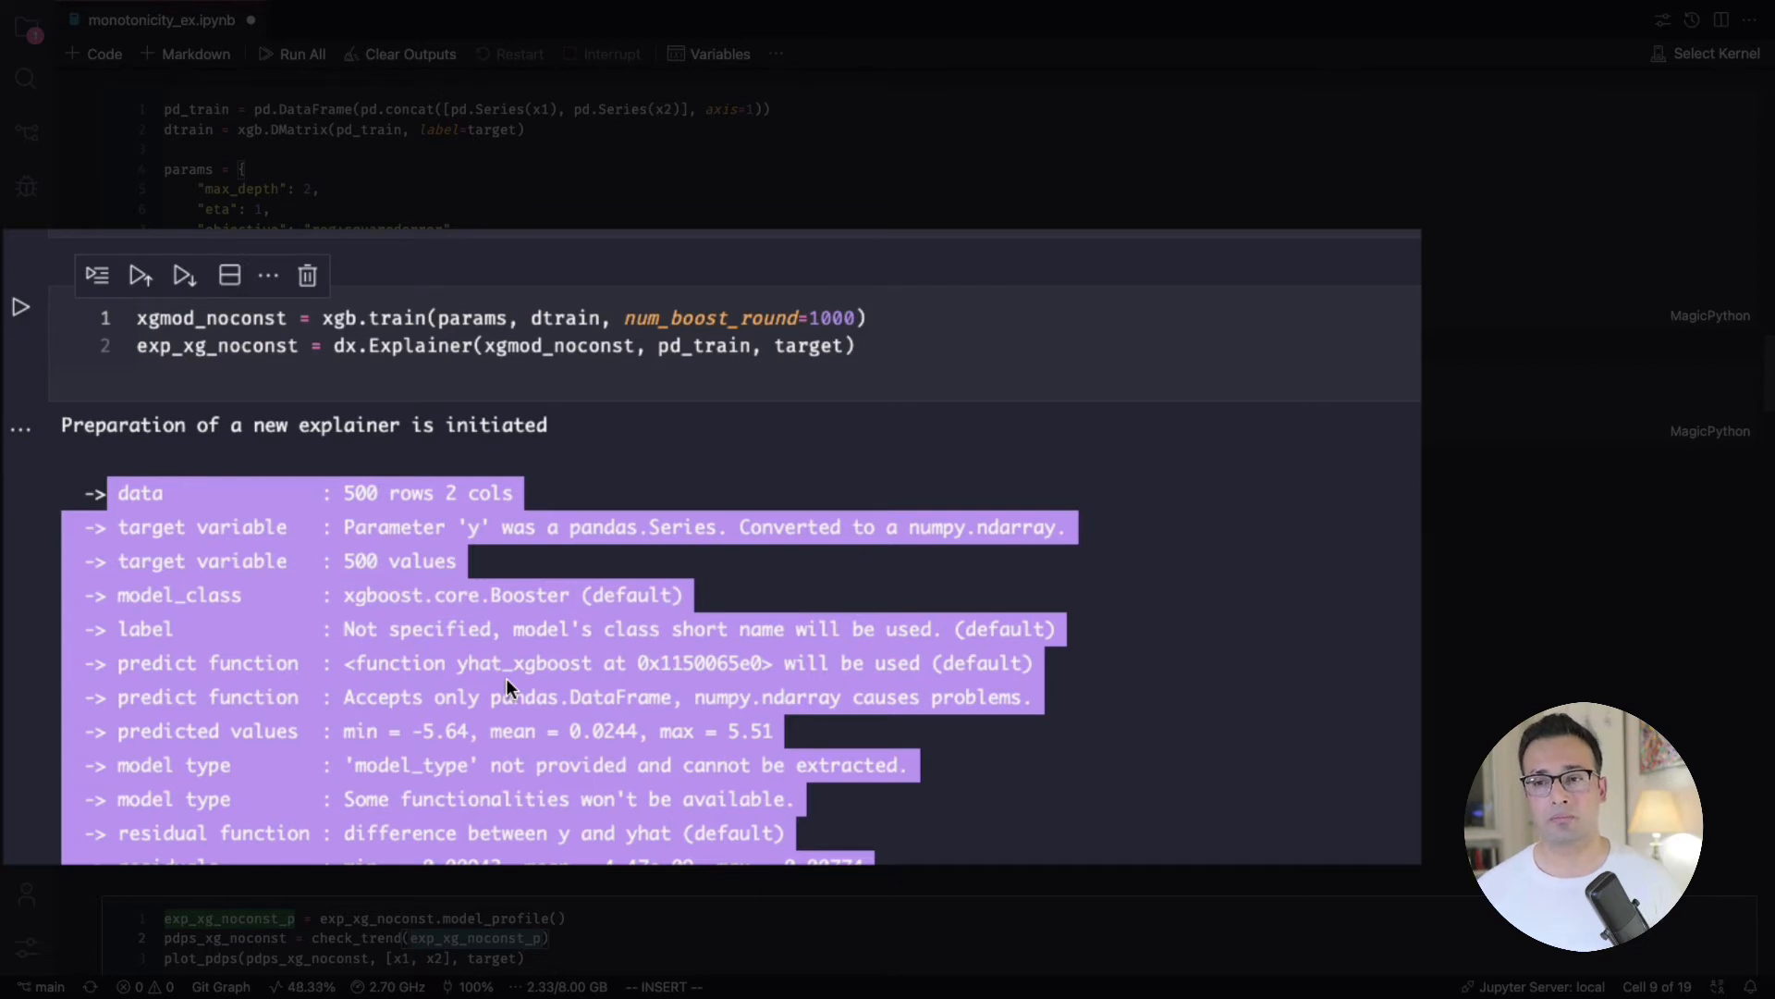
mouse_move(320, 549)
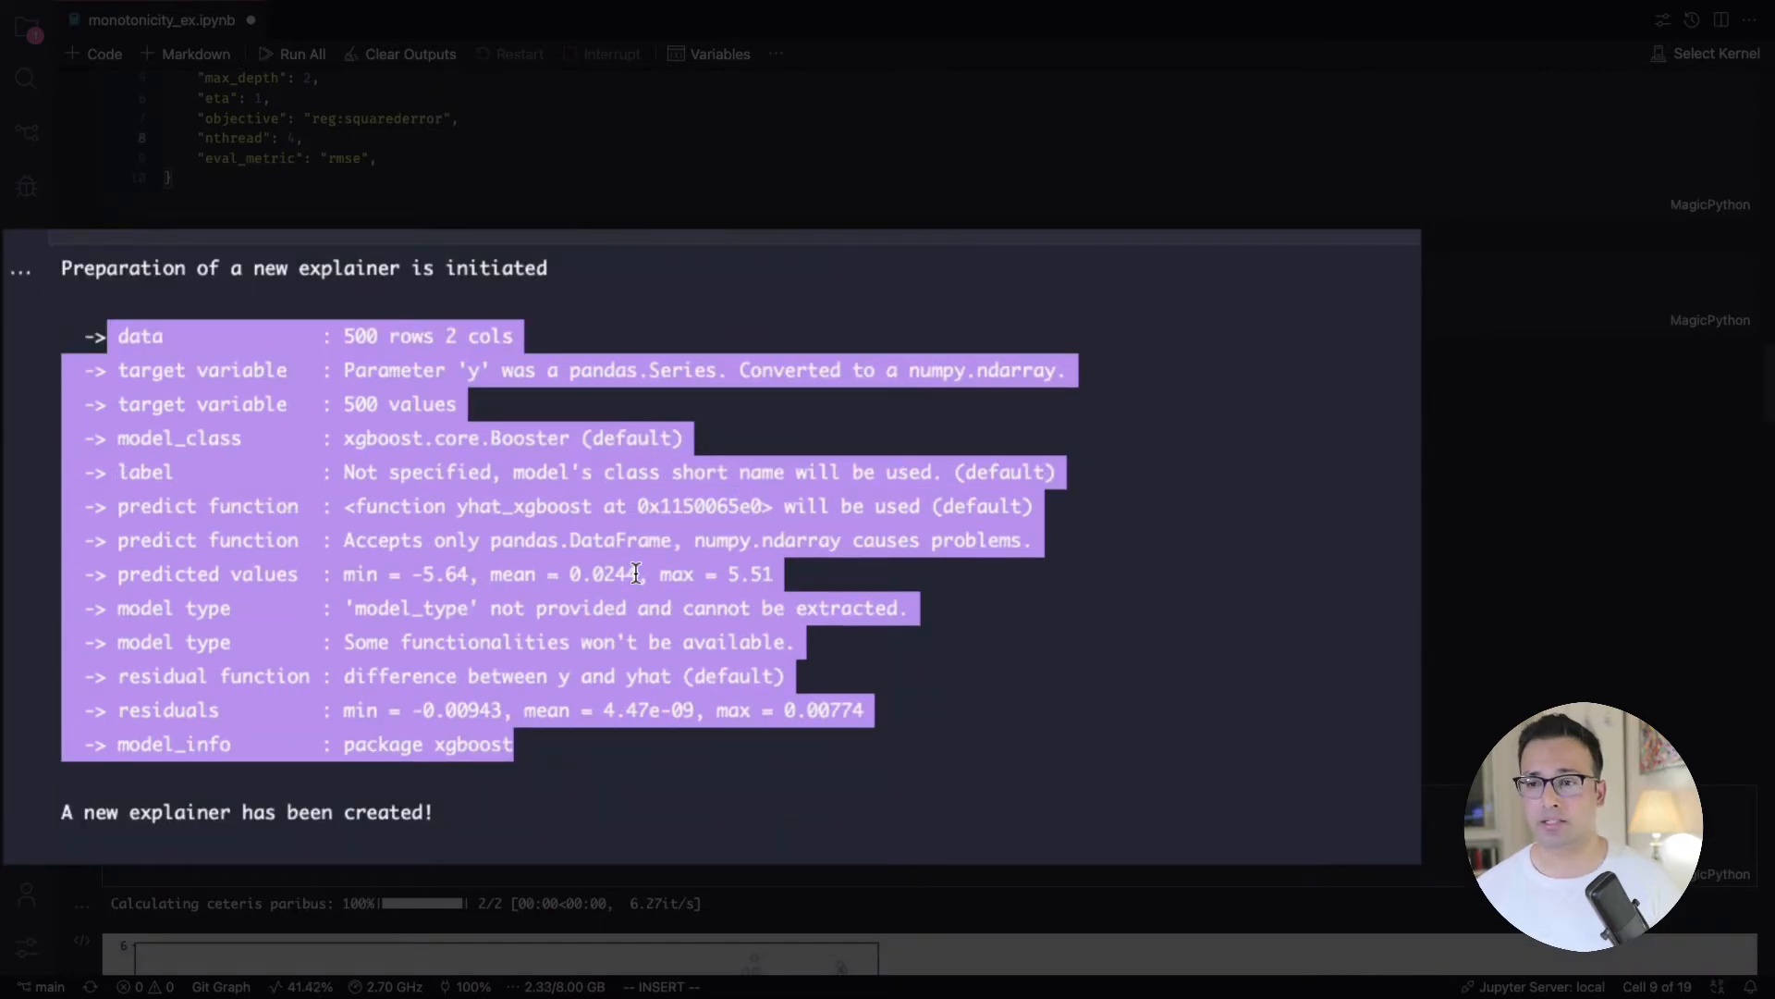
scroll("down", 3)
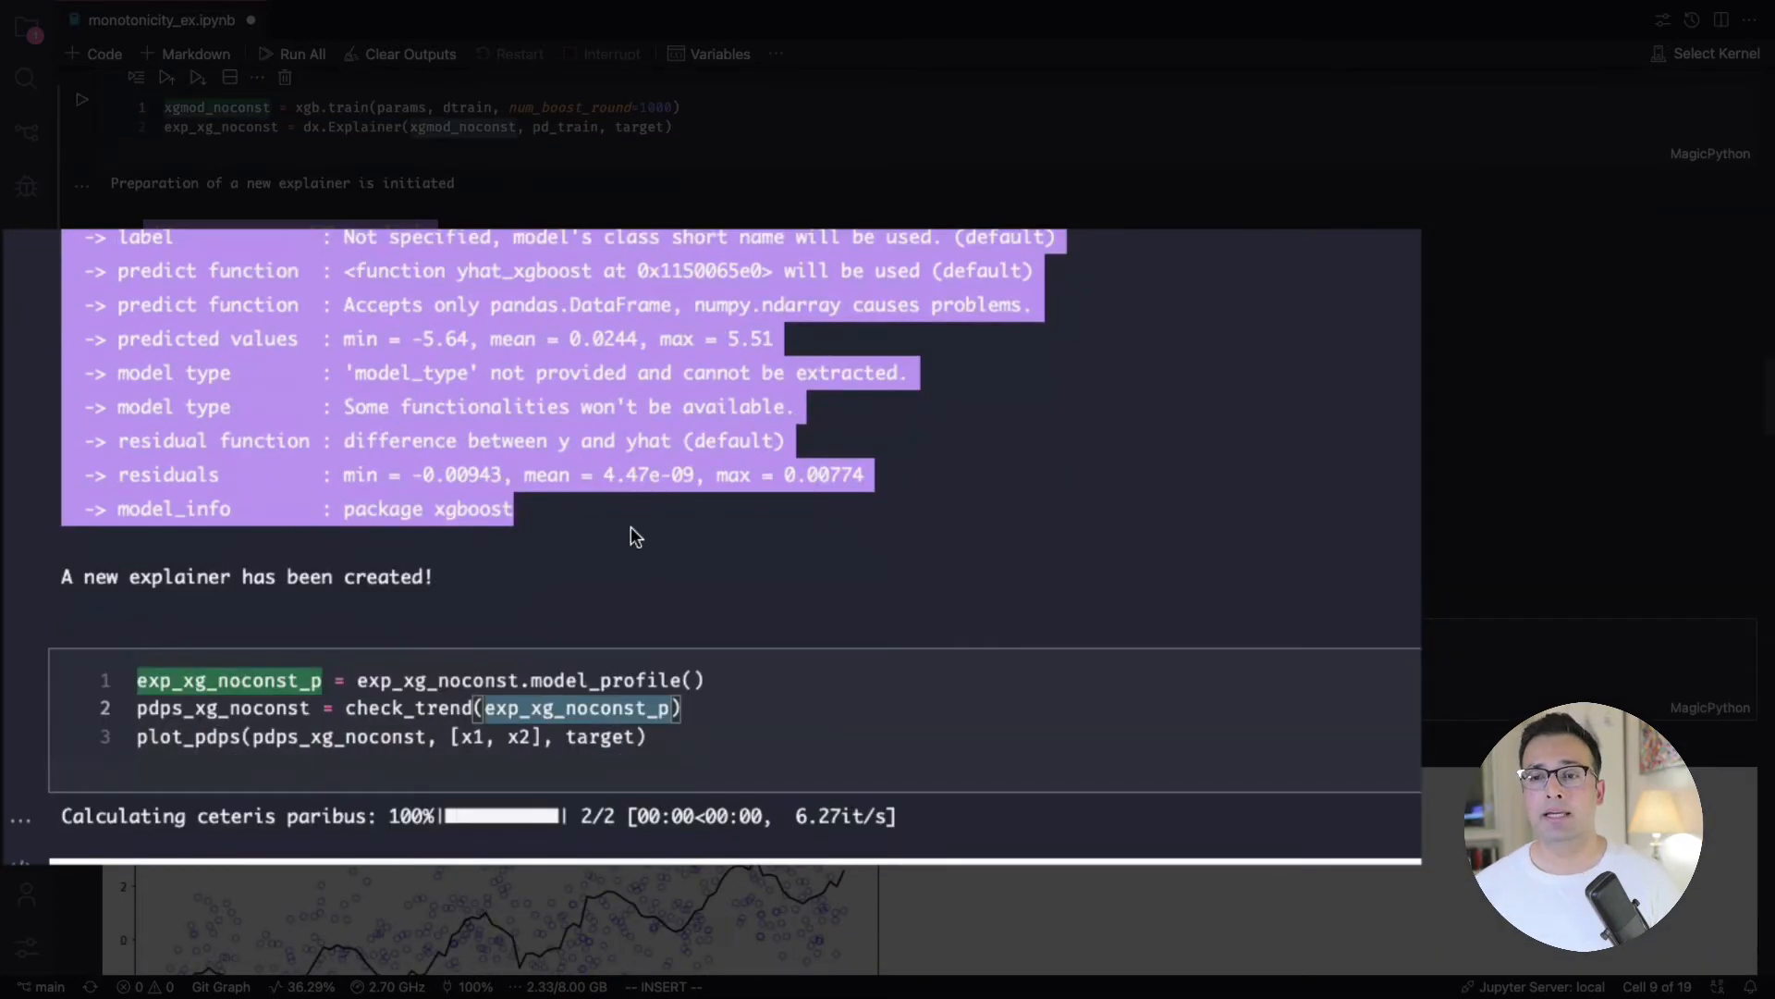
scroll("down", 3)
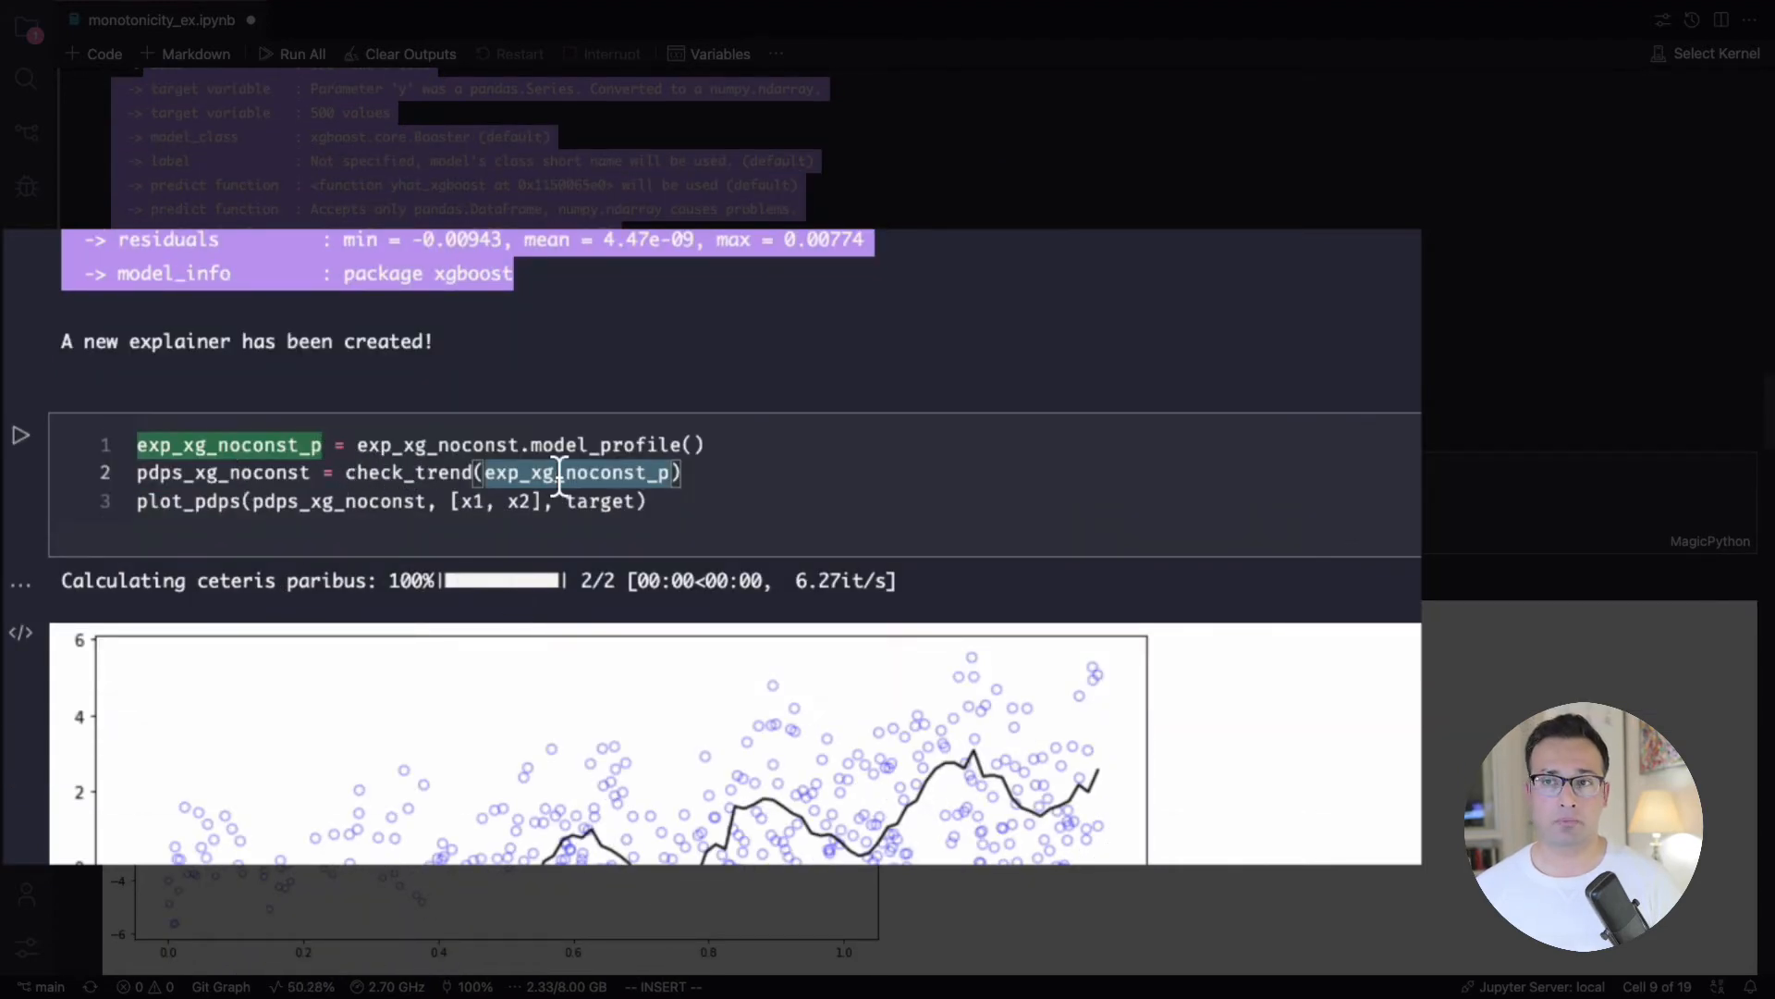
Step: Scroll so both unconstrained XGBoost PDPs show: wavy rising x1, falling x2
scroll("down", 3)
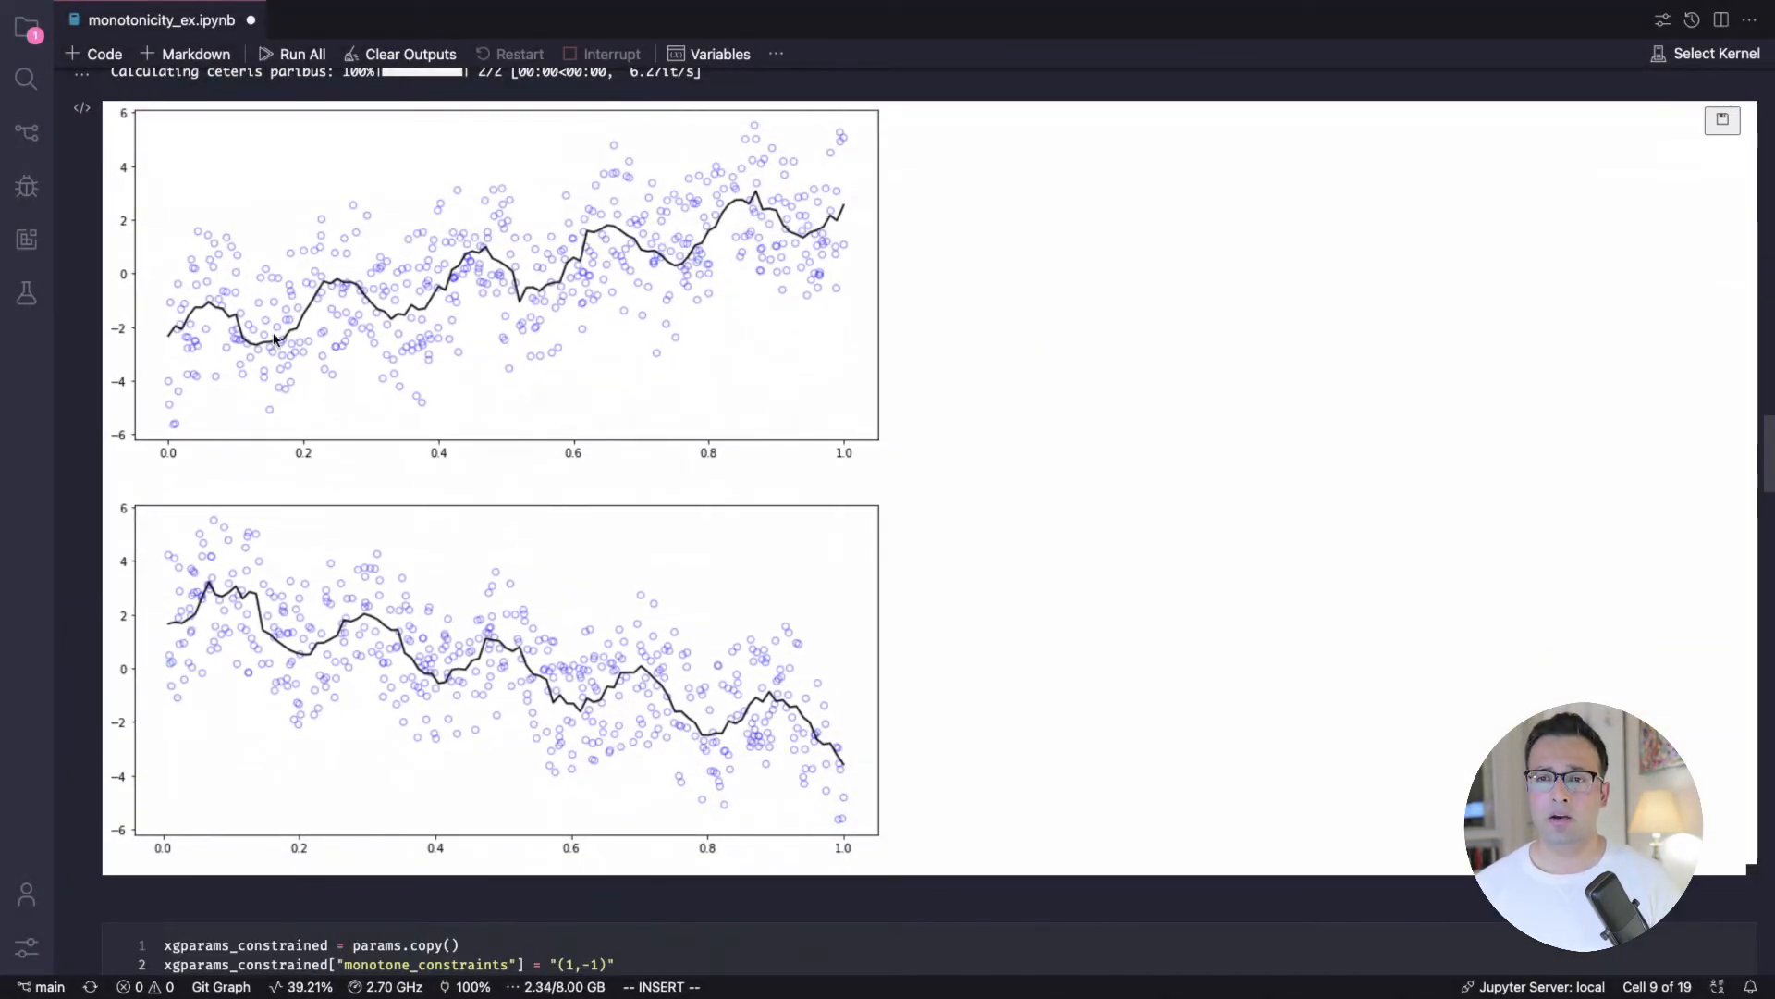
mouse_move(201, 340)
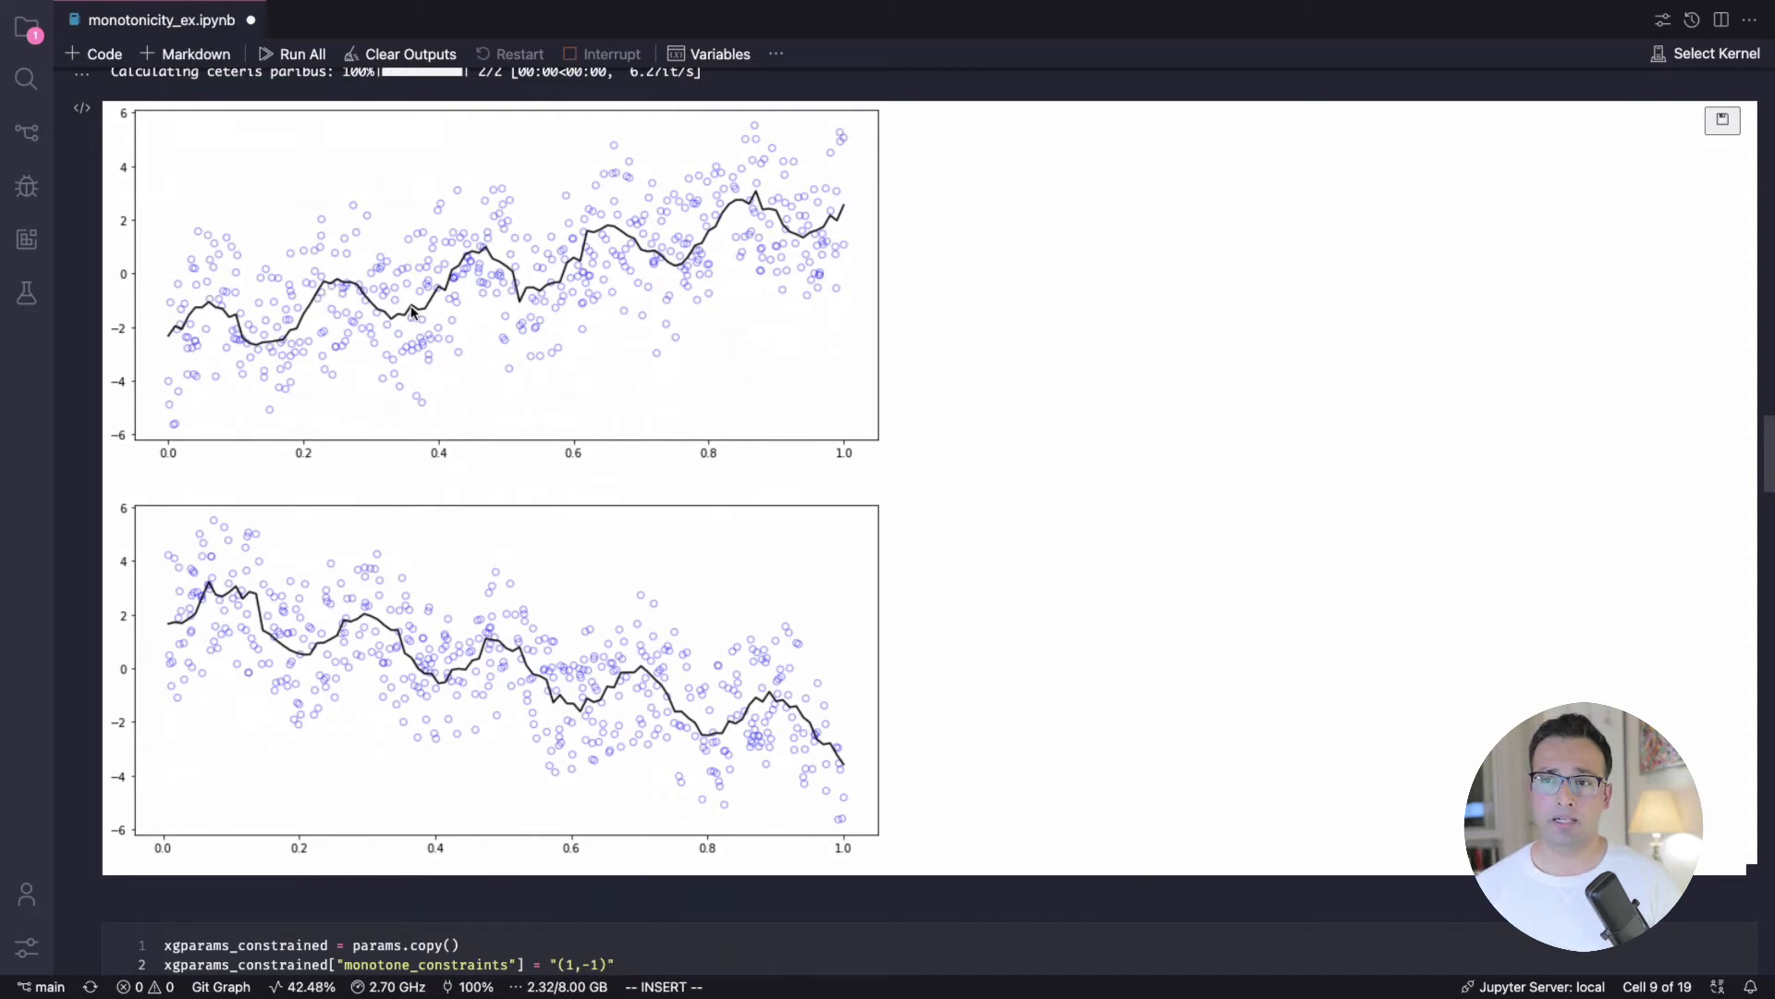
mouse_move(793, 219)
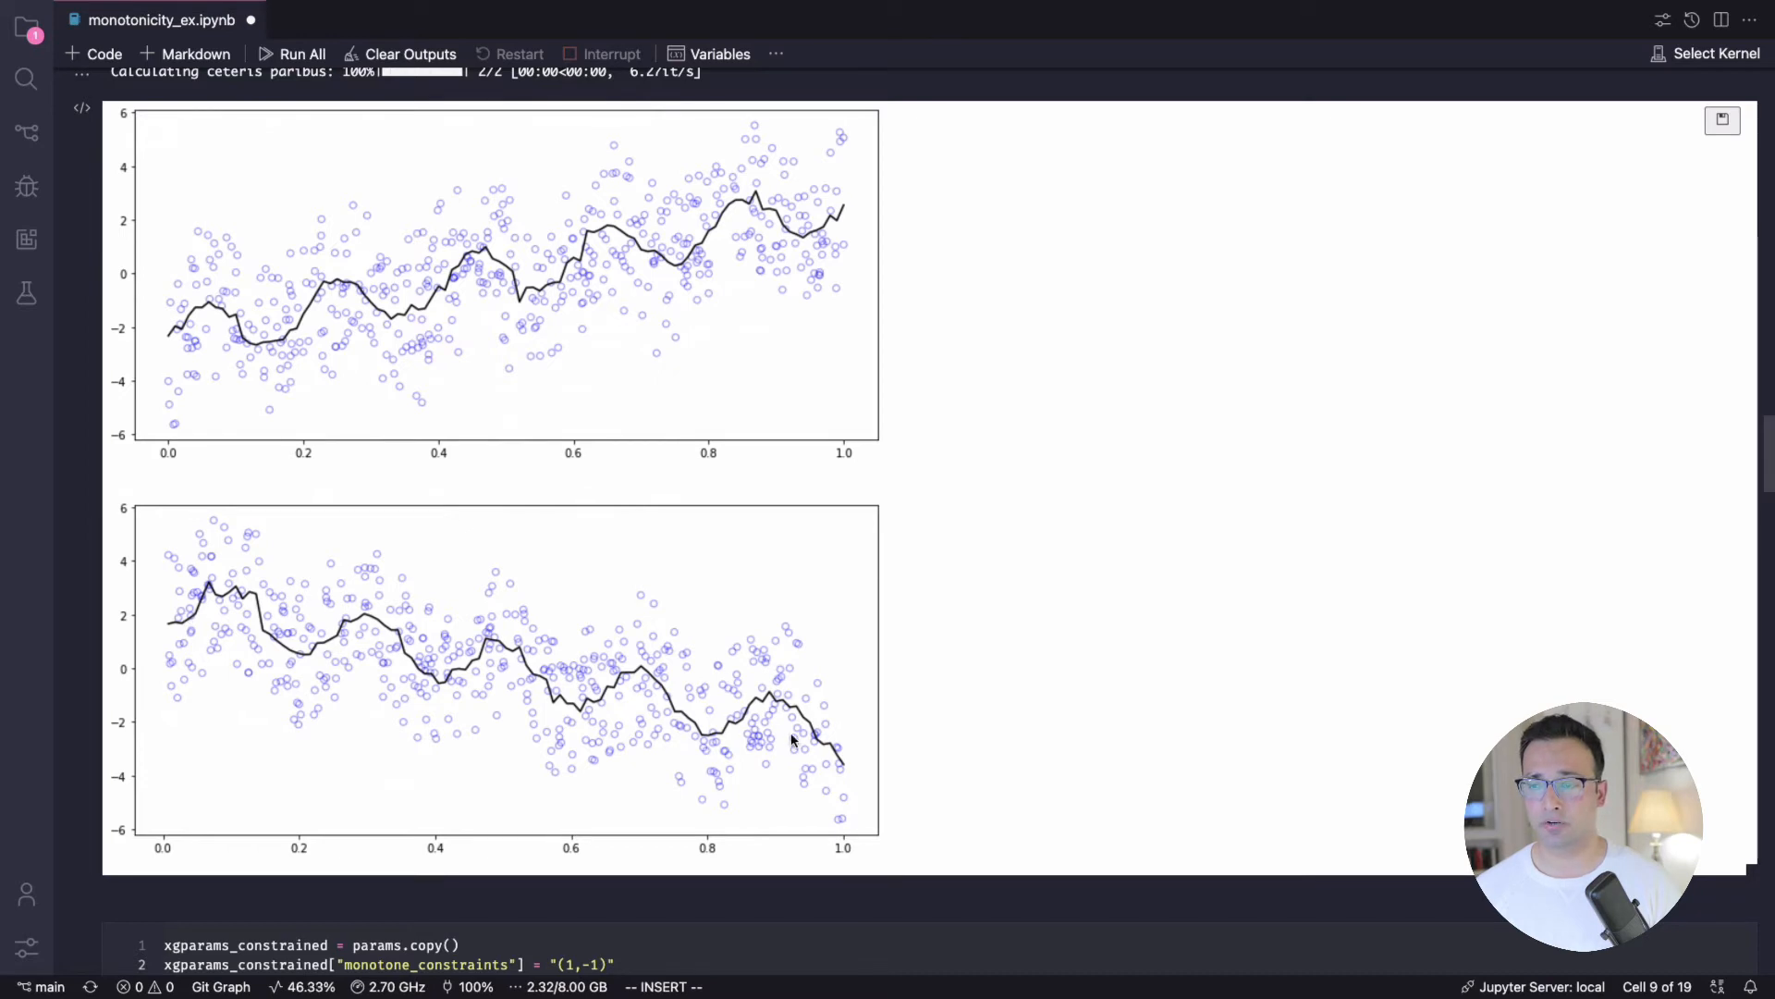
mouse_move(209, 599)
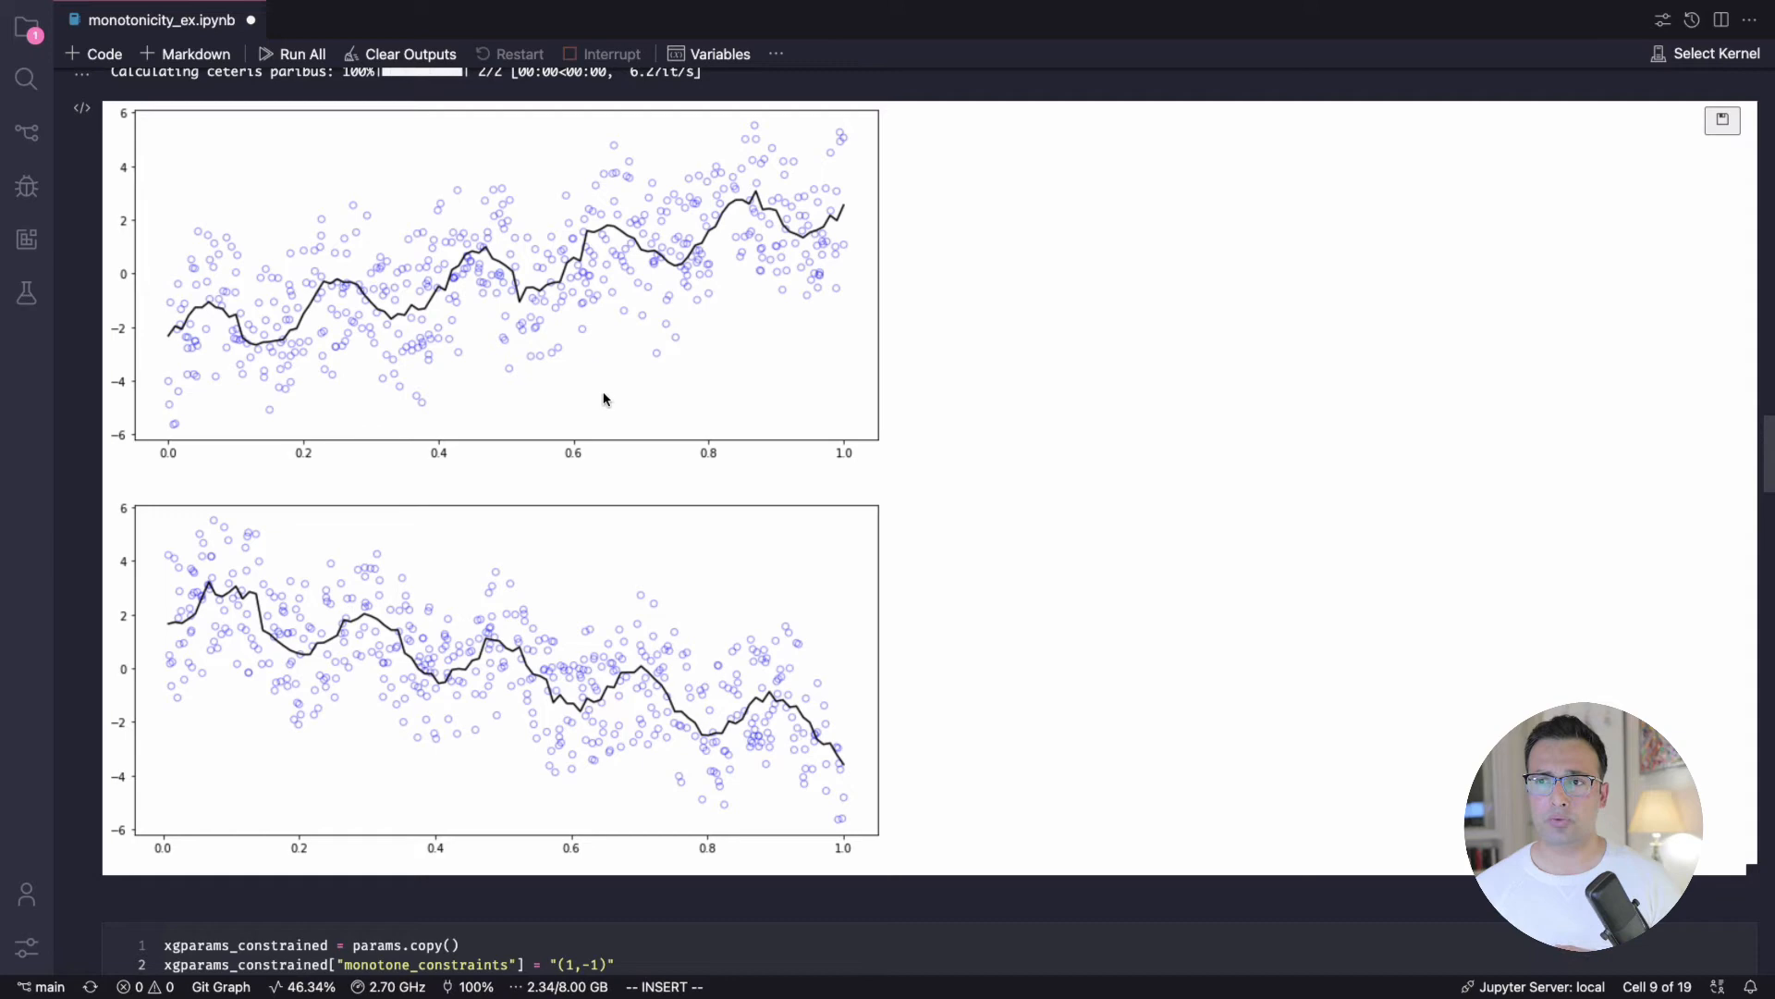
Step: Scroll to the cells defining monotone_constraints "(1,-1)" and training the constrained XGBoost model
scroll("down", 3)
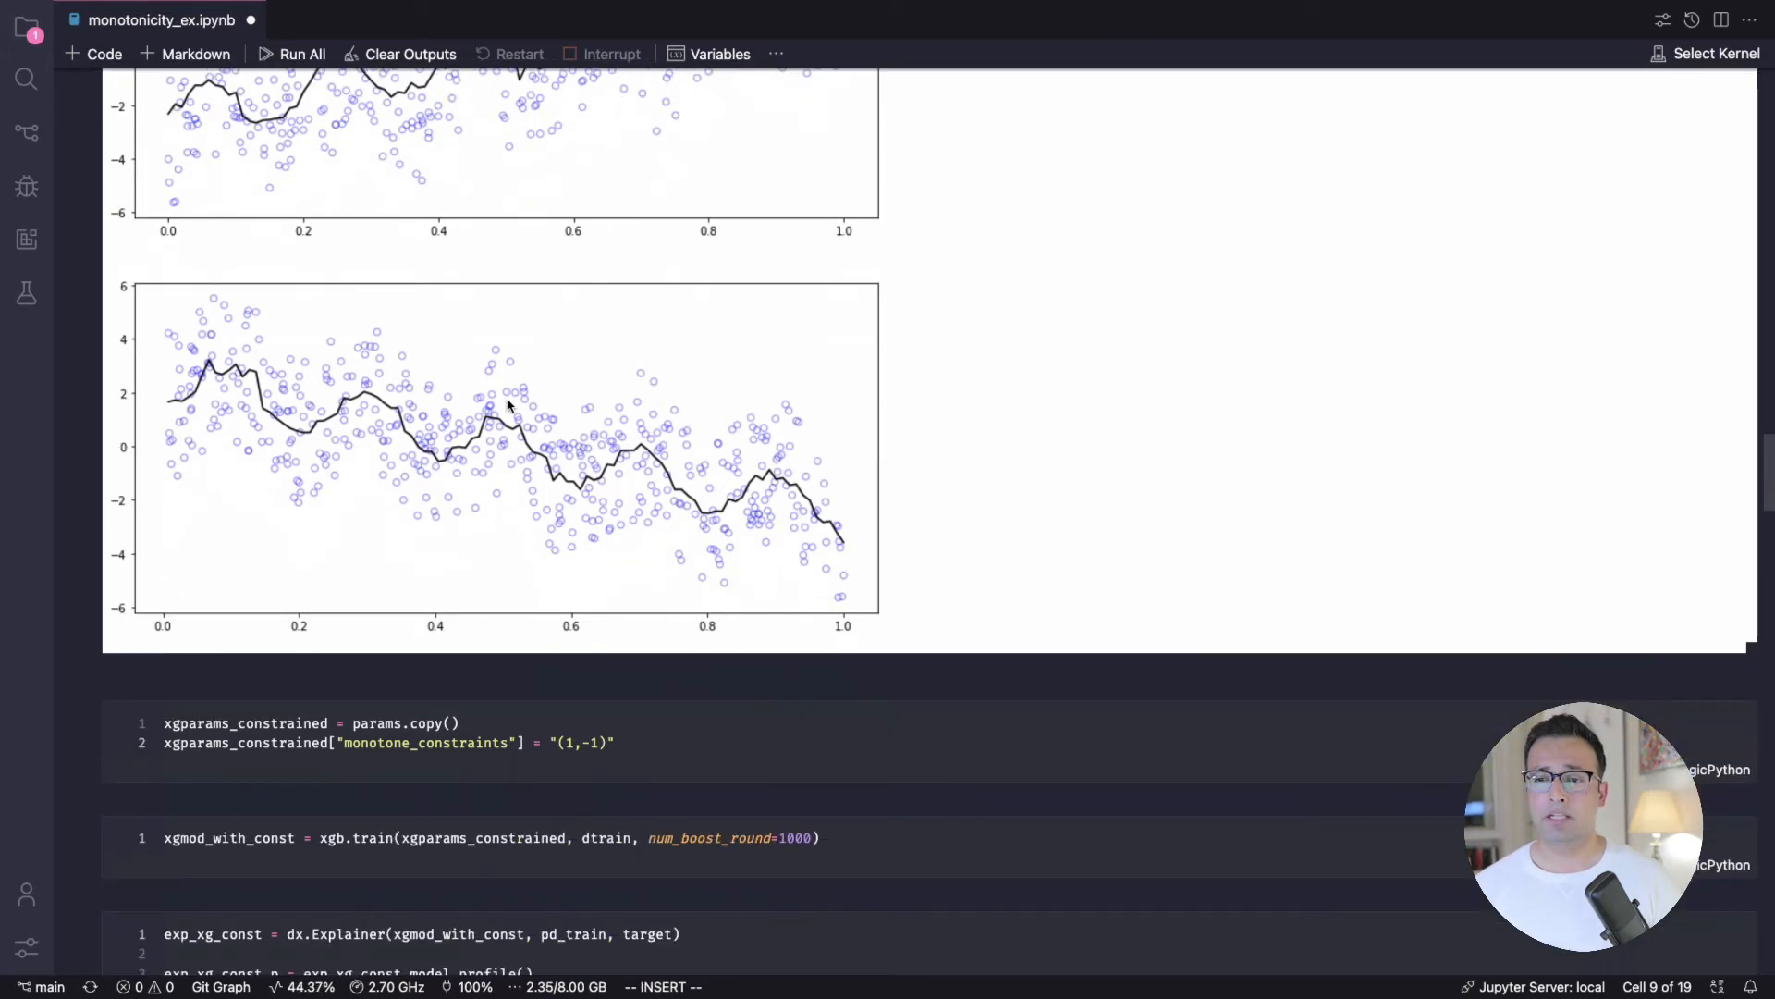
mouse_move(377, 723)
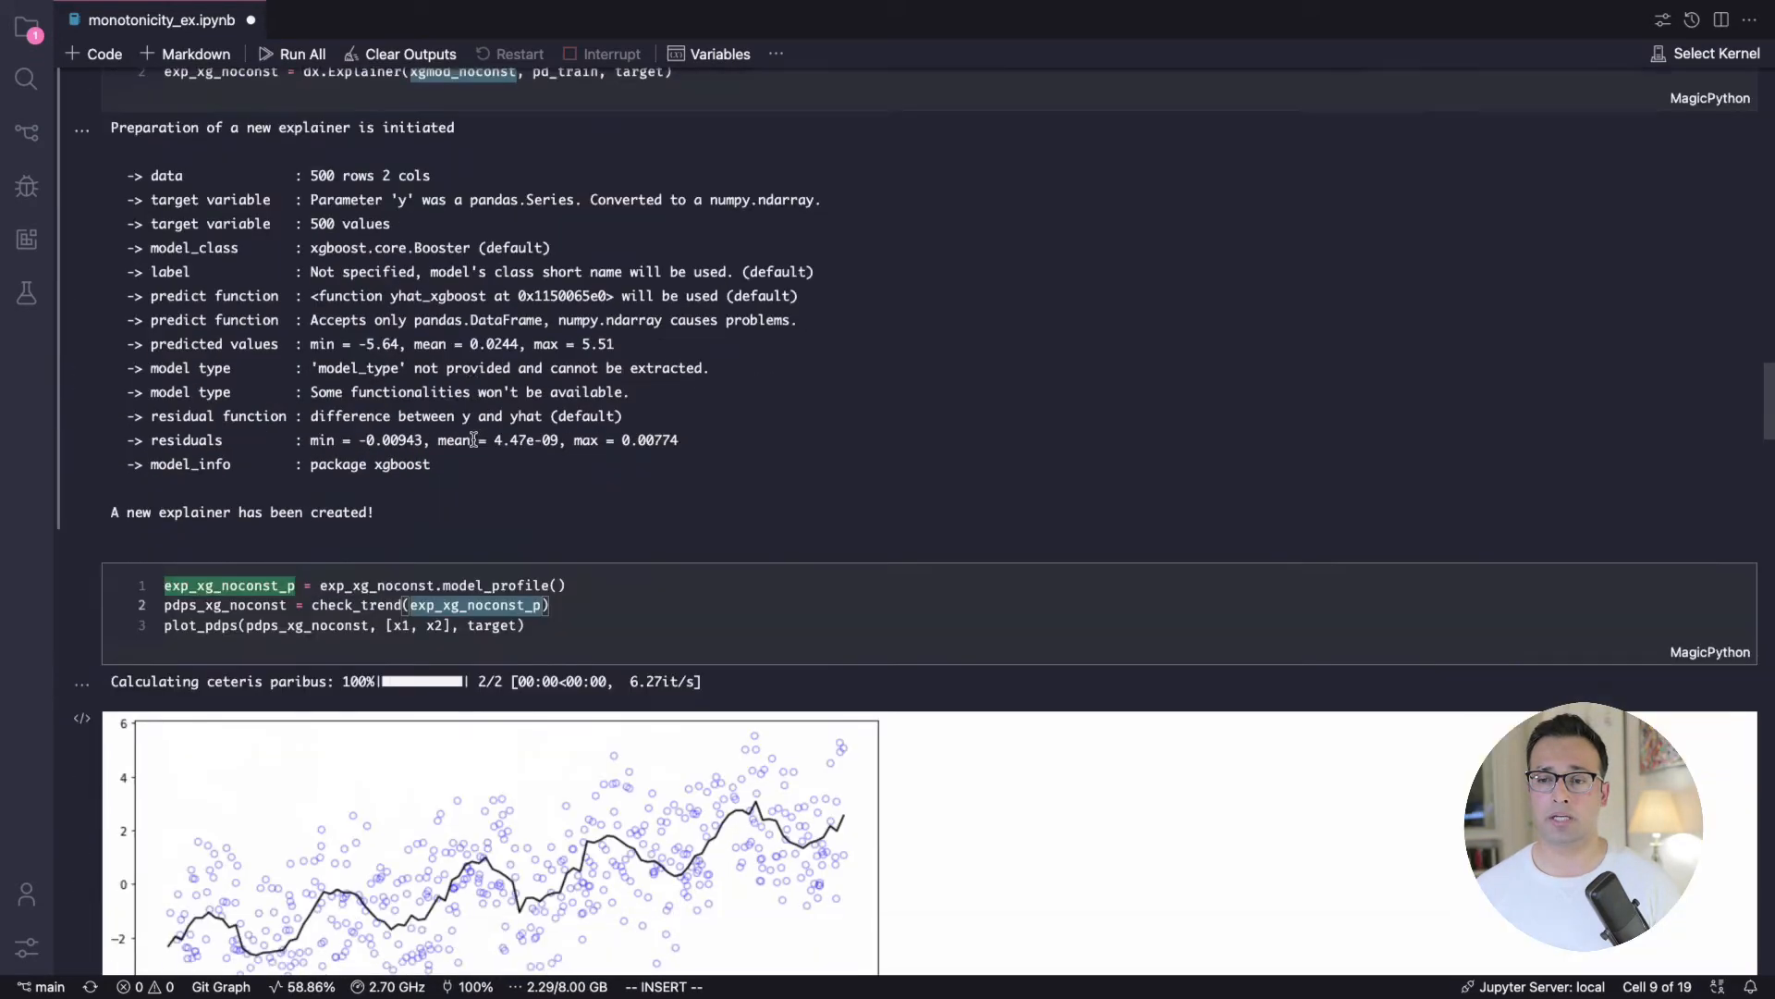
scroll("down", 3)
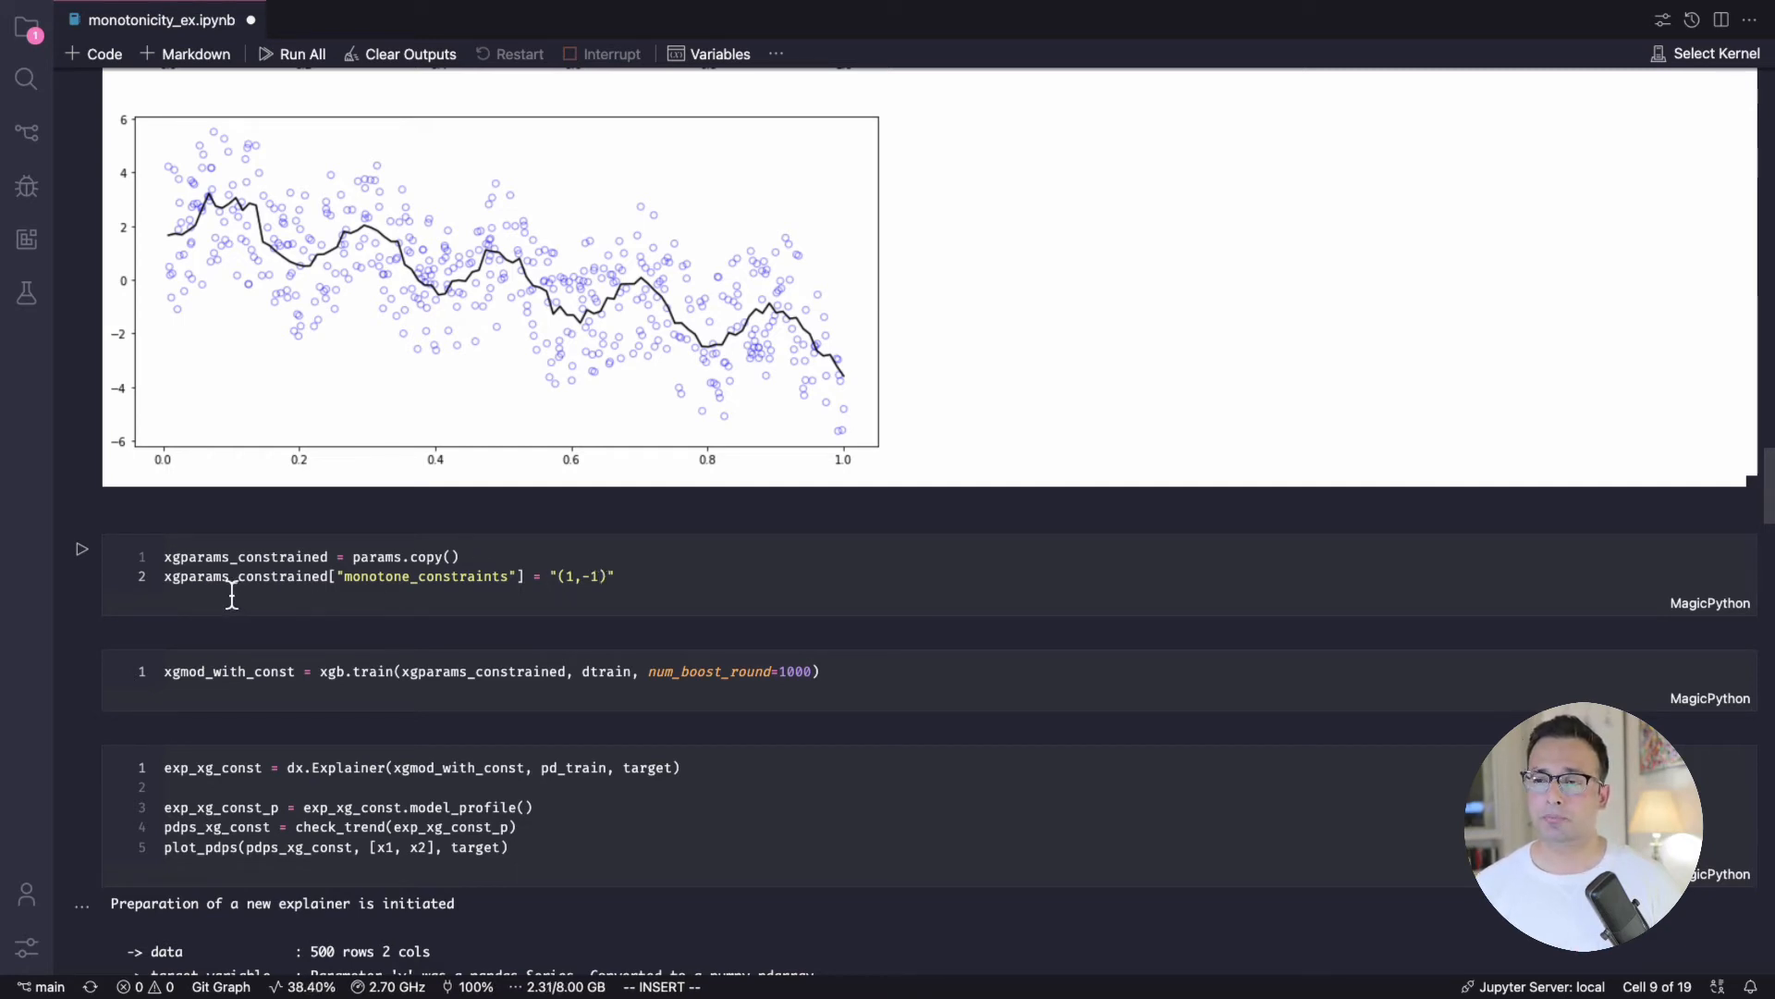
mouse_move(580, 583)
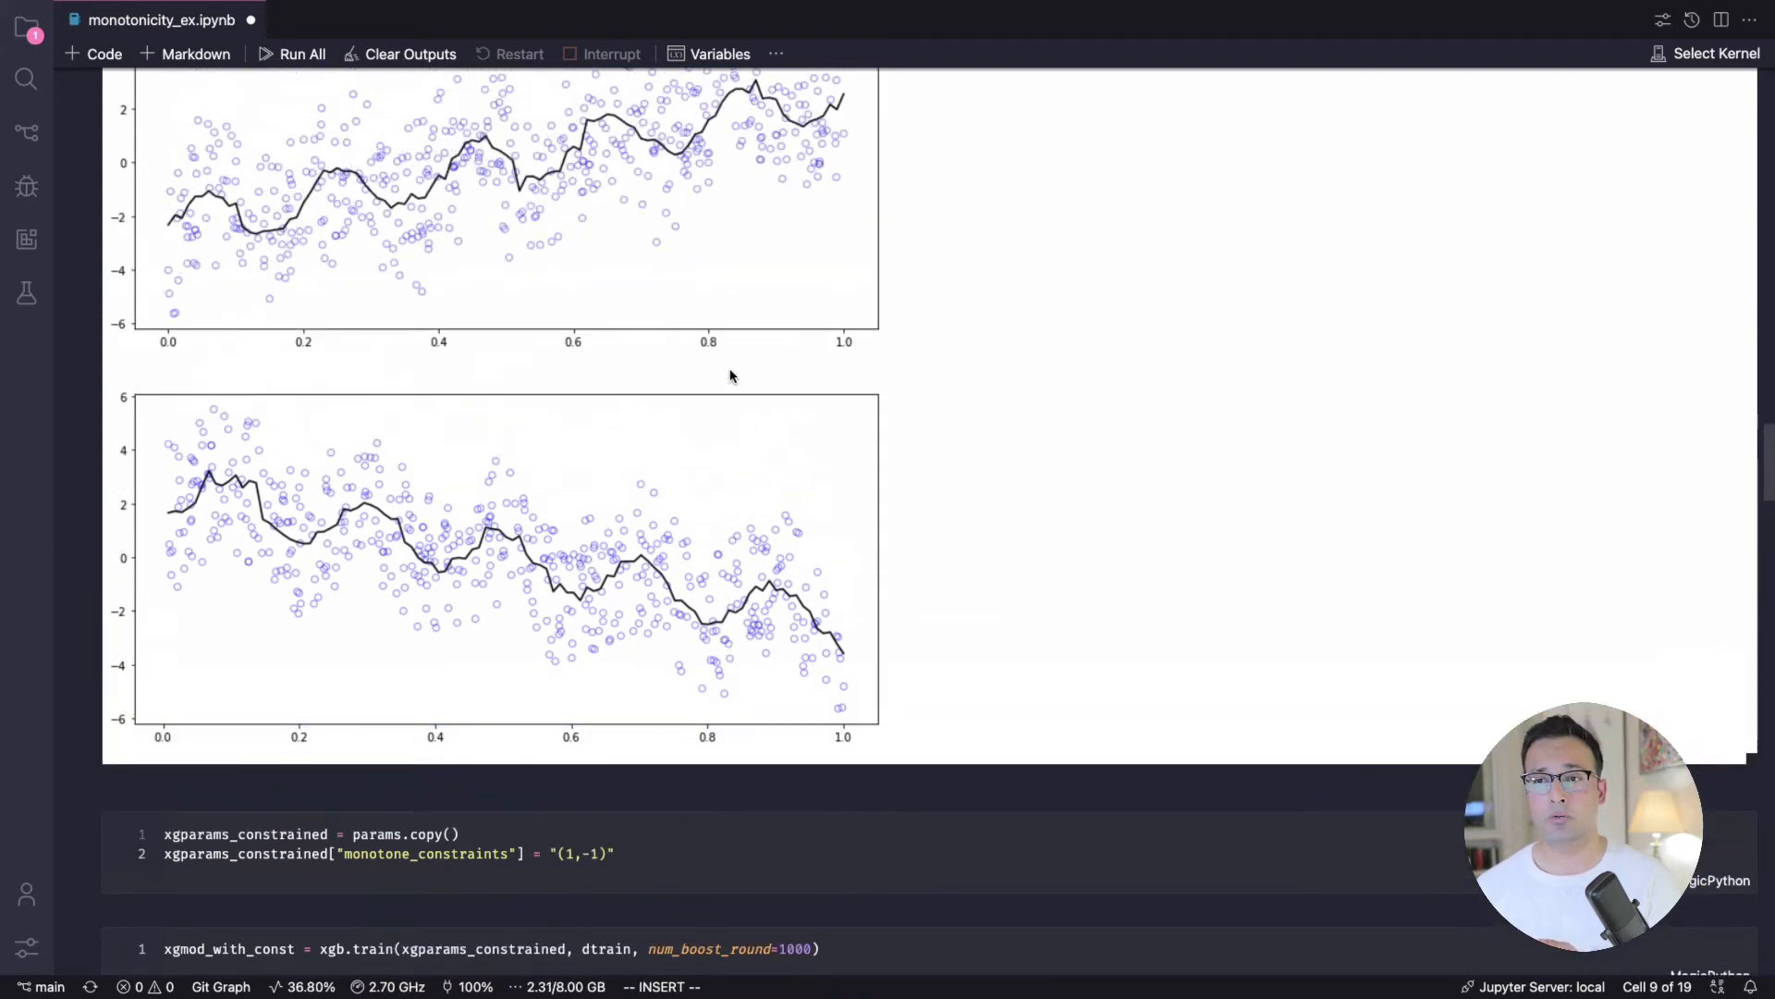
Step: Scroll around the xgb.train and dx.Explainer cells, keeping the wavy unconstrained PDPs above in view
scroll("down", 3)
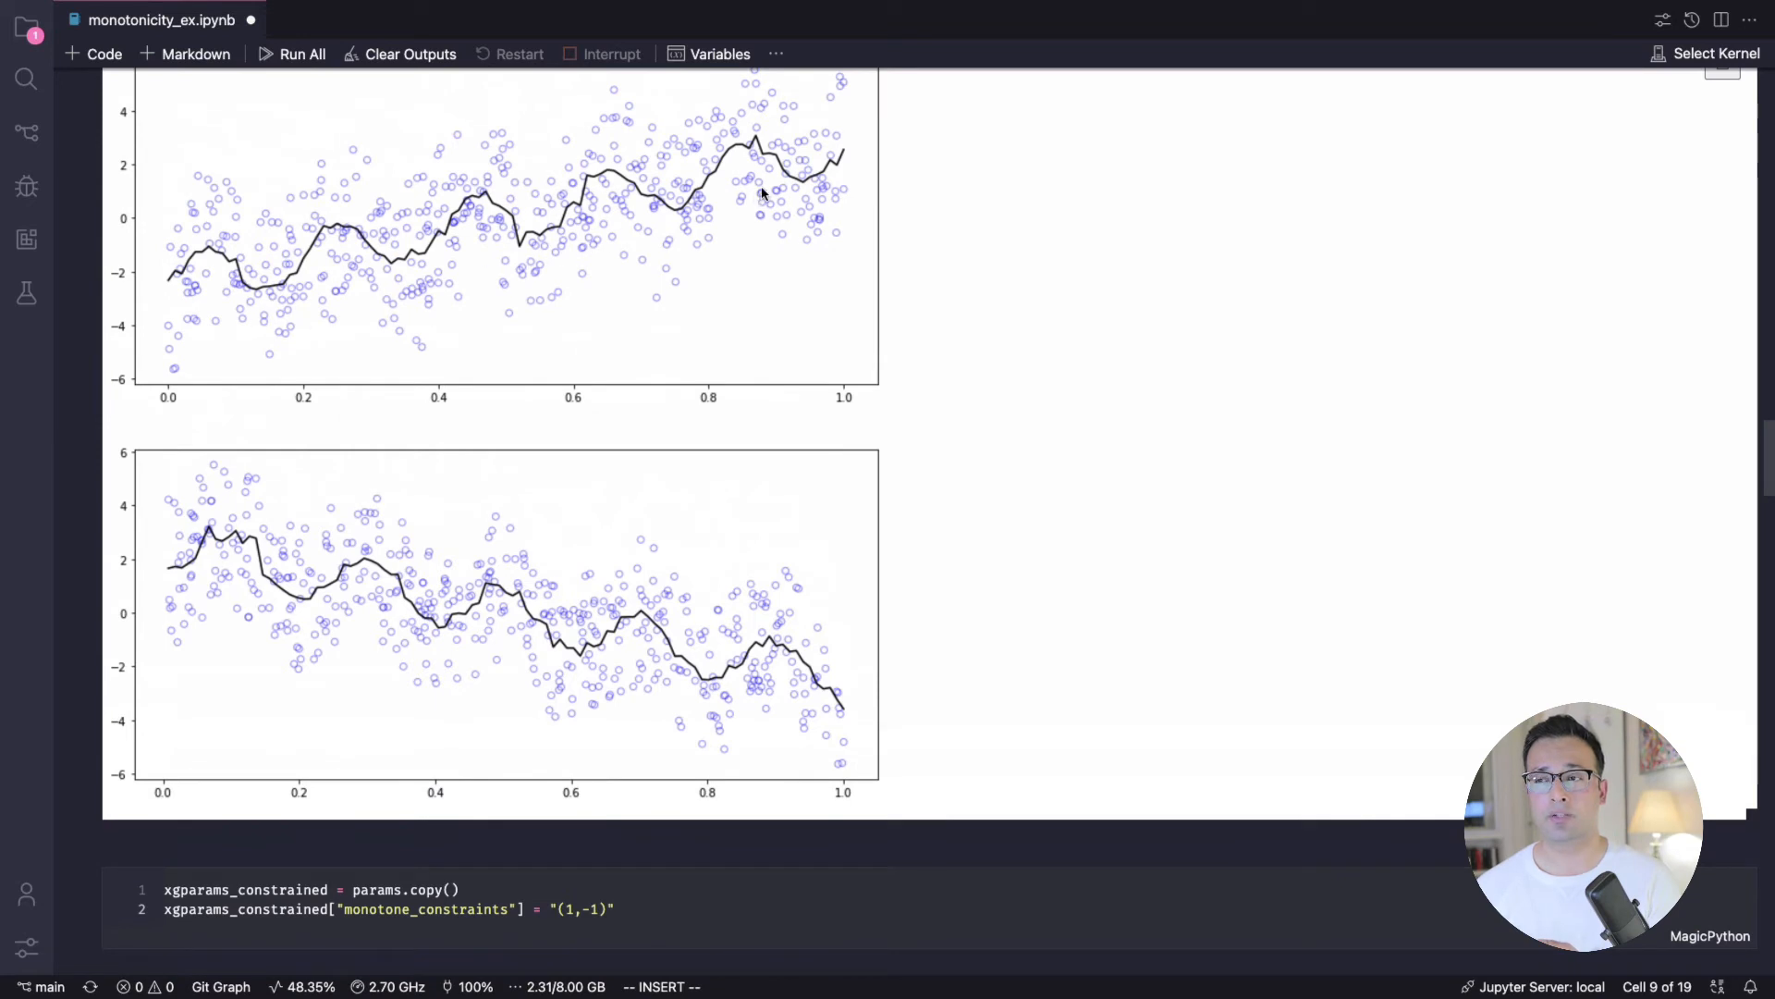
mouse_move(225, 296)
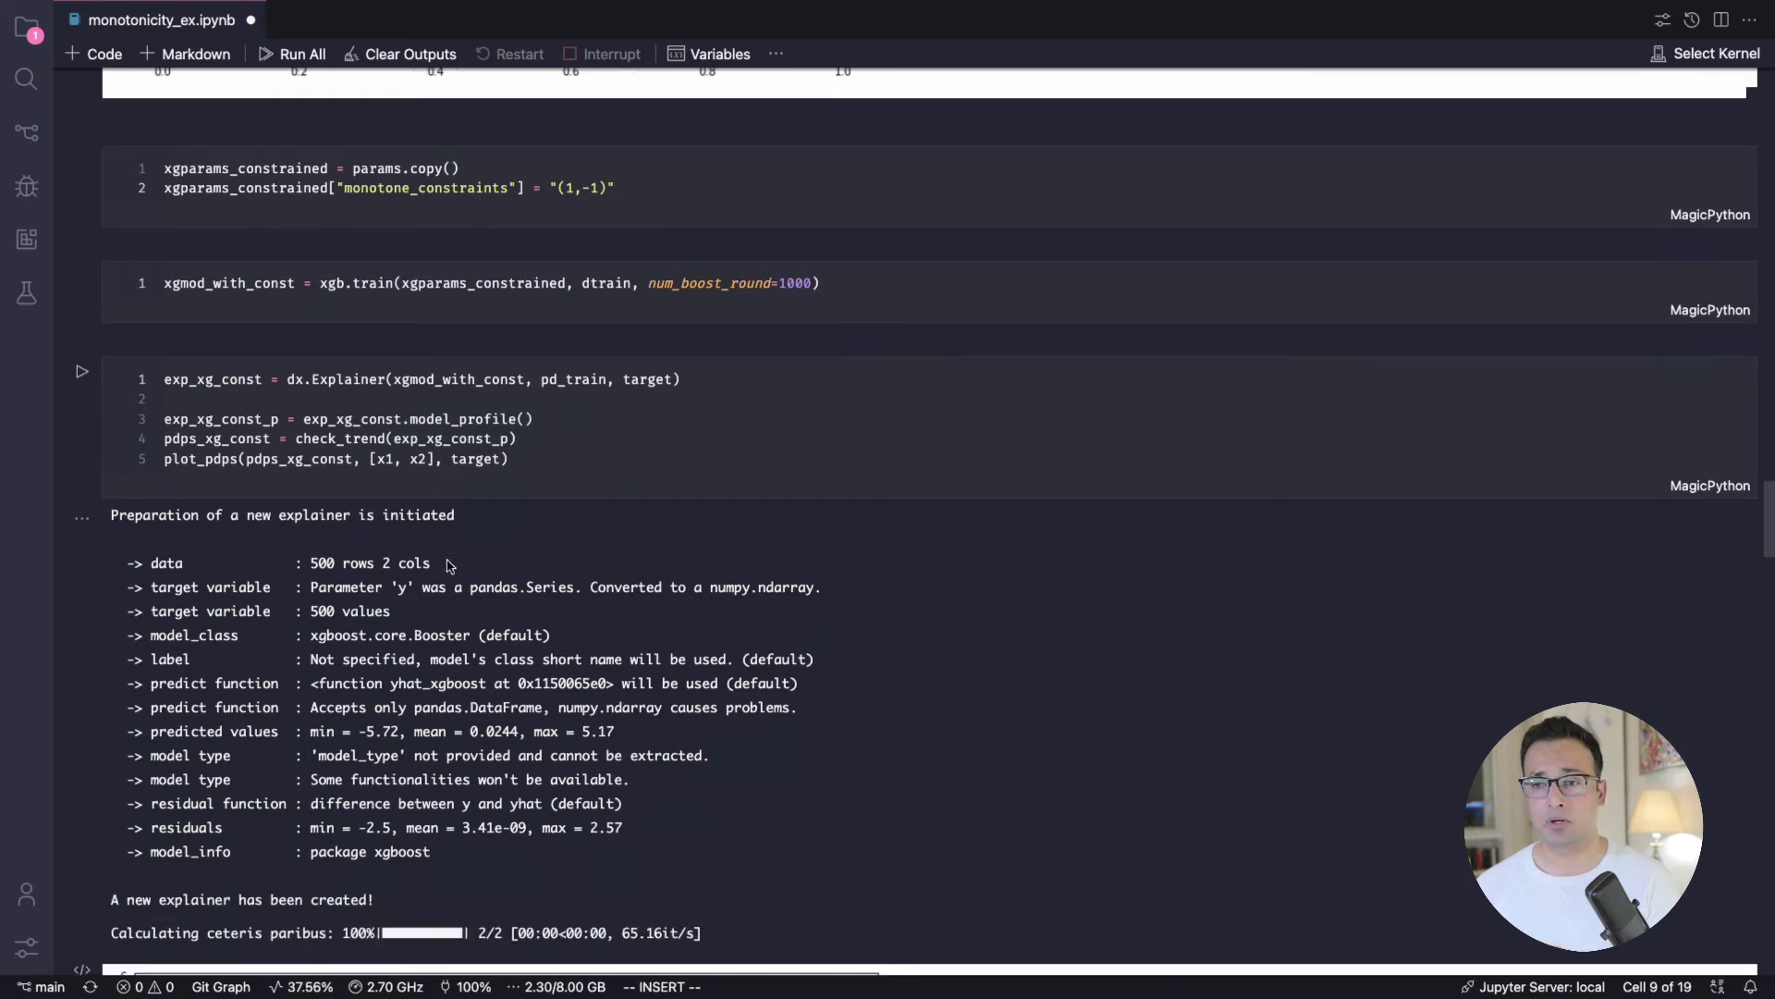
Step: Scroll to the constrained XGBoost PDPs, stepwise rising for x1 and falling for x2
scroll("down", 3)
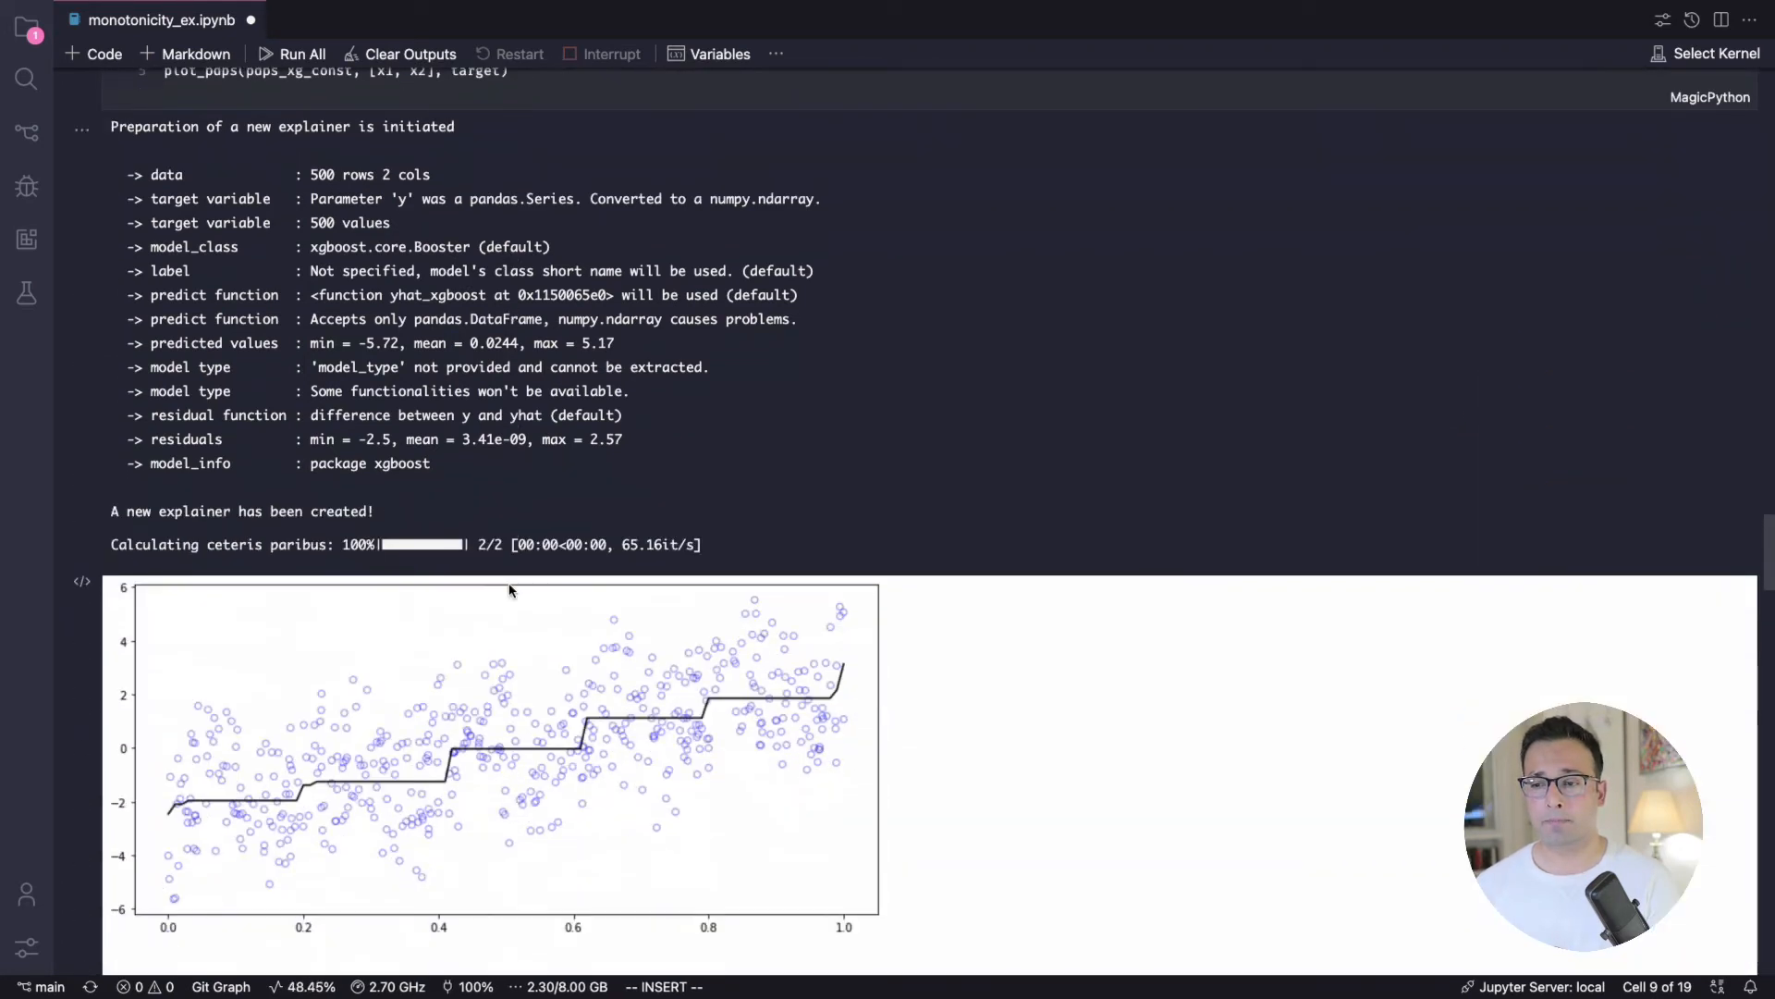
scroll("down", 3)
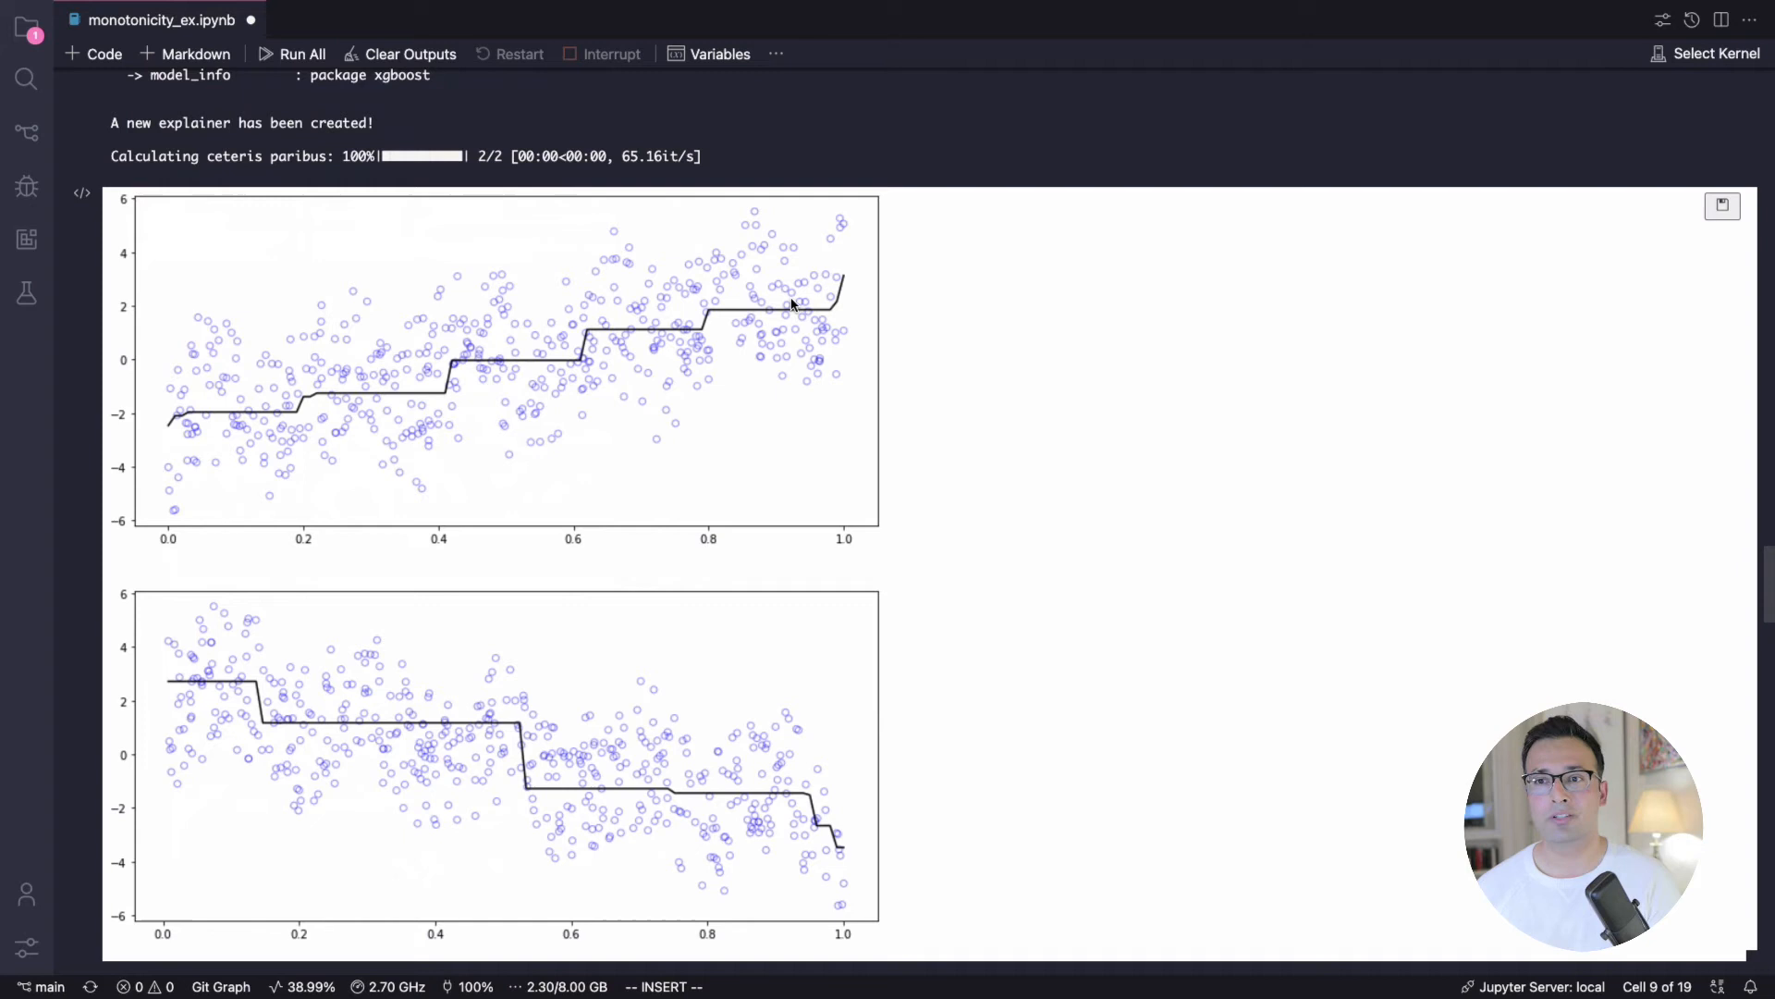
mouse_move(296, 734)
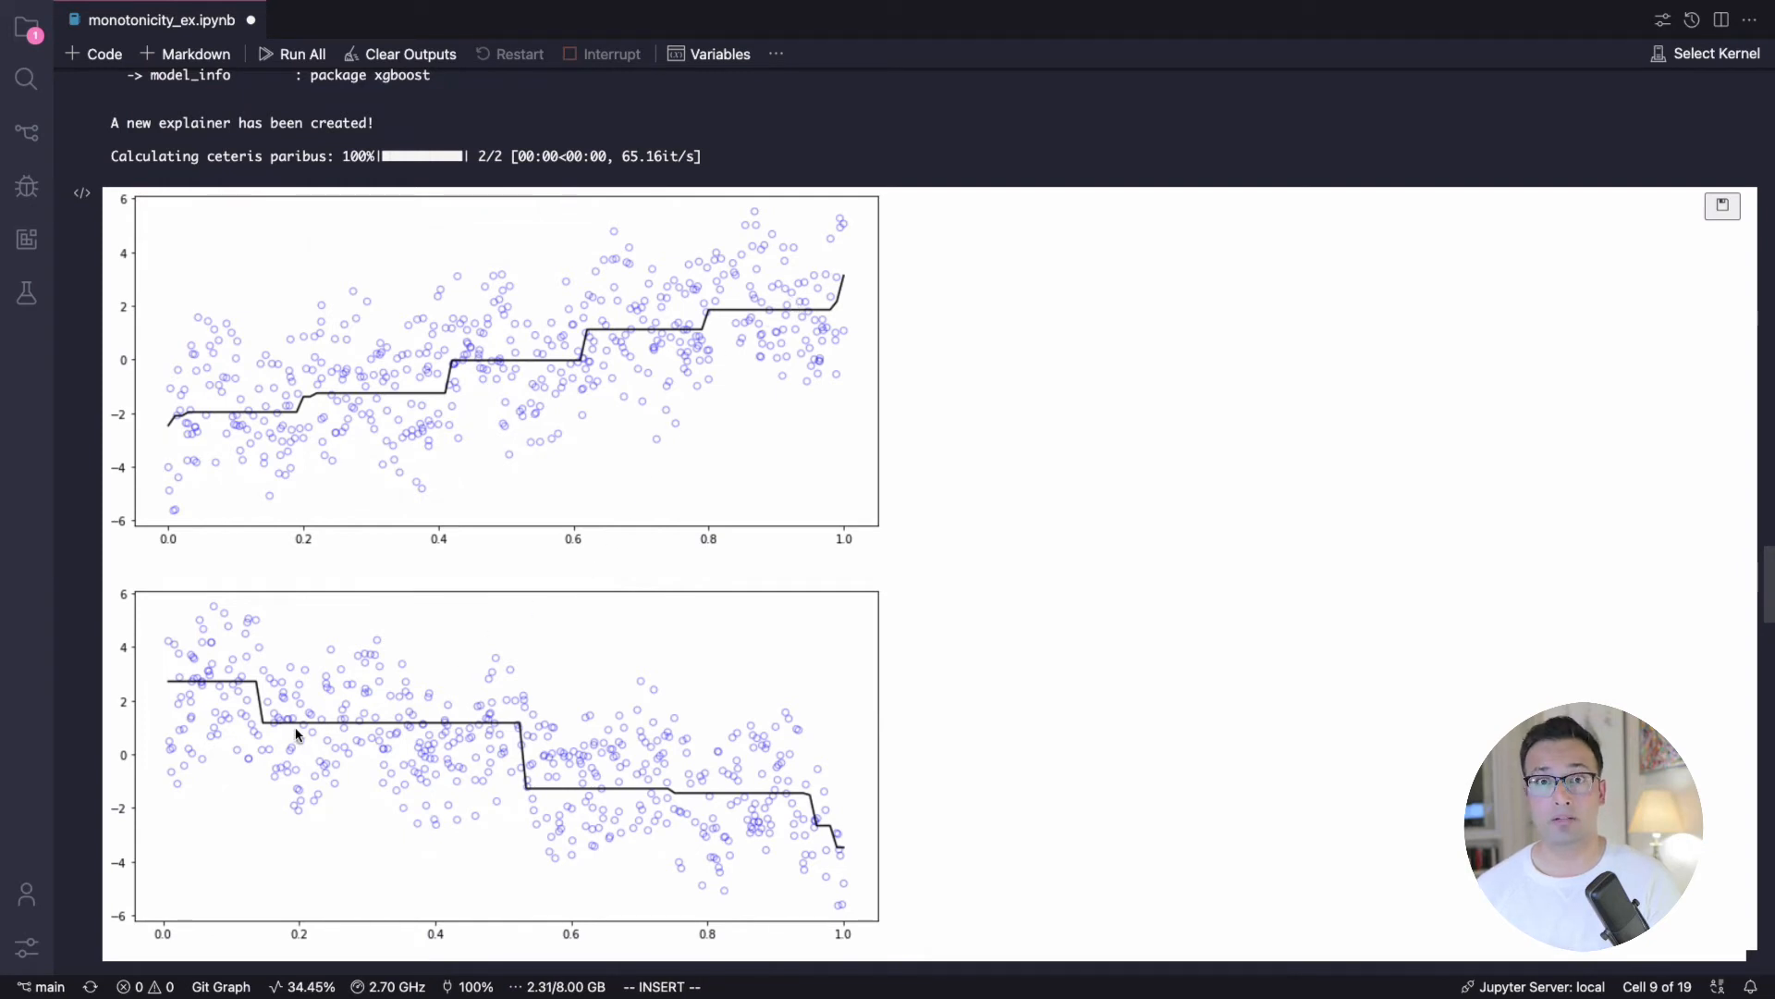
mouse_move(192, 684)
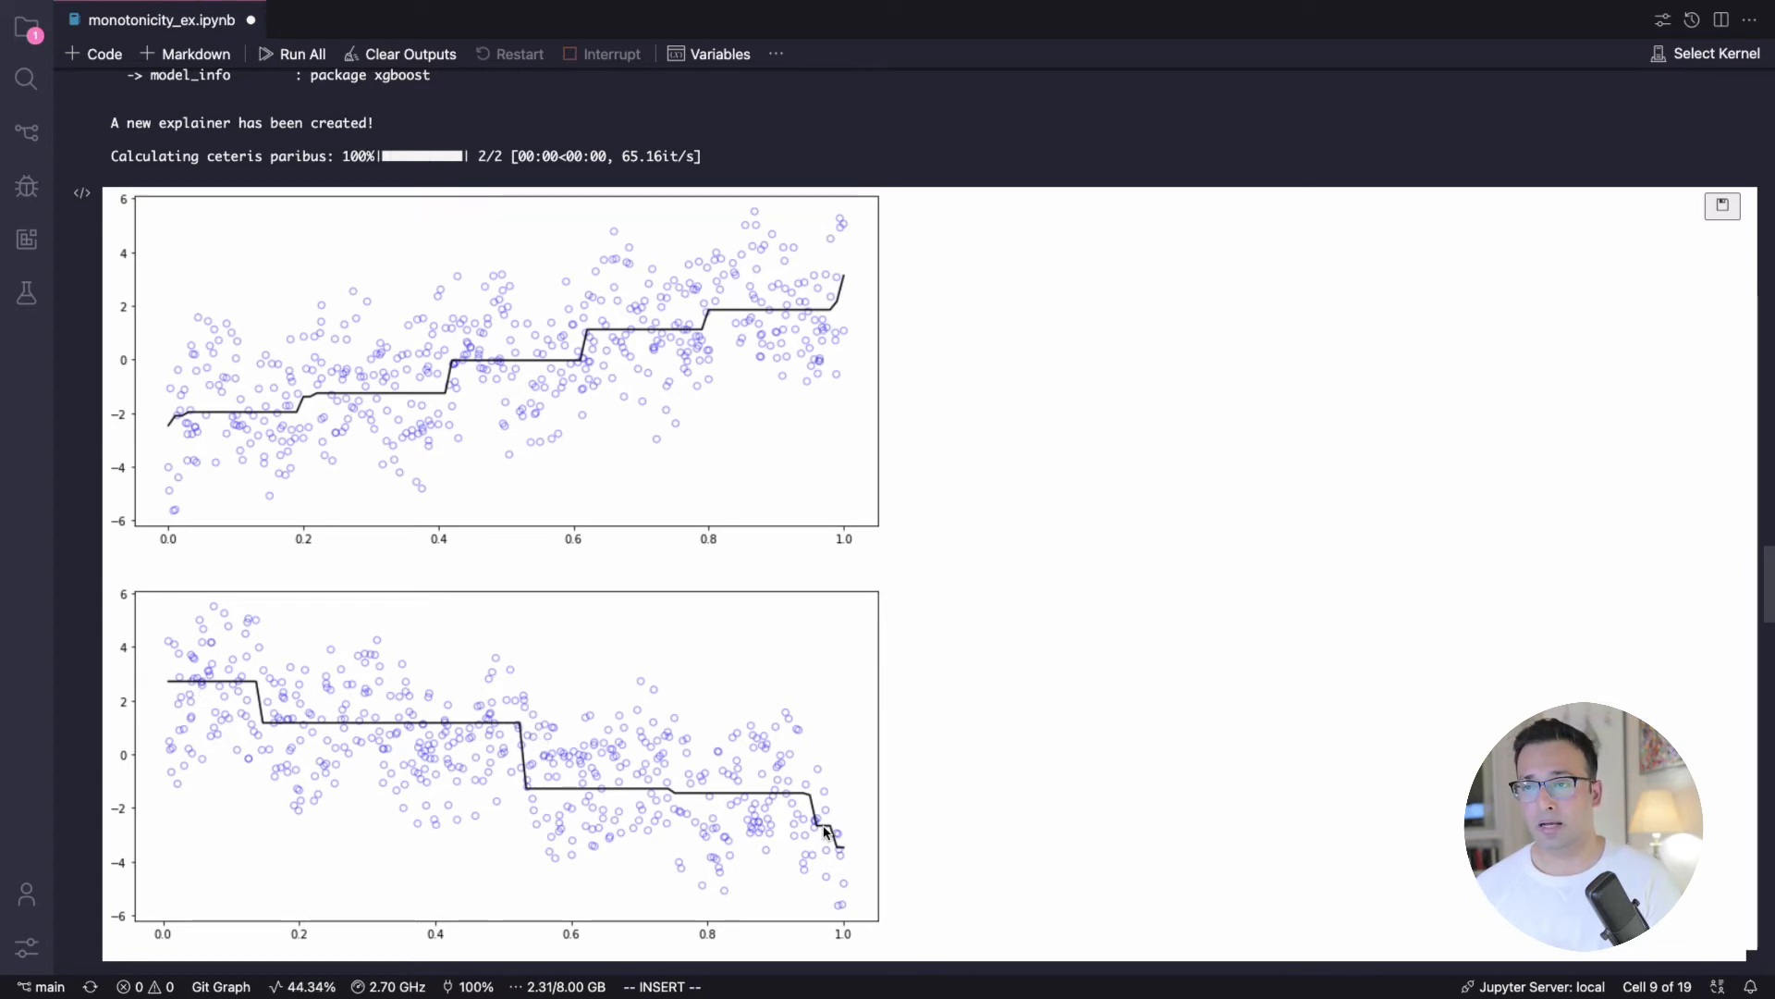
mouse_move(586, 710)
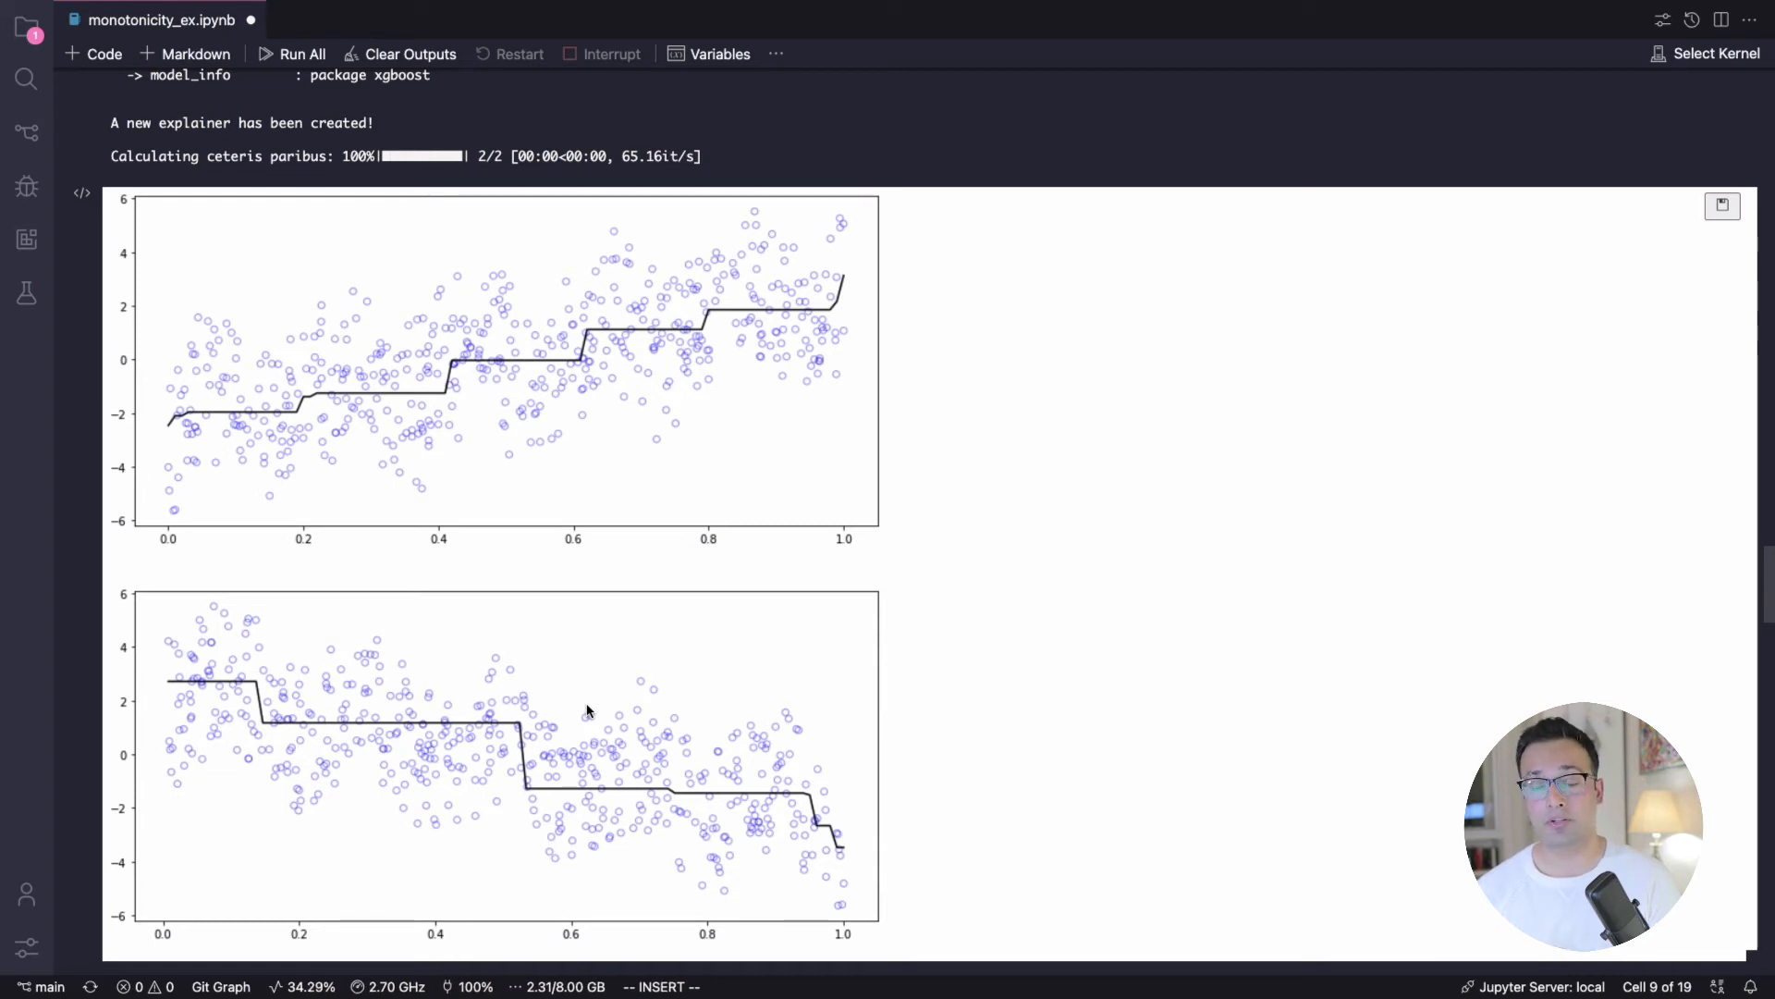
mouse_move(309, 548)
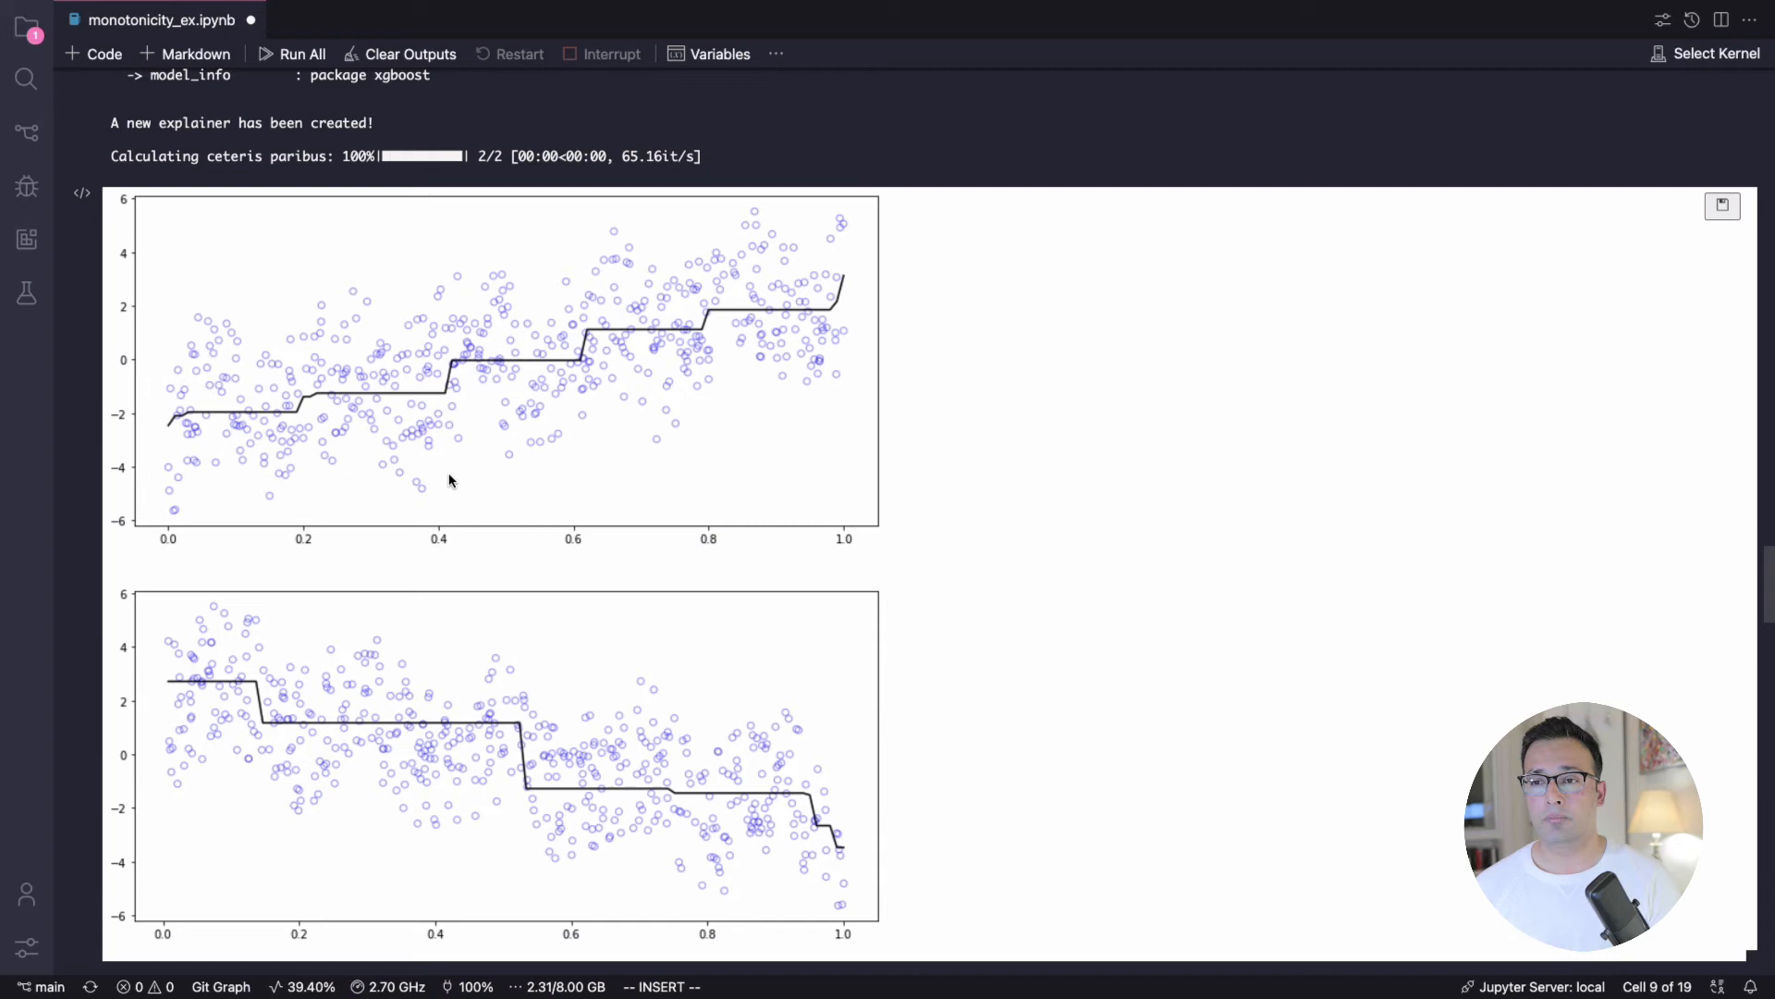
mouse_move(503, 468)
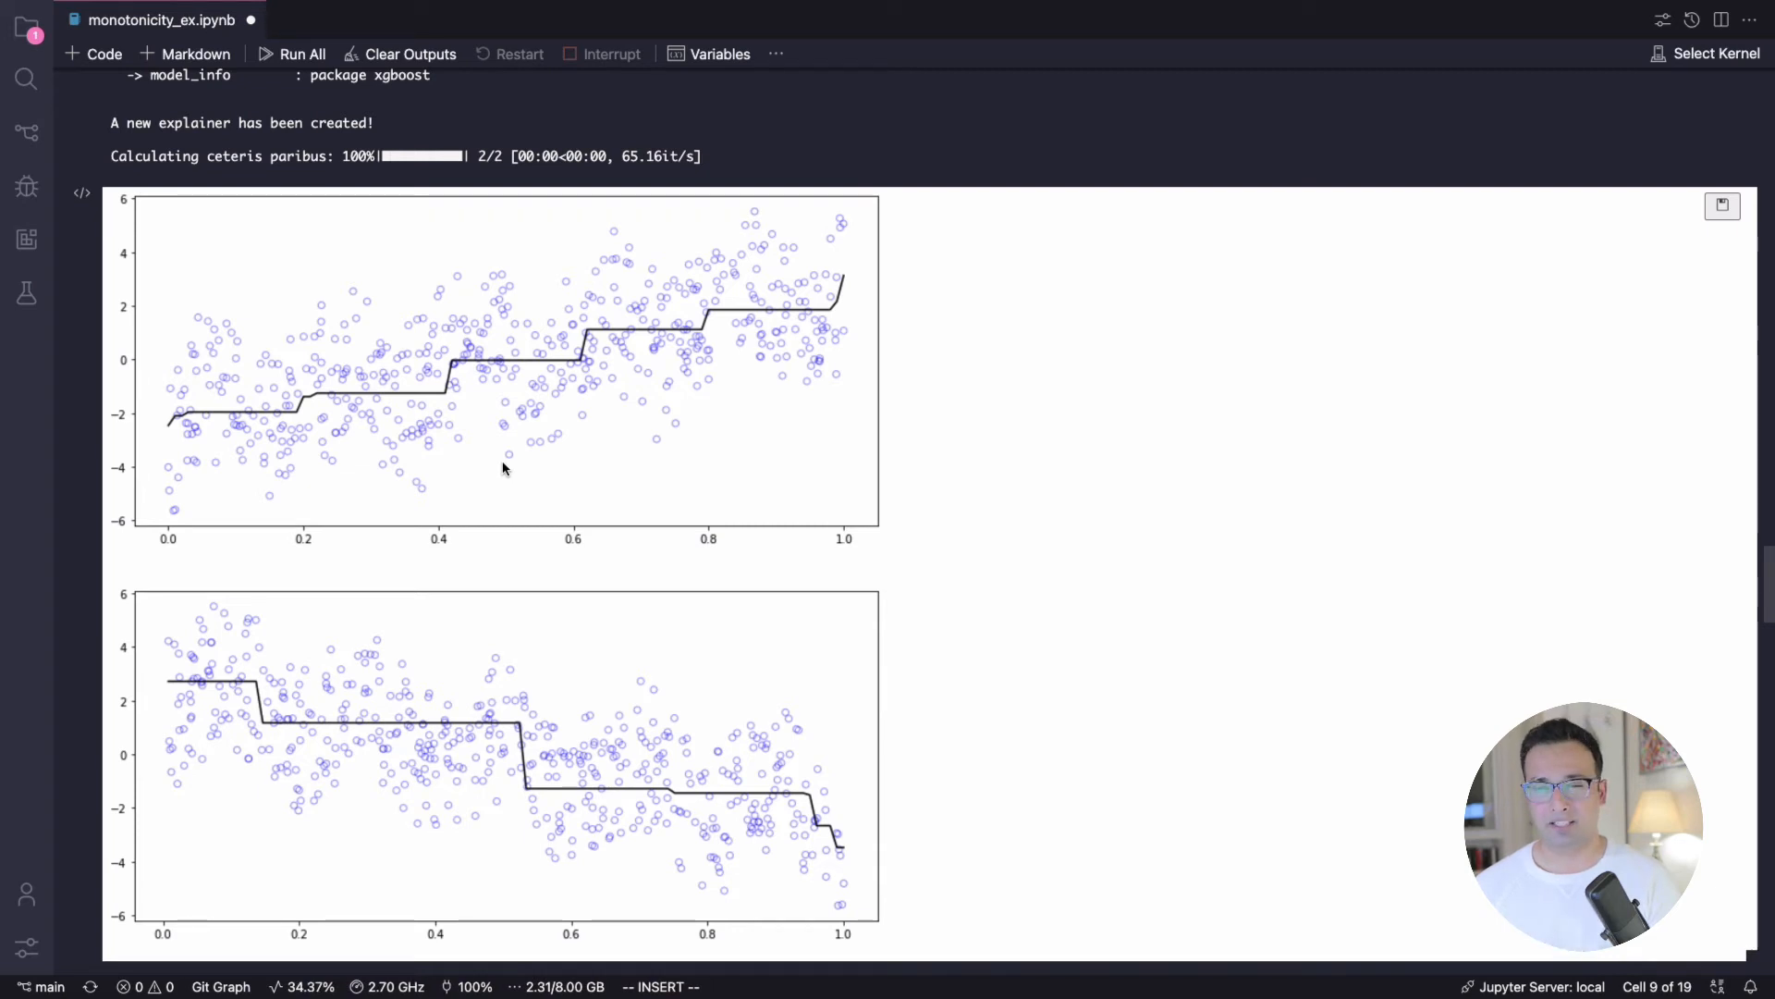
Step: Scroll into the Light GBM section past lgb_params to its wavy unconstrained PDPs
scroll("down", 3)
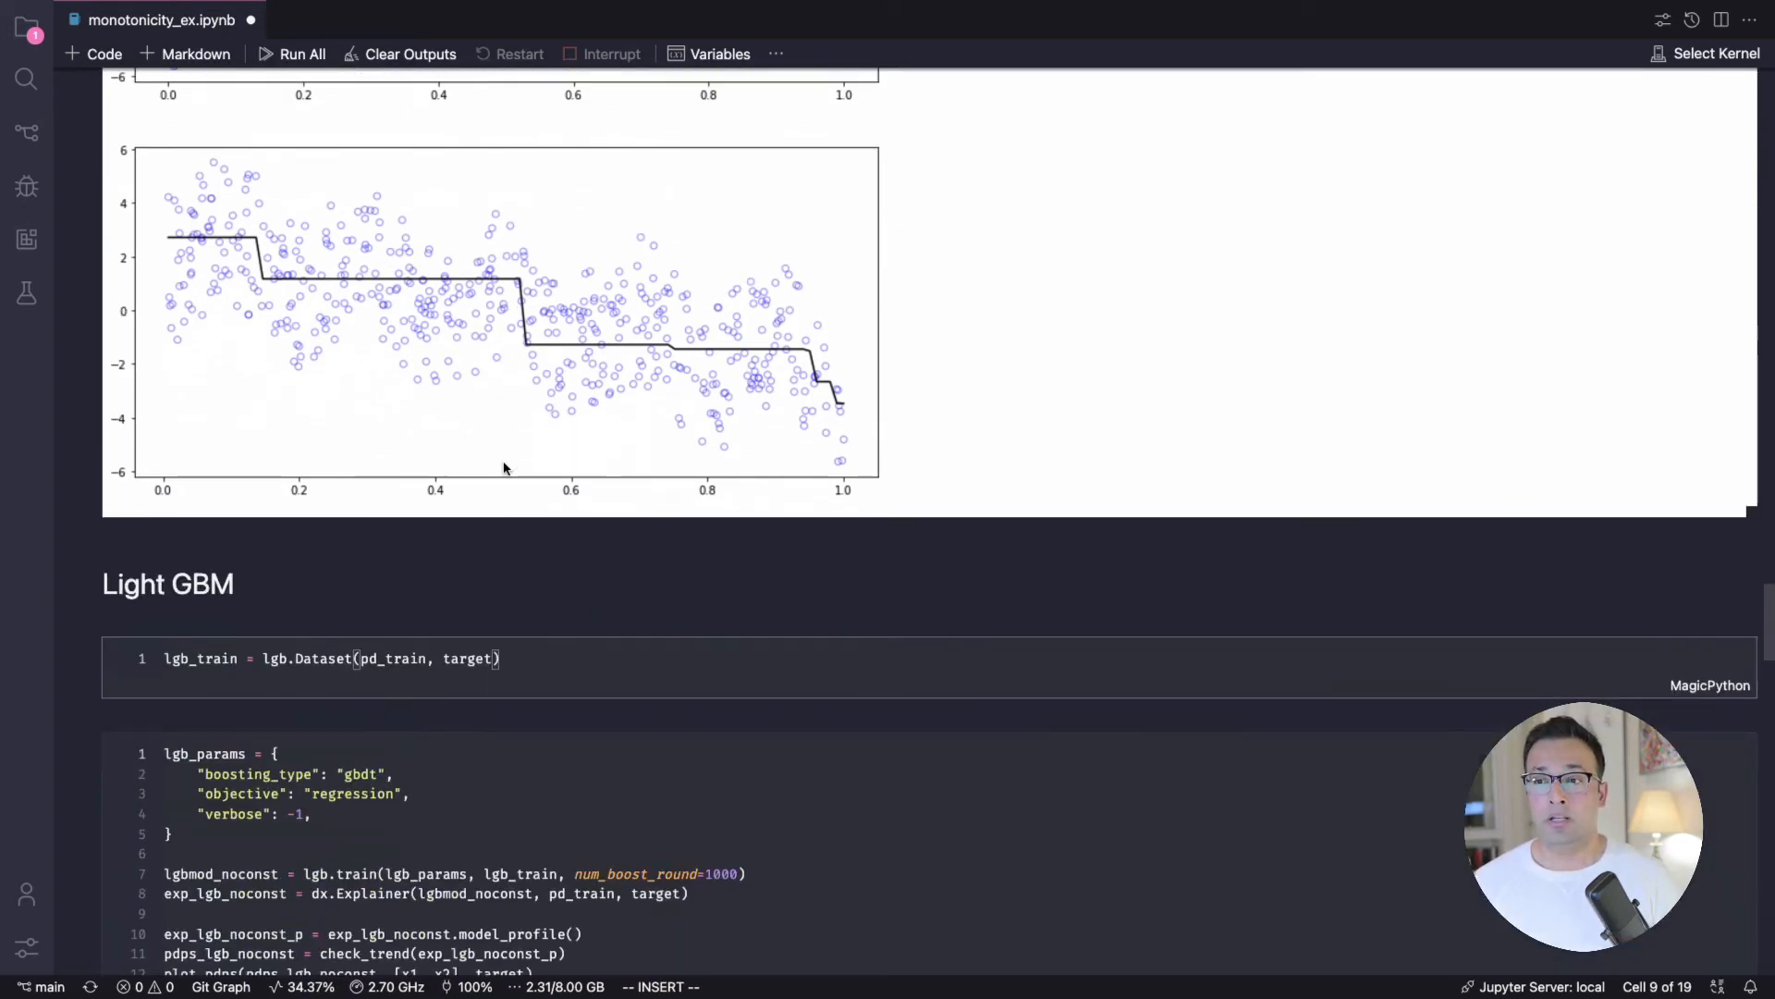
scroll("down", 3)
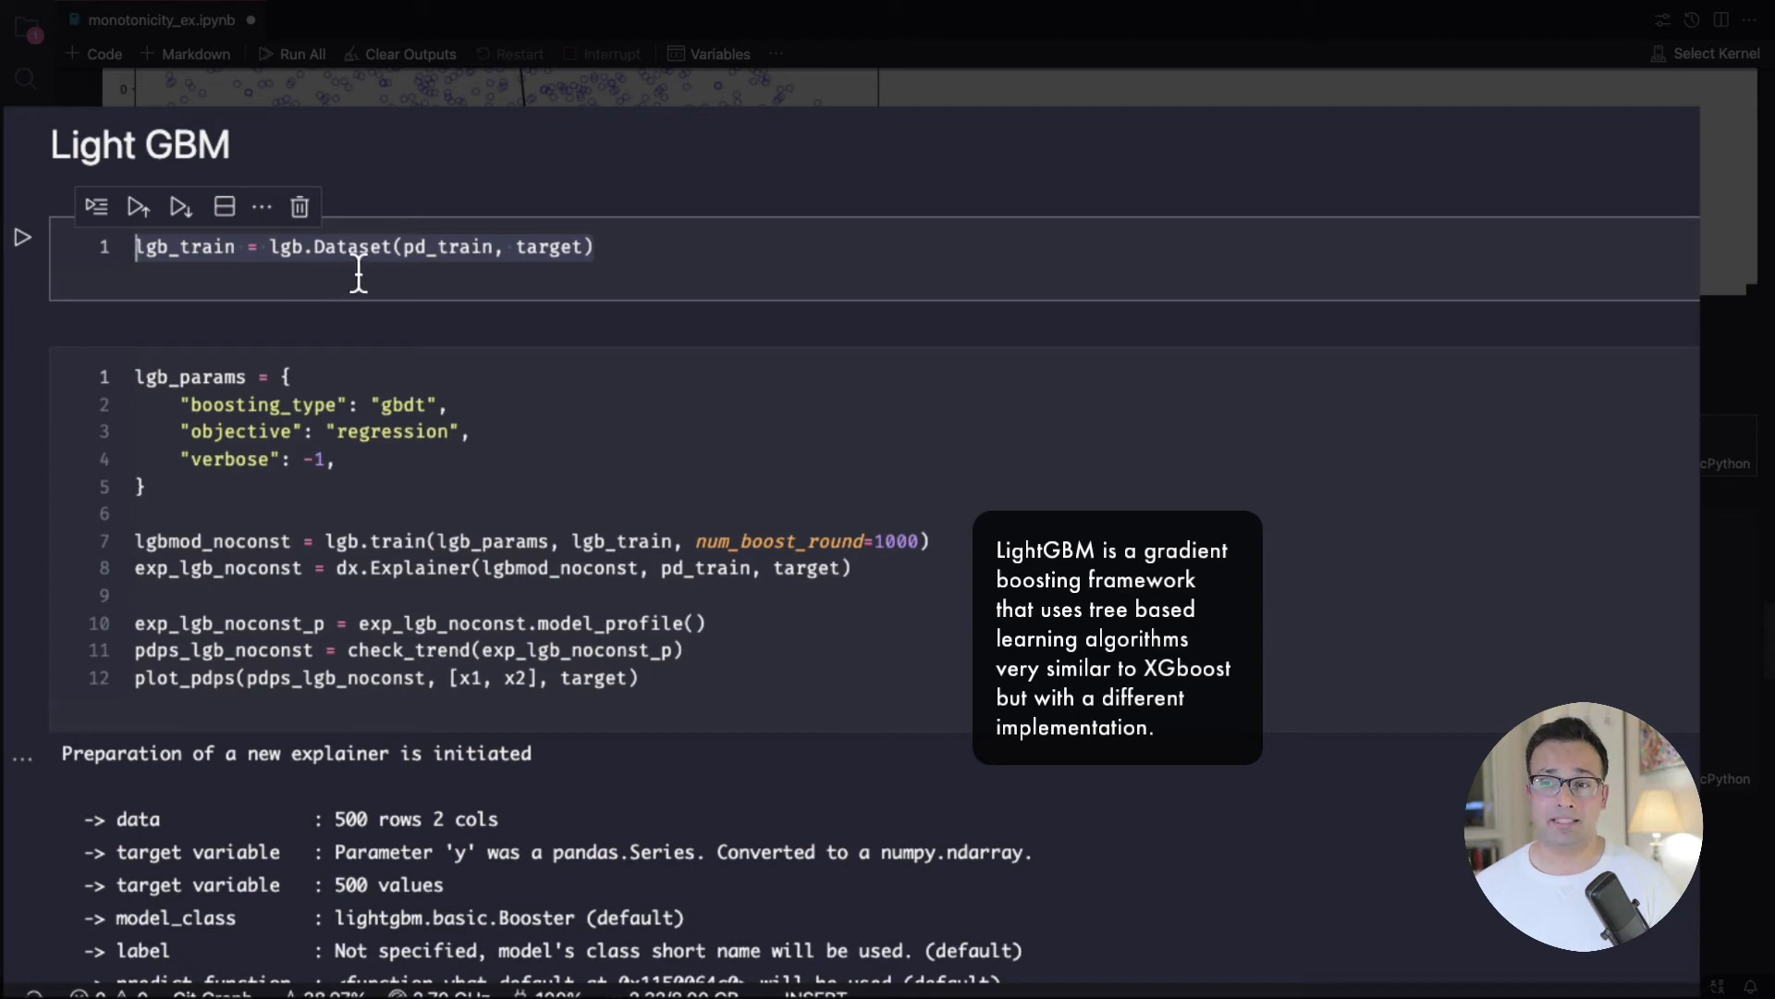
mouse_move(638, 272)
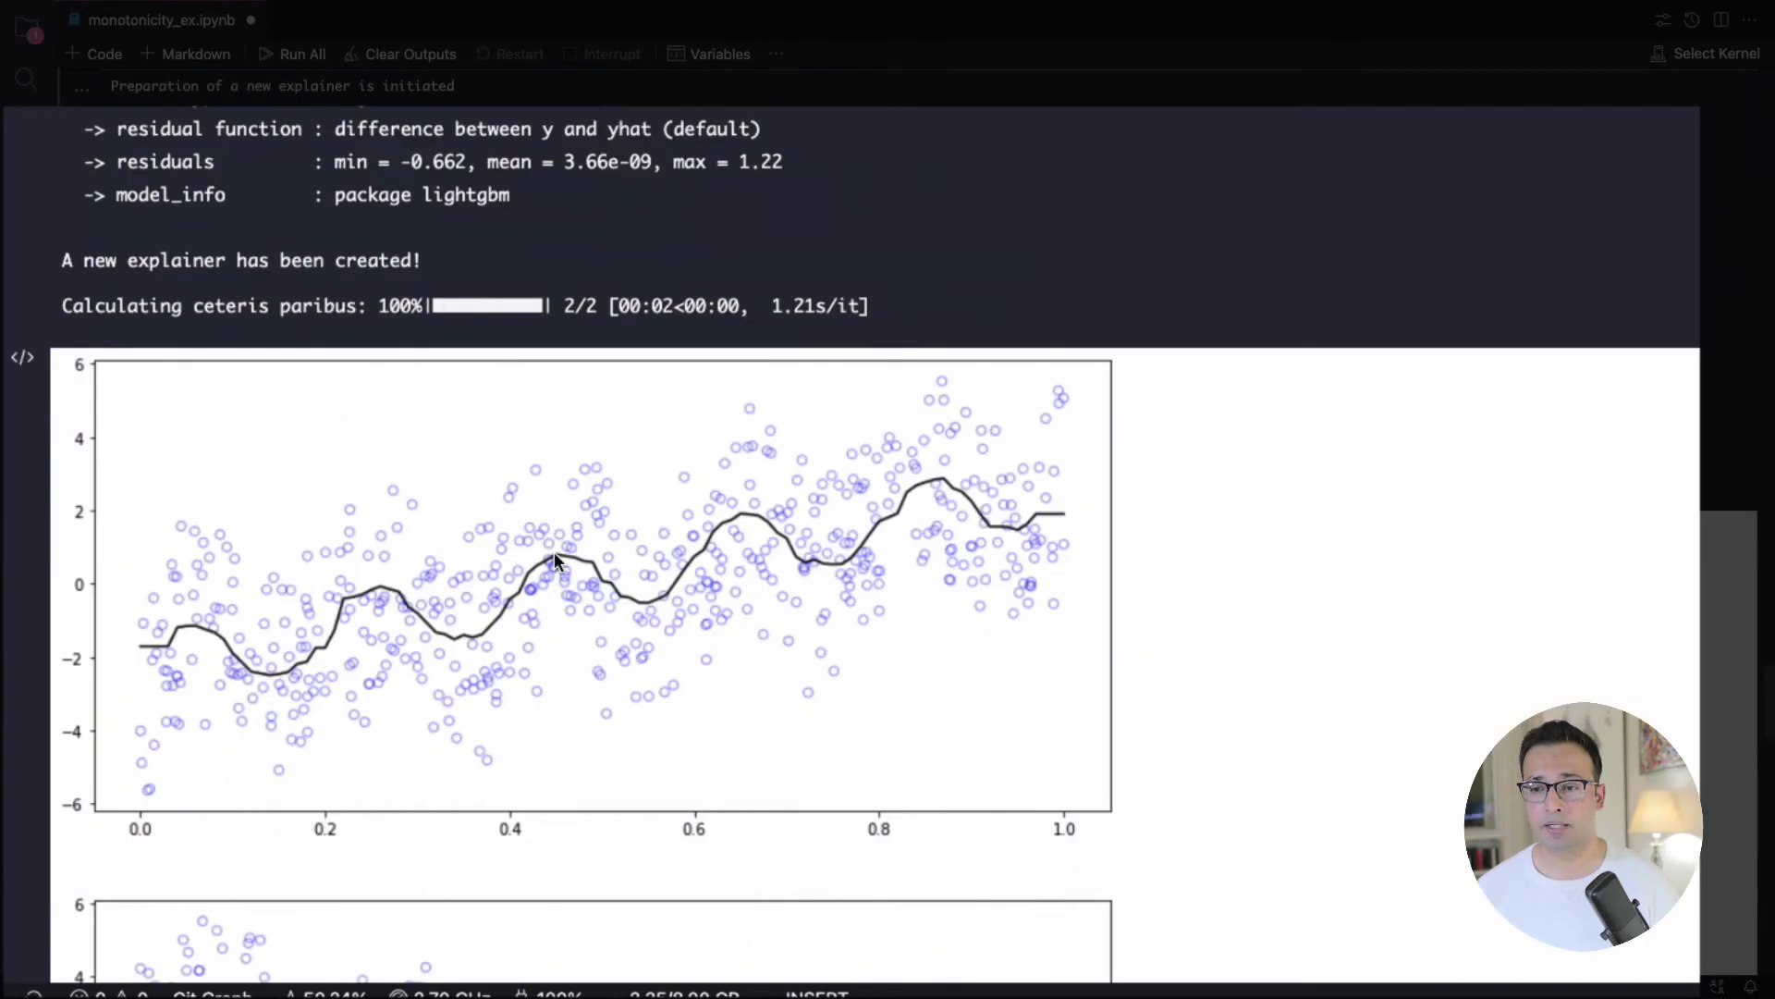
scroll("down", 3)
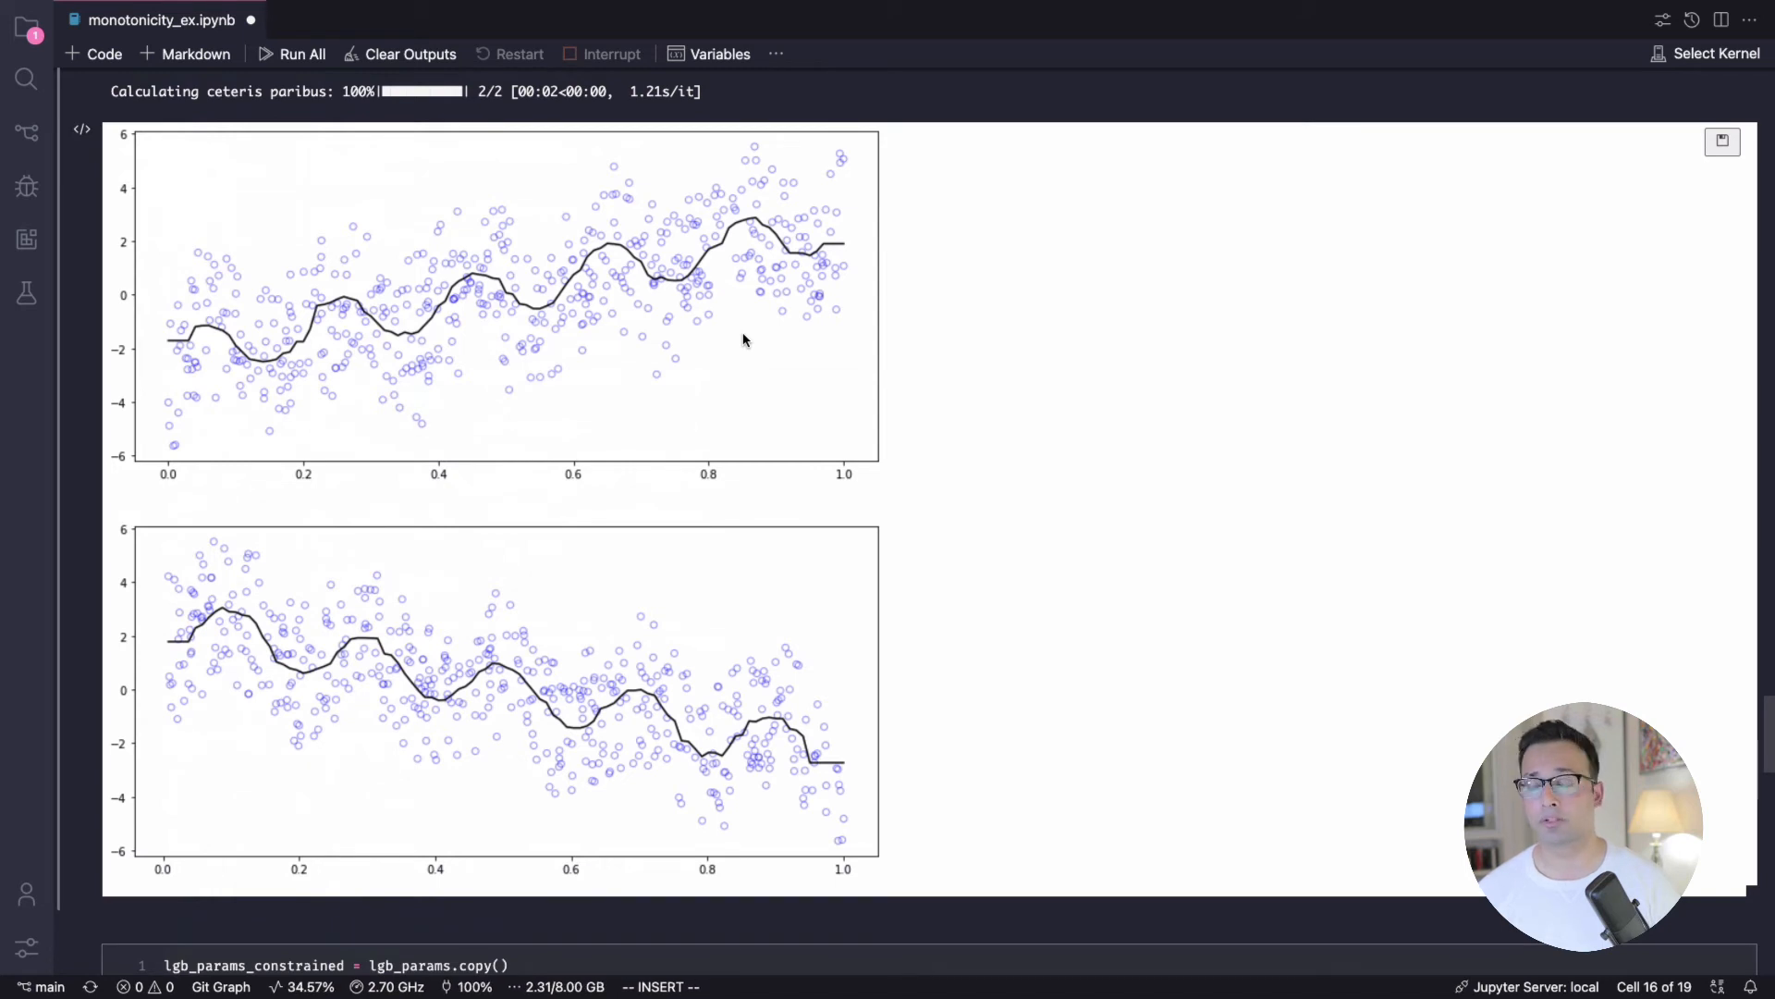
Step: Scroll past lgb_params_constrained to the constrained LightGBM explainer and its upward-stepping x1 plot
scroll("down", 3)
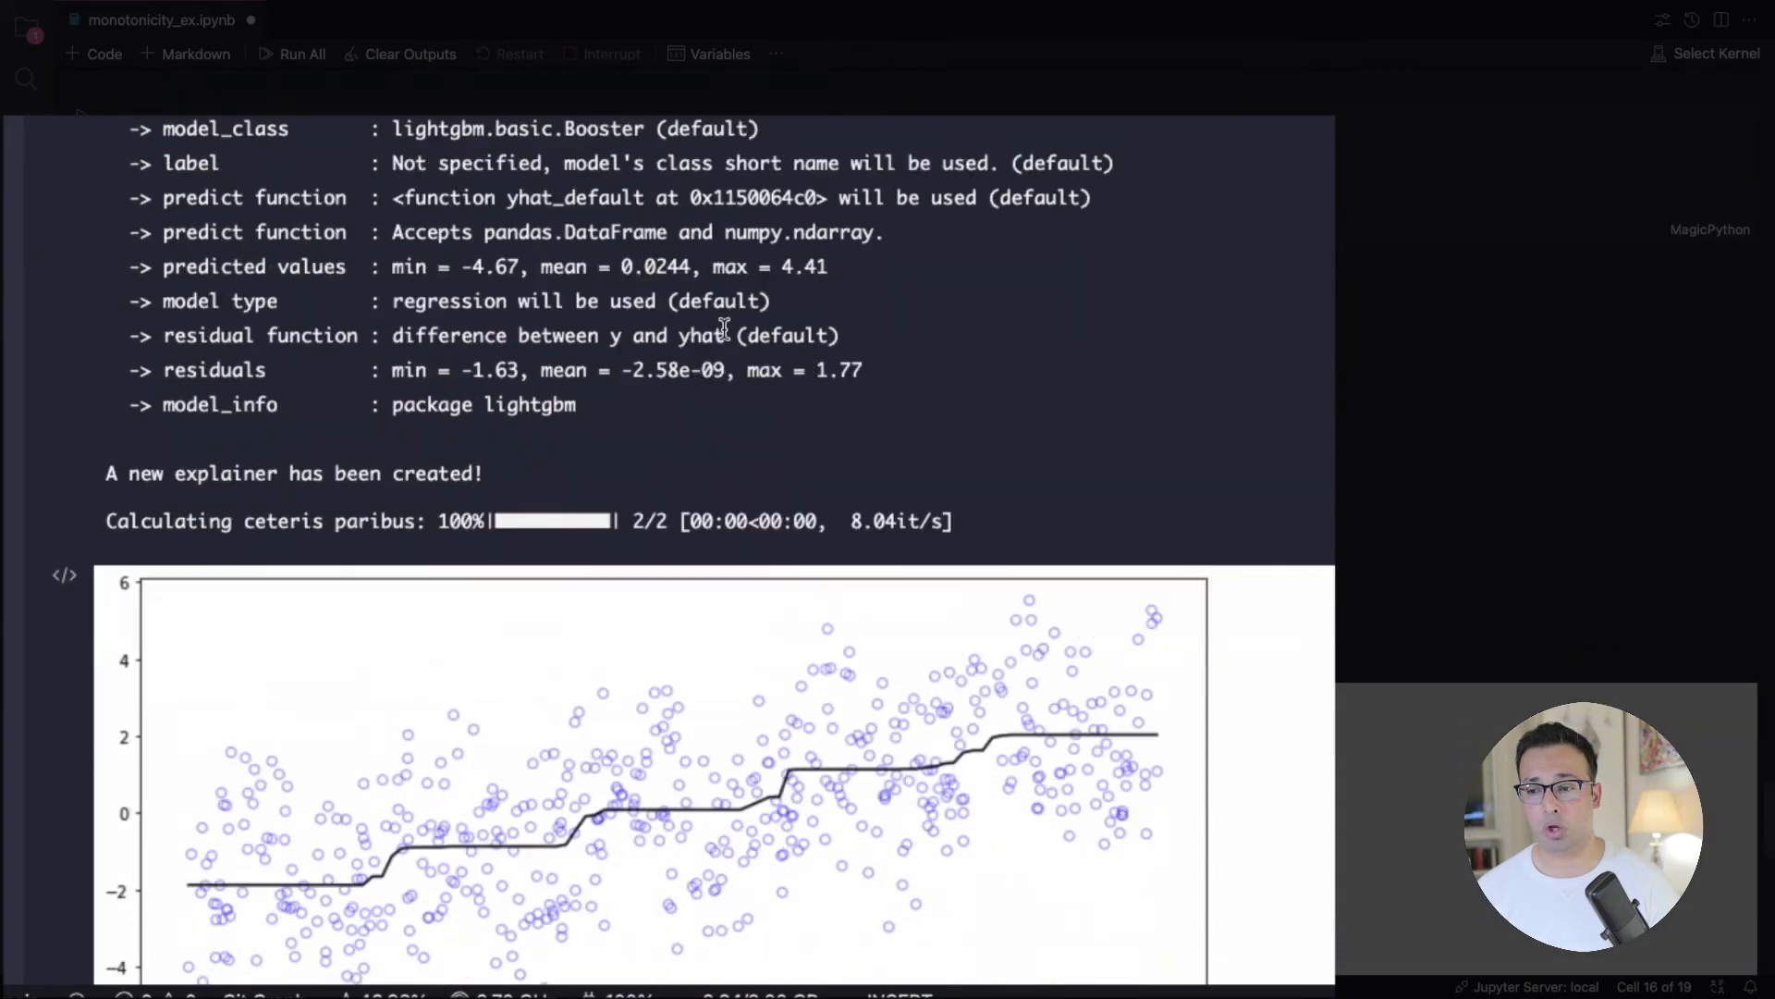
Step: Scroll so both constrained LightGBM PDPs show: x1 stepping up, x2 stepping down
scroll("down", 3)
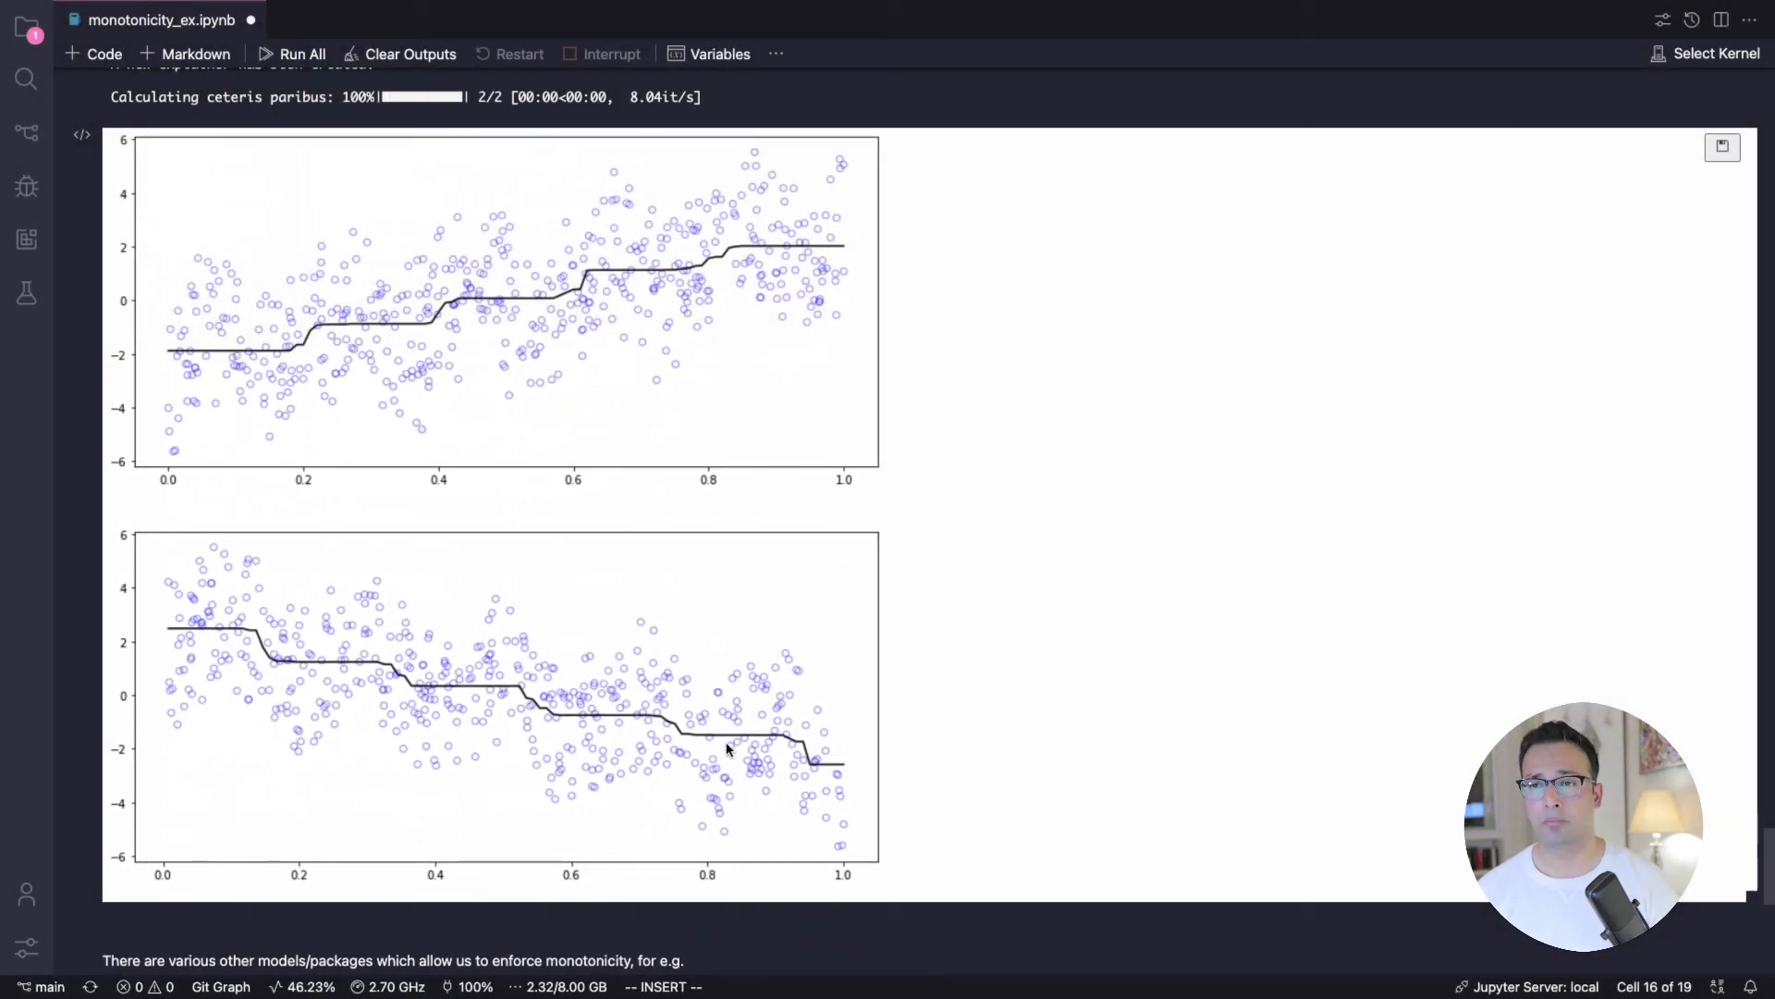
mouse_move(270, 351)
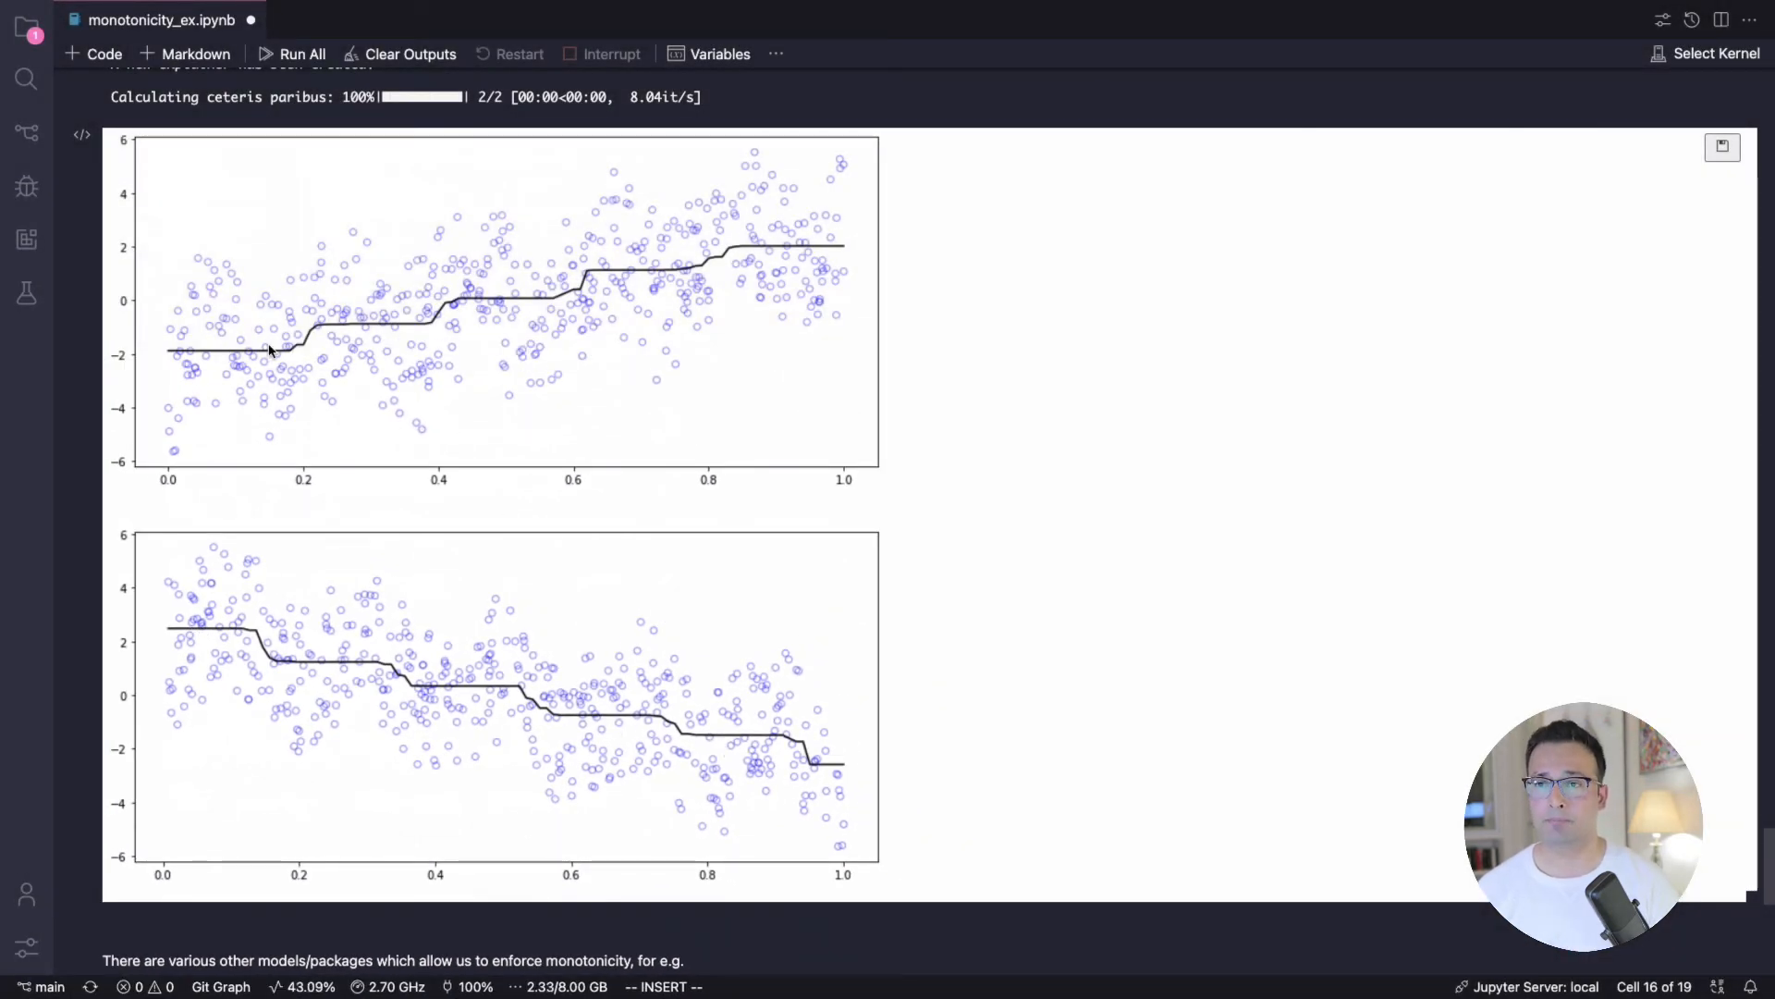
mouse_move(263, 361)
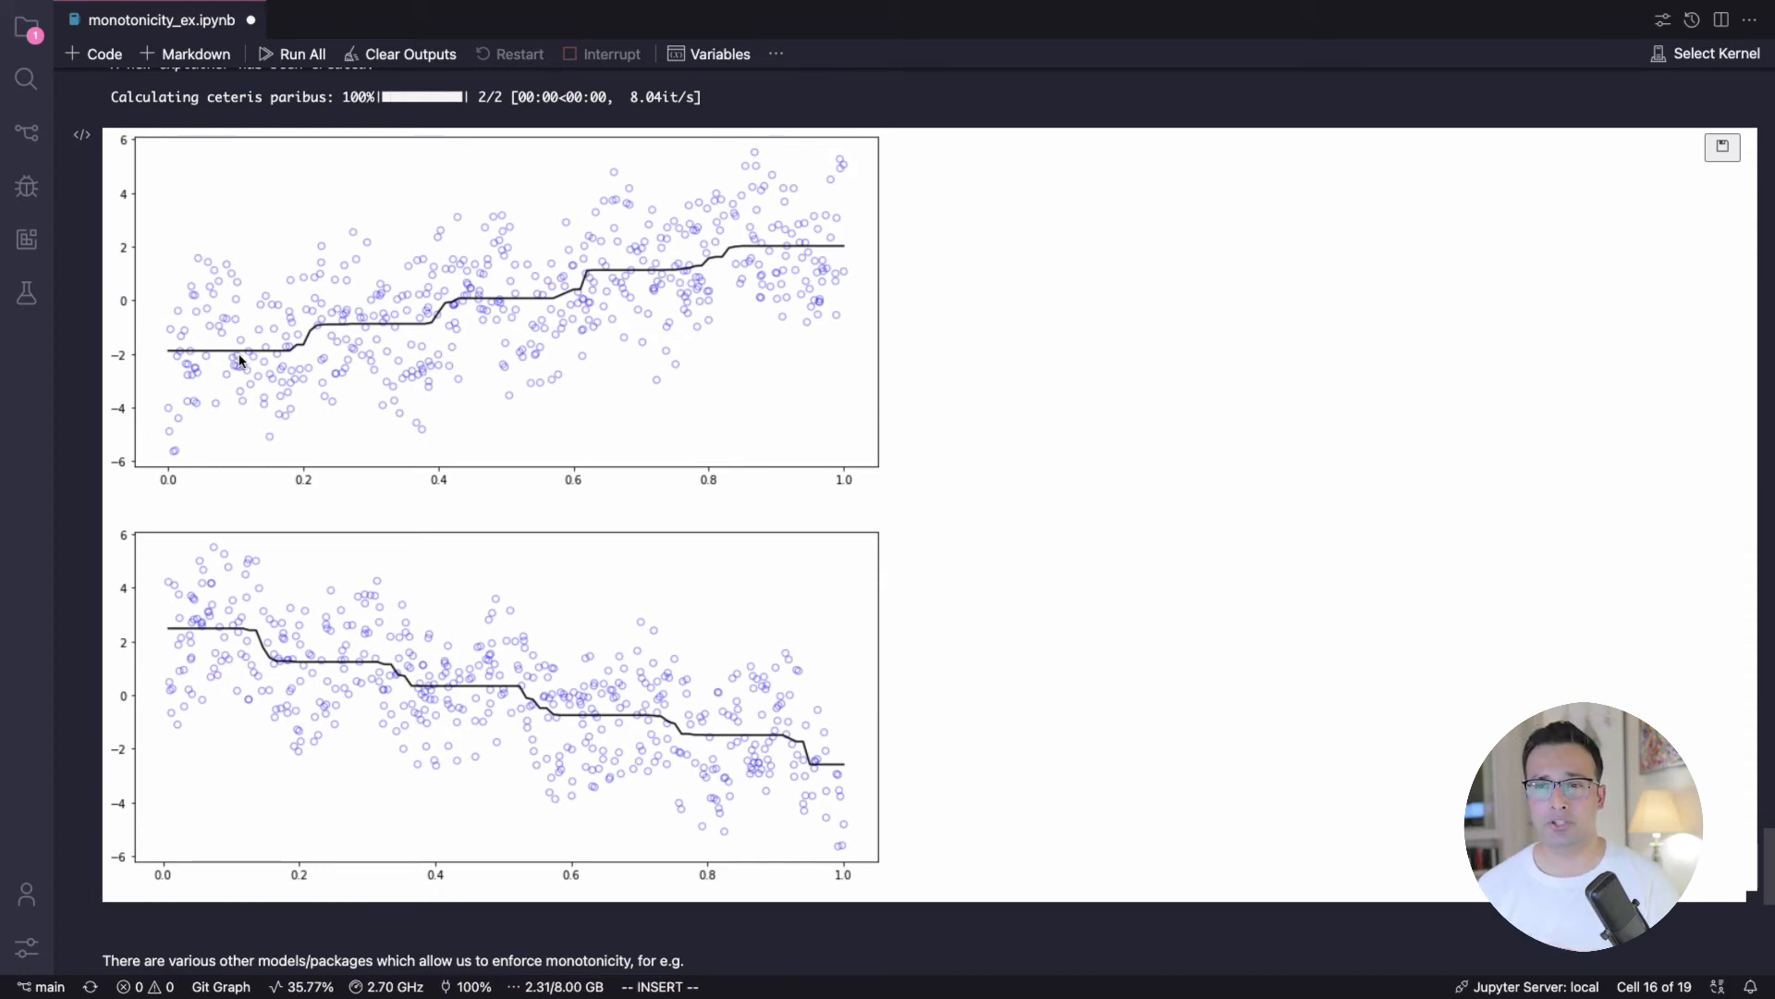
mouse_move(566, 303)
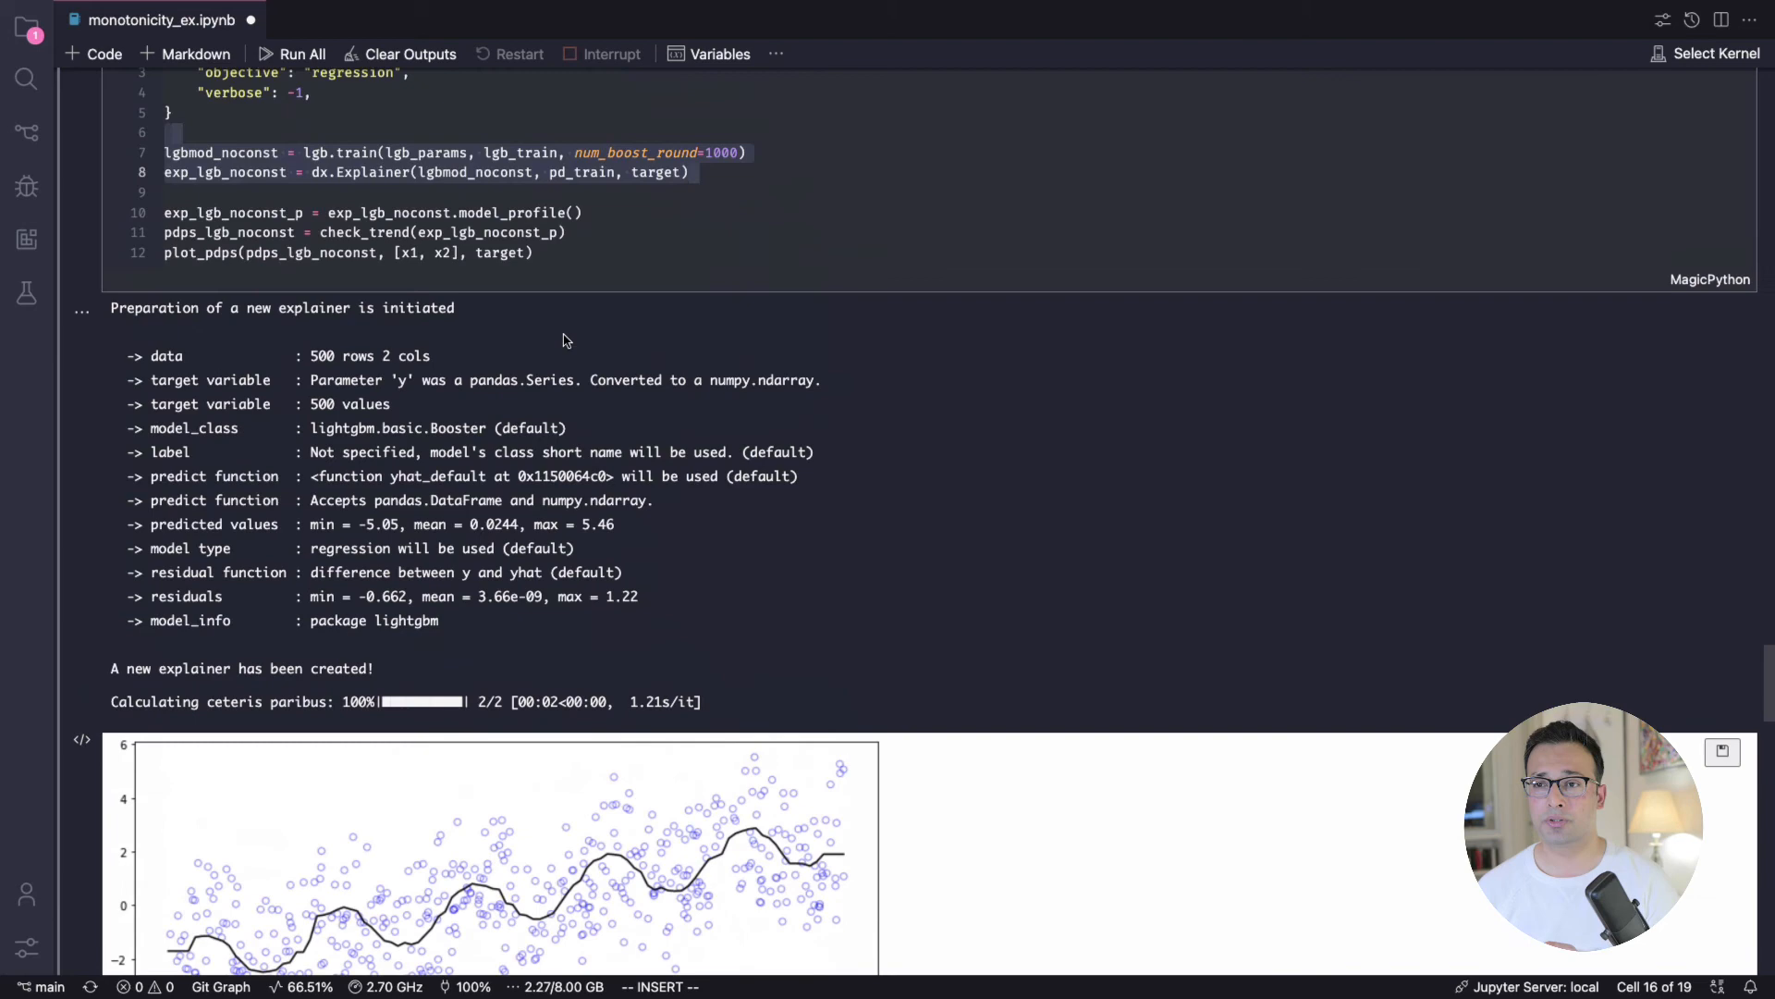
Step: Scroll the notebook to the unconstrained lgb_params / lgb.train cell and its dalex explainer output
scroll("down", 3)
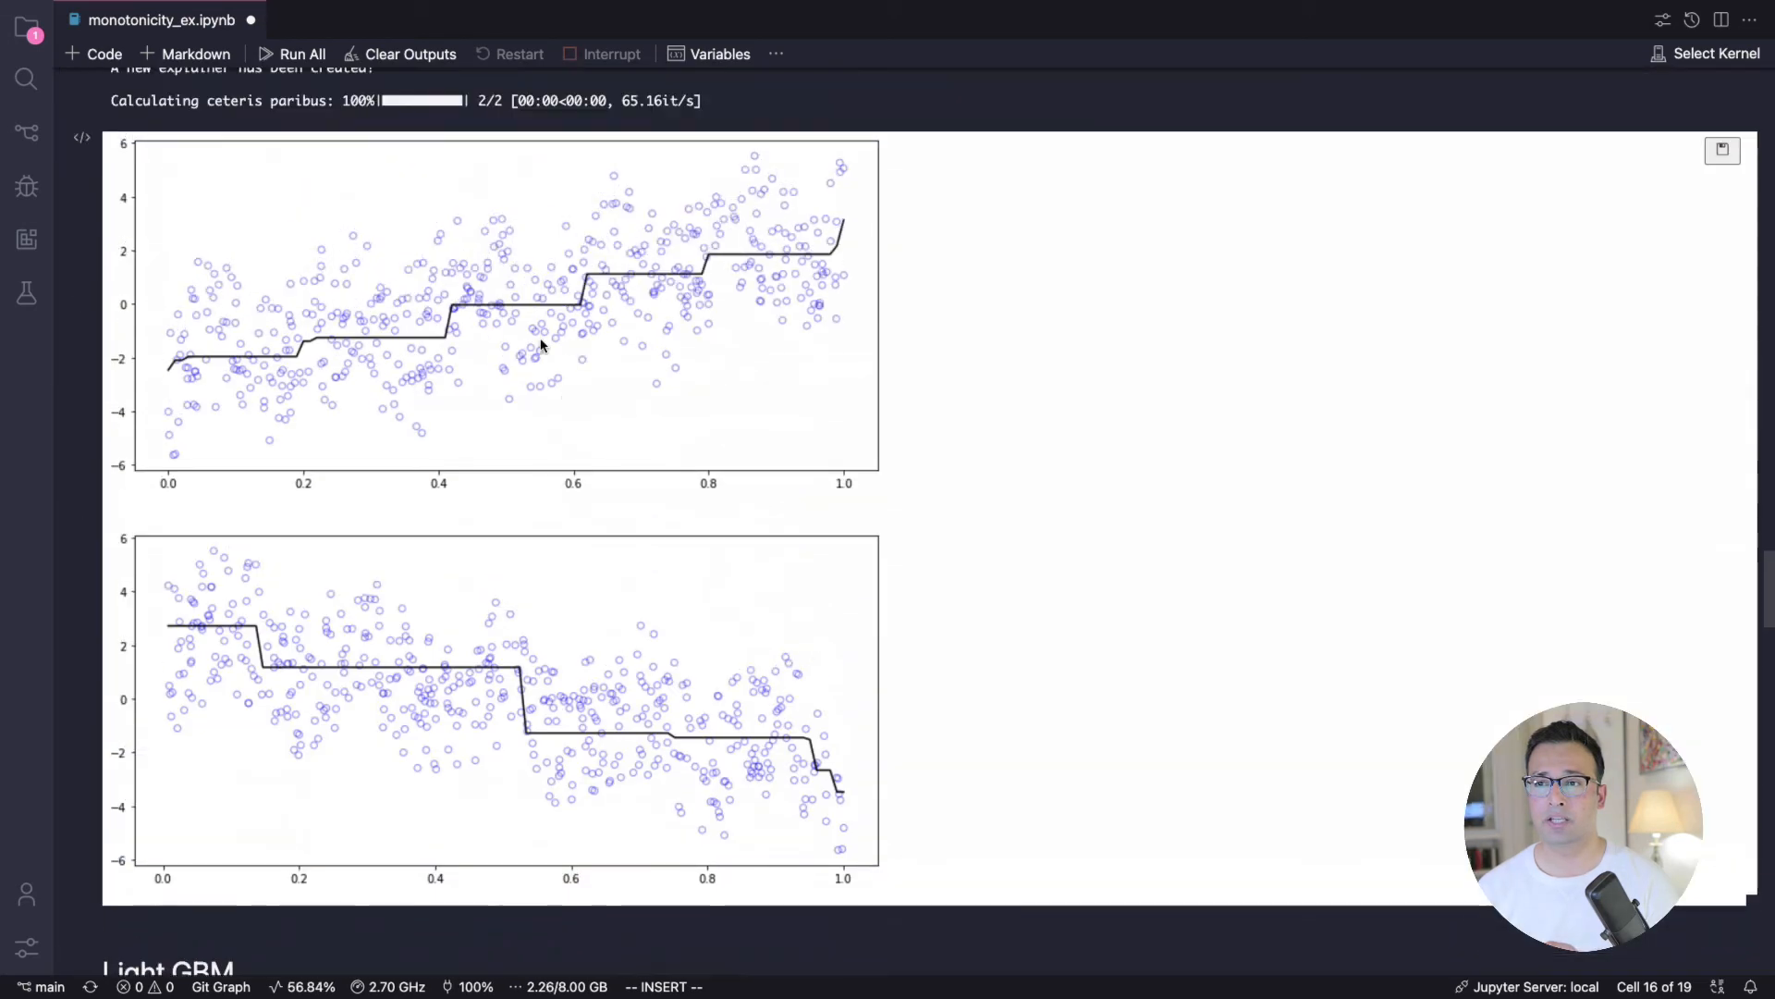
mouse_move(379, 349)
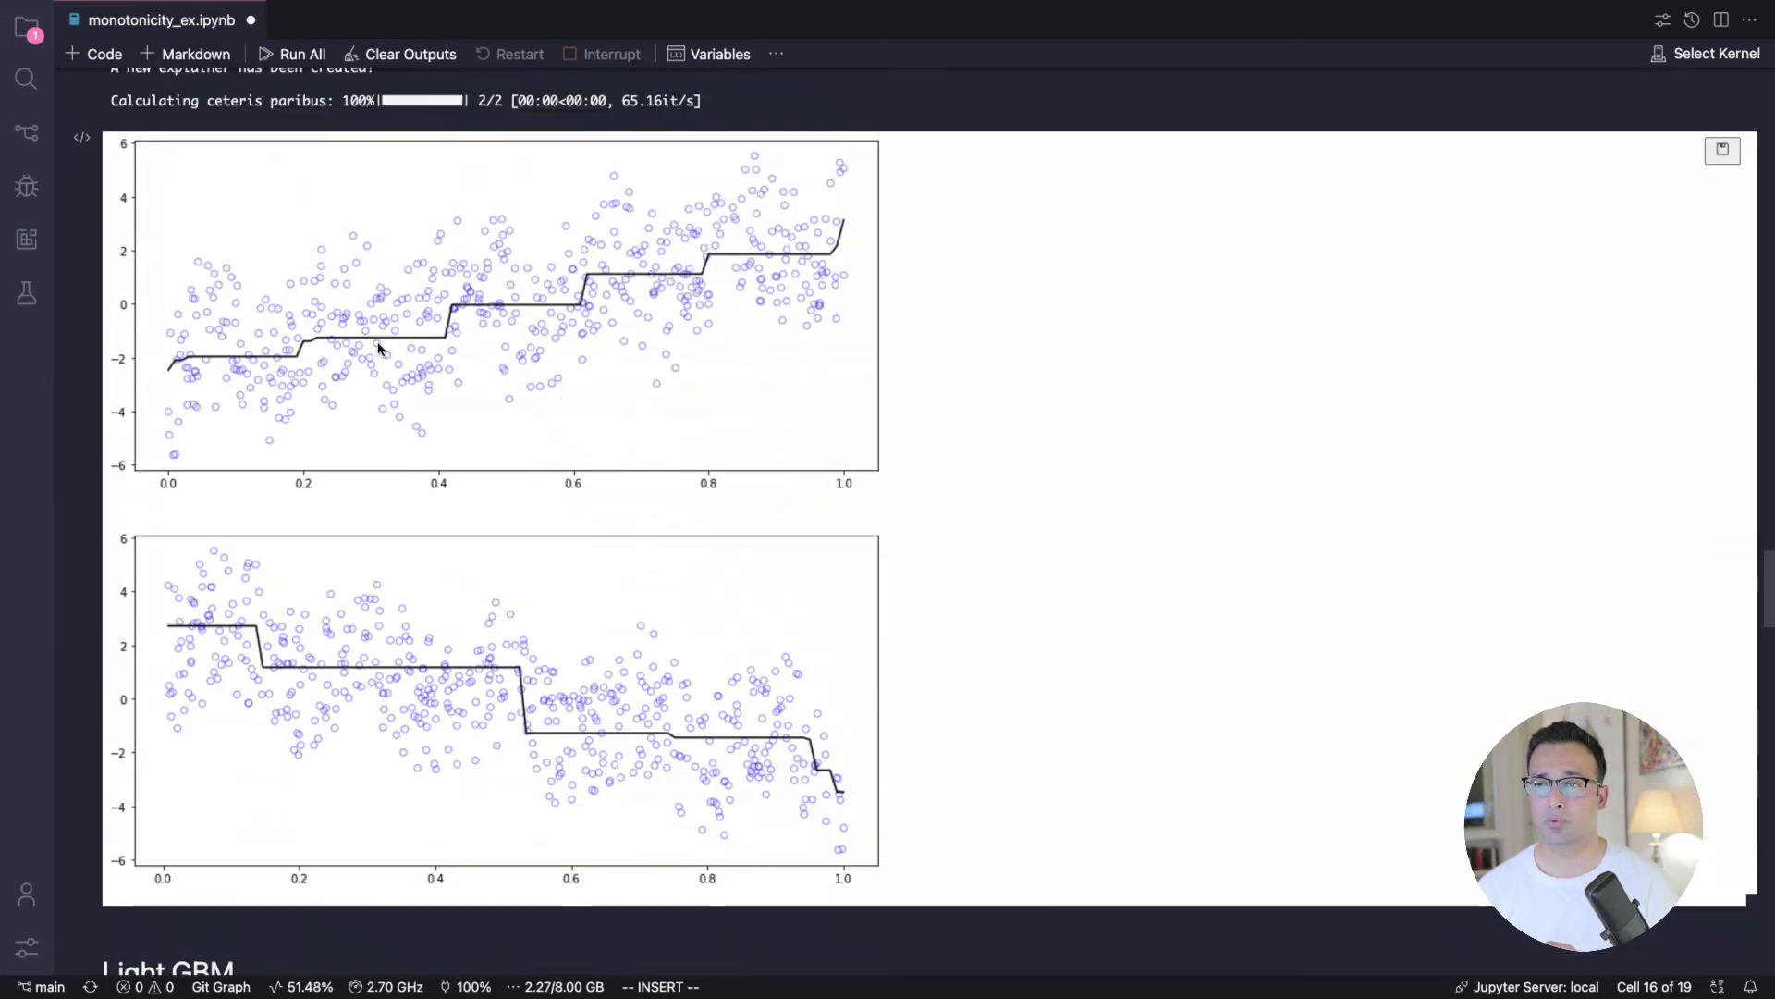
mouse_move(606, 299)
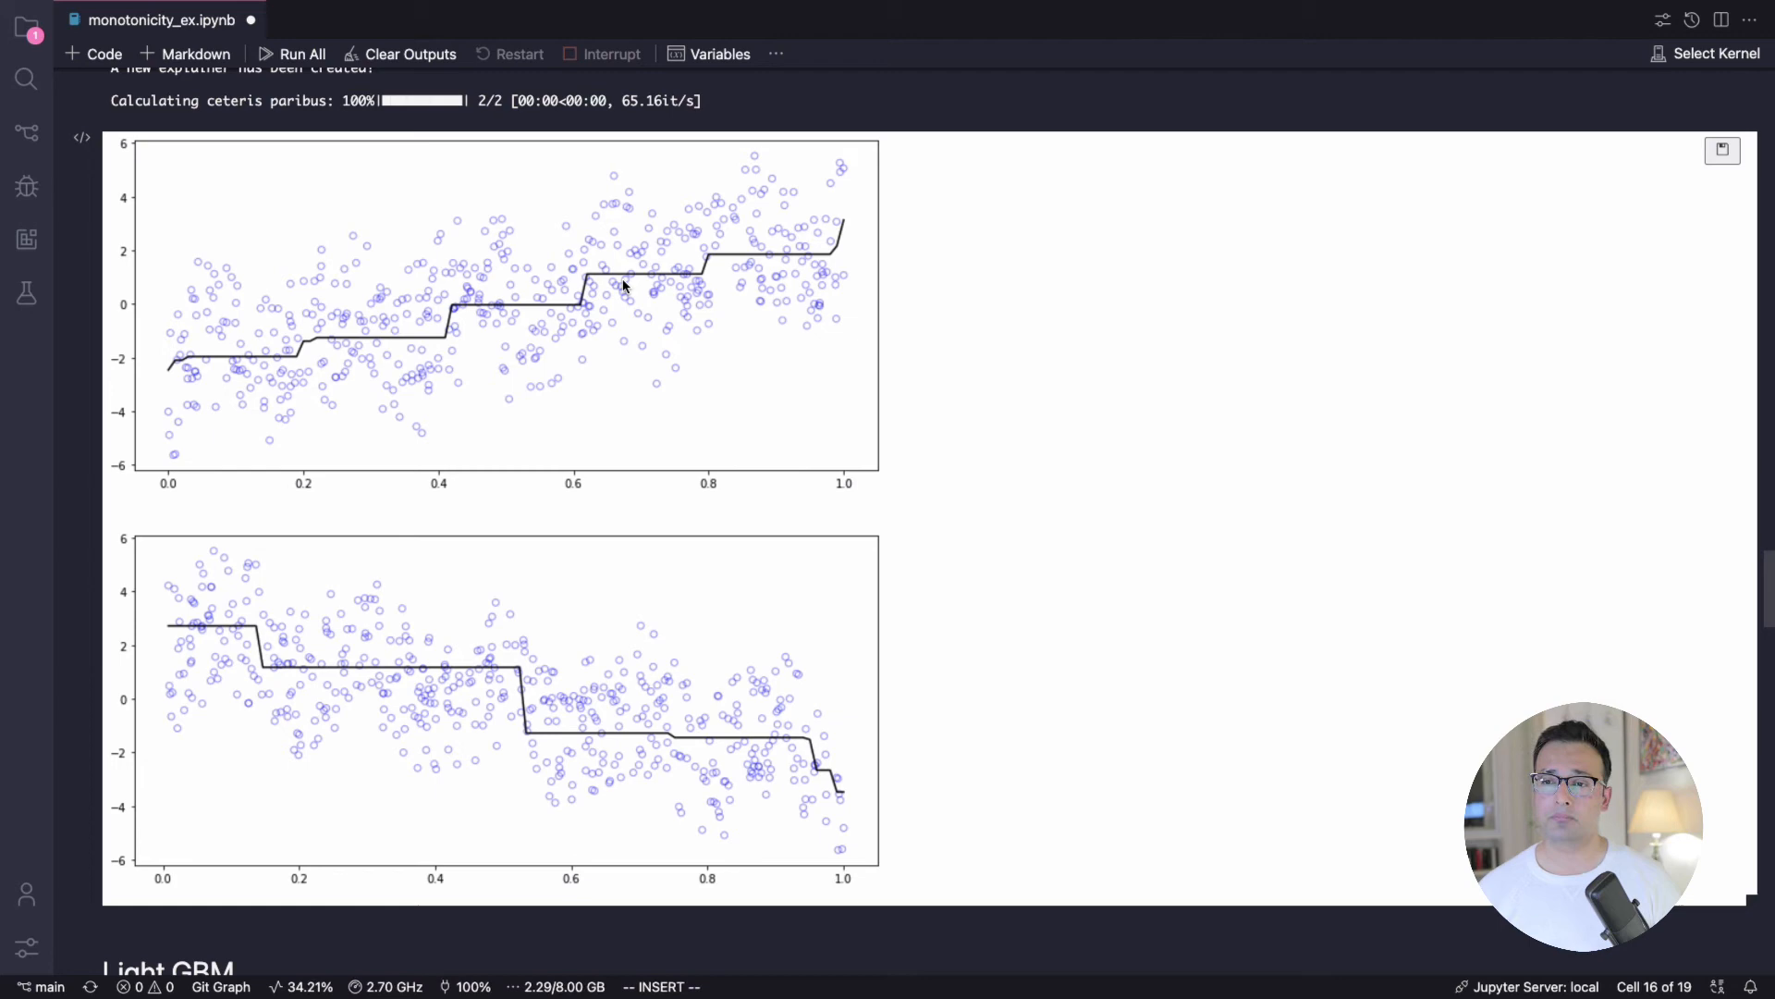
scroll("down", 3)
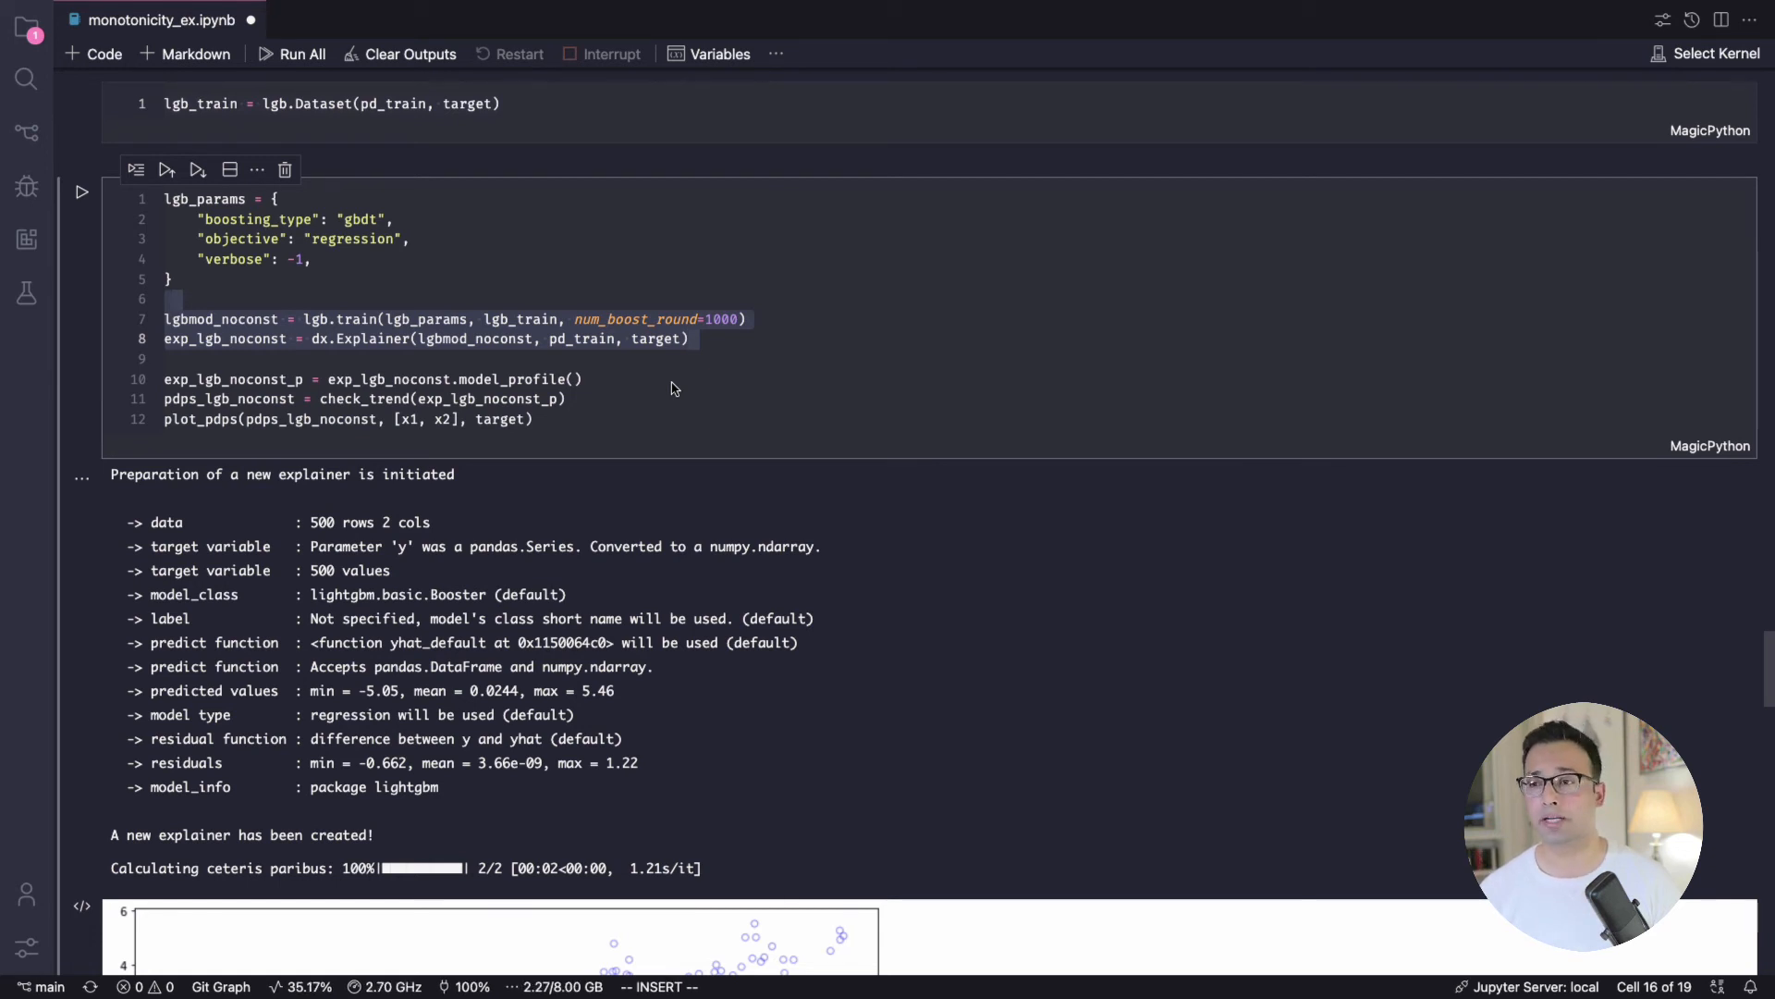
Step: Scroll past the decreasing PDP plot to the list of Splines, Hist Gradient Boosting, Catboost and TensorFlow Lattice
scroll("down", 3)
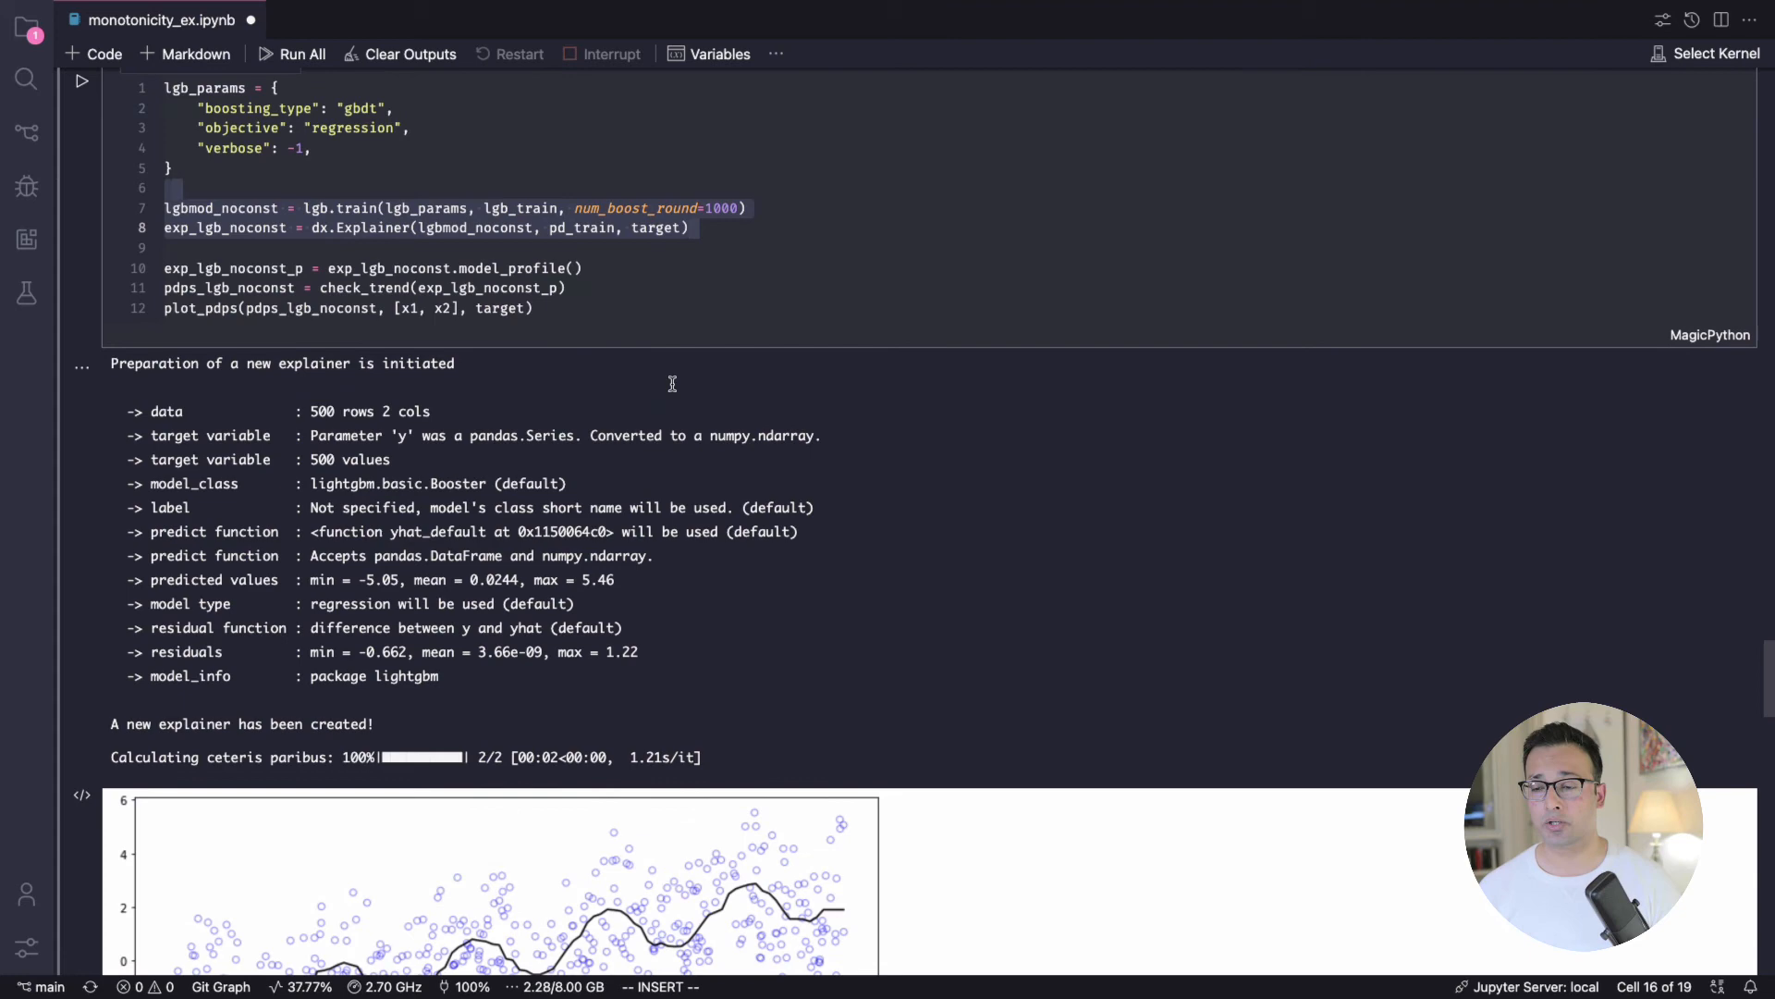
scroll("down", 3)
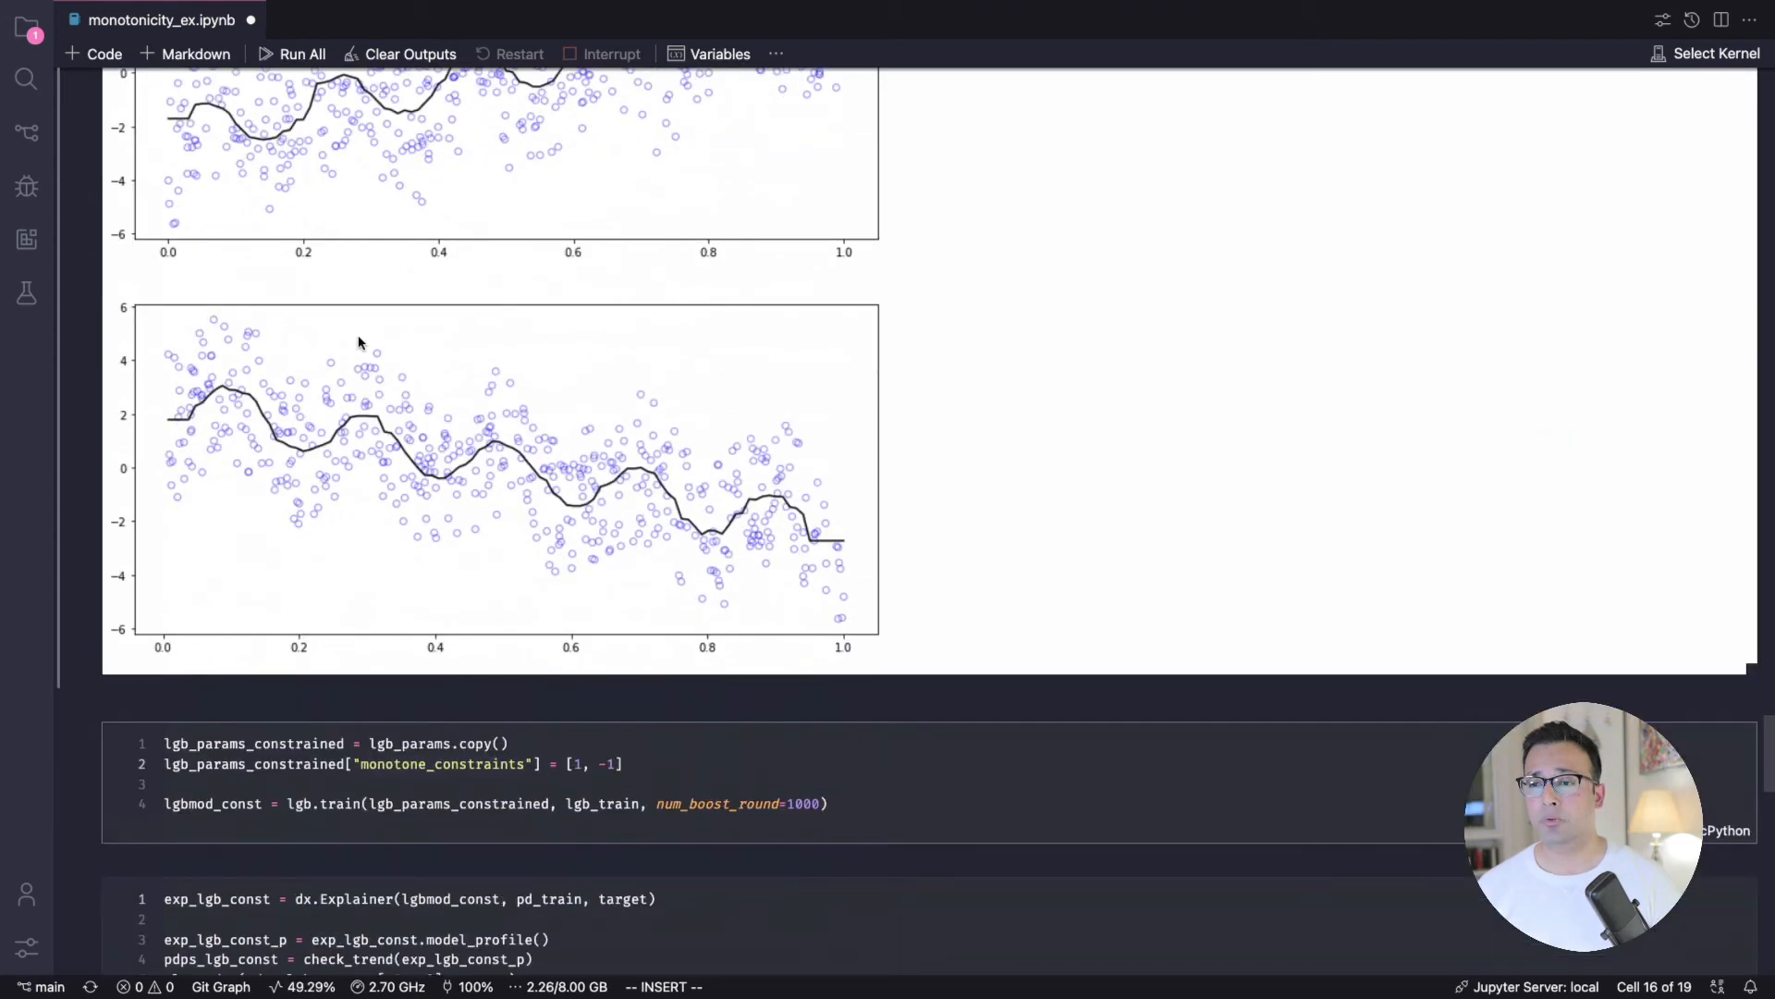
scroll("down", 3)
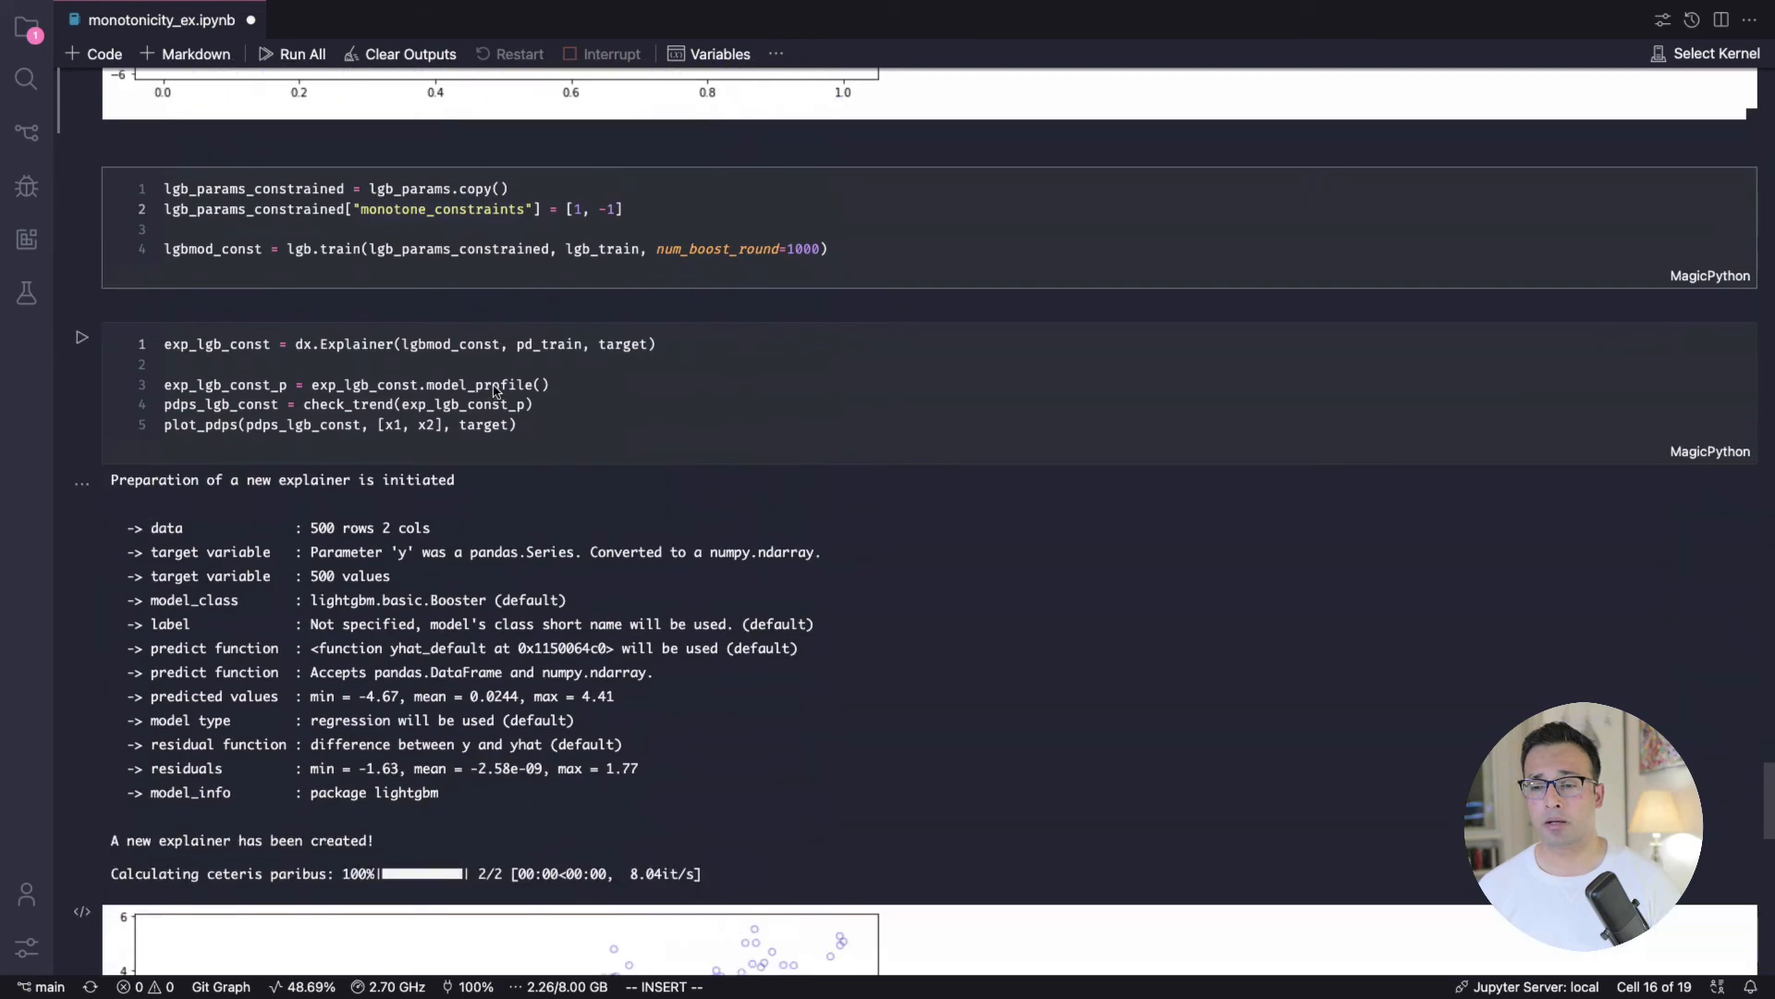
scroll("down", 3)
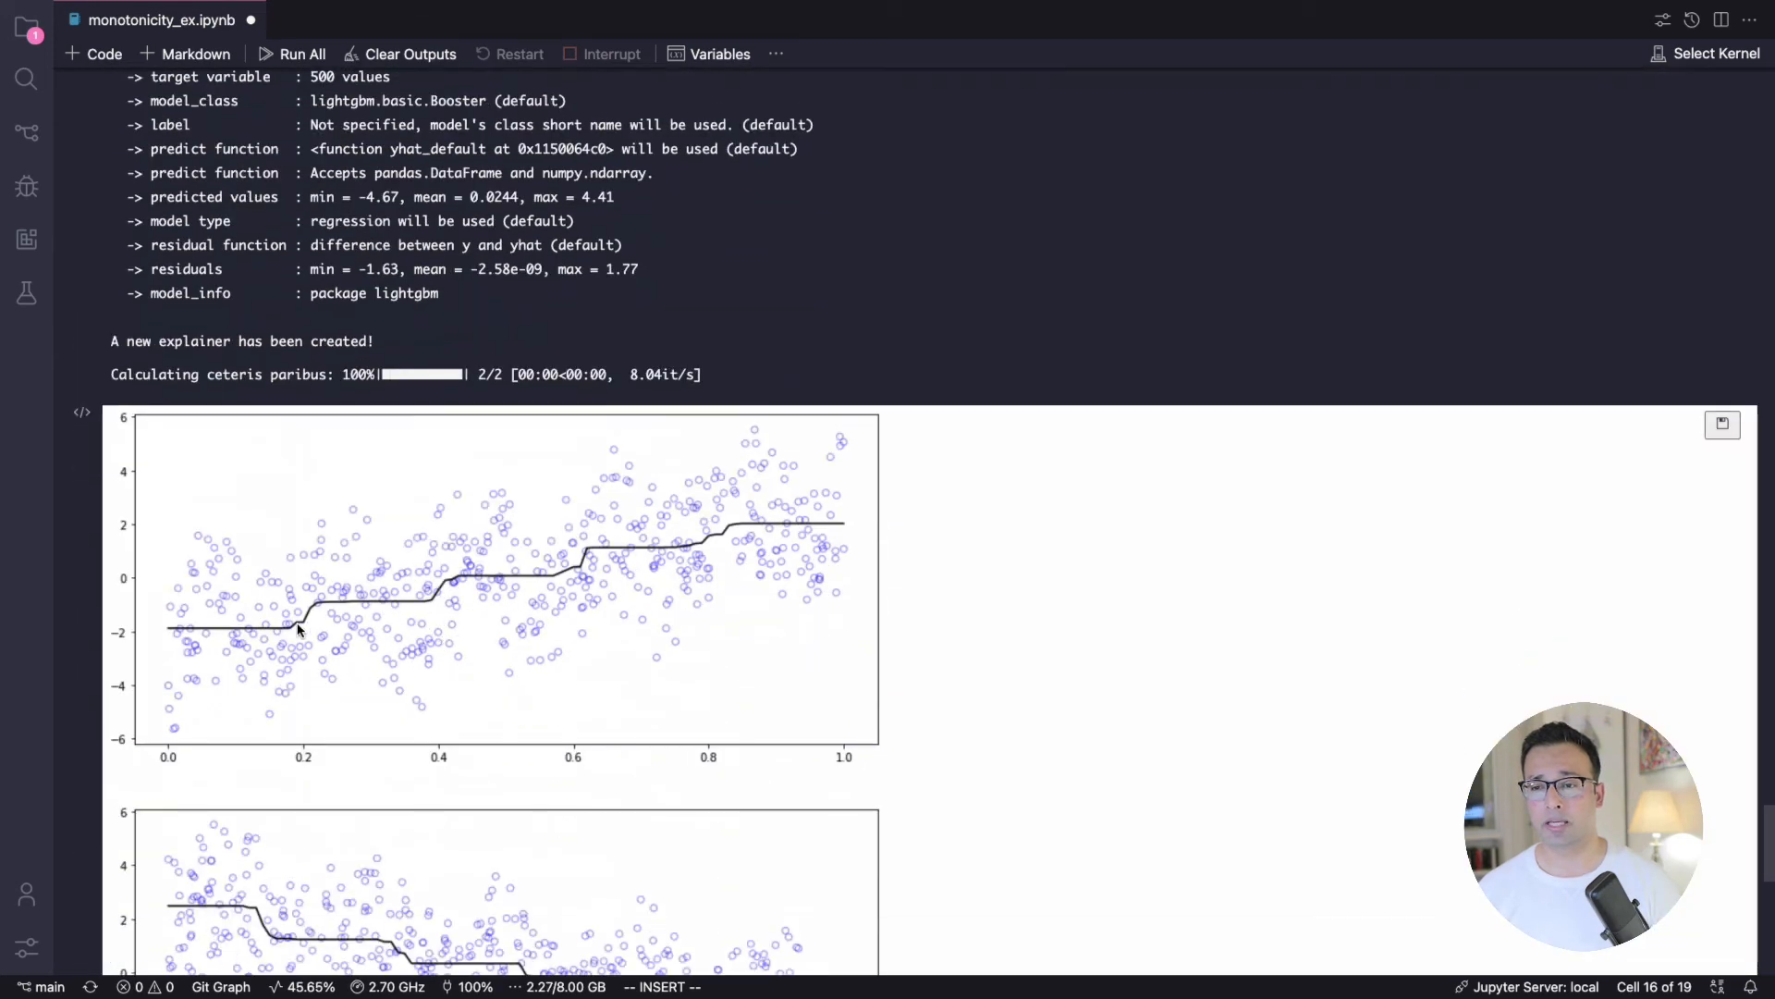
scroll("down", 3)
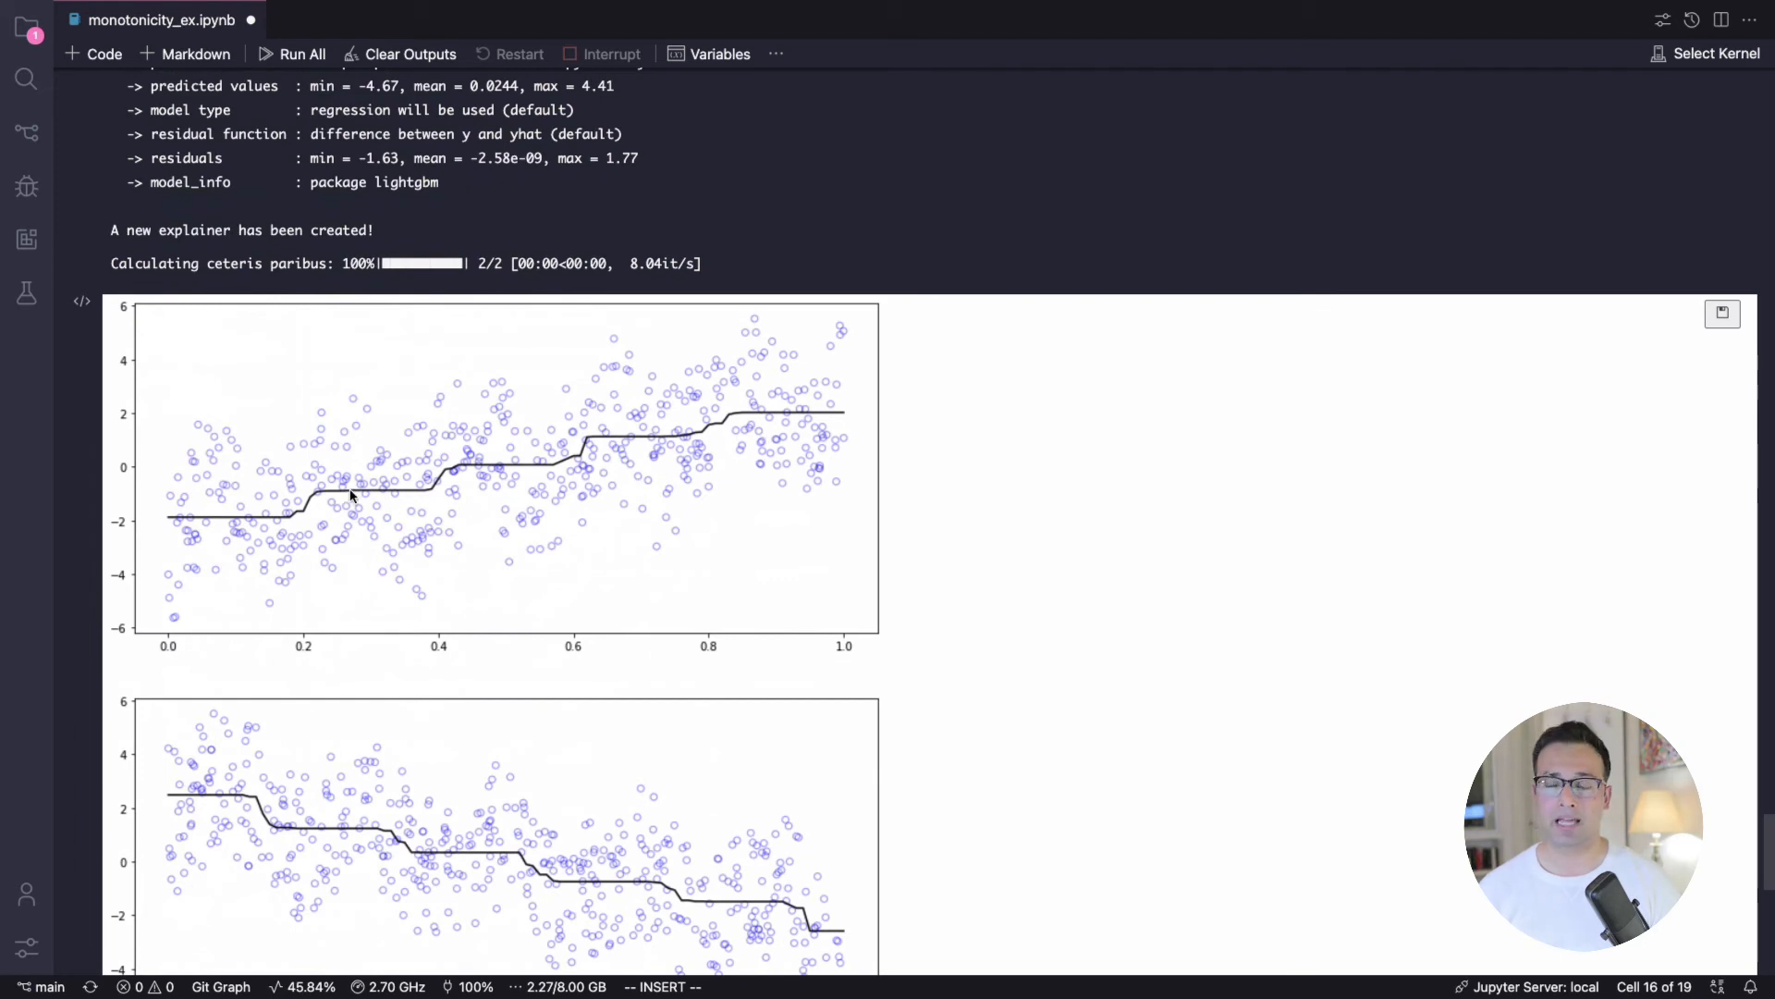
scroll("down", 3)
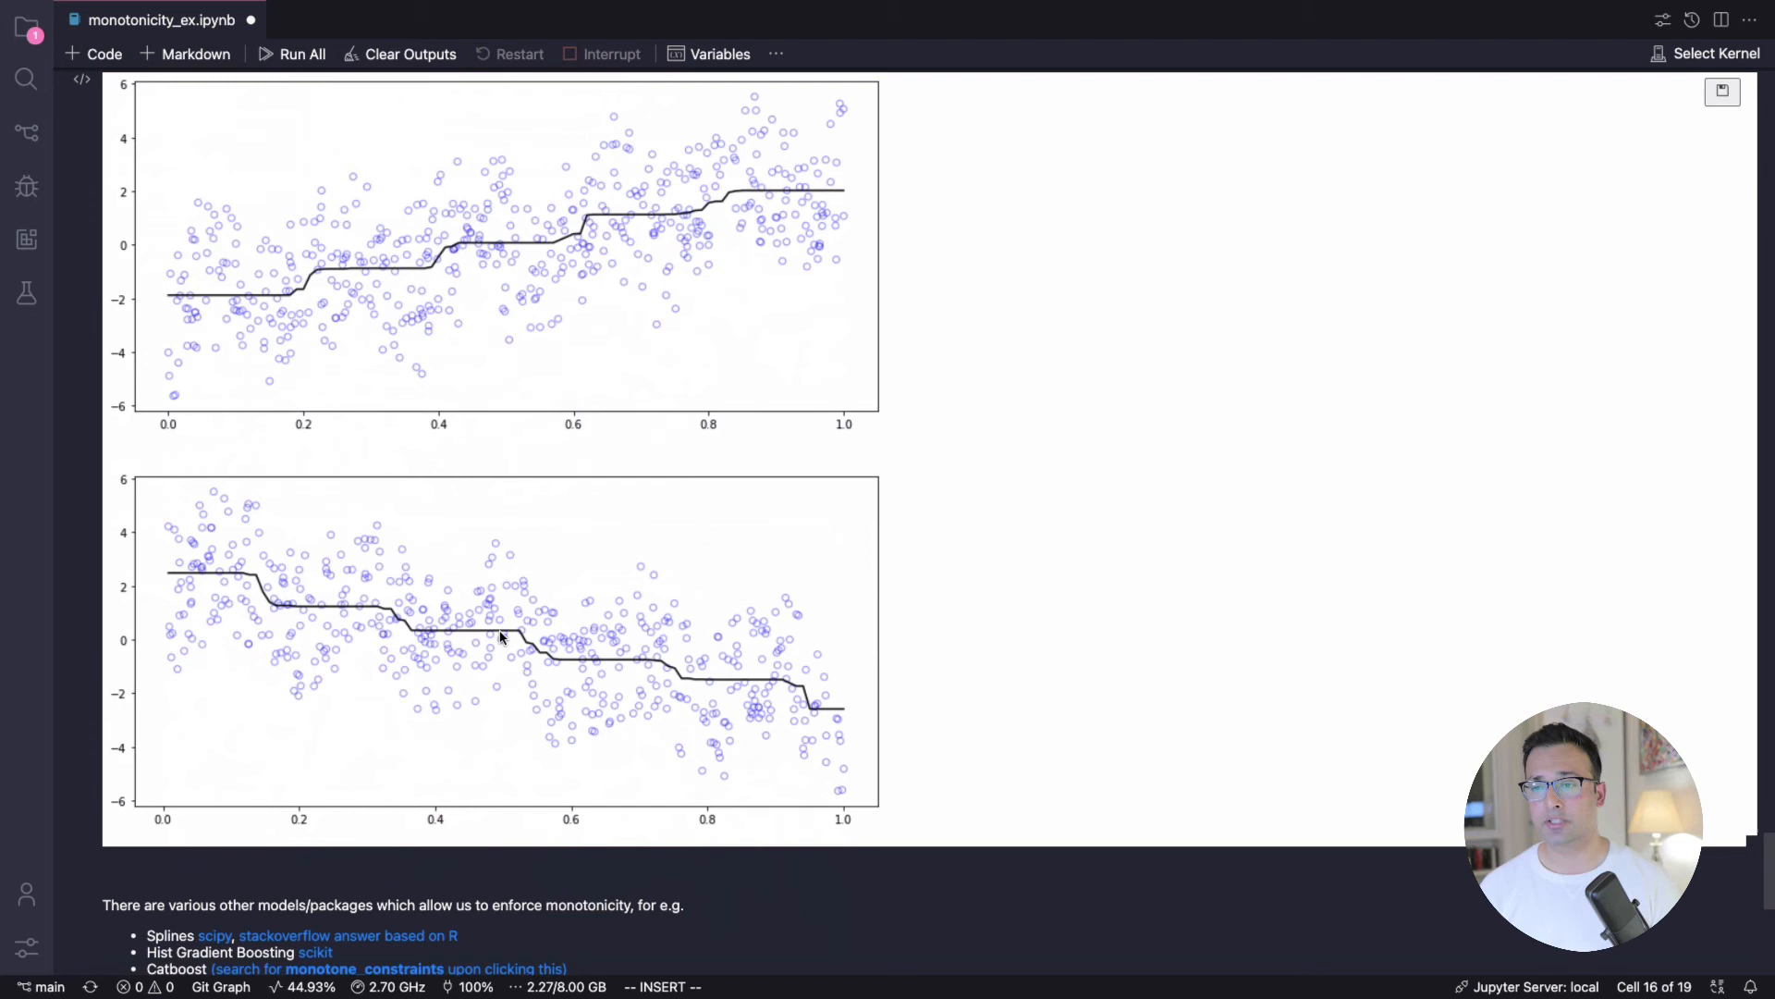
mouse_move(601, 651)
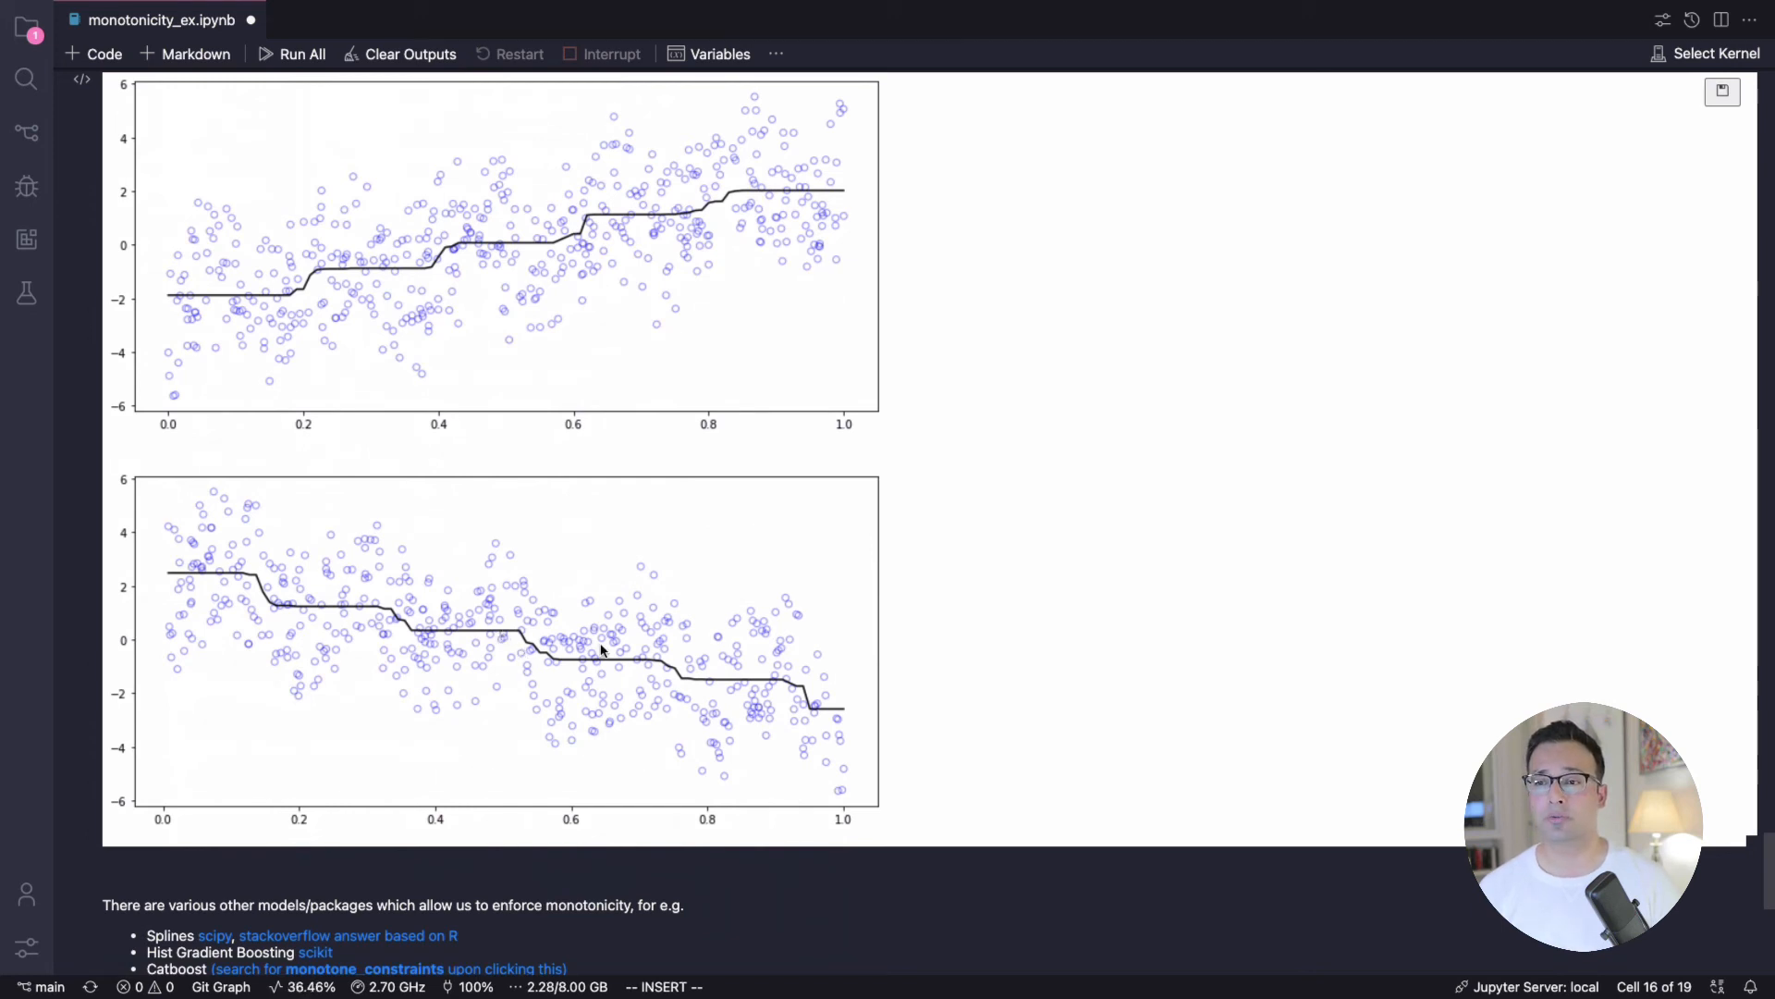
scroll("down", 3)
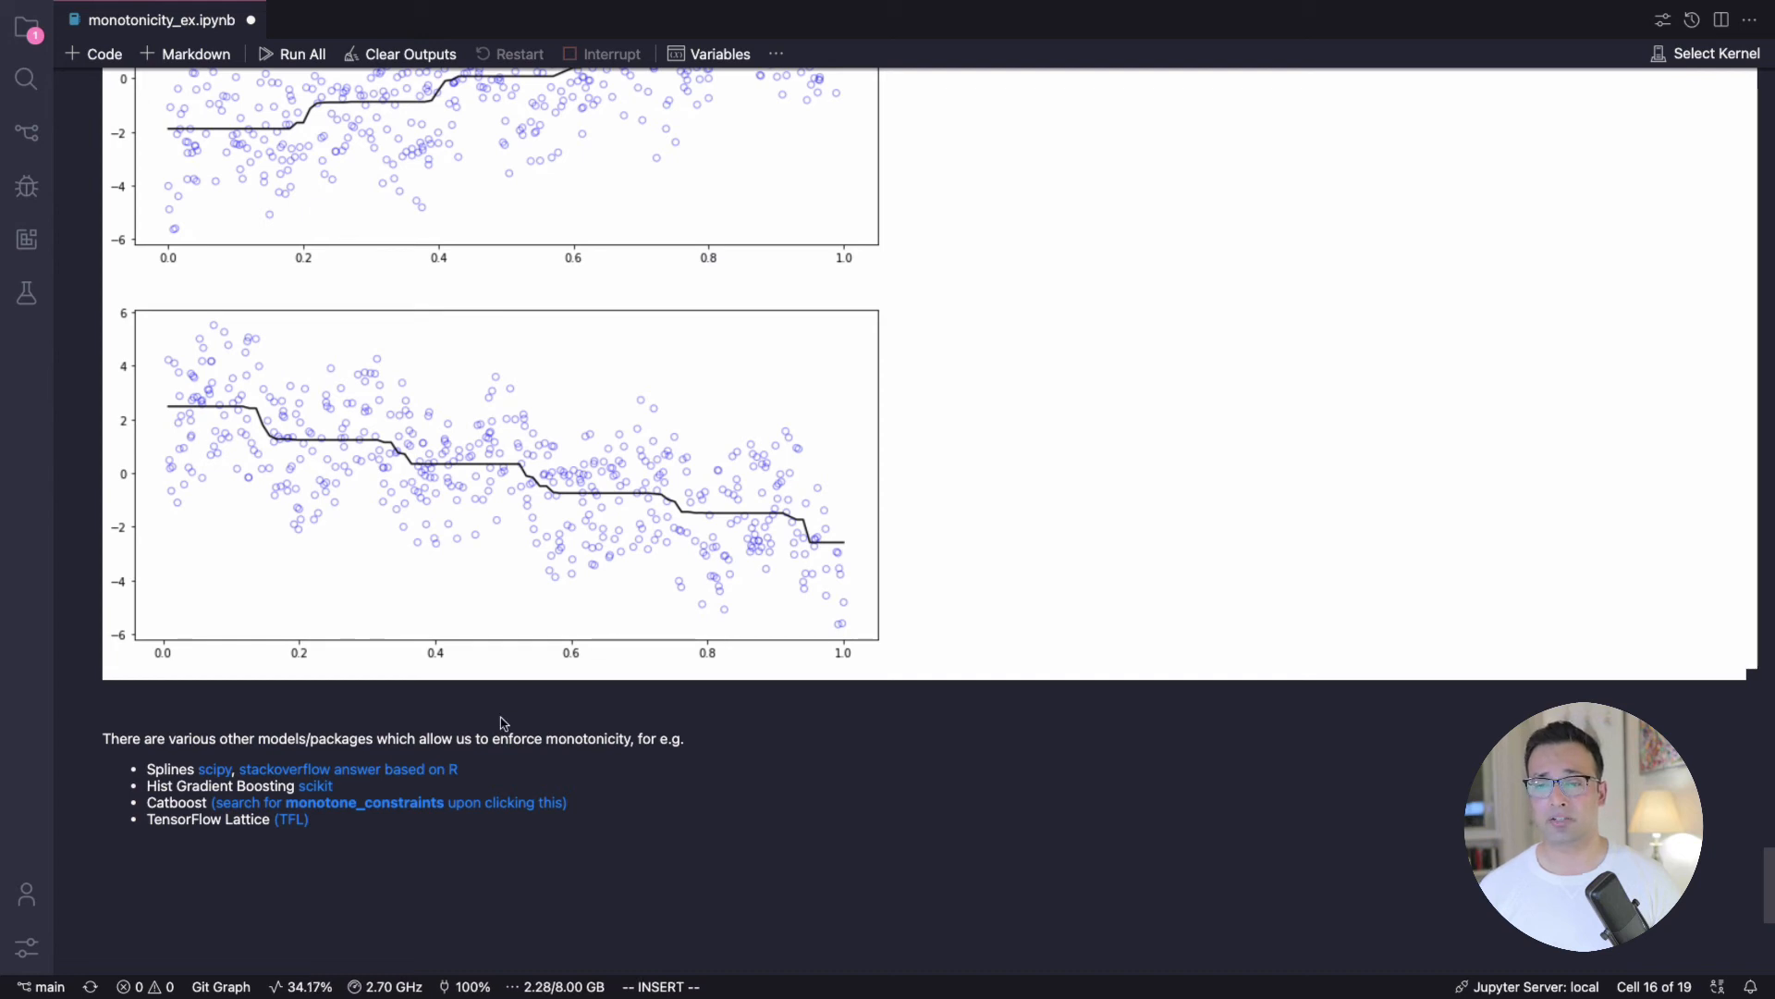
mouse_move(499, 758)
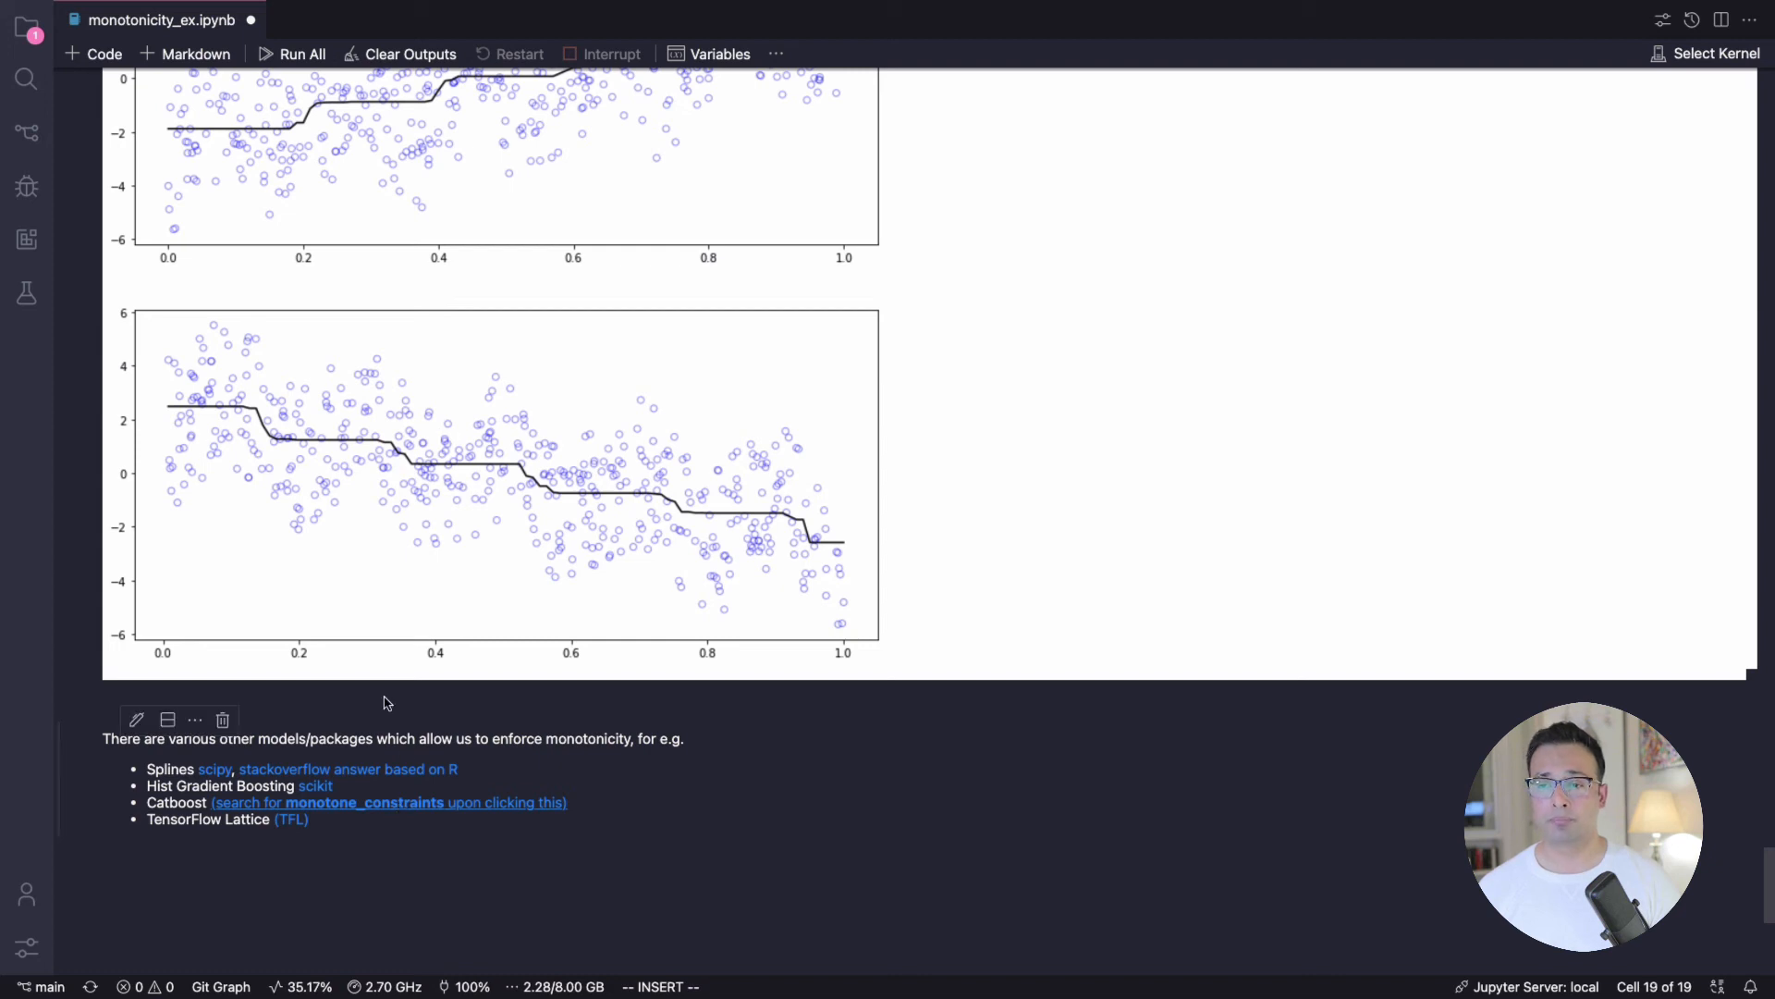
Step: Follow the Catboost link to its training-parameters documentation page
left_click(388, 801)
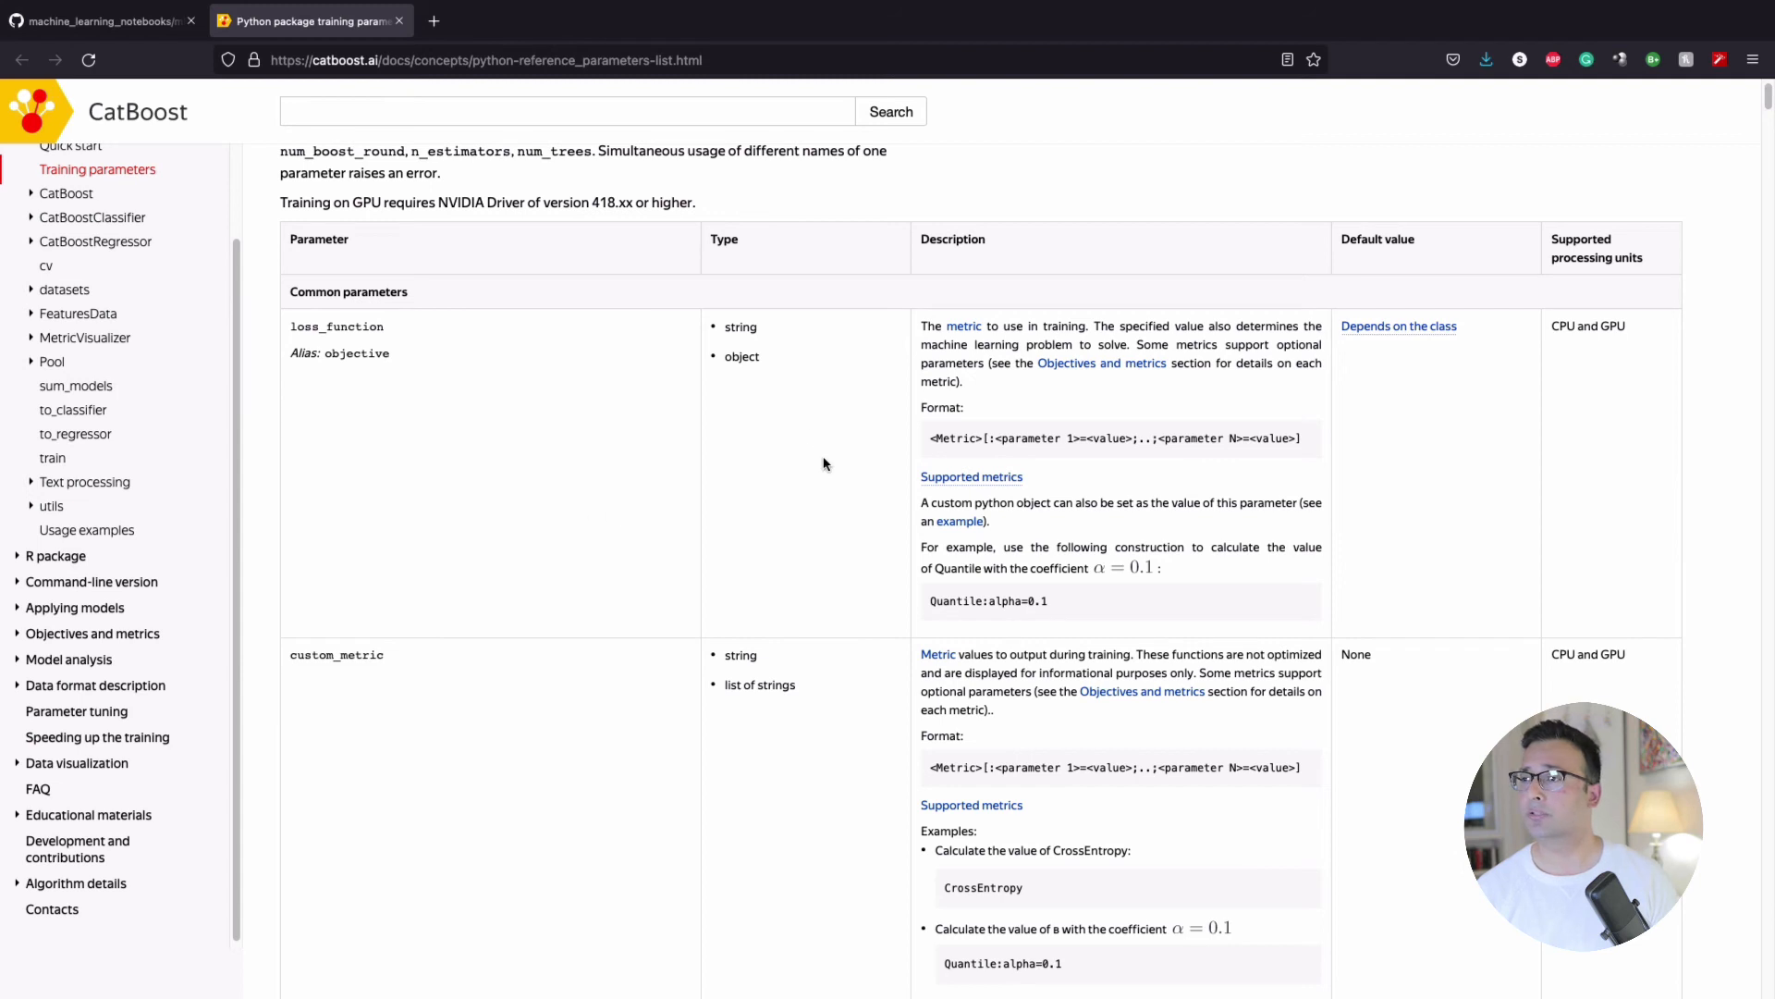
Step: Search the CatBoost docs for 'mono' and reach the monotone_constraints entry with its values and dictionary examples
type("monoto")
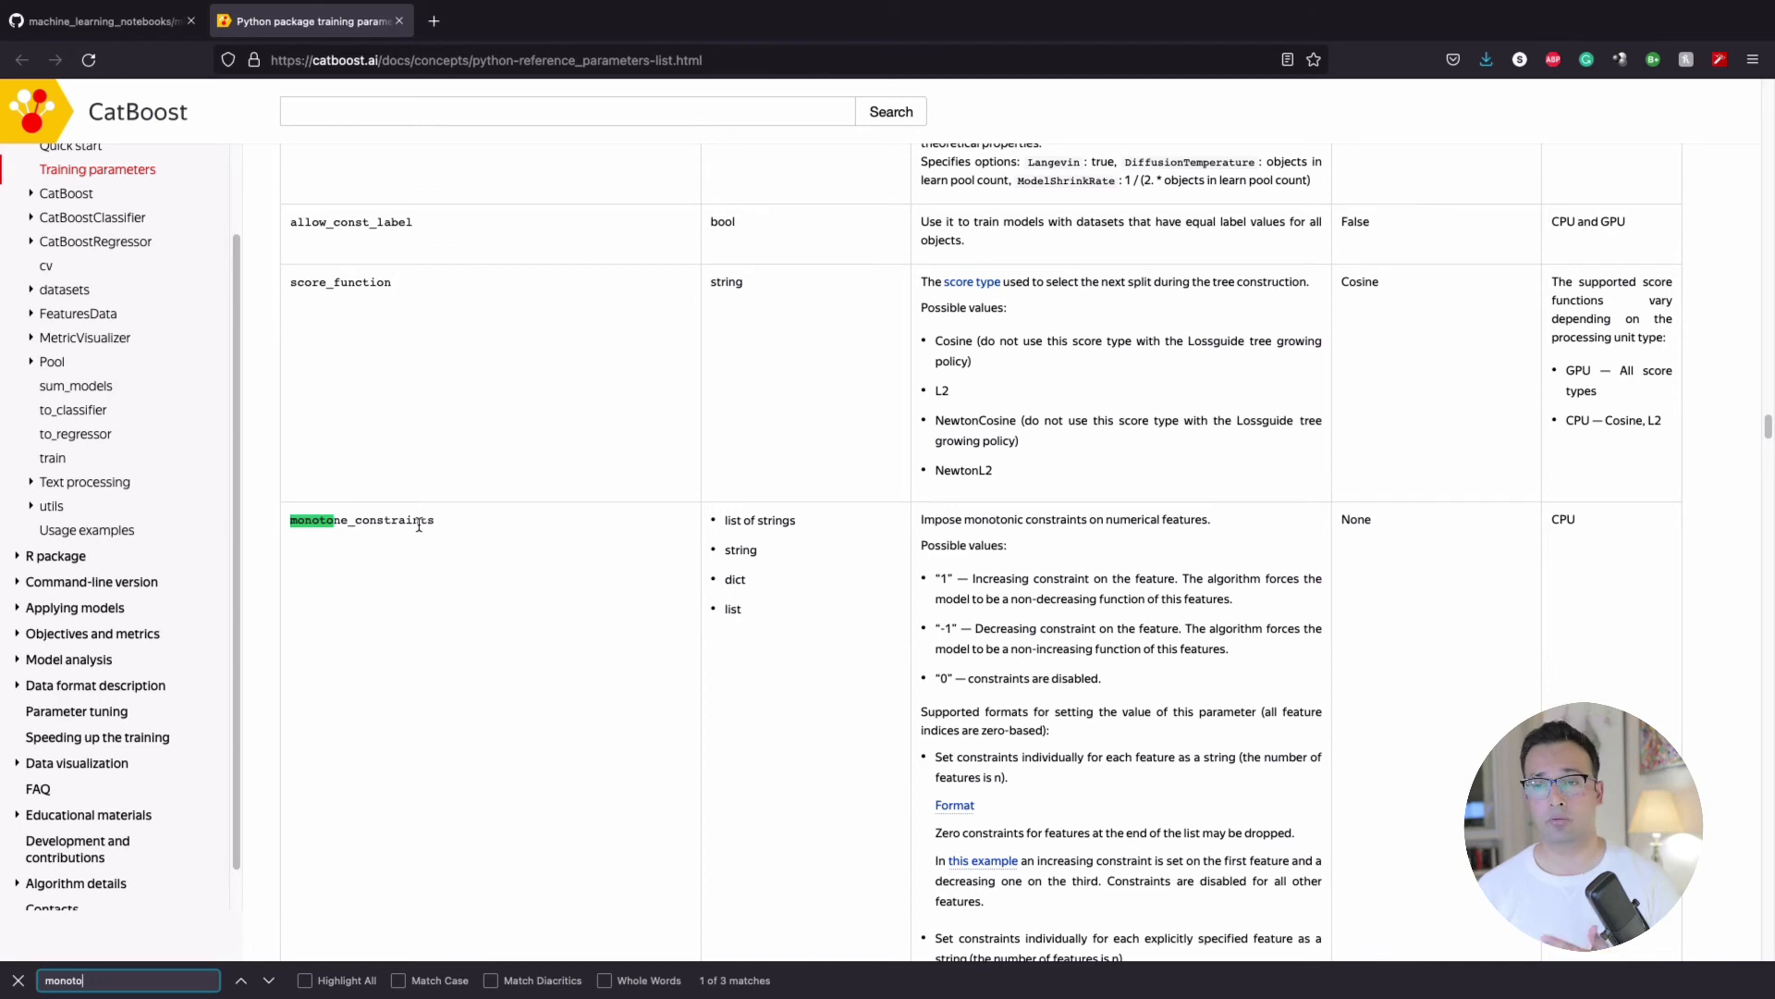
mouse_move(720, 521)
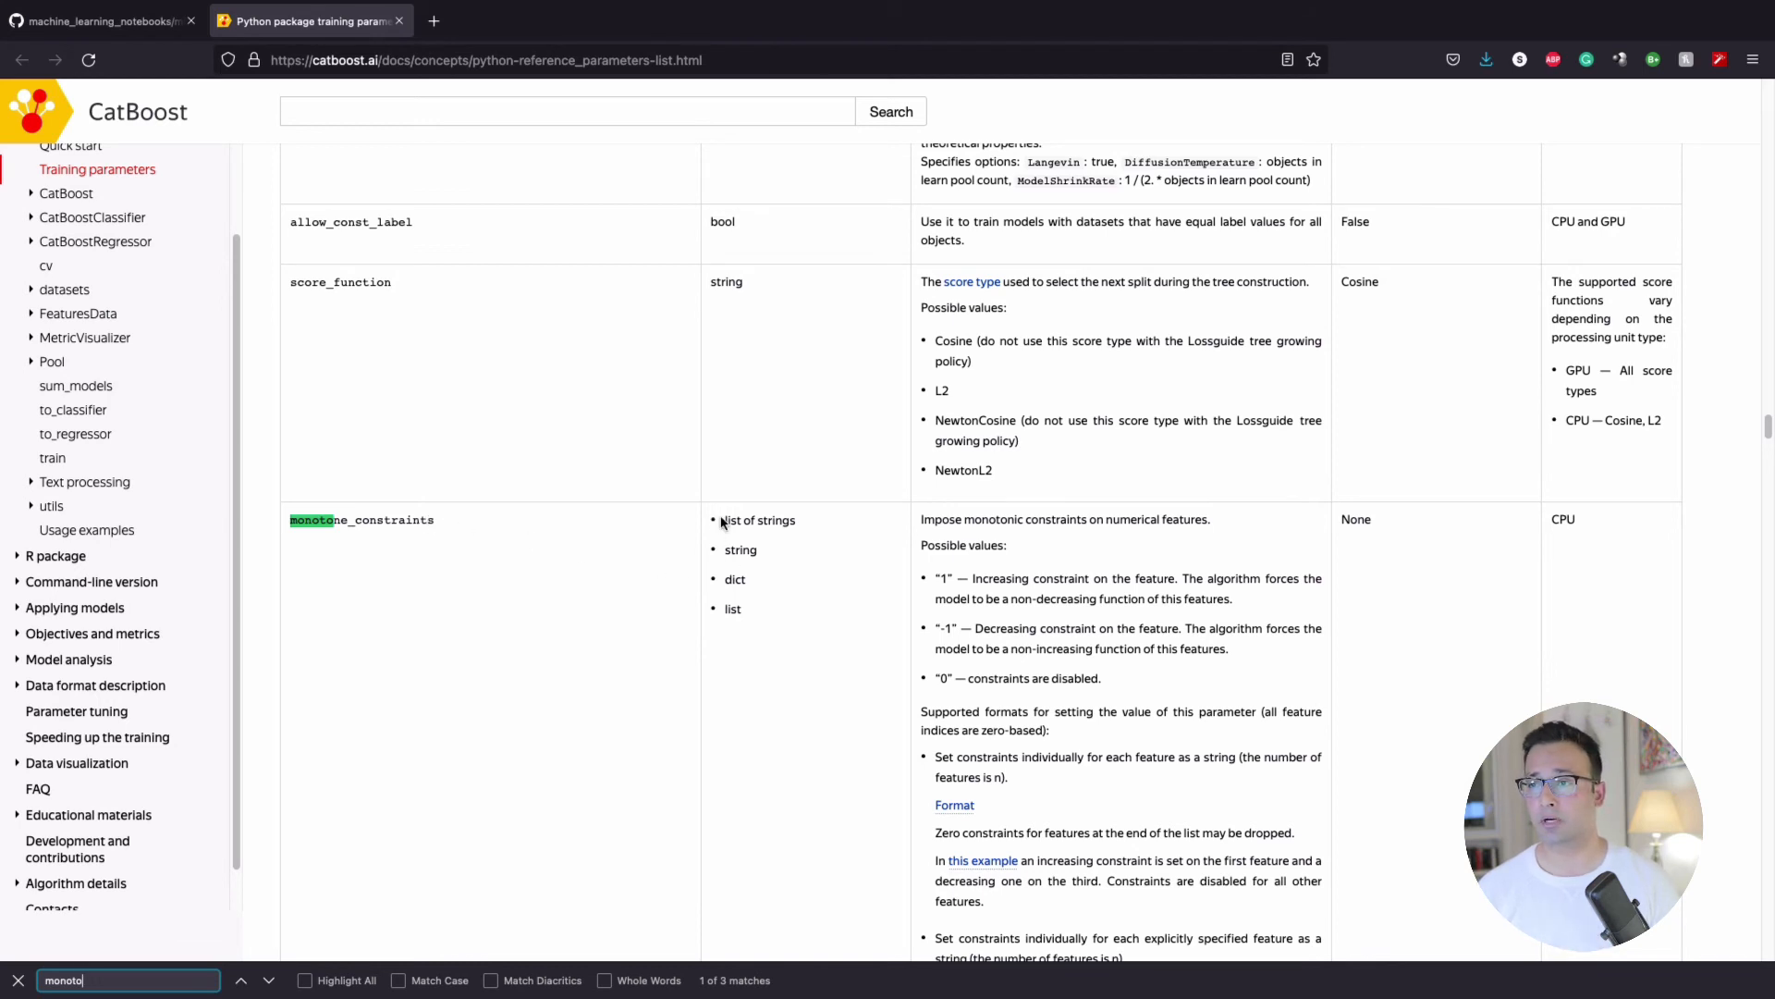
mouse_move(780, 606)
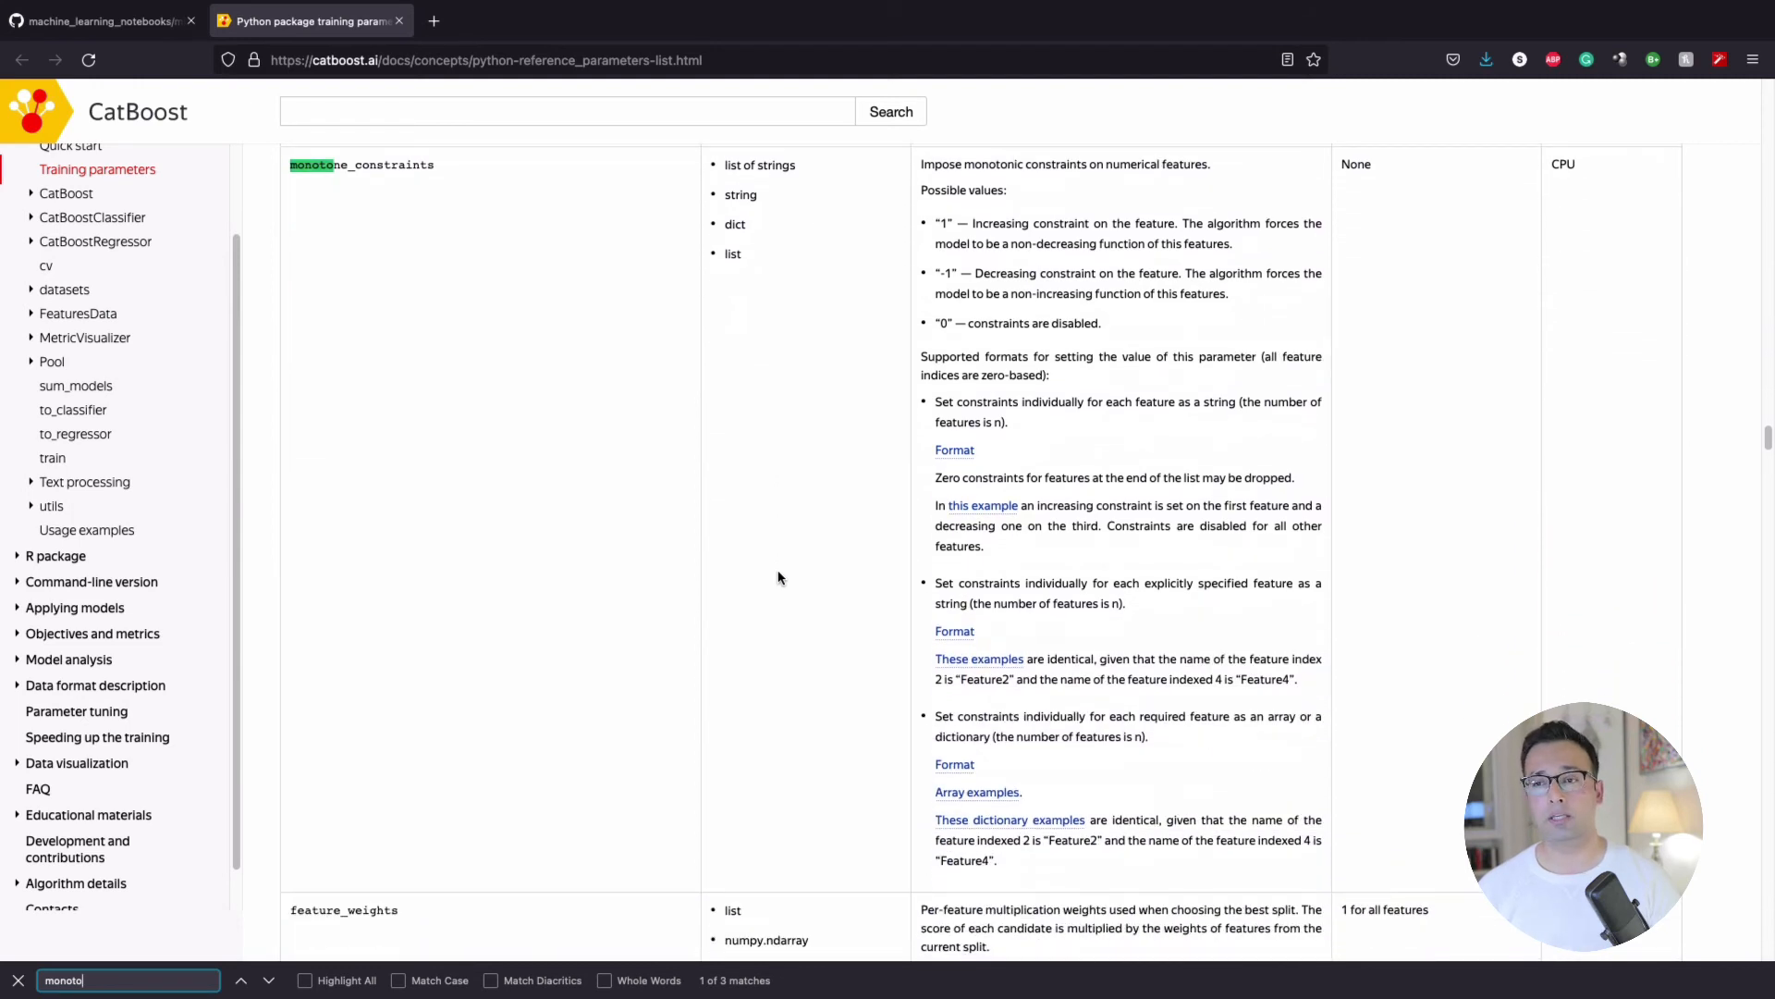
scroll("down", 3)
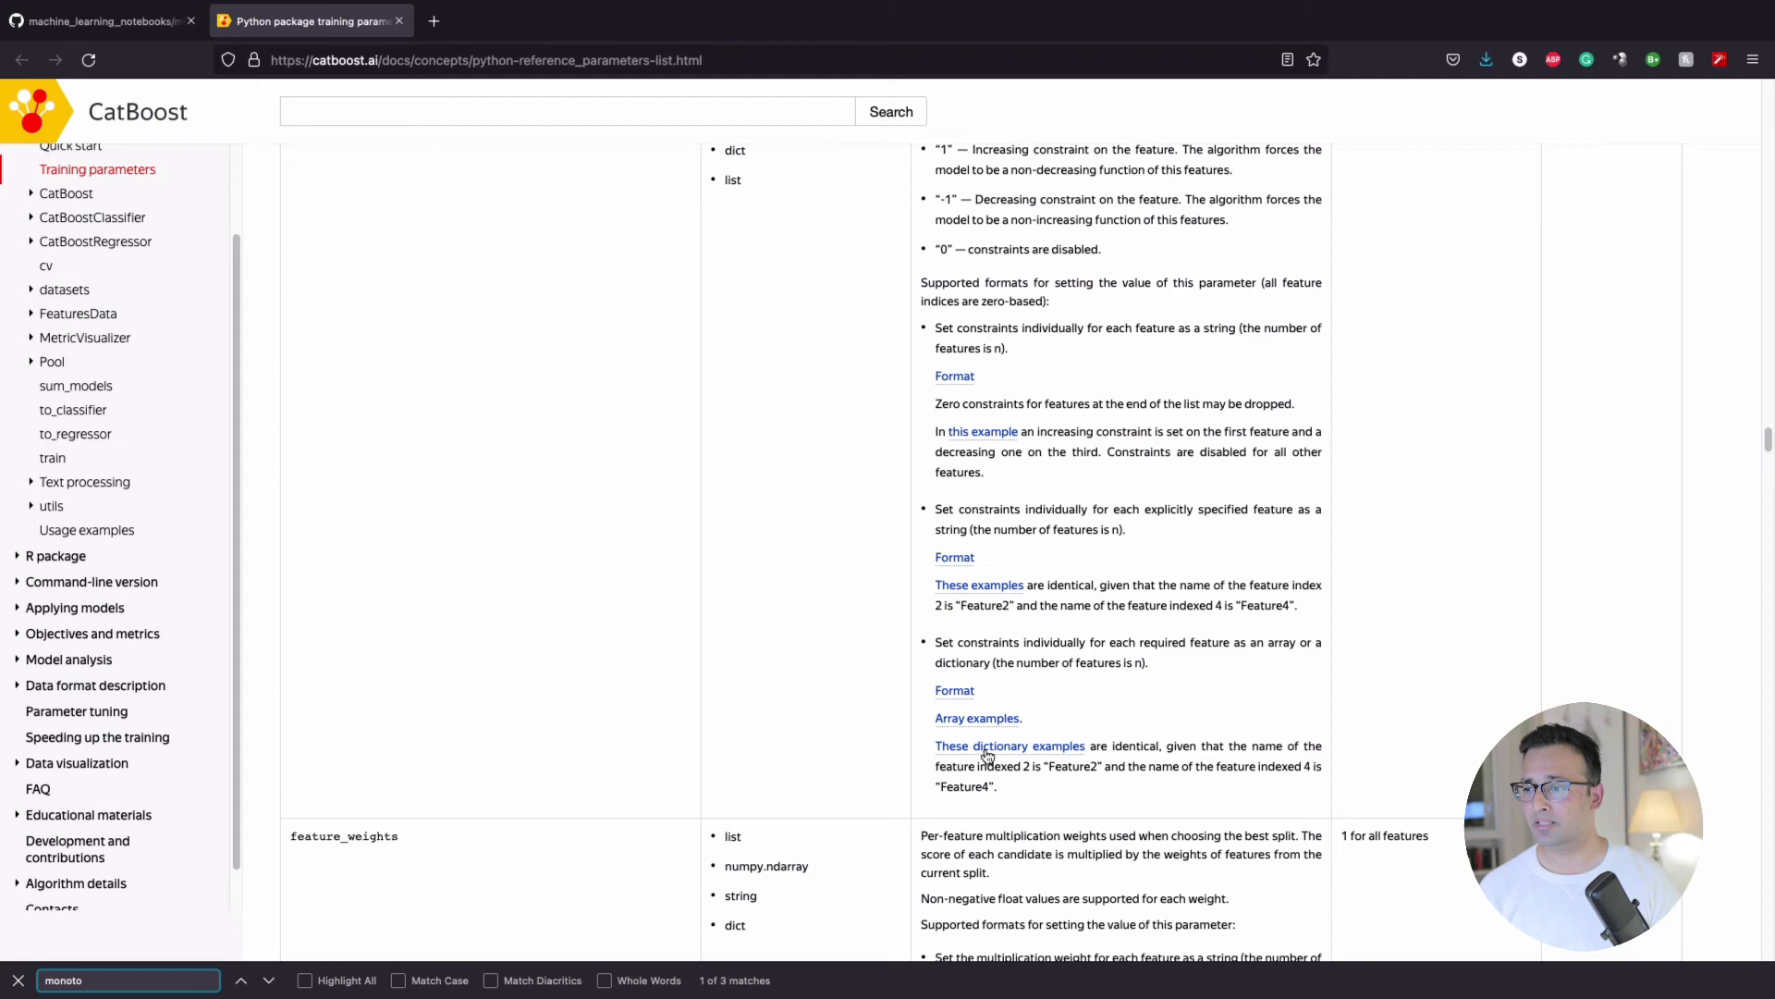
mouse_move(915, 629)
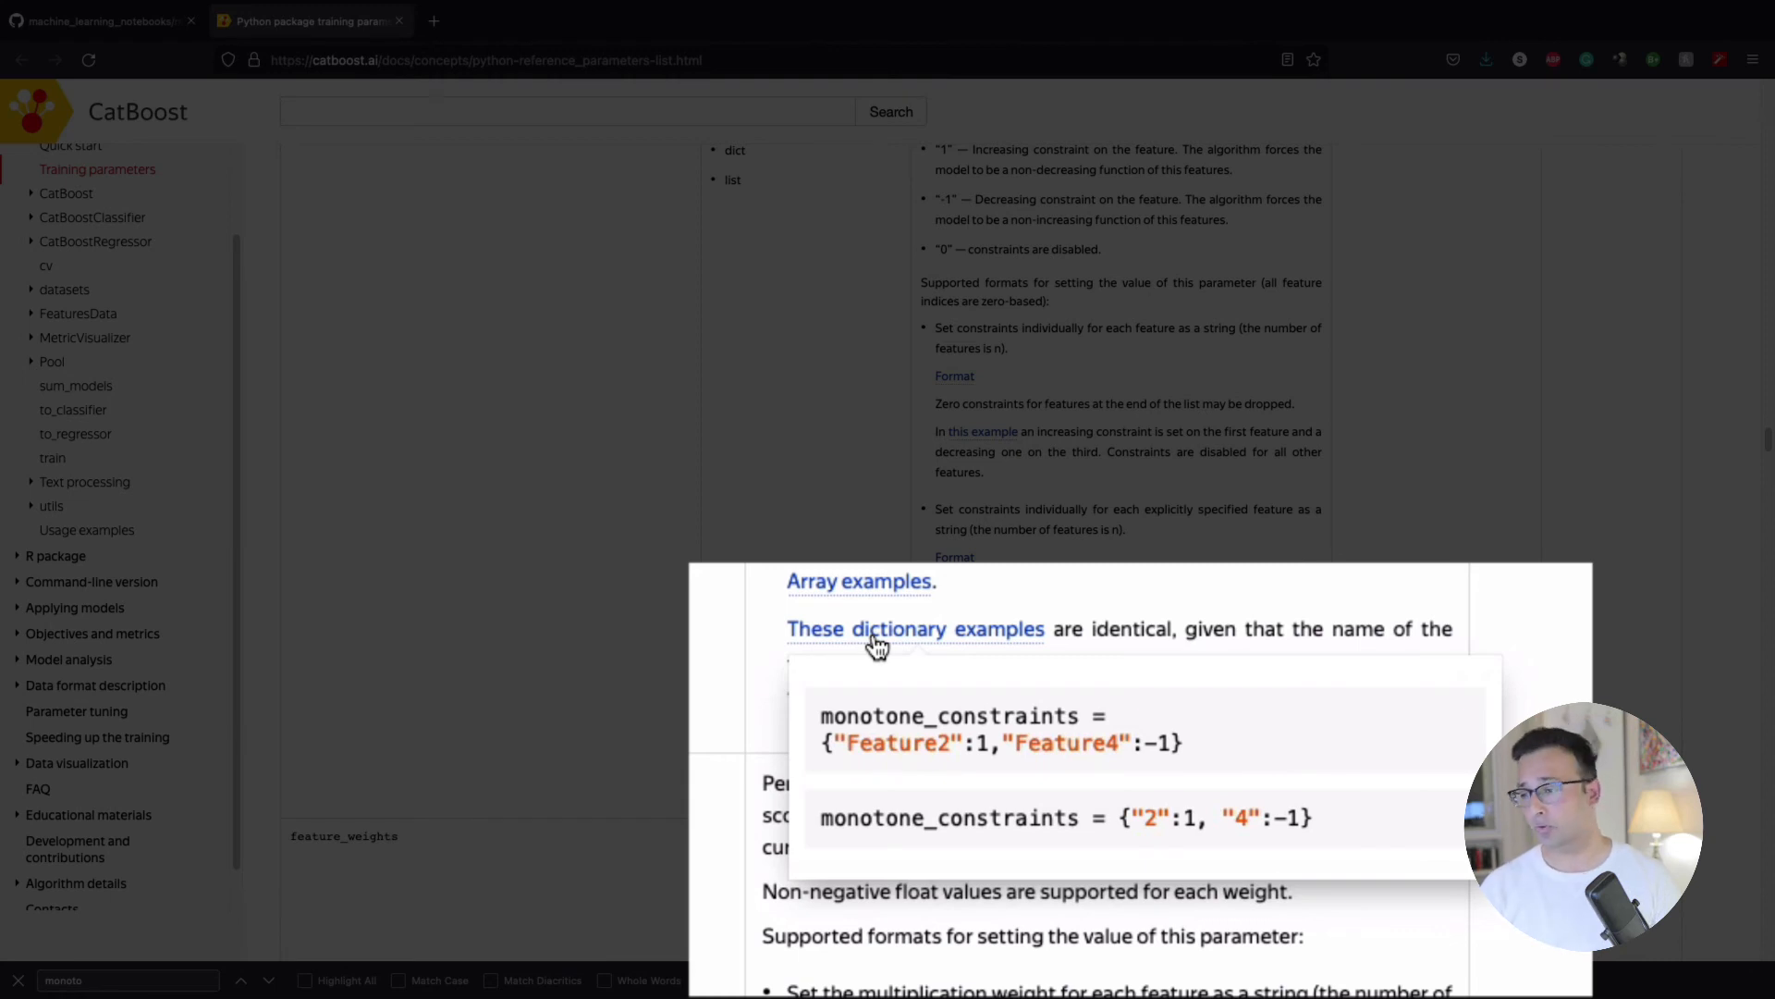
mouse_move(1154, 816)
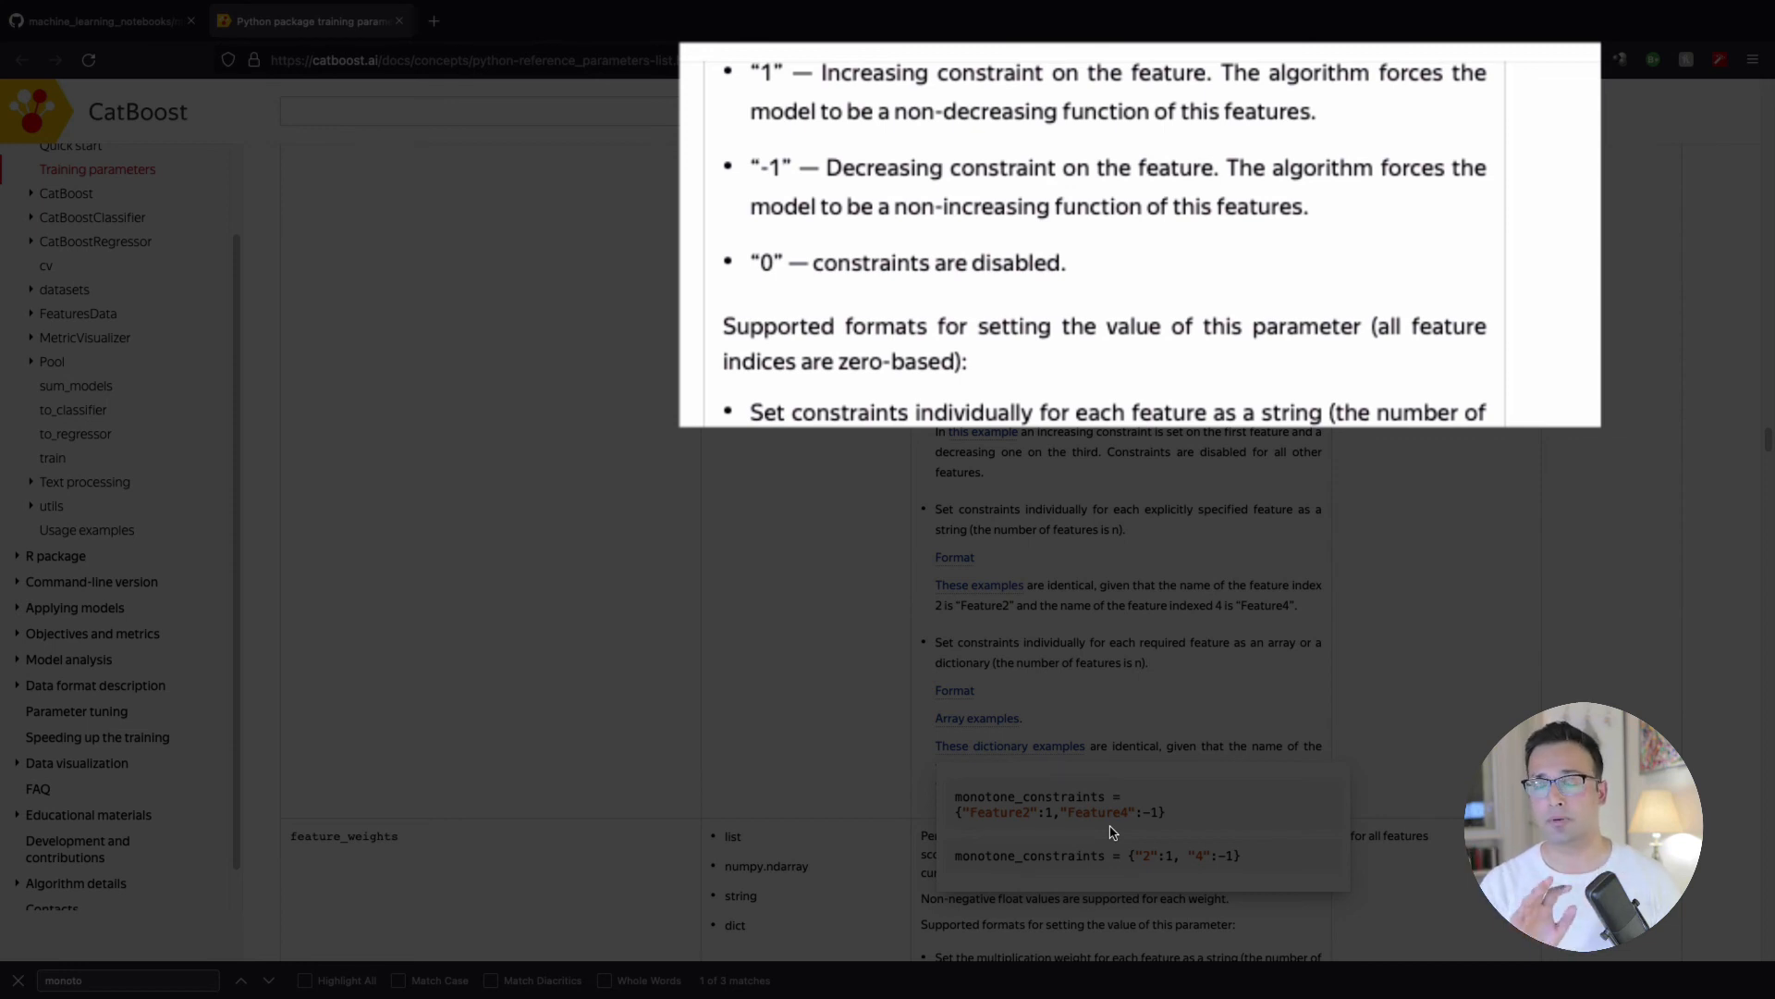
mouse_move(473, 346)
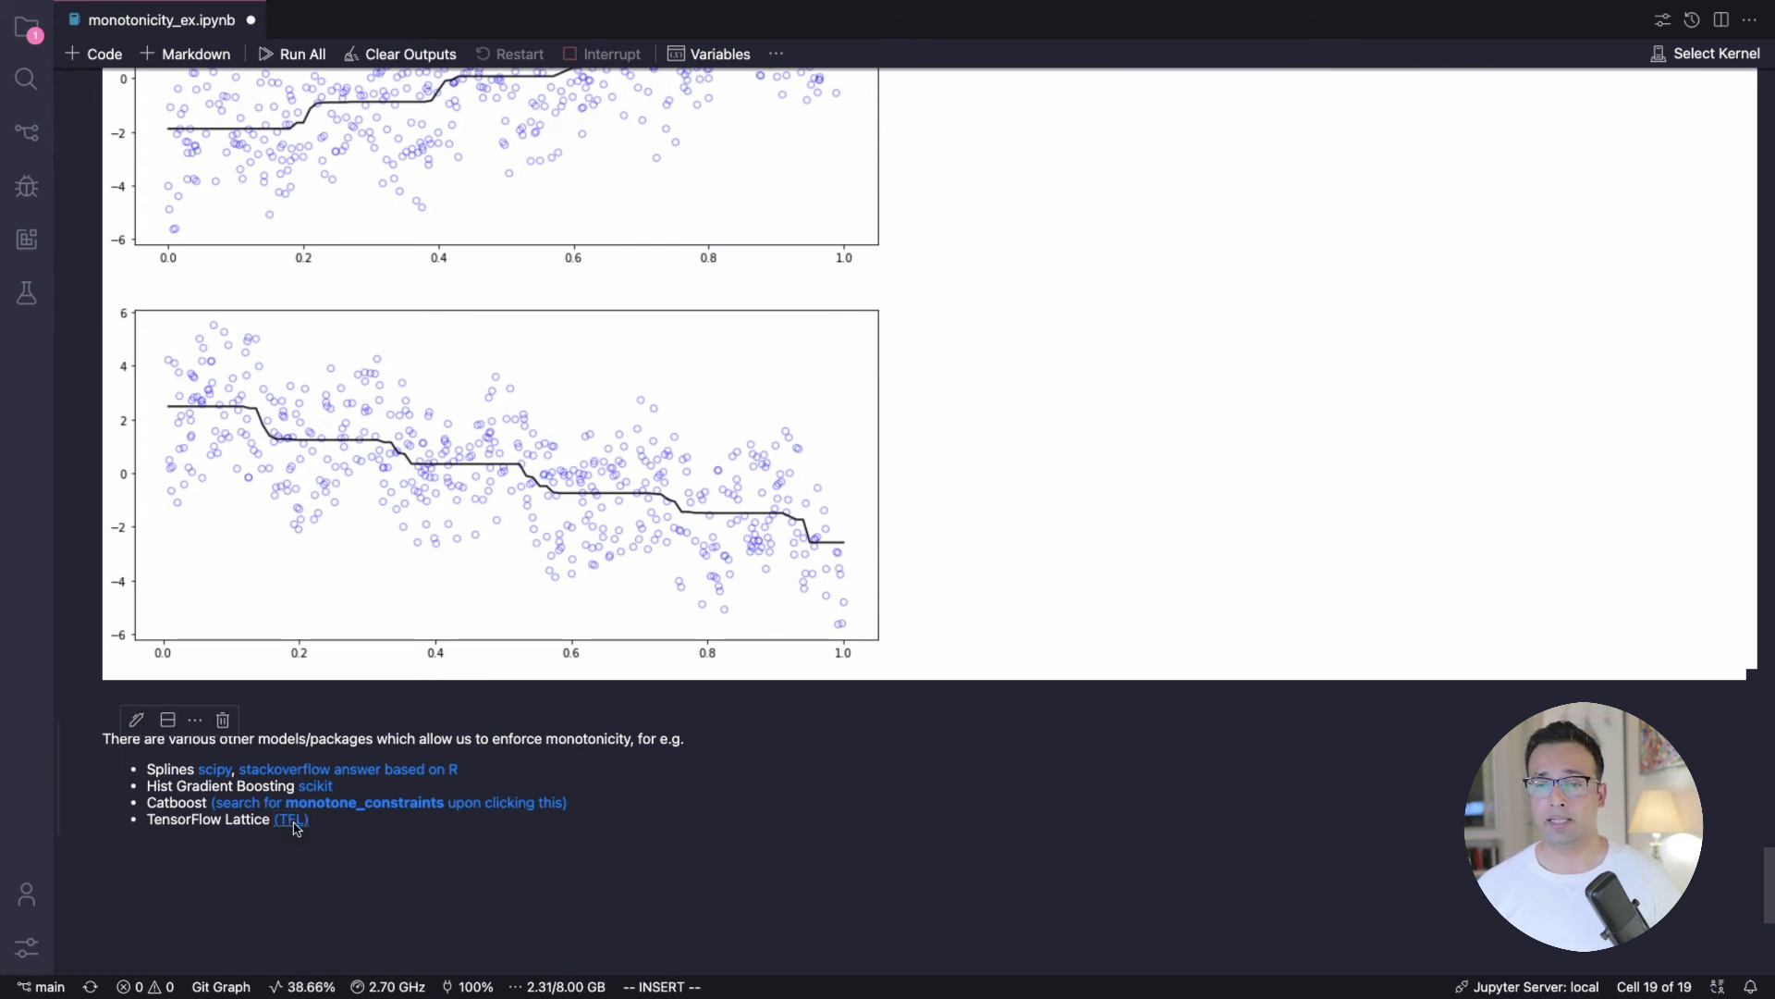
Step: Follow the TFL link and scroll the TensorFlow Lattice overview to the Ground Truth / GBT / DNN / TF Lattice comparison figures
left_click(290, 819)
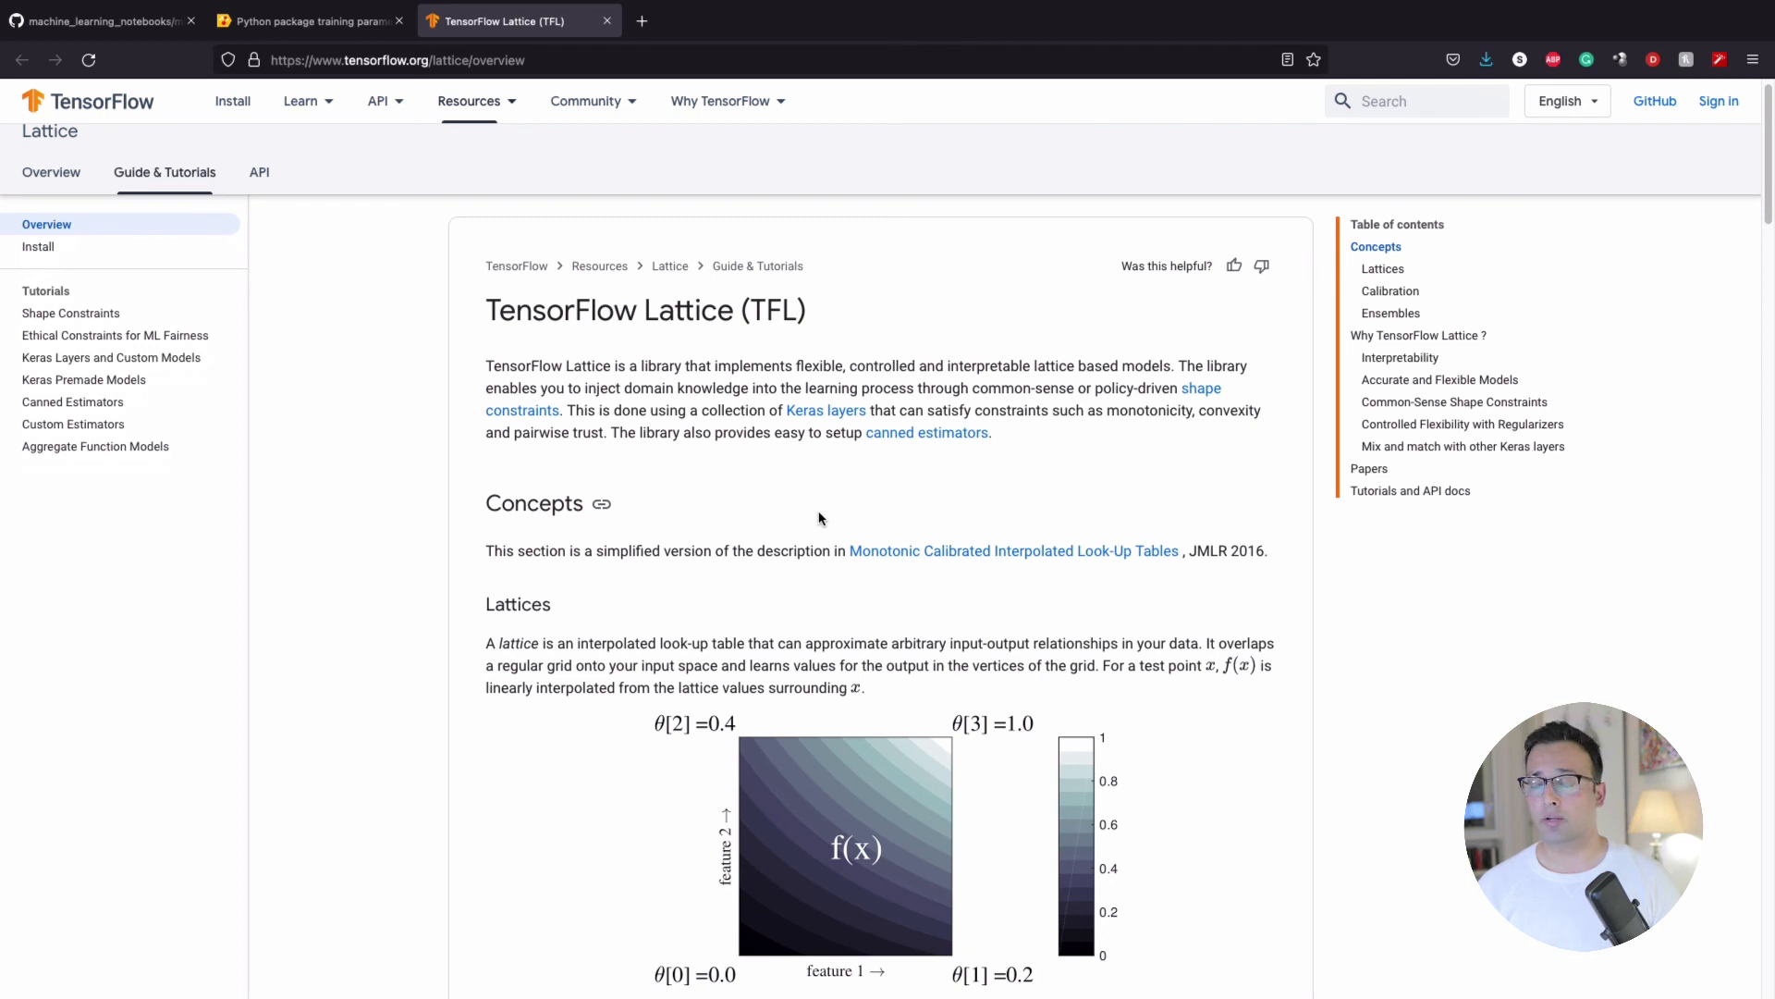
scroll("down", 3)
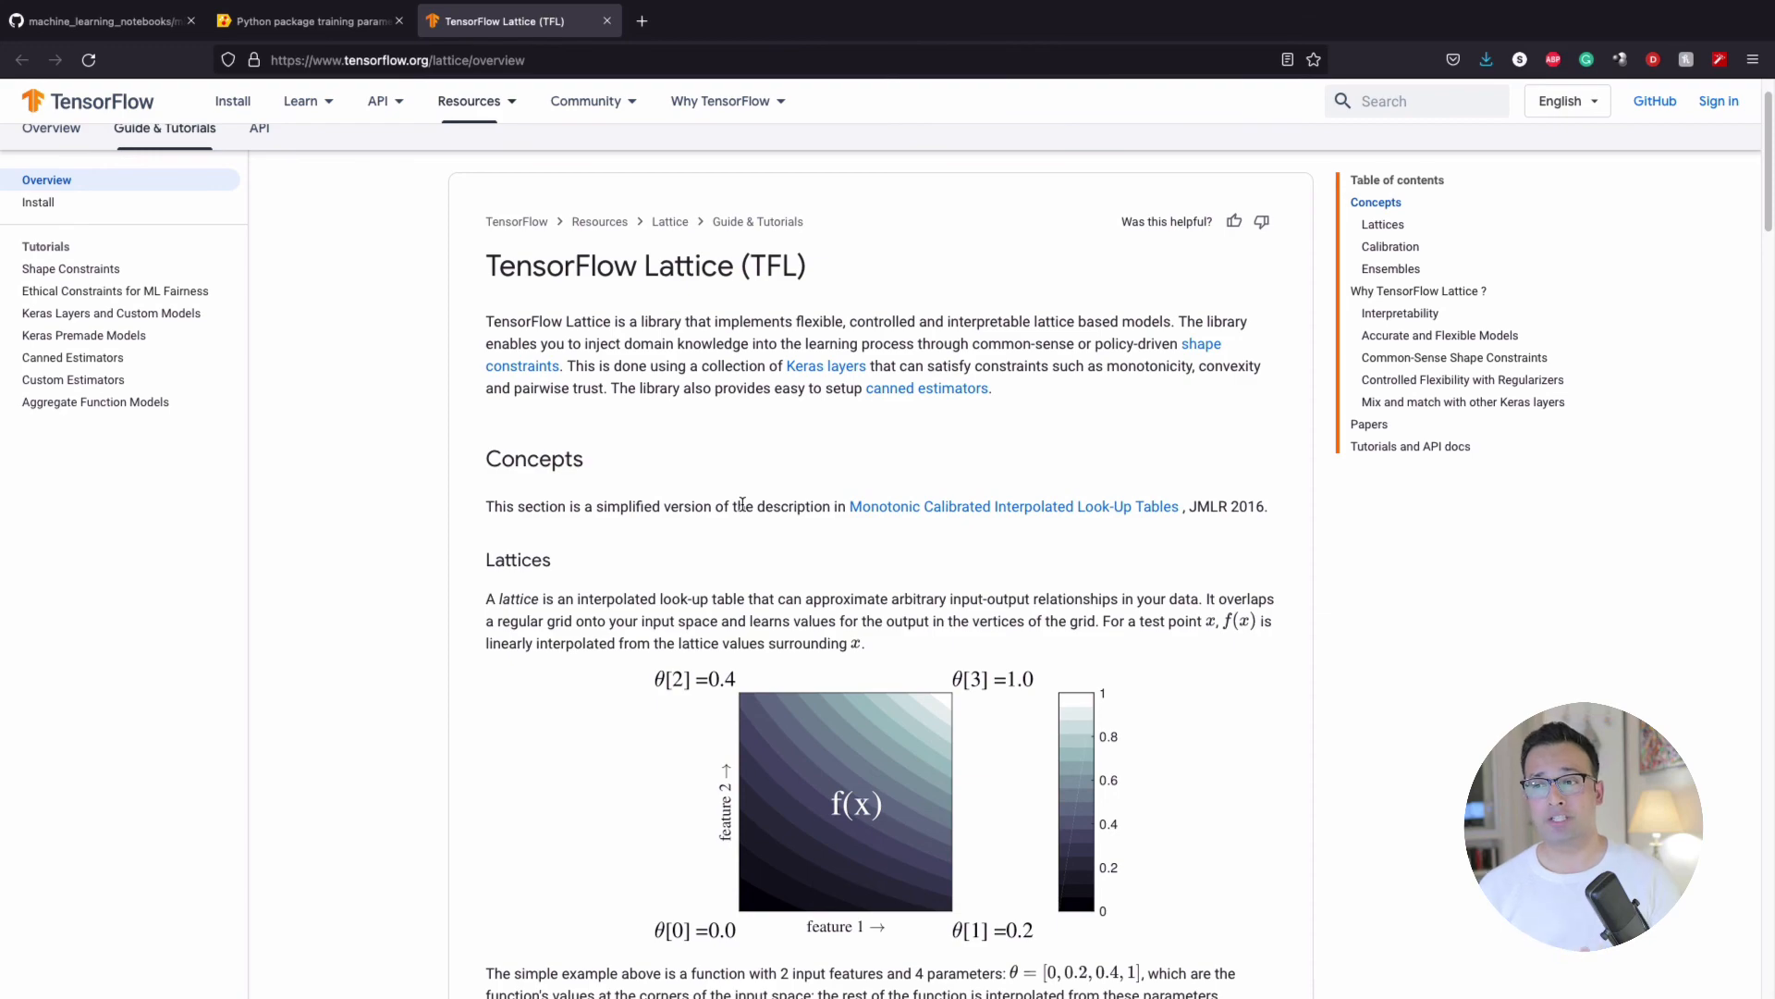
scroll("down", 3)
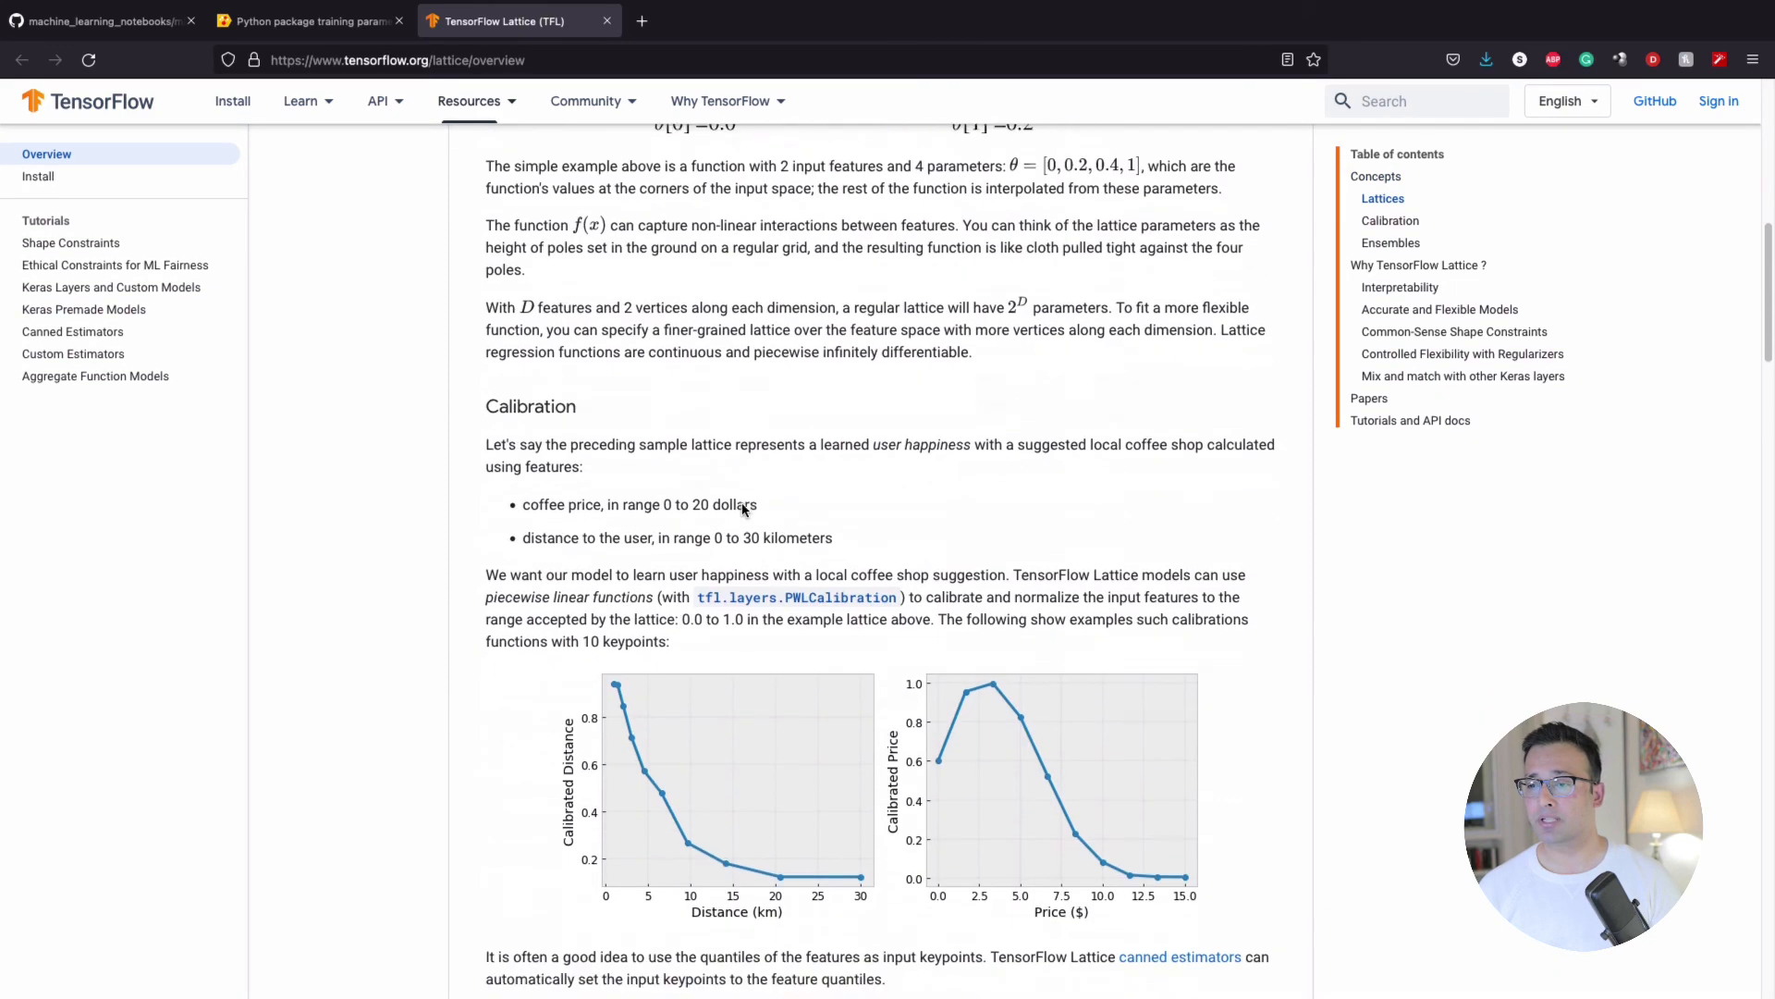
scroll("down", 3)
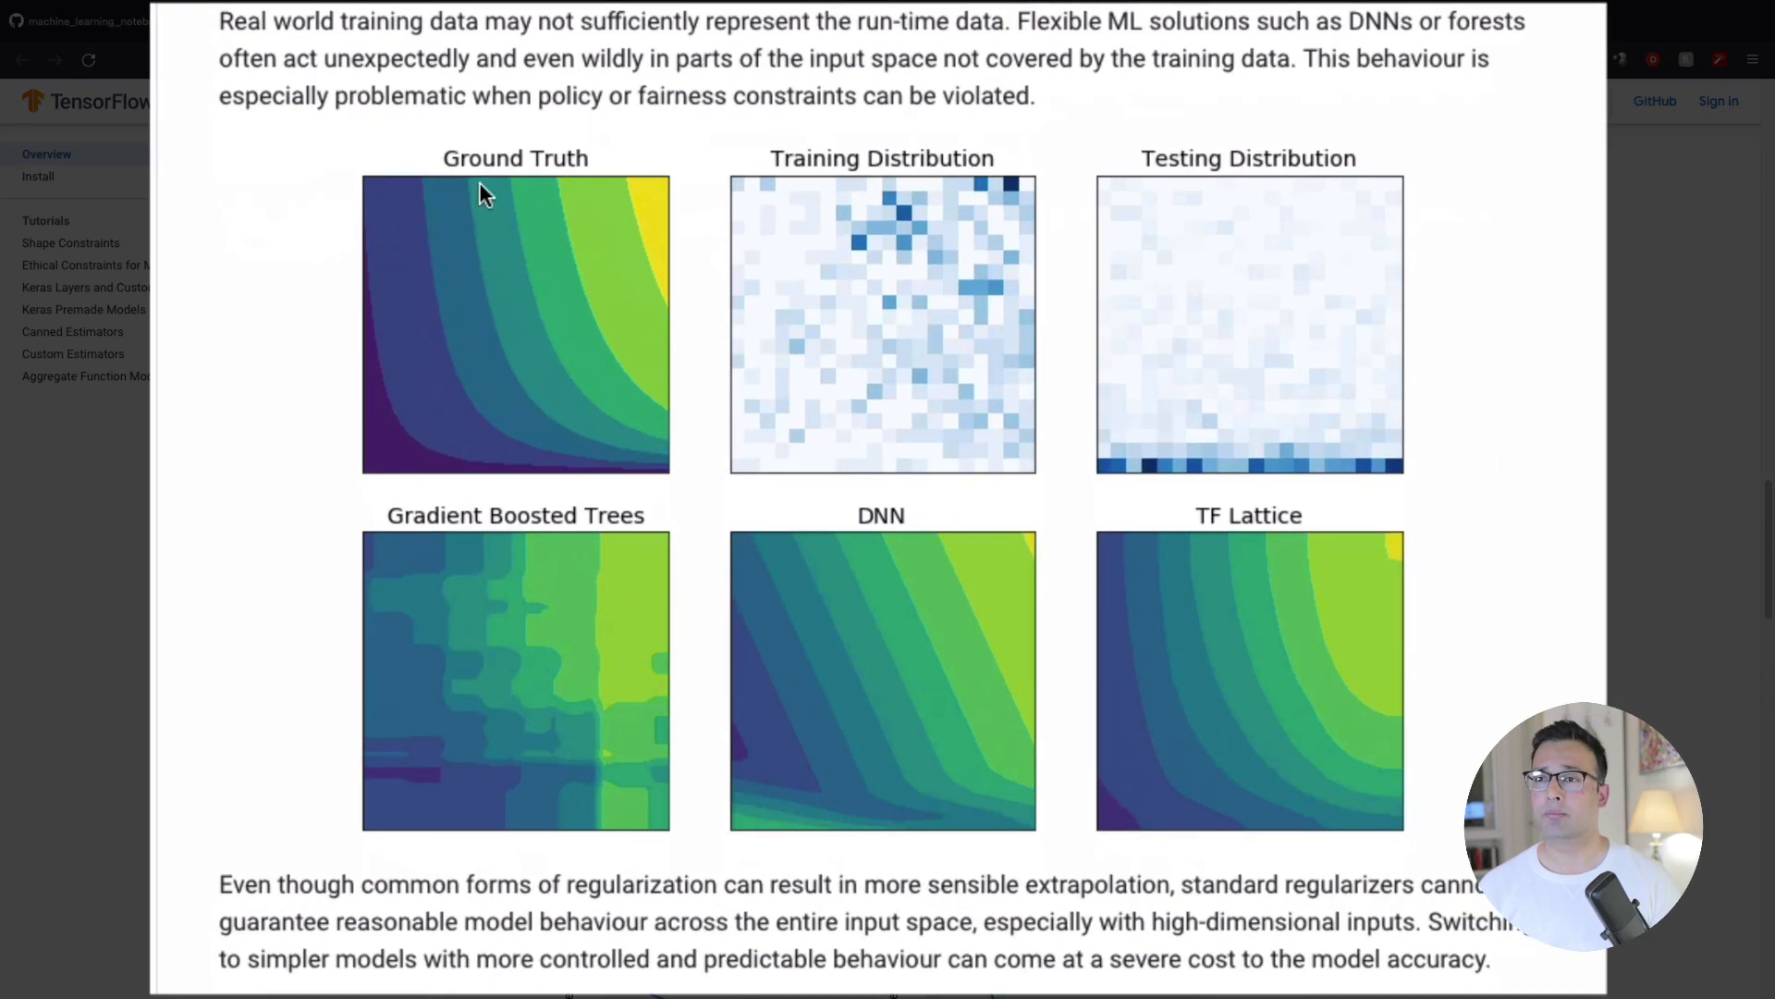
mouse_move(565, 442)
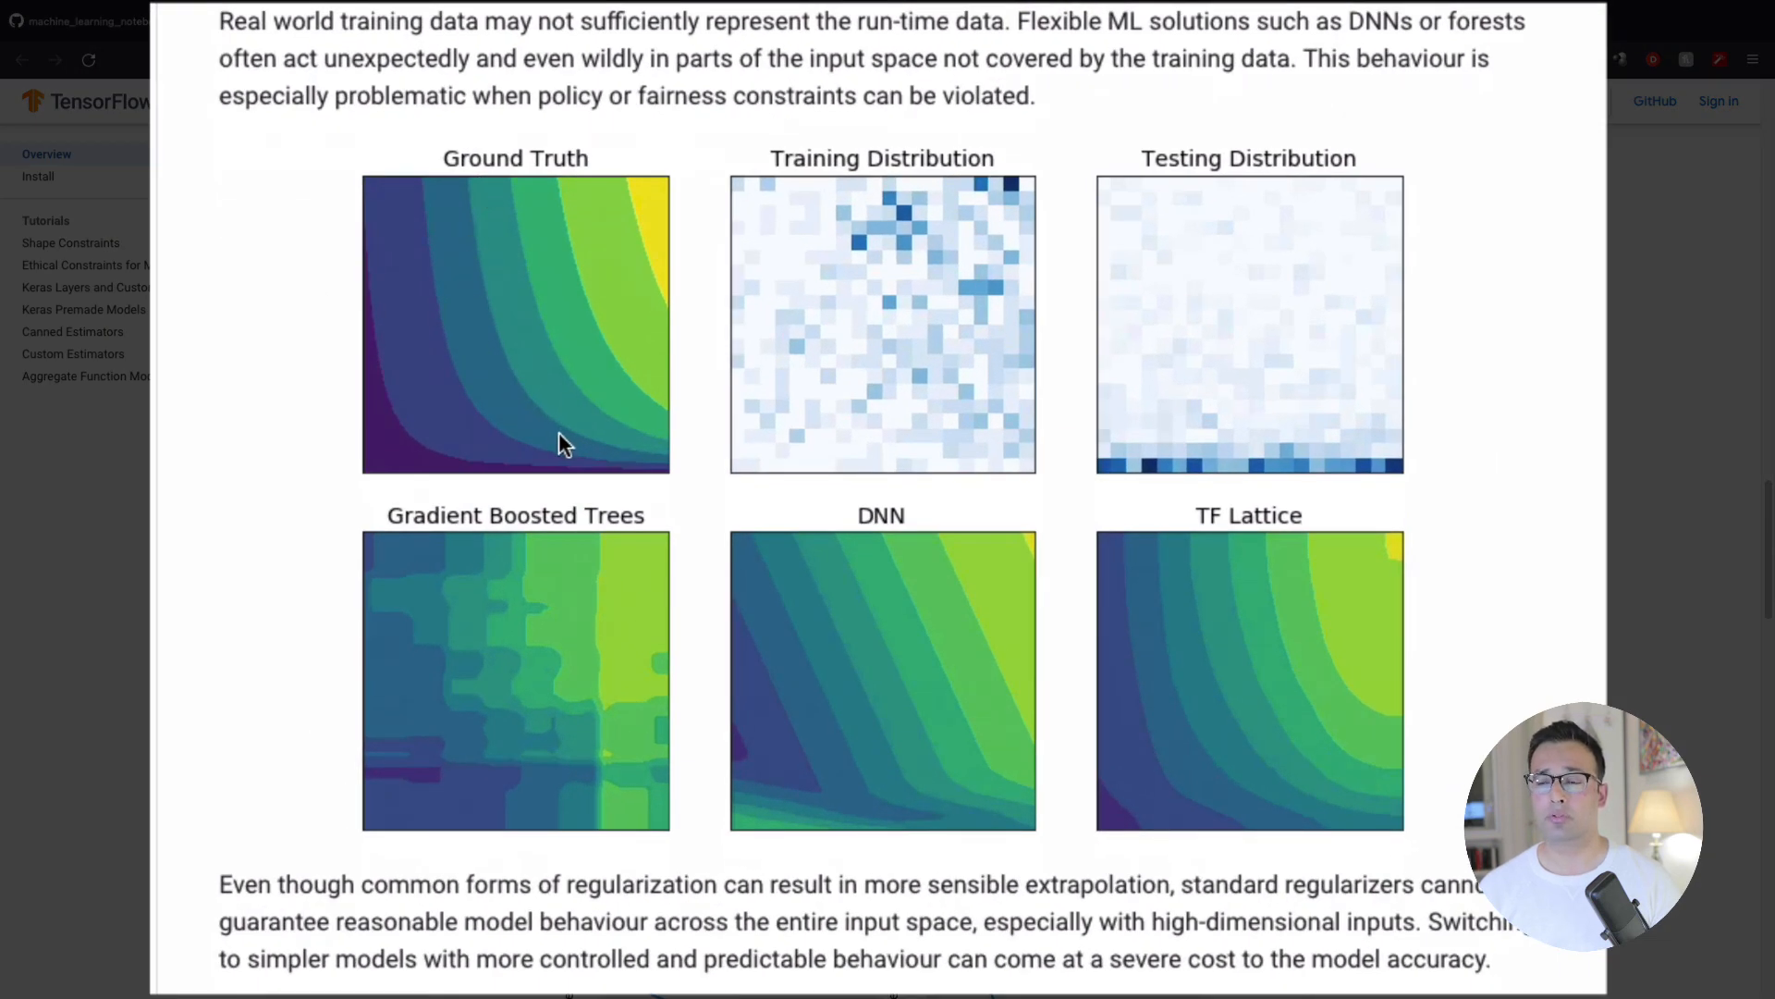
mouse_move(503, 651)
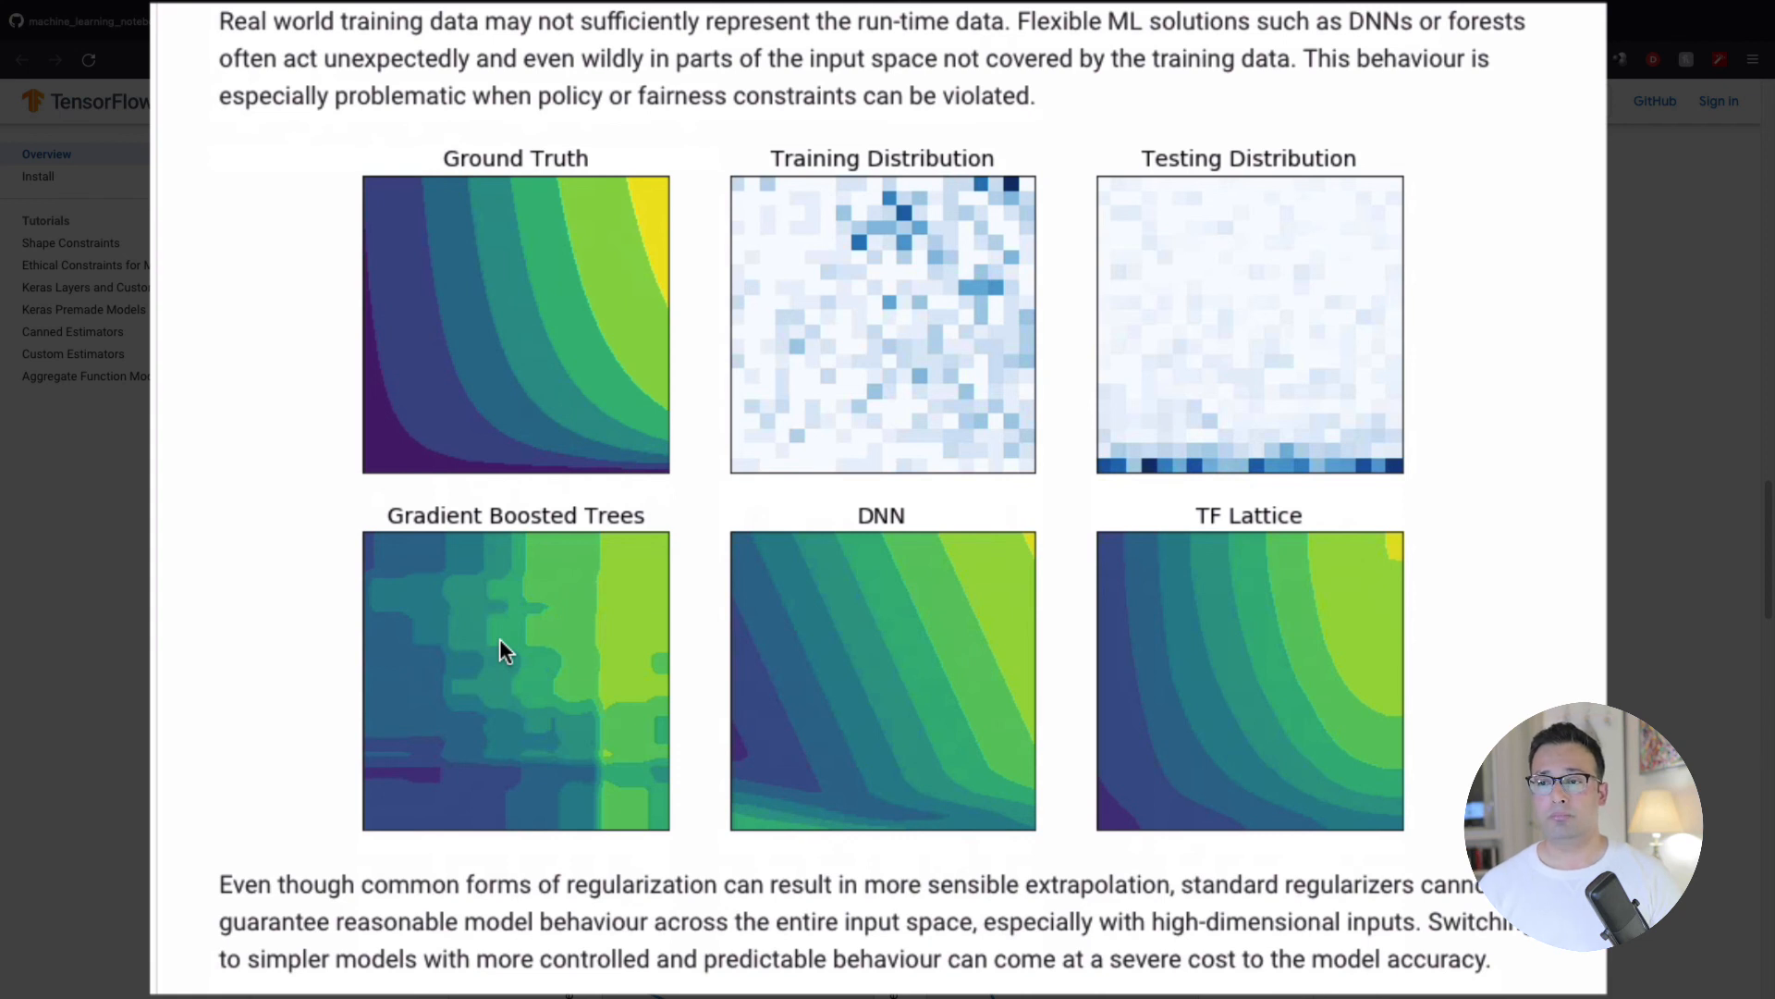
mouse_move(467, 677)
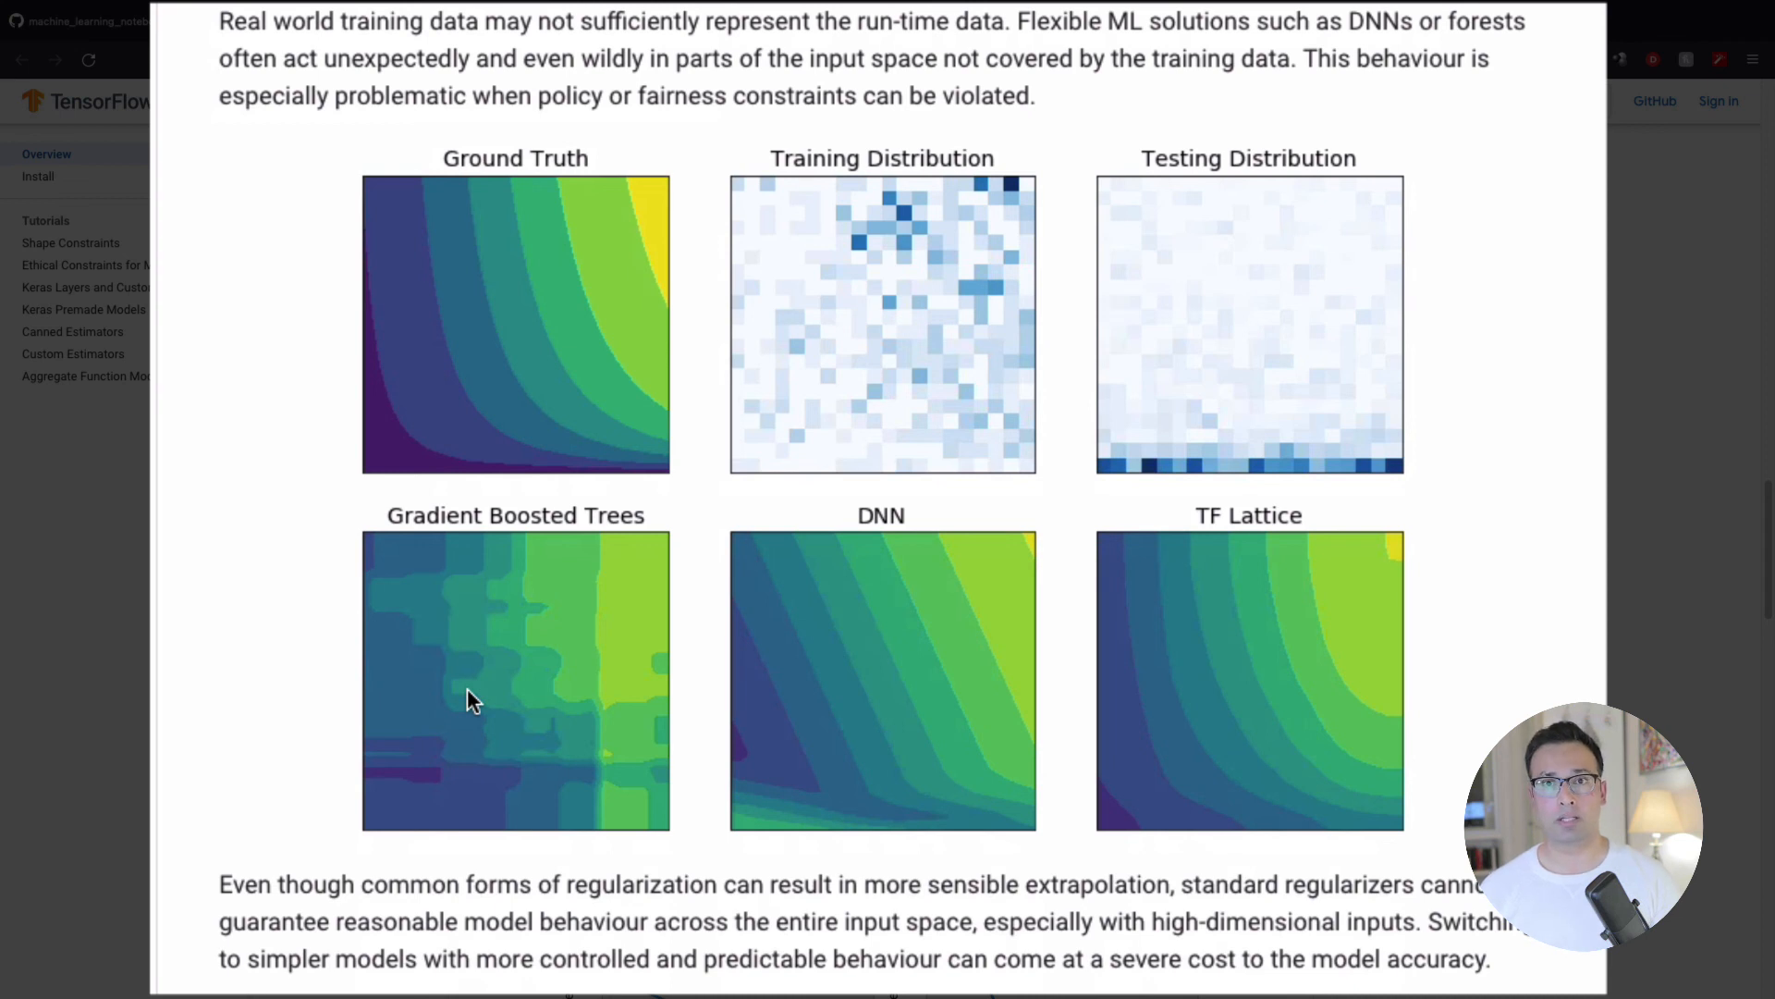
mouse_move(1232, 644)
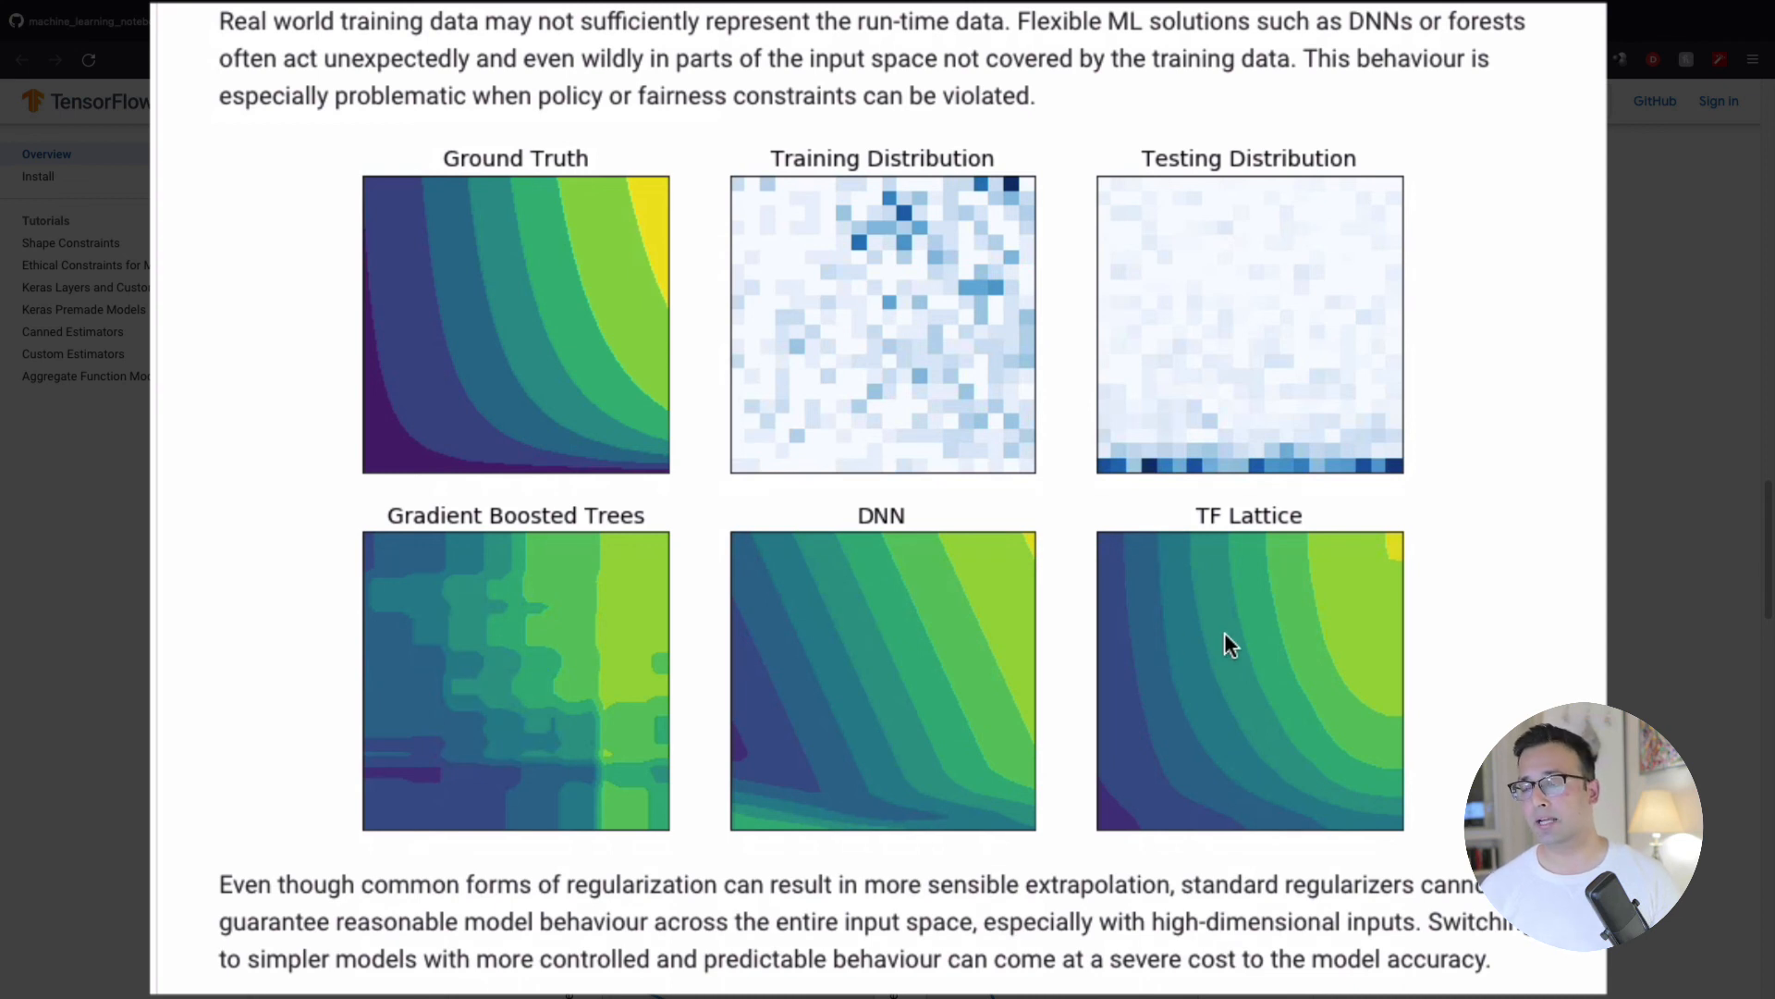
mouse_move(1308, 673)
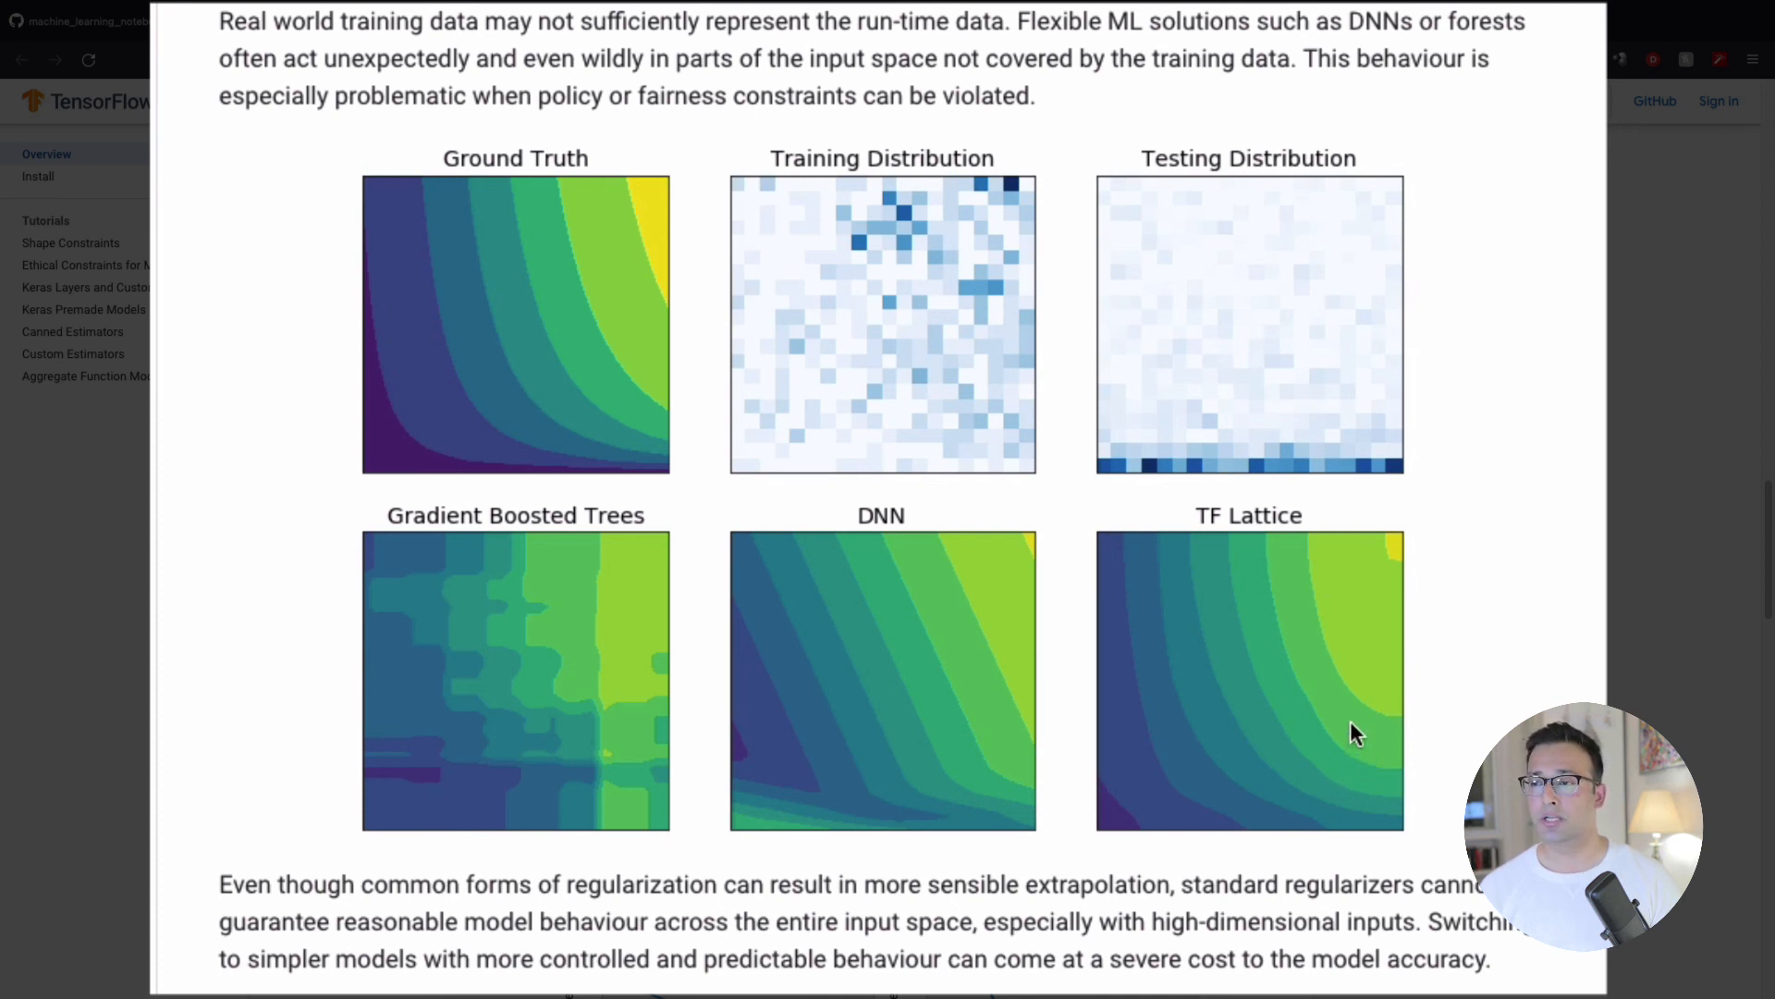
mouse_move(656, 627)
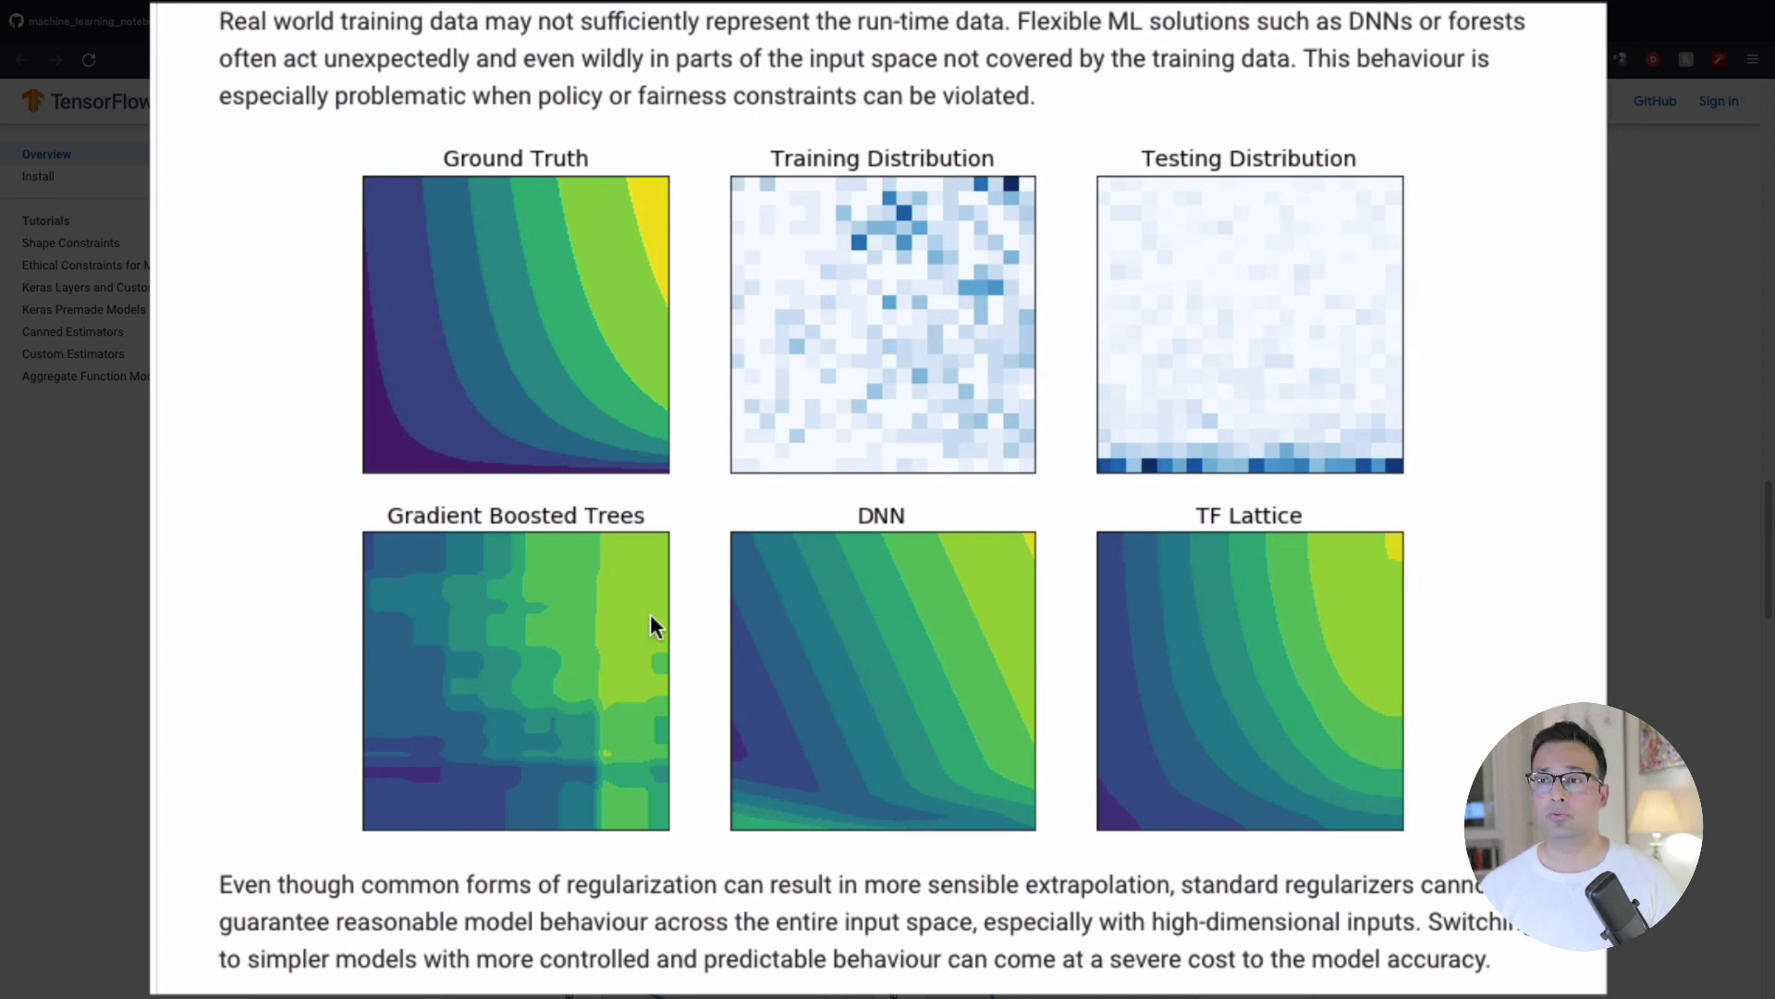
mouse_move(1269, 705)
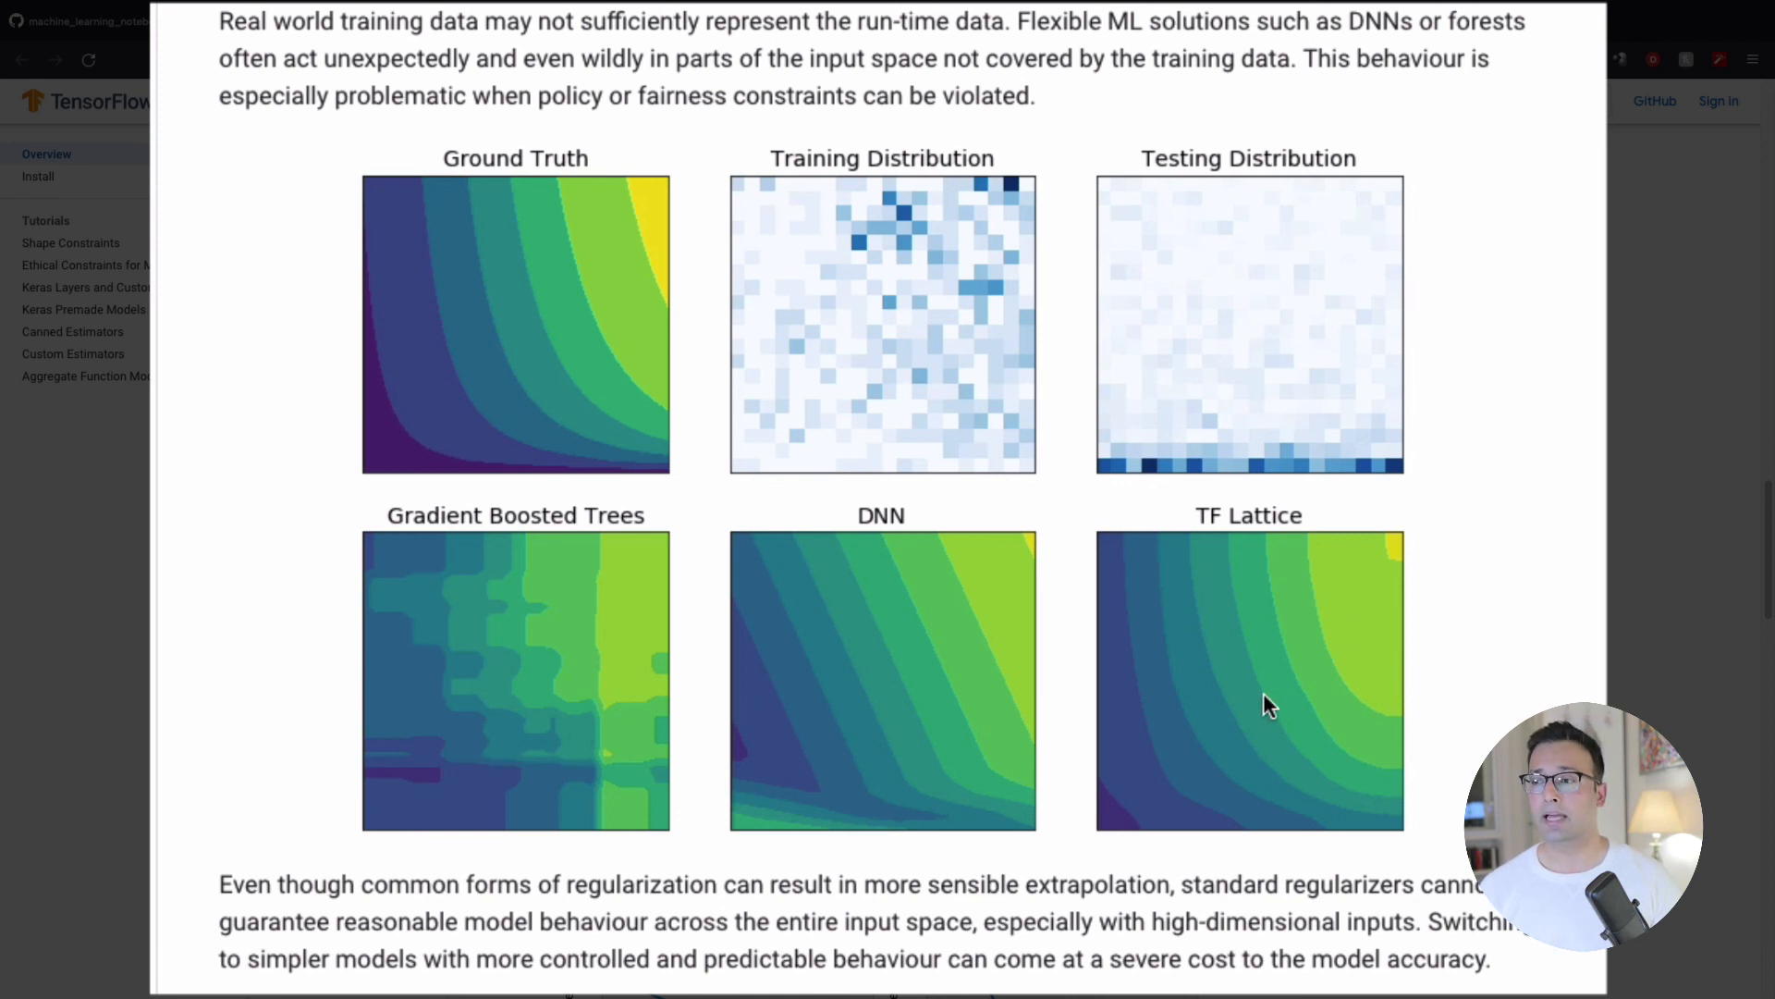
mouse_move(459, 199)
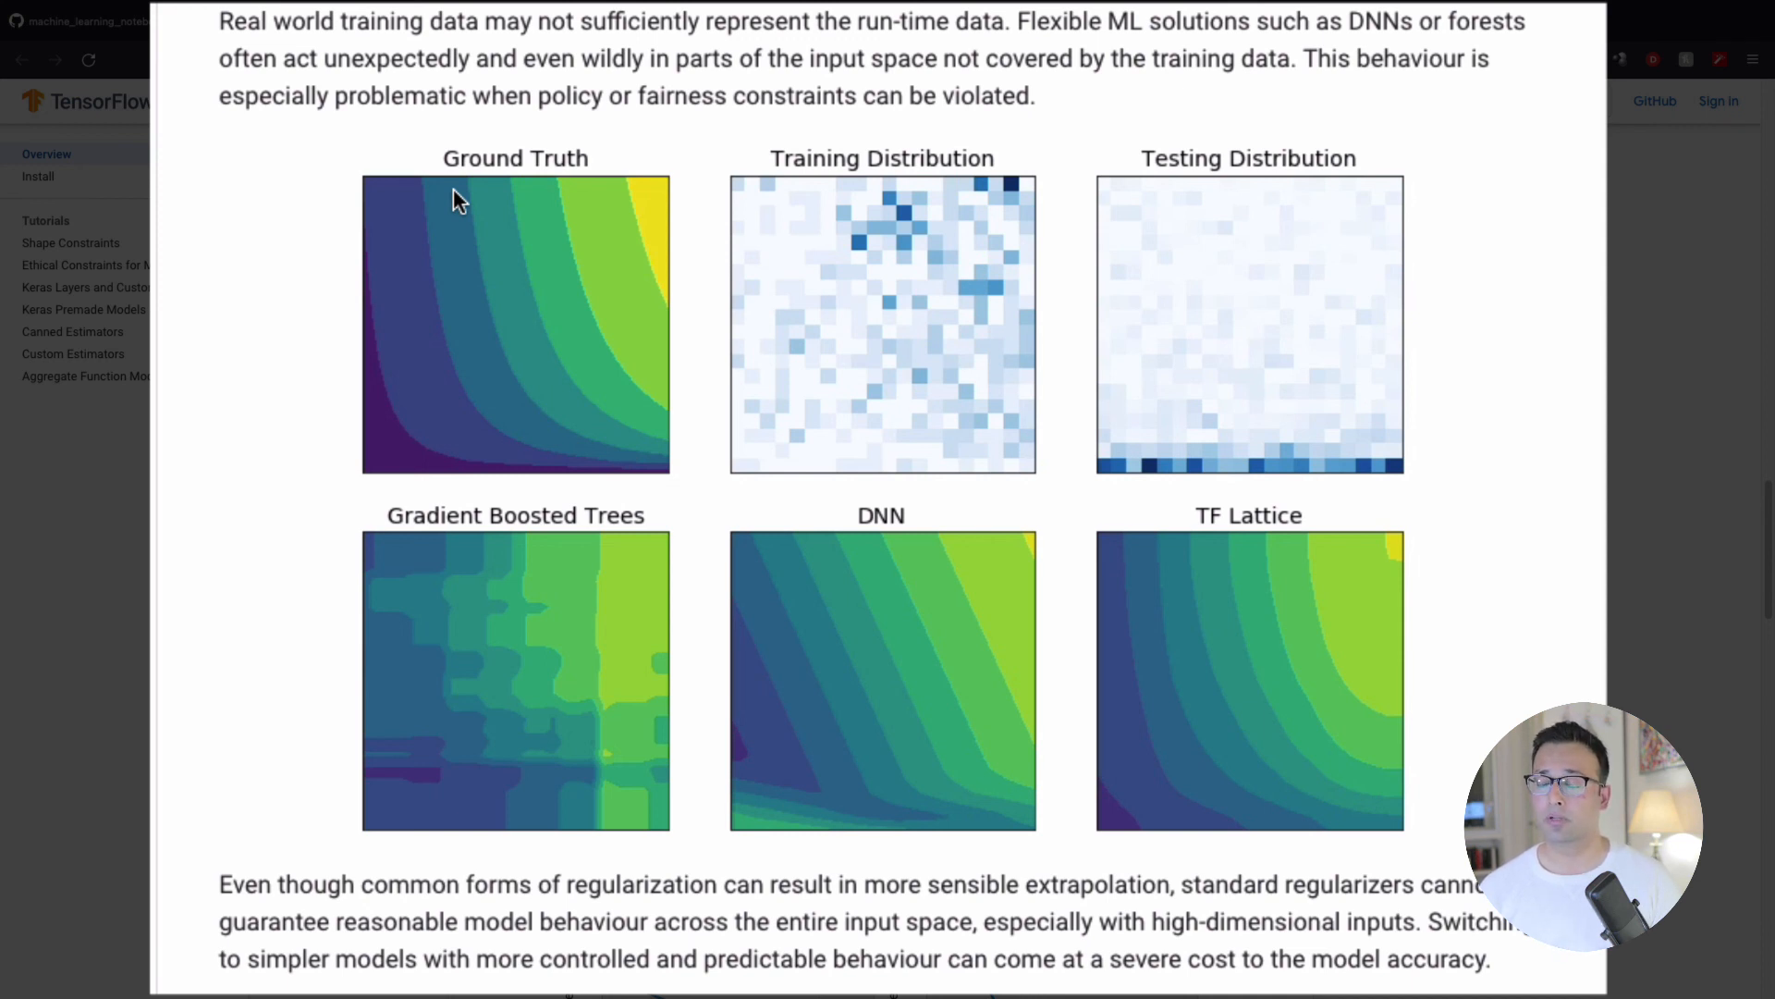
mouse_move(661, 355)
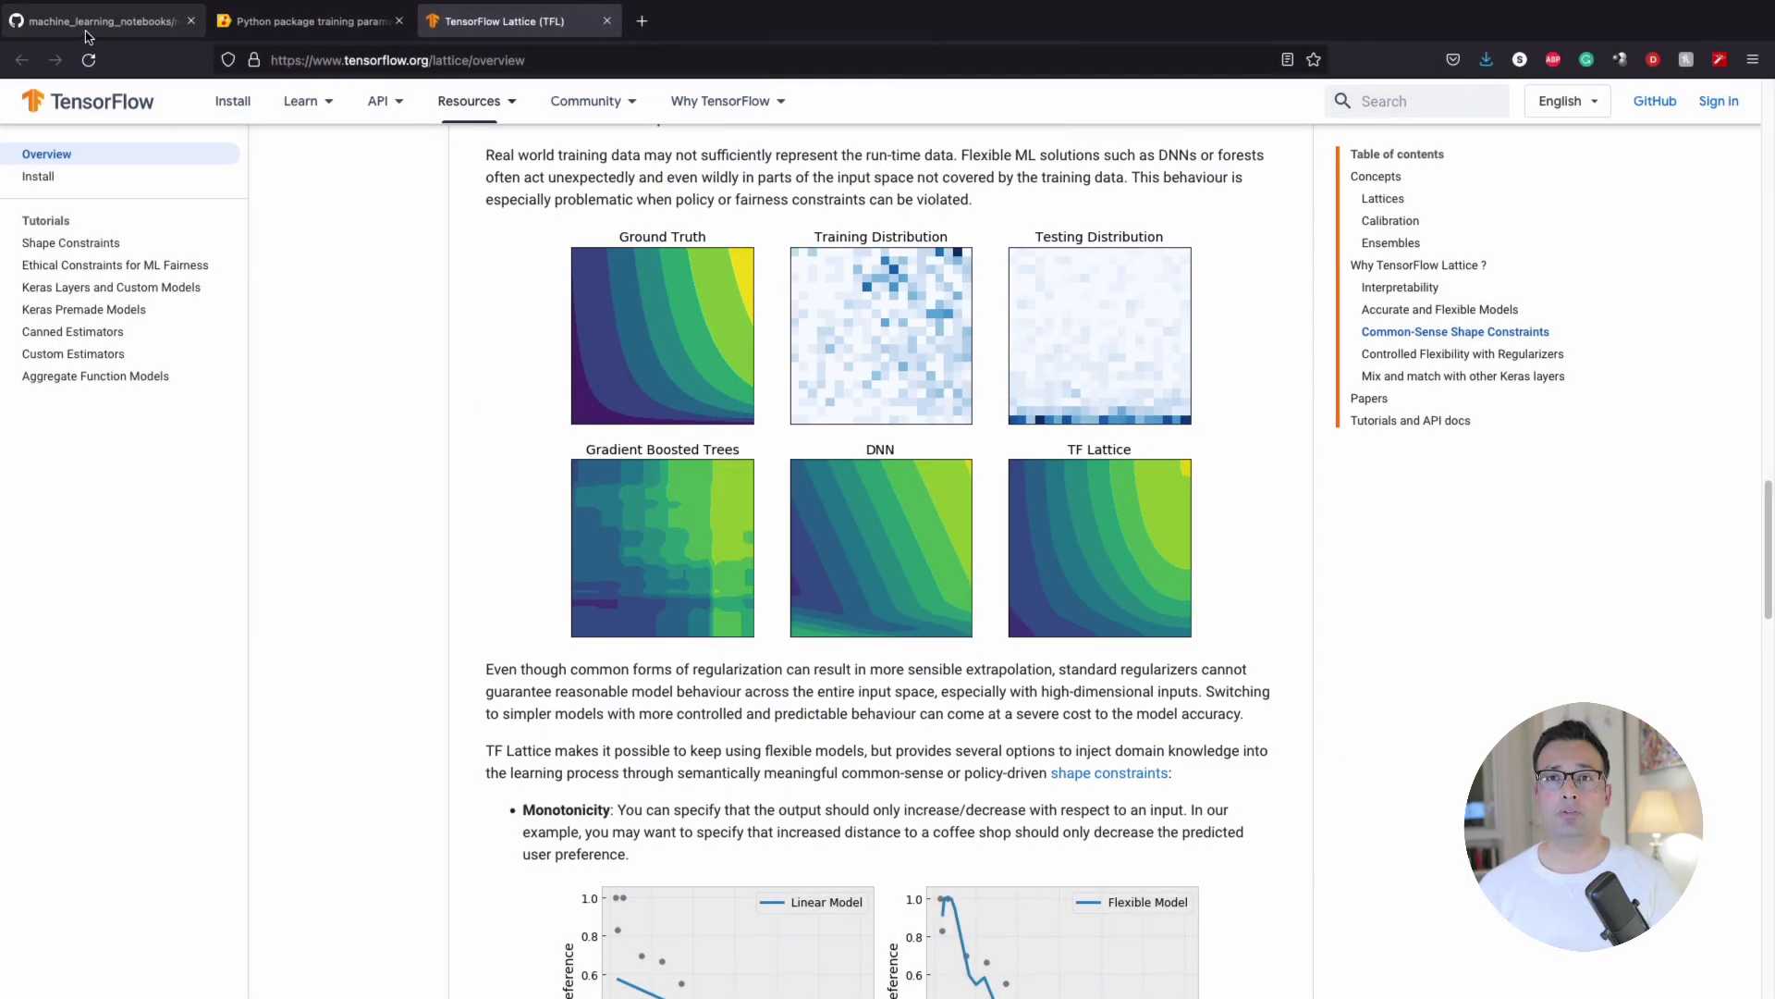
mouse_move(96, 20)
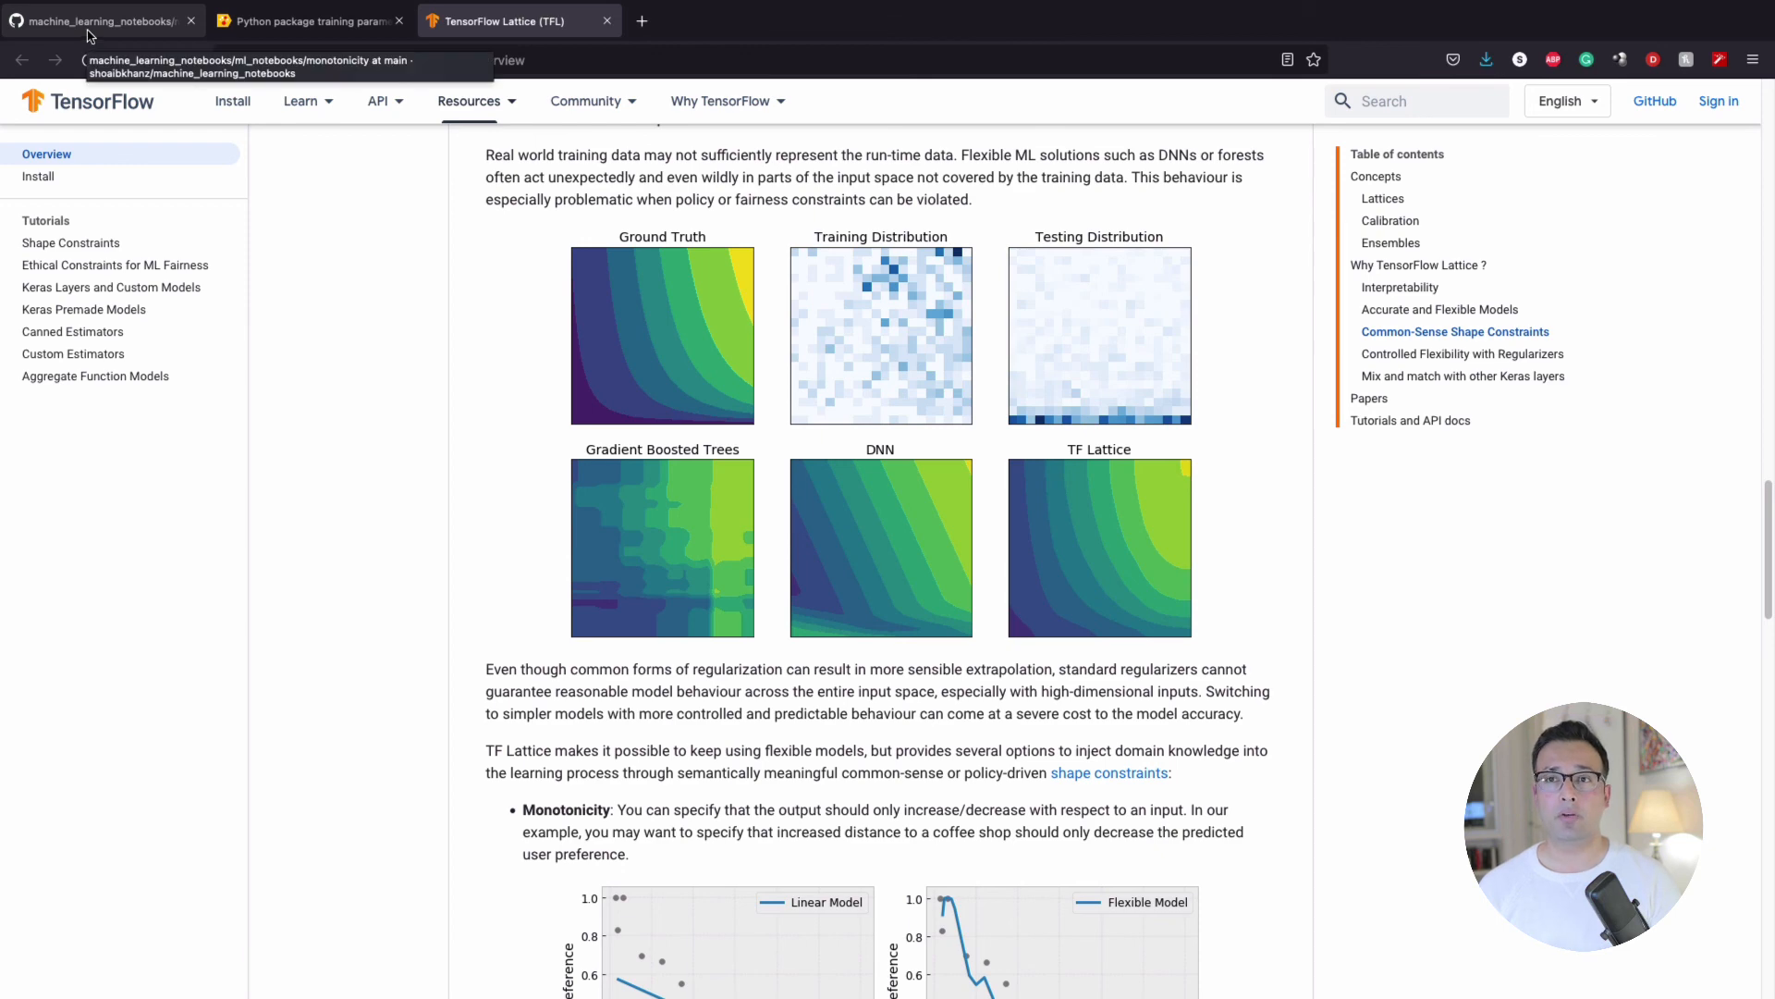
Step: From the repository's monotonicity folder, open monotonicity_ex.ipynb and scroll its rendered illustration and imports cell
left_click(96, 20)
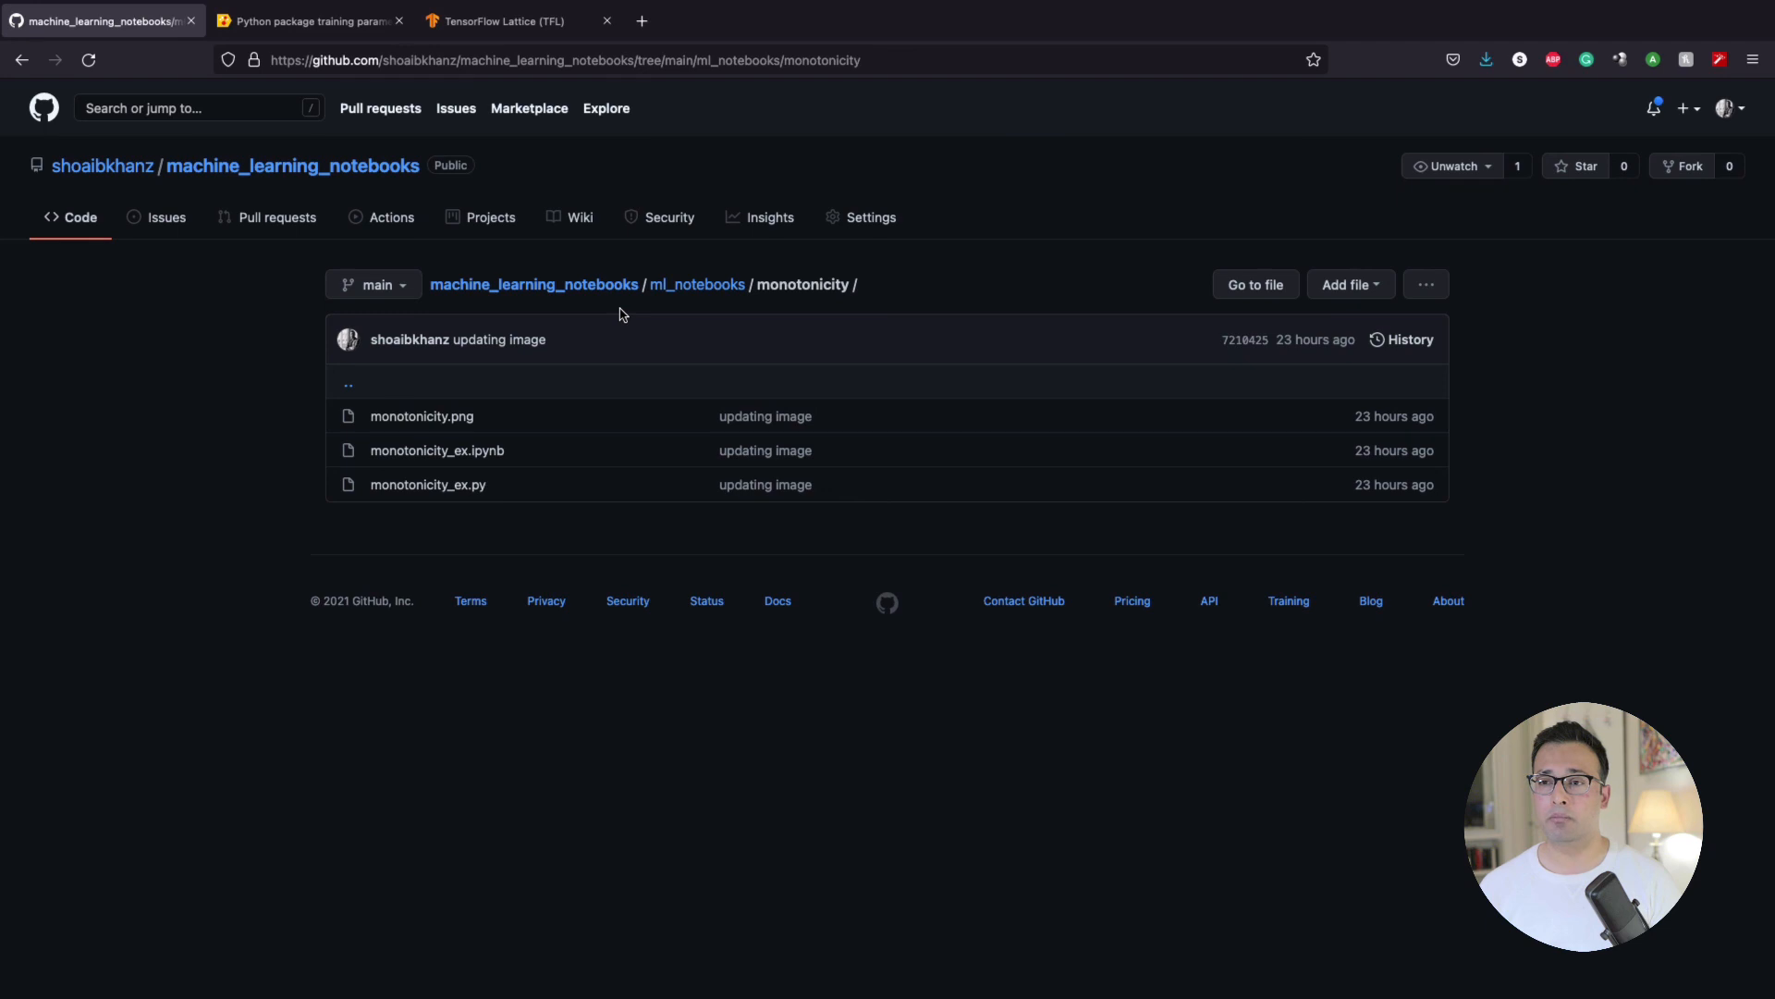
mouse_move(697, 285)
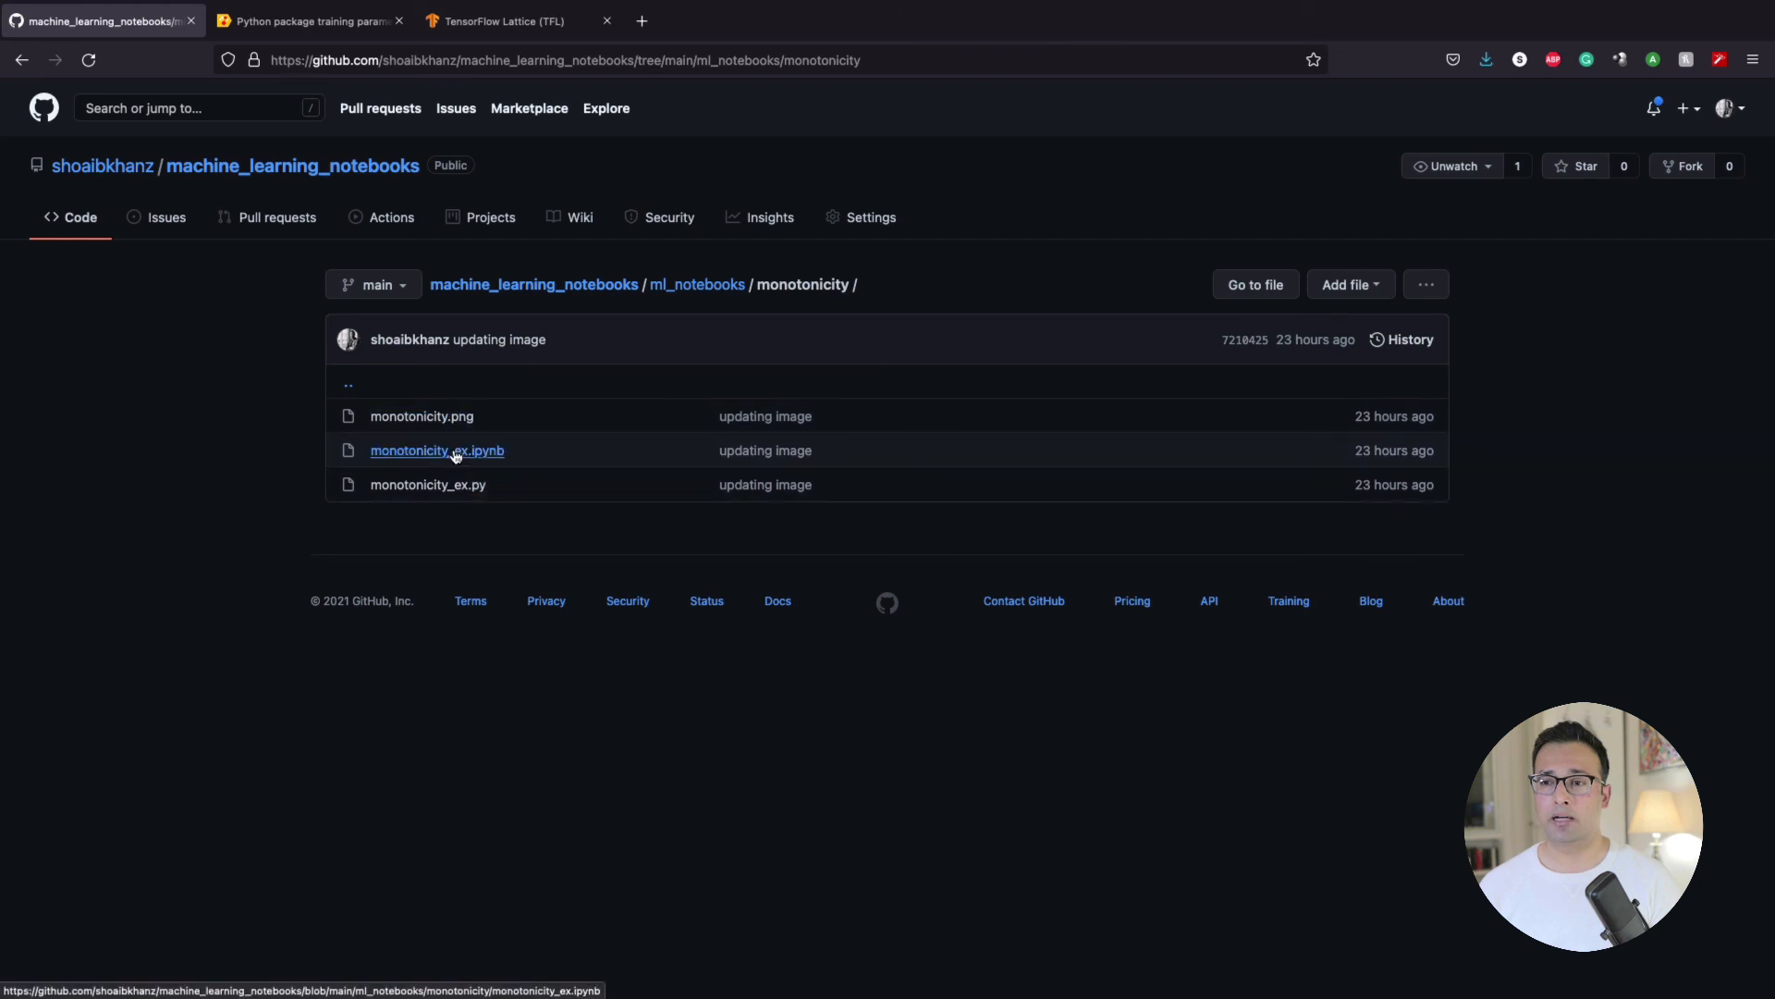
mouse_move(468, 453)
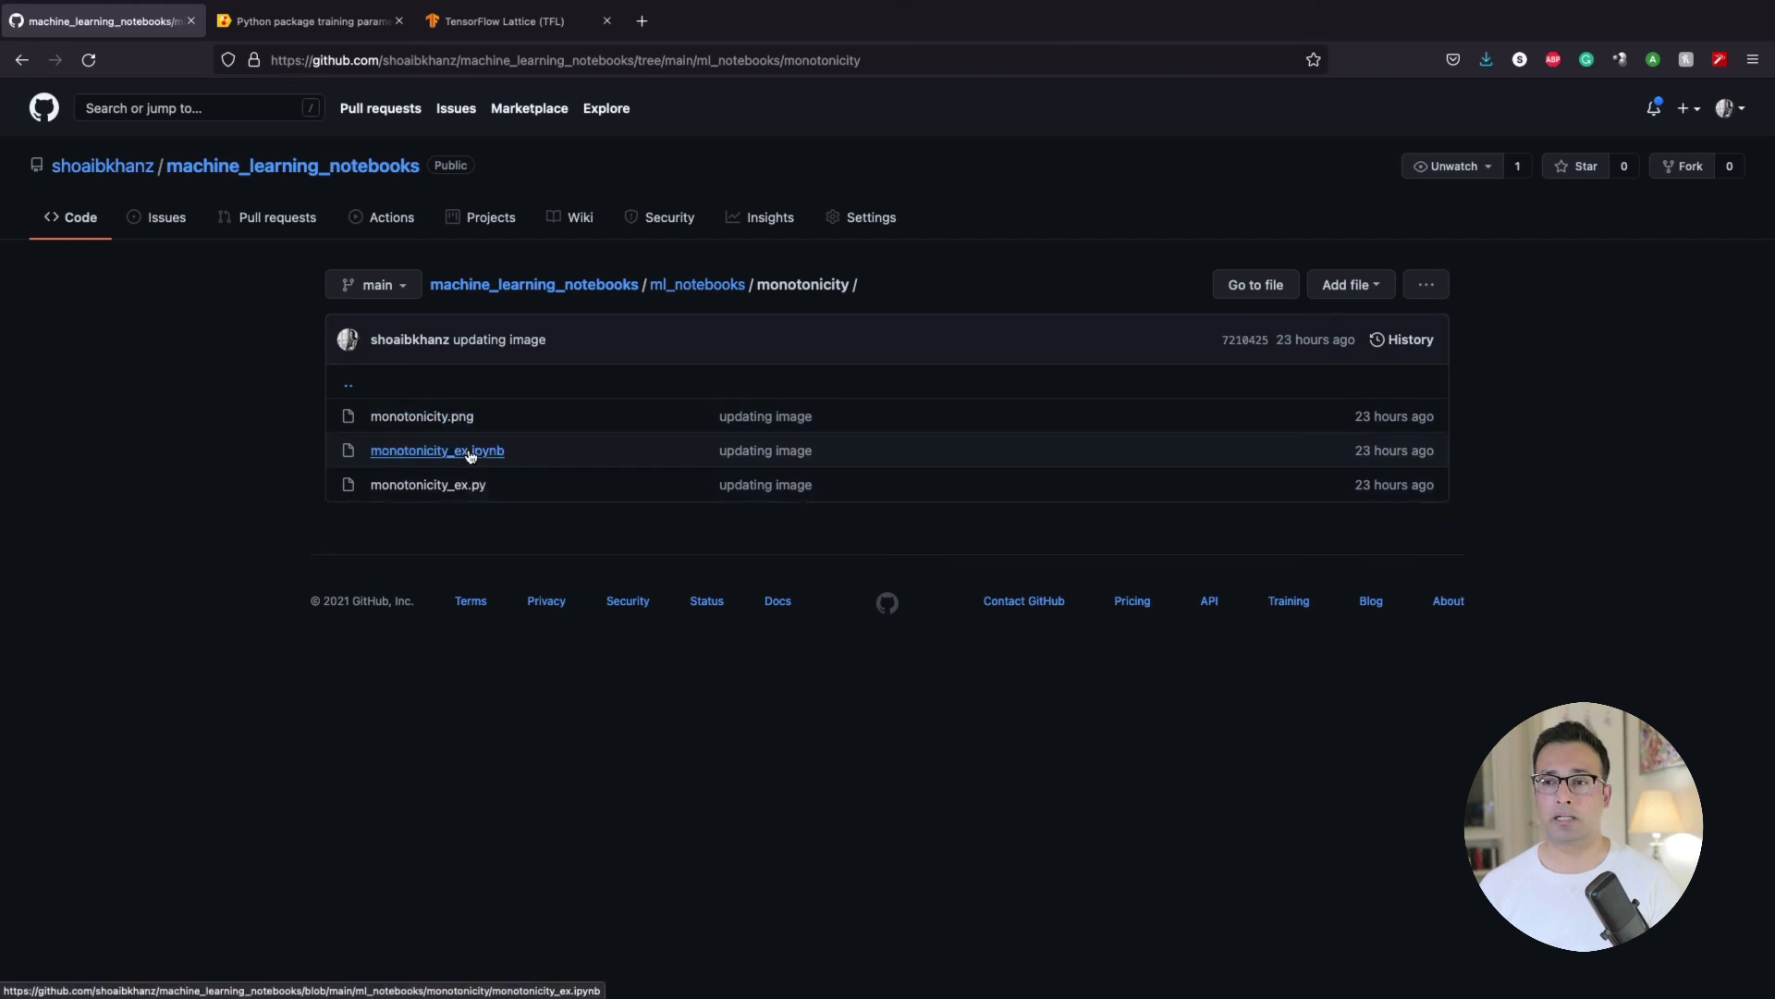
left_click(436, 449)
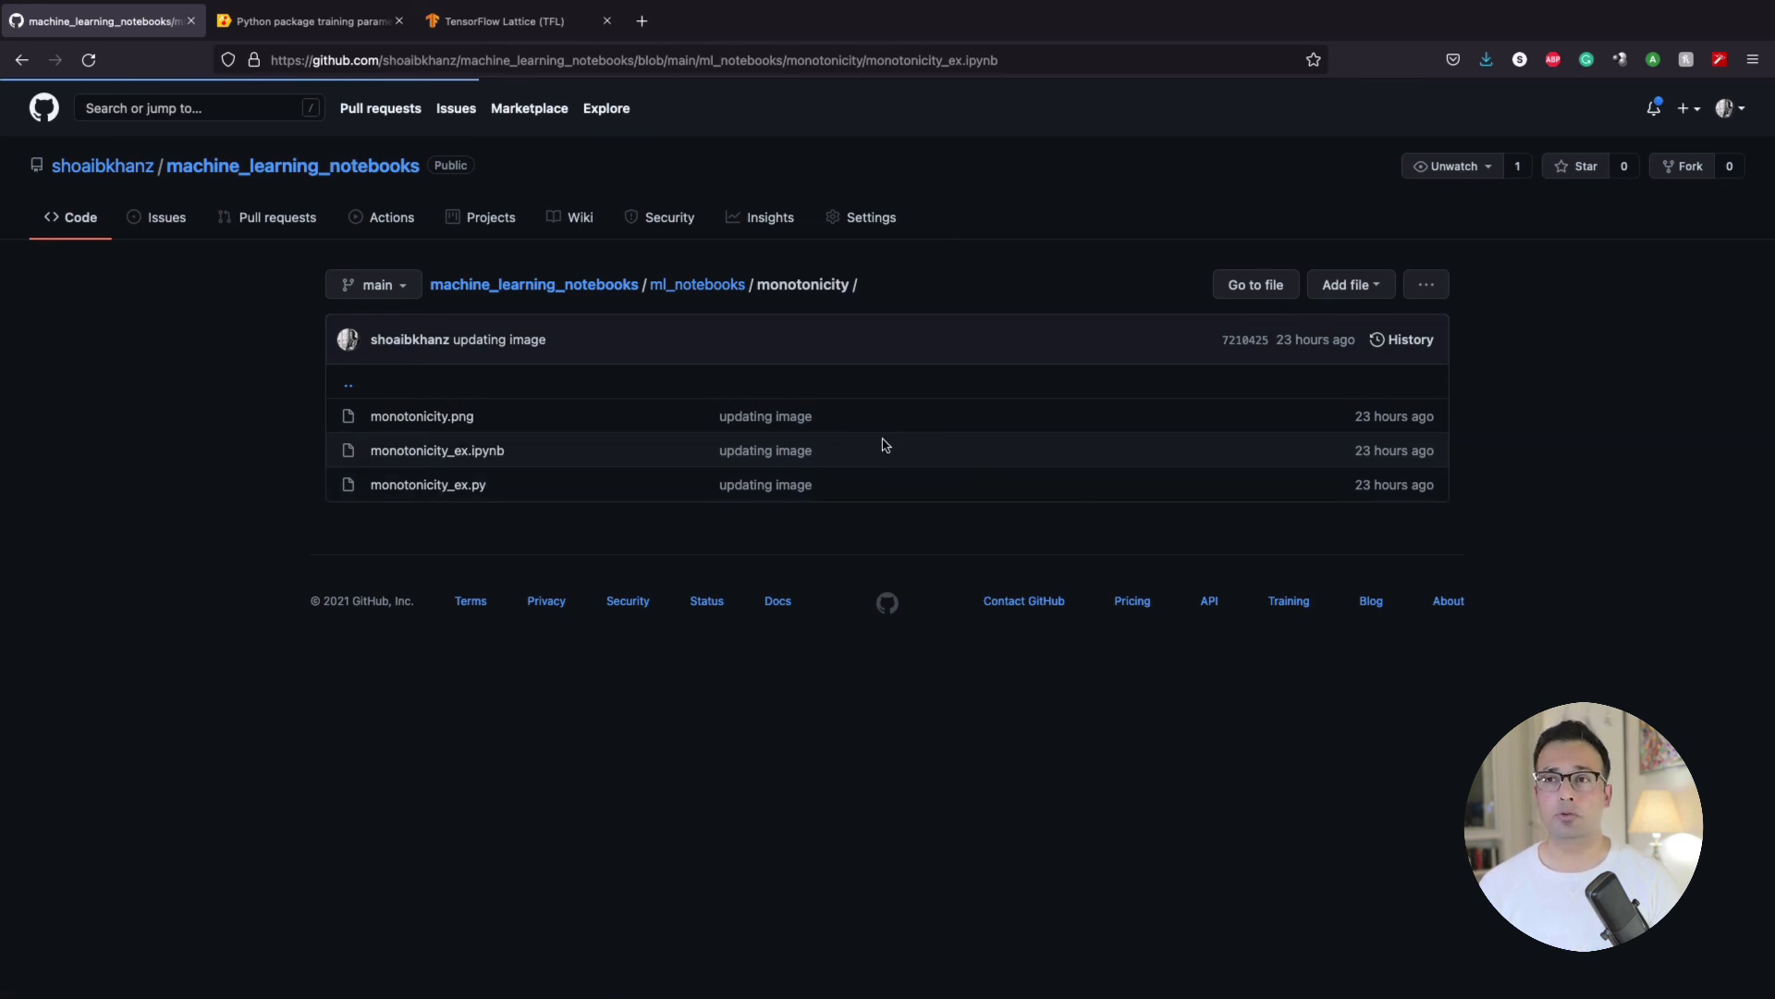
left_click(436, 450)
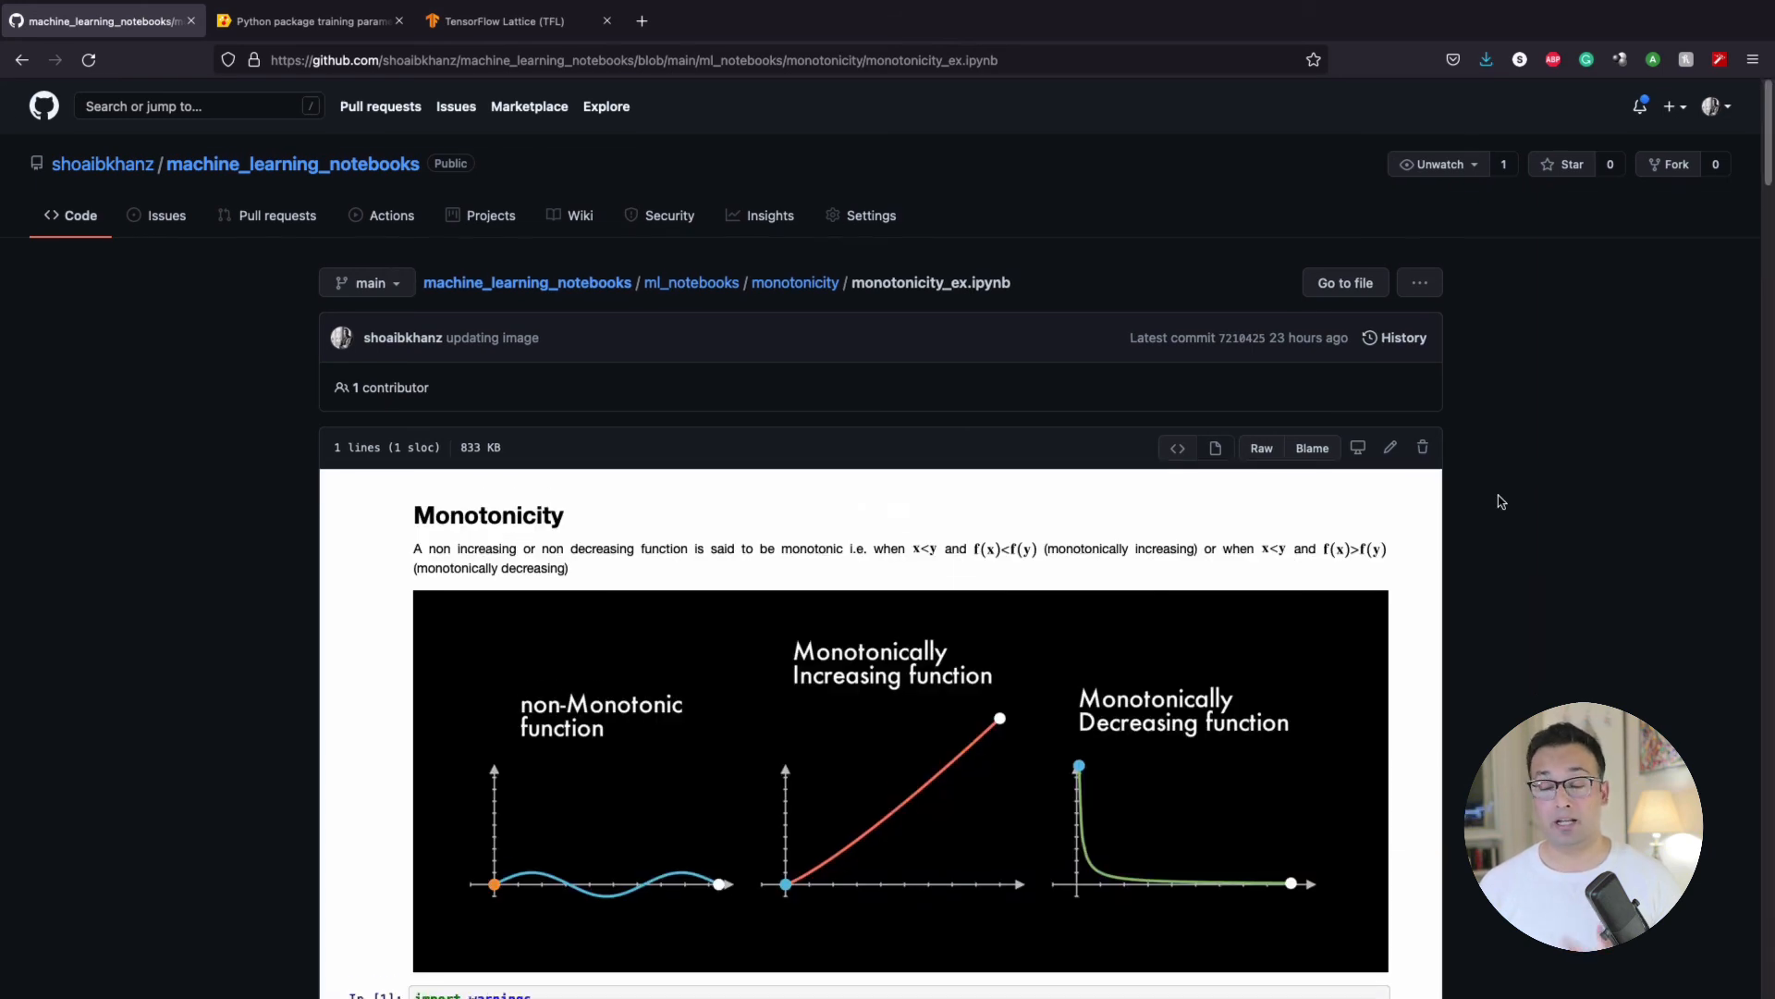
scroll("down", 3)
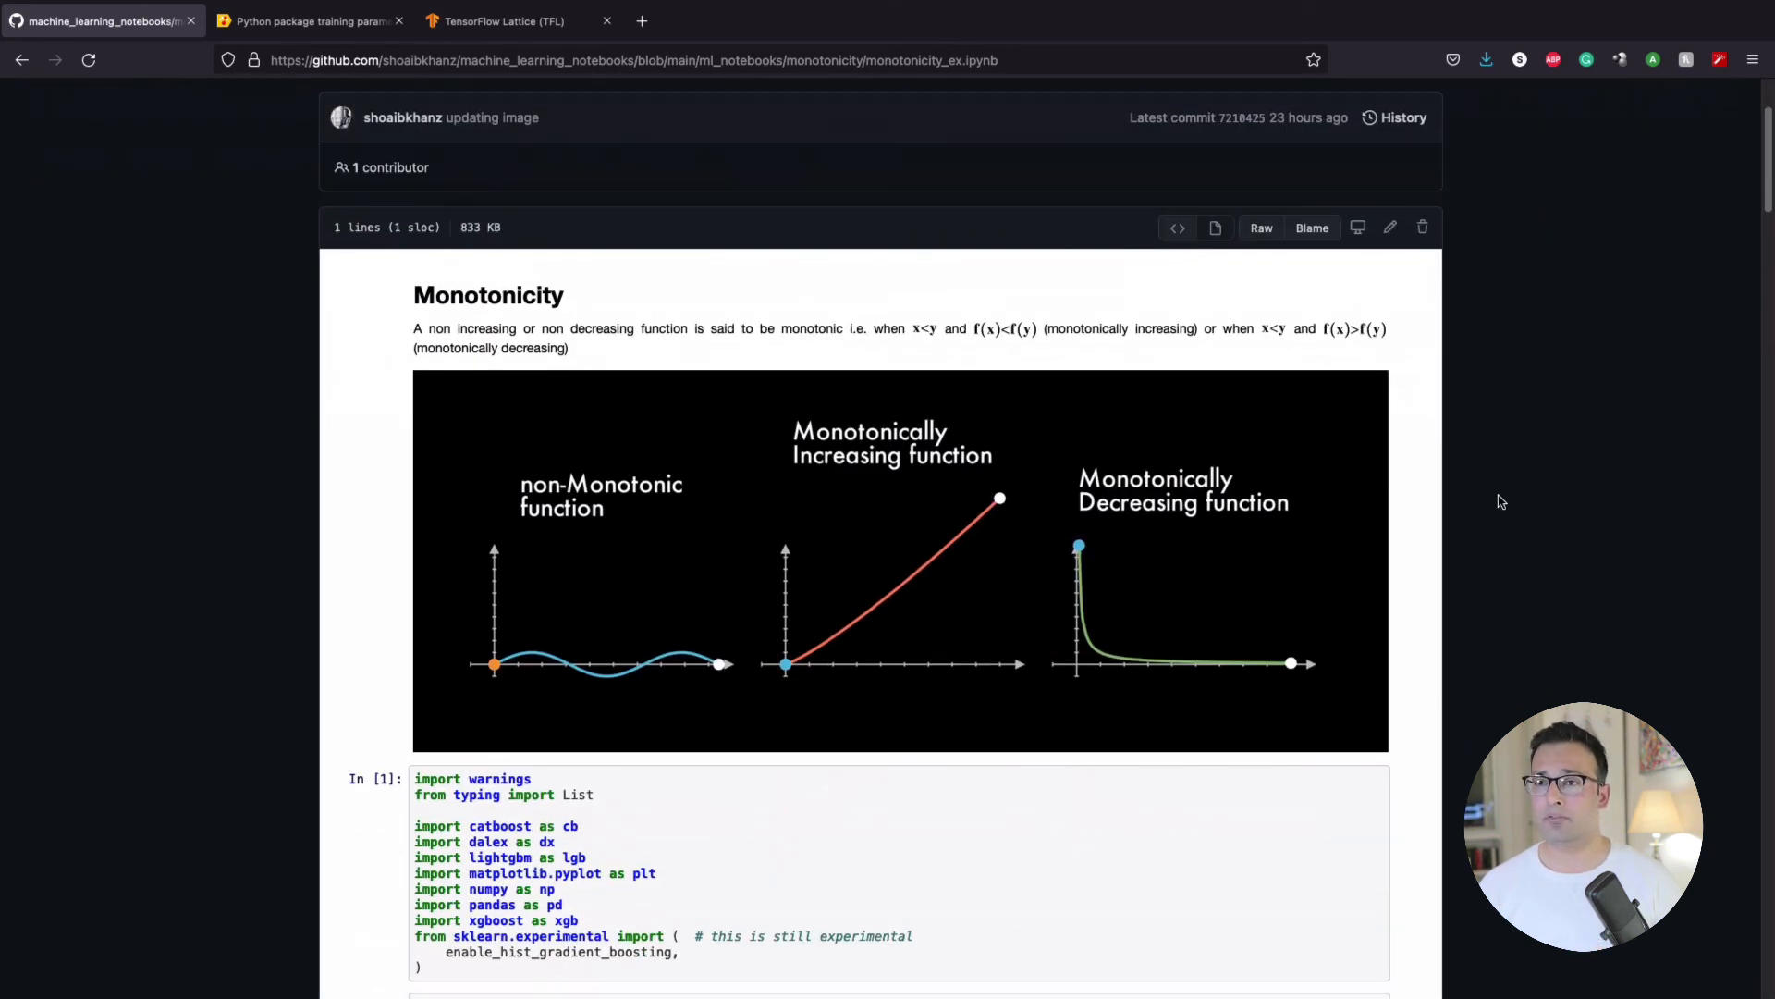